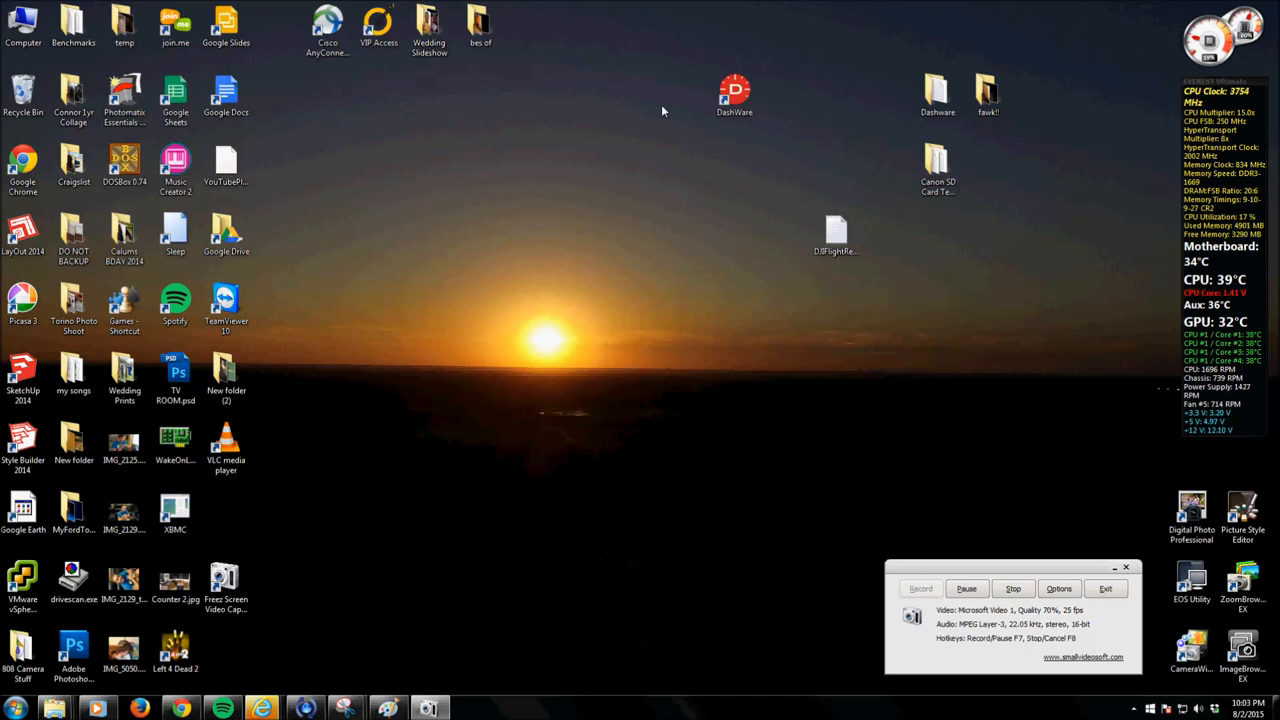
{"action": "mouse_move", "coordinate": [528, 110]}
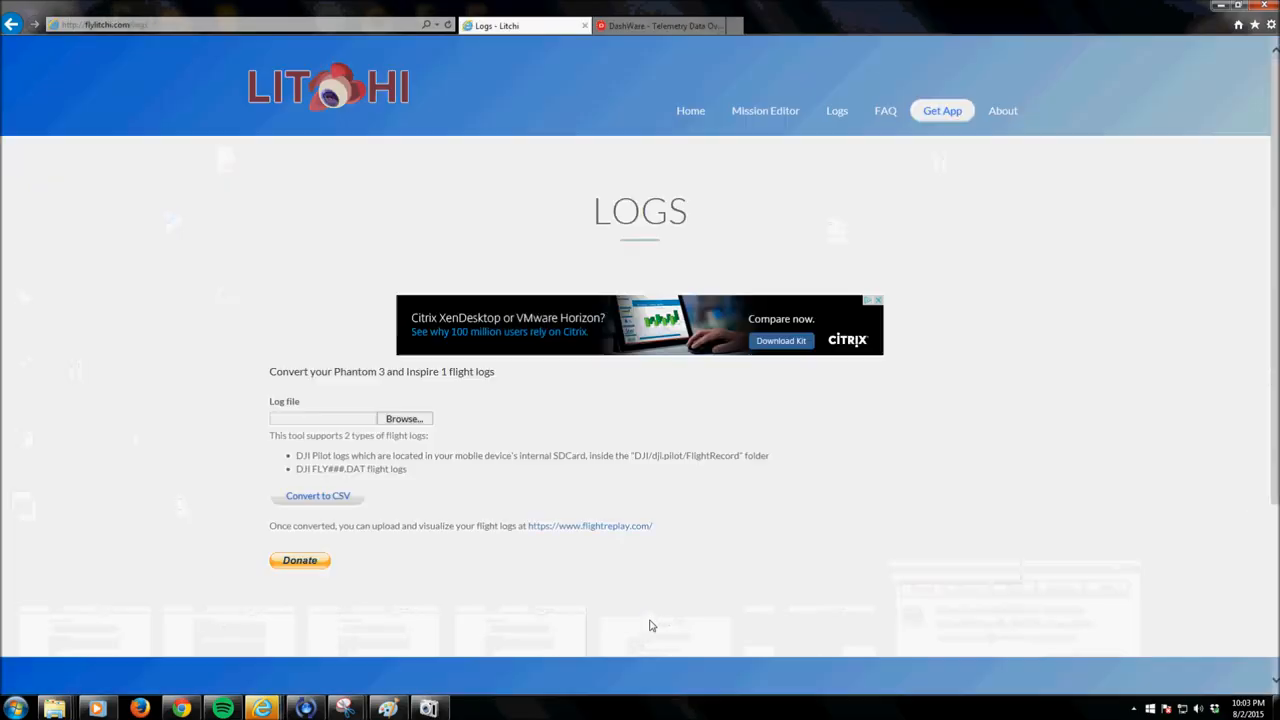
- Accept the EULA, terms and privacy policy on dashware.net and start the DashWare download
{"action": "left_click", "coordinate": [656, 26]}
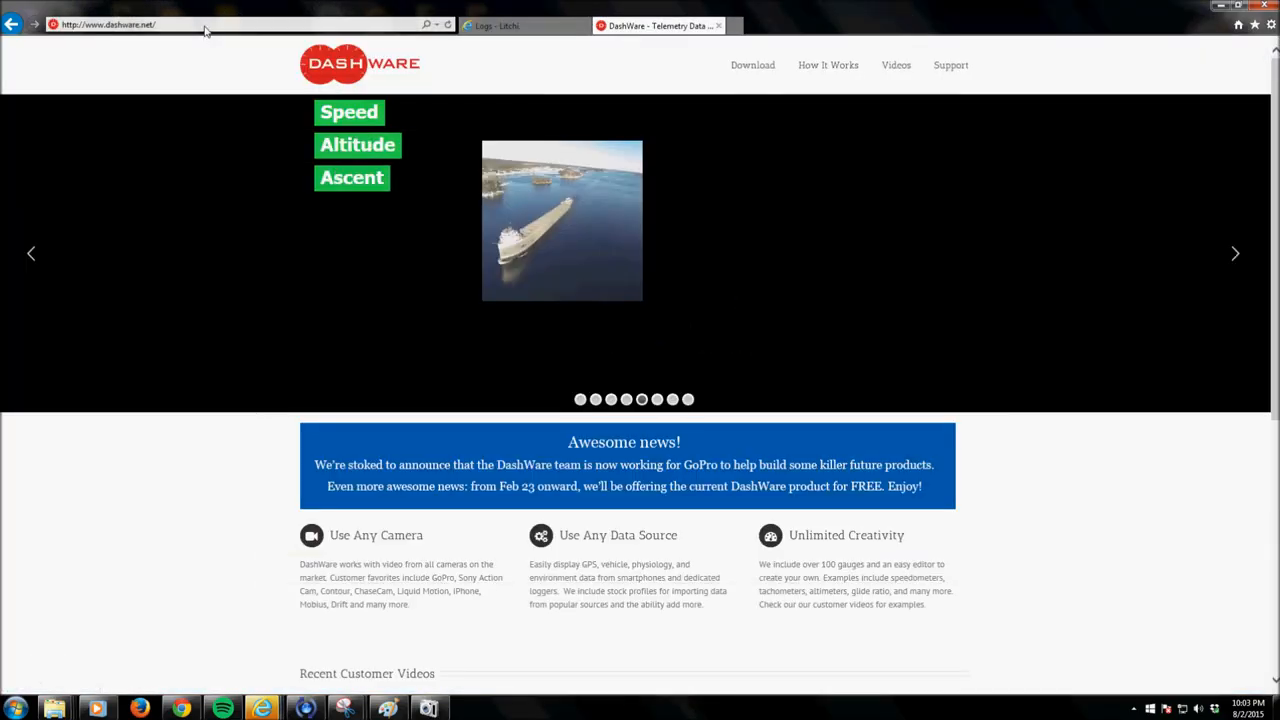
{"action": "left_click", "coordinate": [150, 24]}
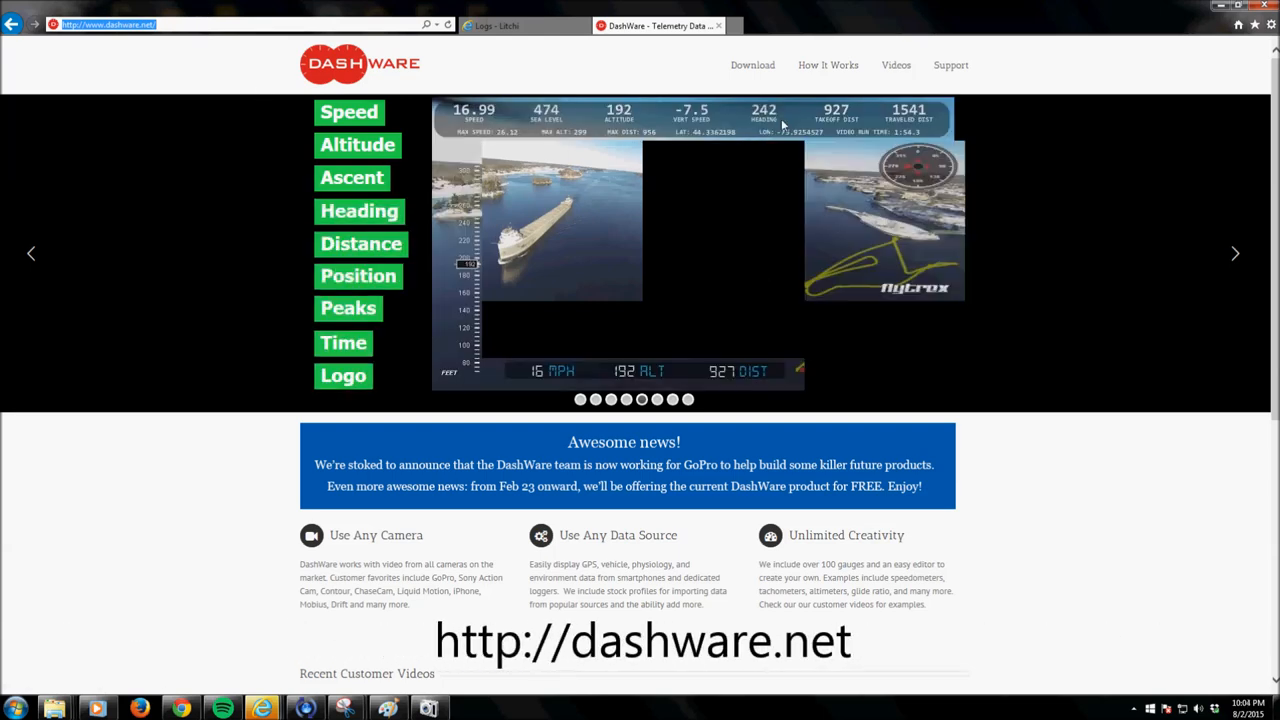
{"action": "left_click", "coordinate": [752, 64]}
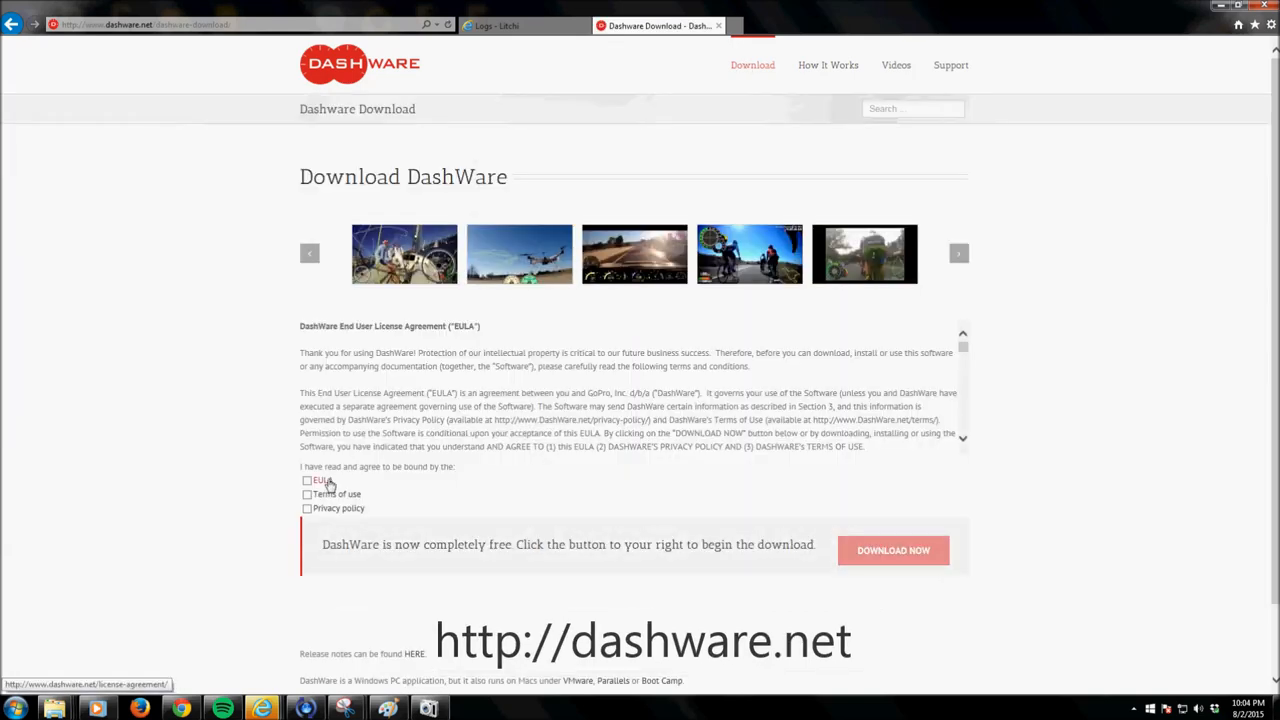
{"action": "left_click", "coordinate": [304, 480]}
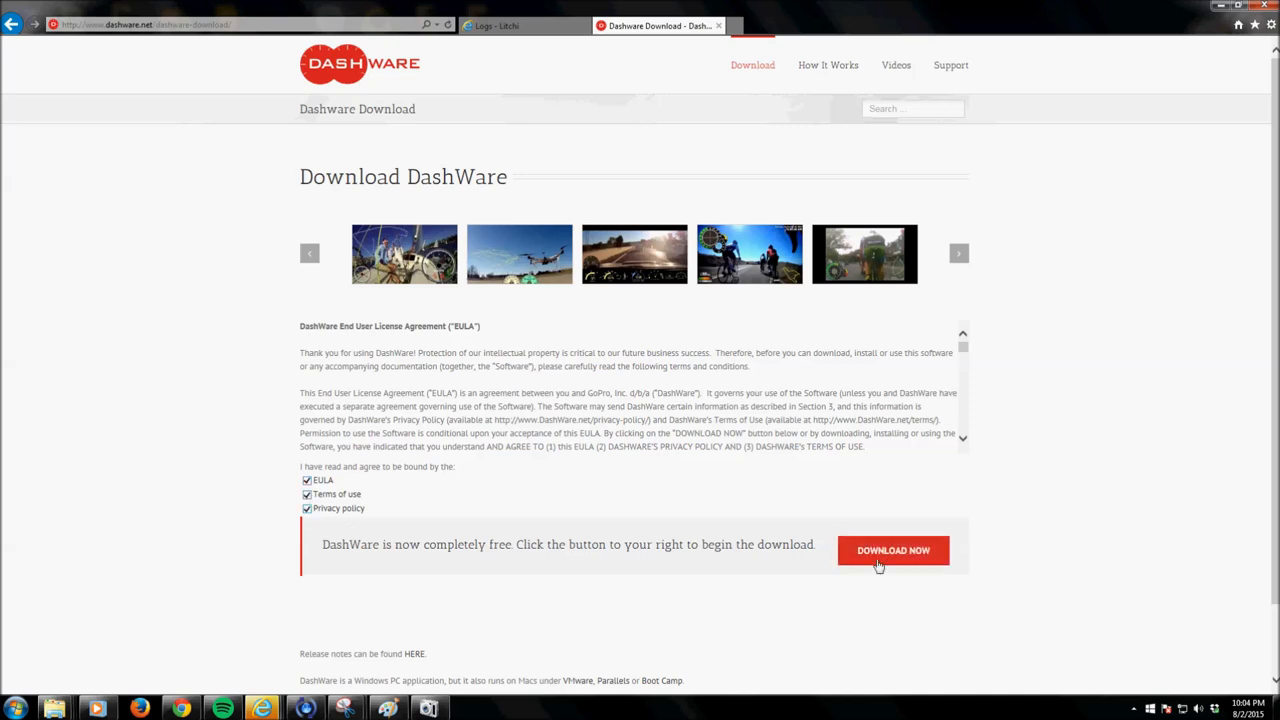
{"action": "left_click", "coordinate": [892, 550]}
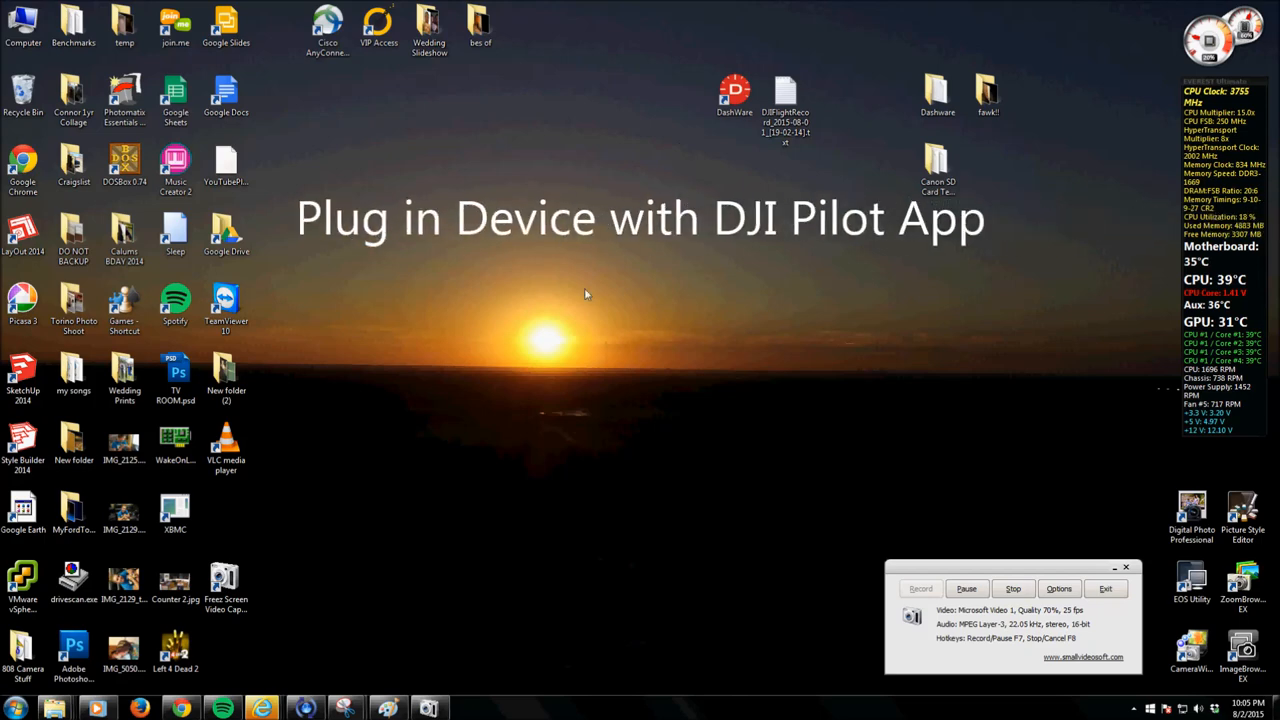
{"action": "mouse_move", "coordinate": [344, 384]}
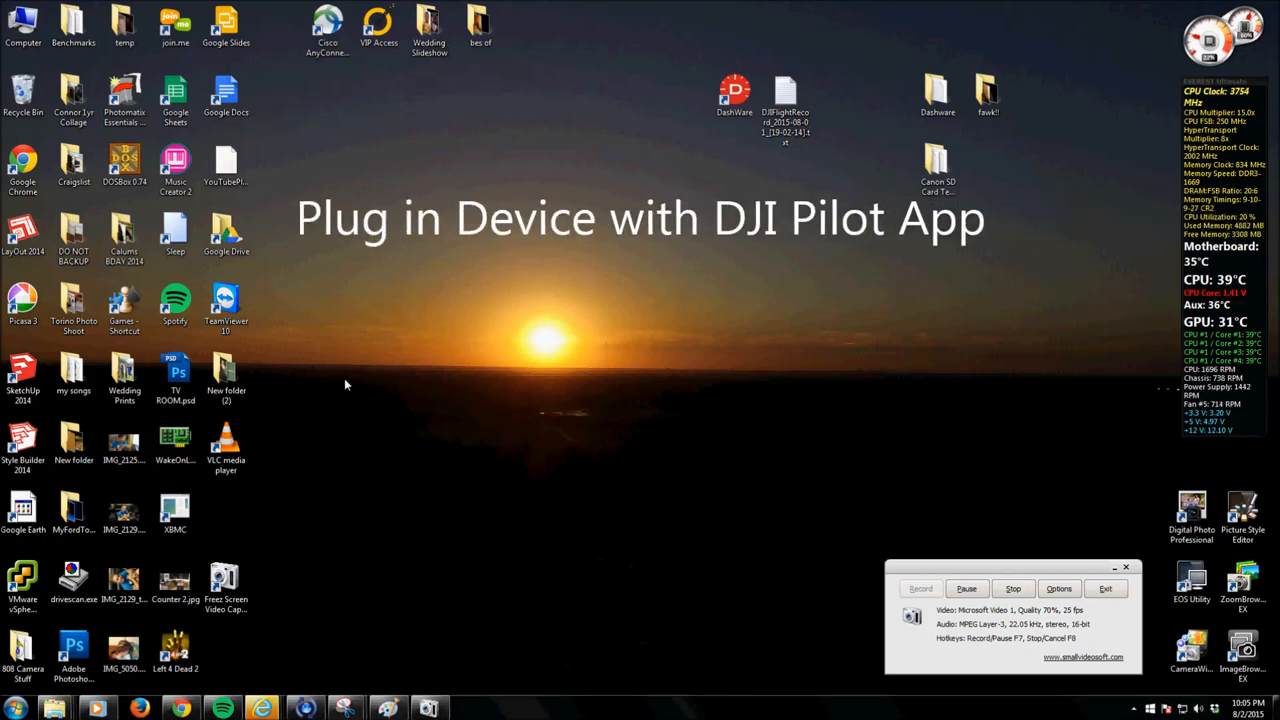
- Browse the Nexus 7 internal storage to DJI > dji.pilot > FlightRecord and view its flight logs
{"action": "left_click", "coordinate": [224, 444]}
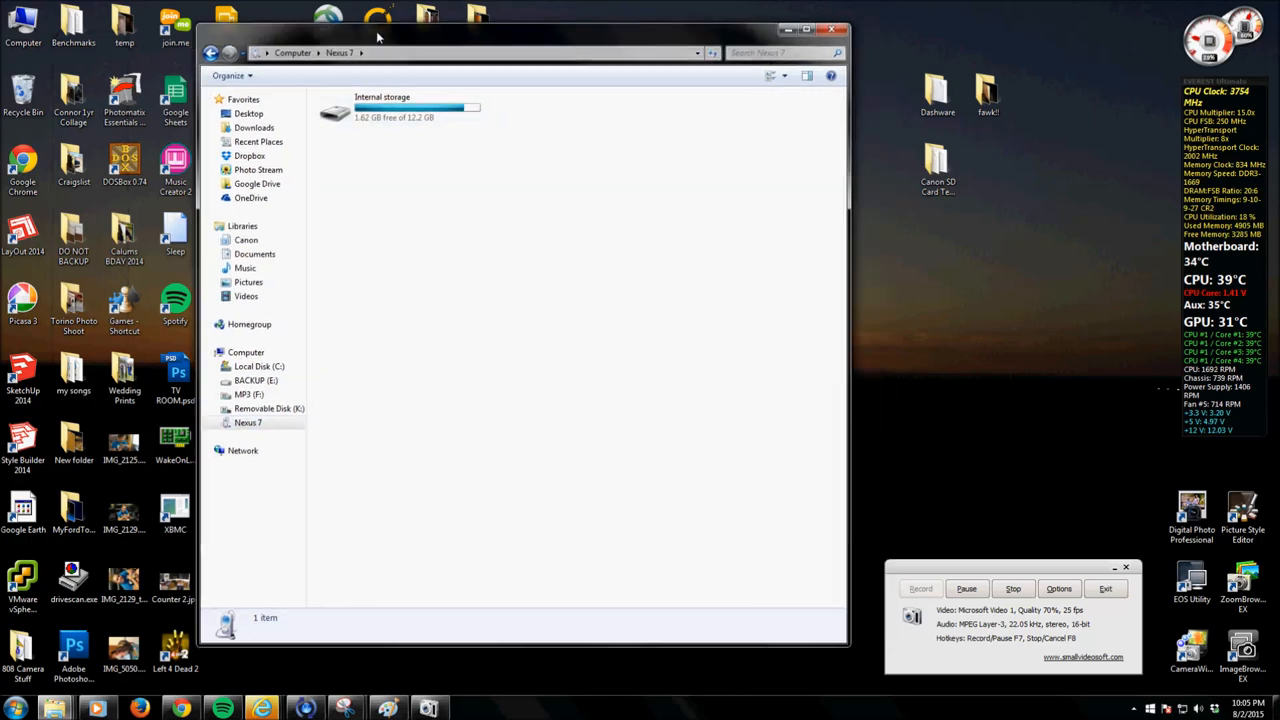
{"action": "double_click", "coordinate": [352, 110]}
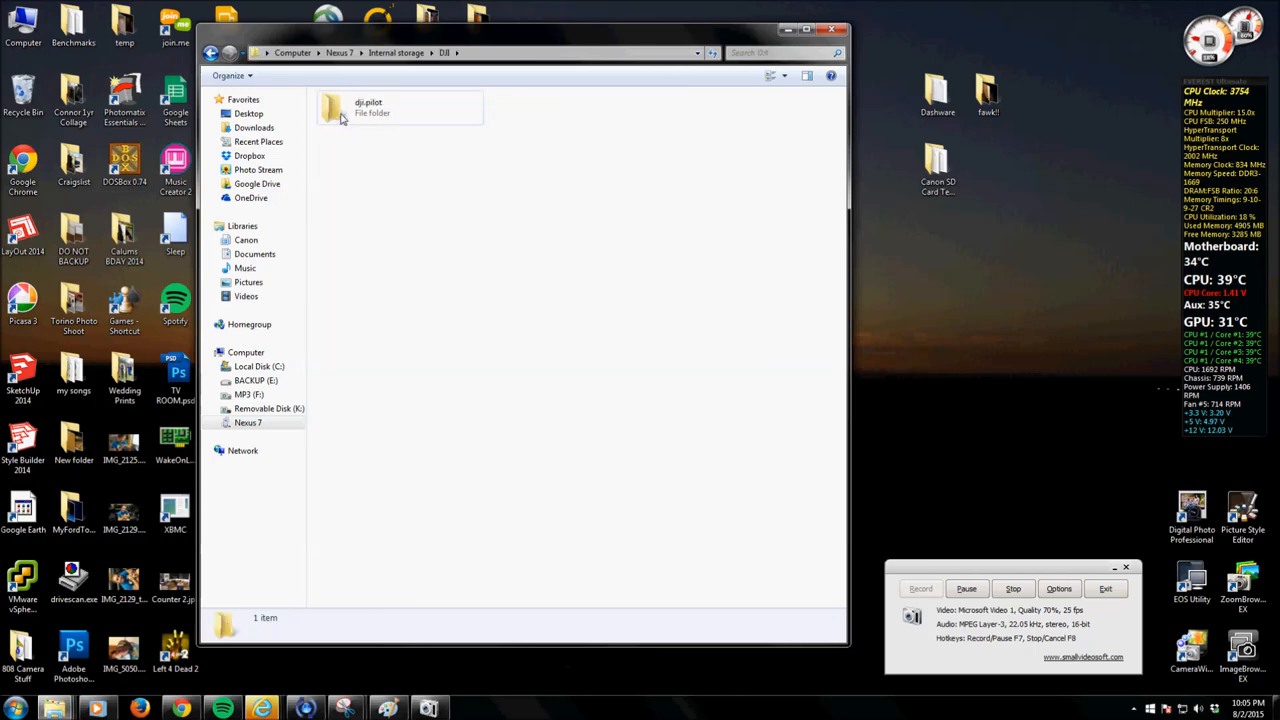
{"action": "double_click", "coordinate": [344, 108]}
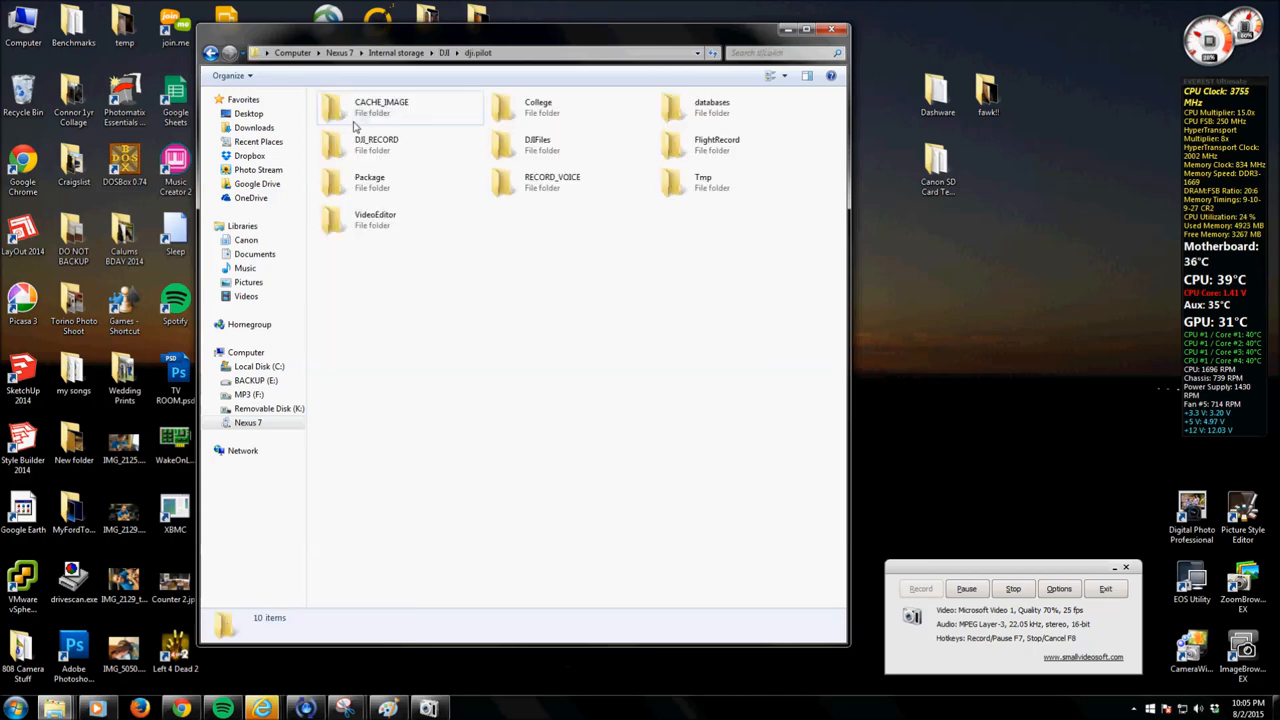
{"action": "left_click", "coordinate": [716, 144]}
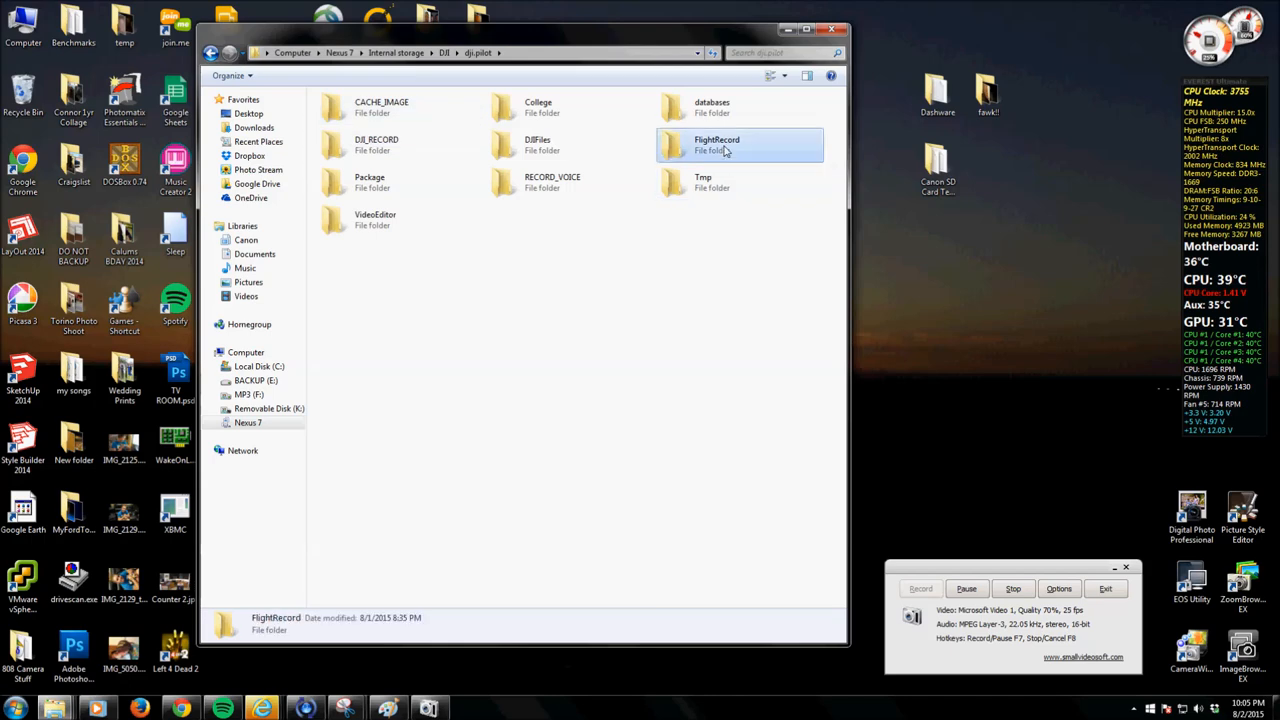
{"action": "double_click", "coordinate": [716, 144]}
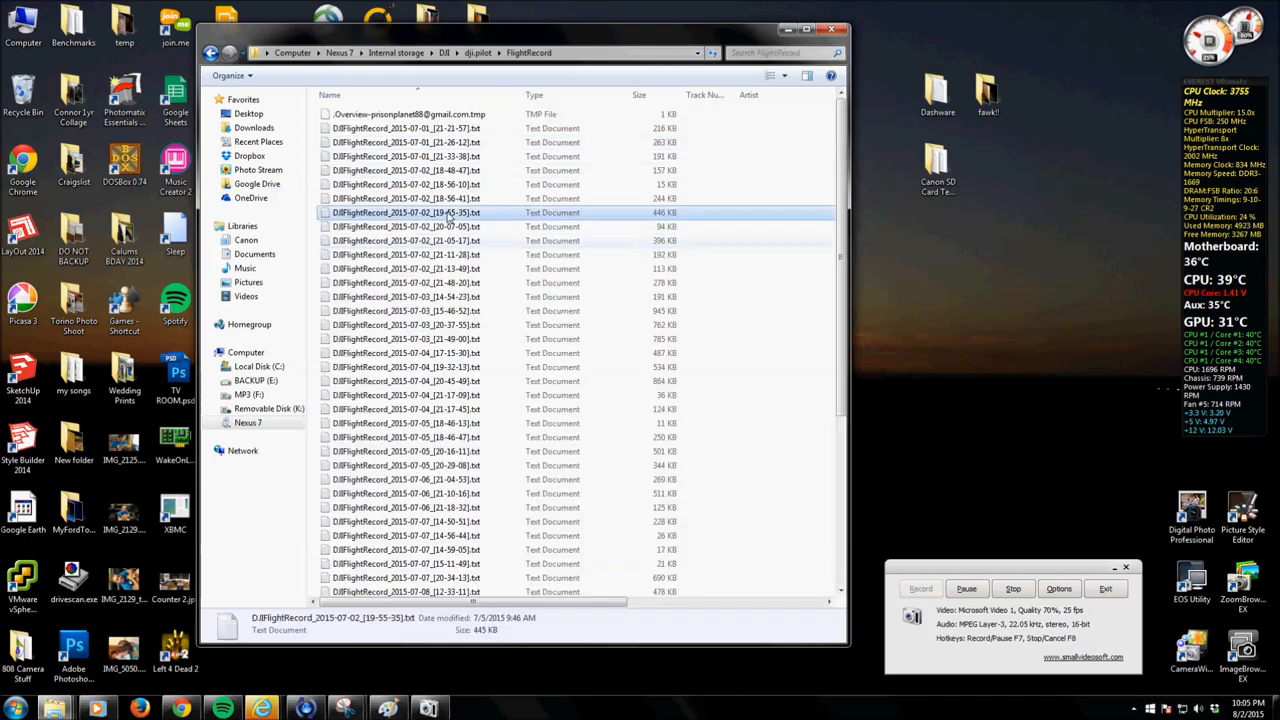
{"action": "scroll", "scroll_direction": "down", "scroll_amount": 3}
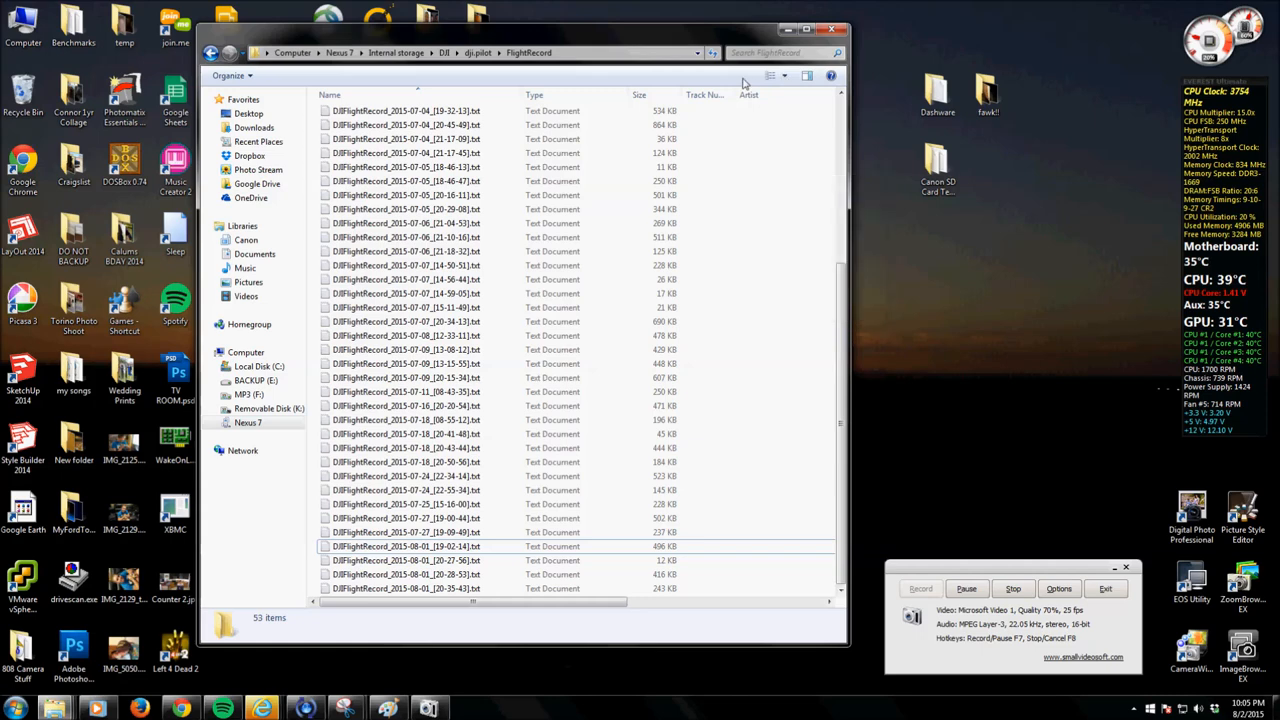
- Add a Date modified column, sort newest first and copy the latest August 1 log to the desktop
{"action": "right_click", "coordinate": [750, 152]}
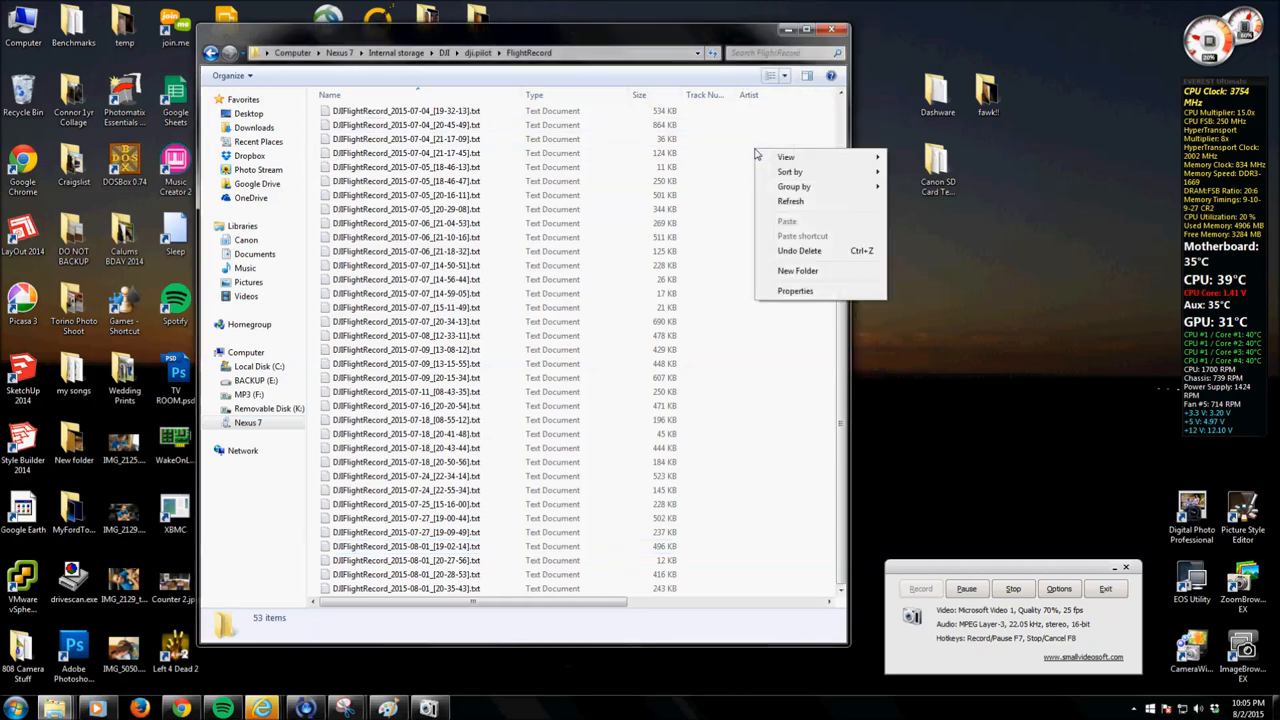
{"action": "mouse_move", "coordinate": [812, 106]}
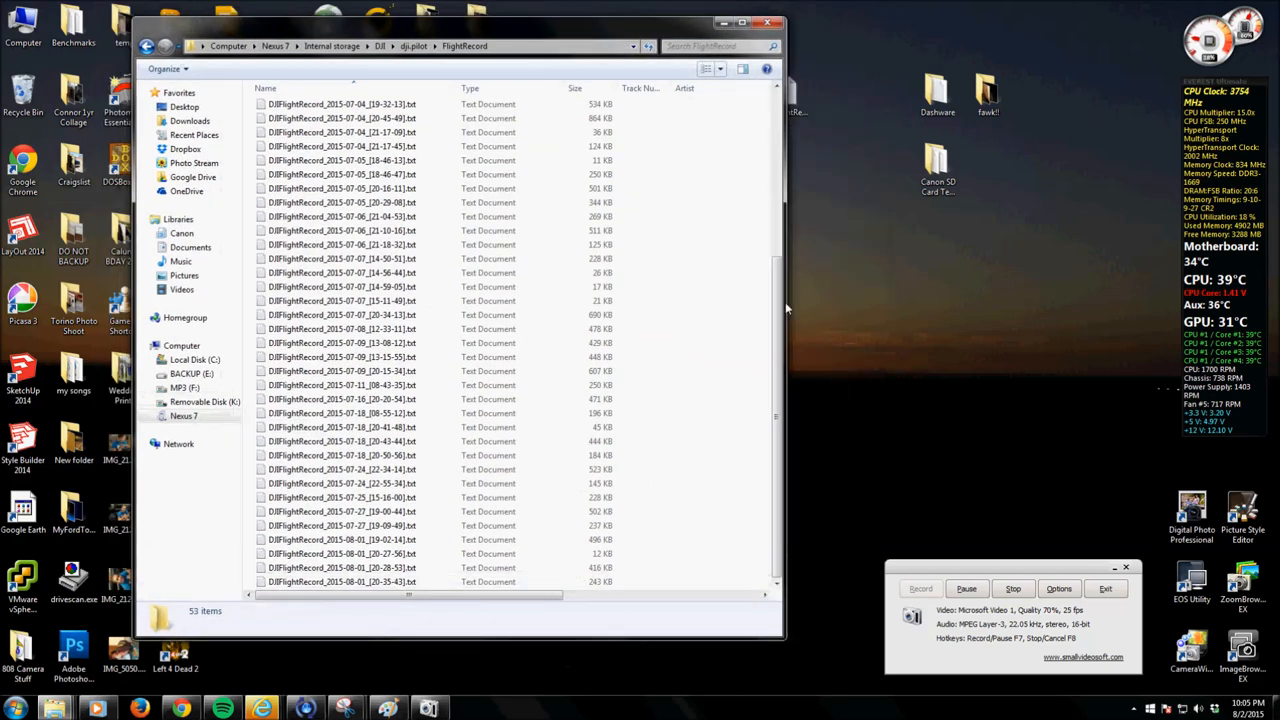
{"action": "right_click", "coordinate": [684, 88]}
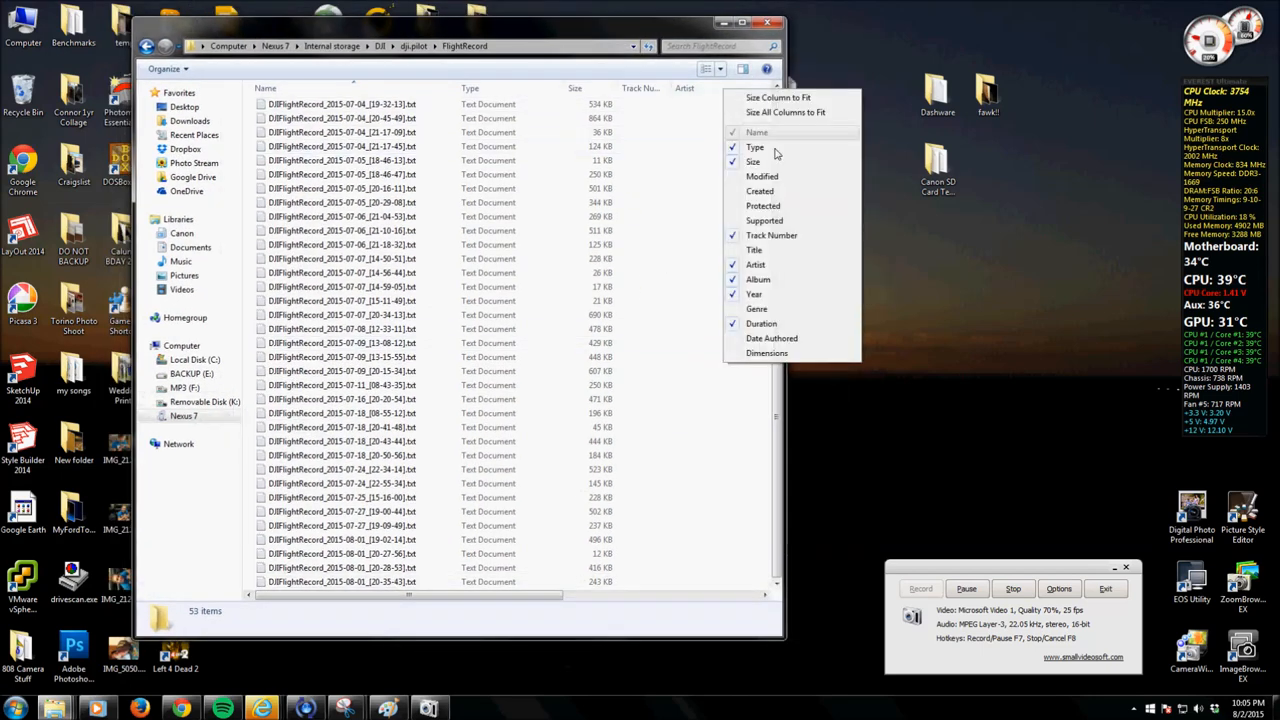
{"action": "left_click", "coordinate": [760, 176]}
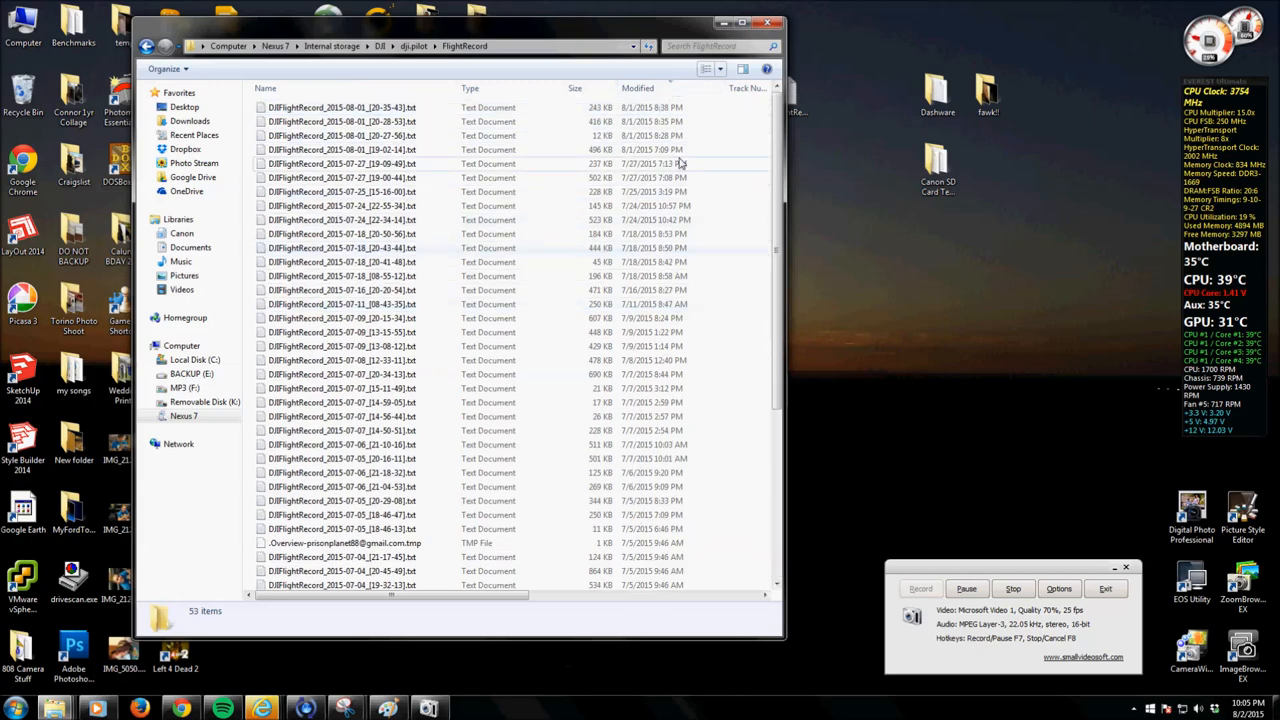
{"action": "left_click", "coordinate": [344, 148]}
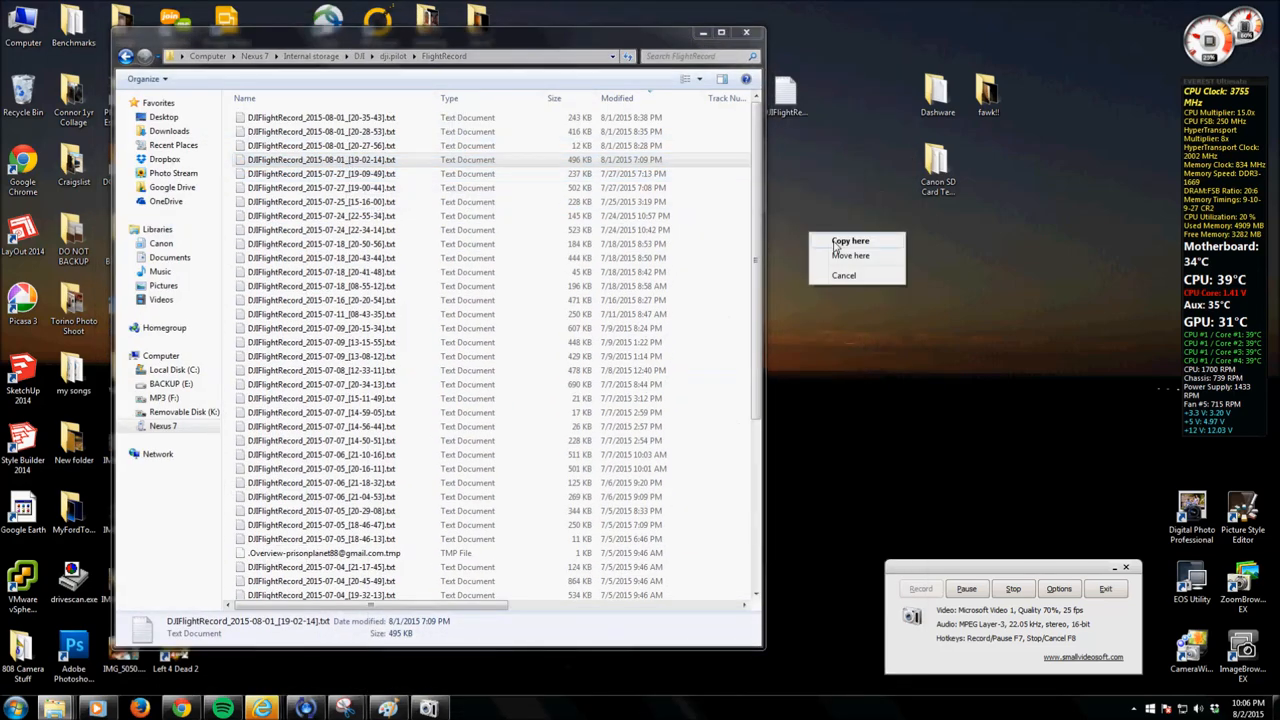
{"action": "left_click", "coordinate": [852, 240]}
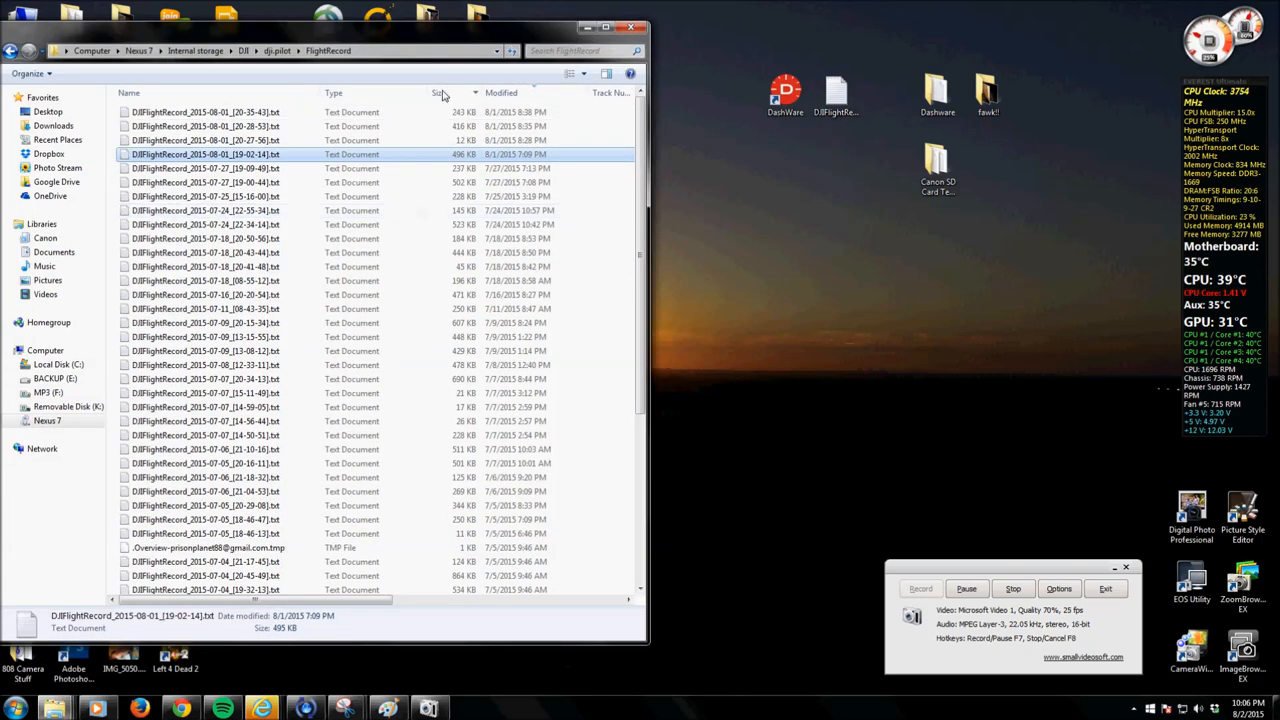
{"action": "mouse_move", "coordinate": [360, 464]}
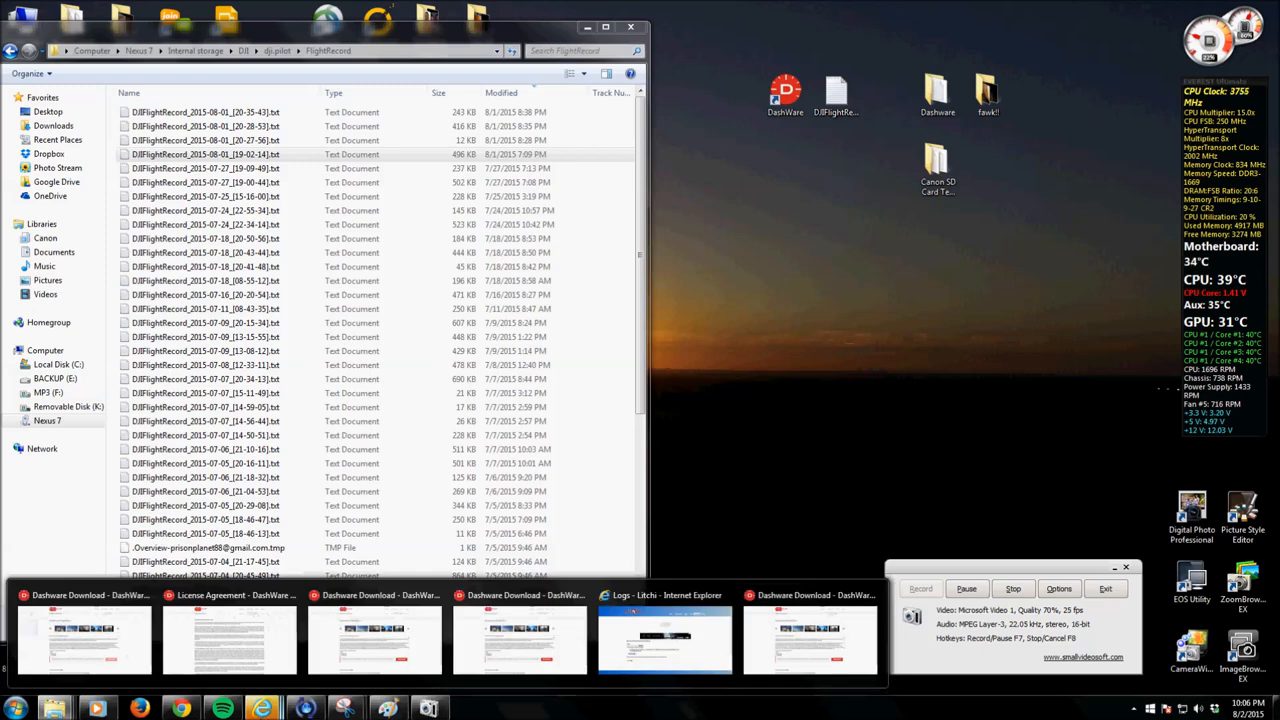
- Choose the August 1 DJIFlightRecord file from the desktop as the log on Litchi's converter page
{"action": "left_click", "coordinate": [664, 640]}
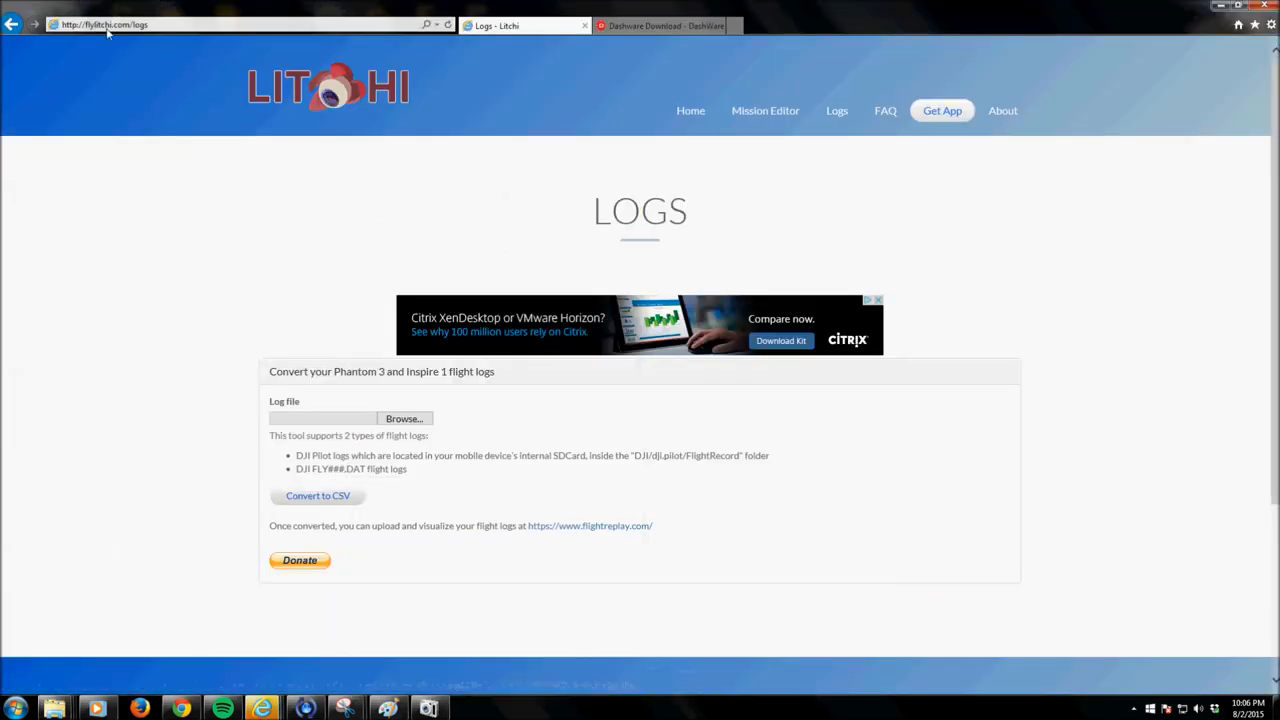
{"action": "left_click", "coordinate": [150, 24]}
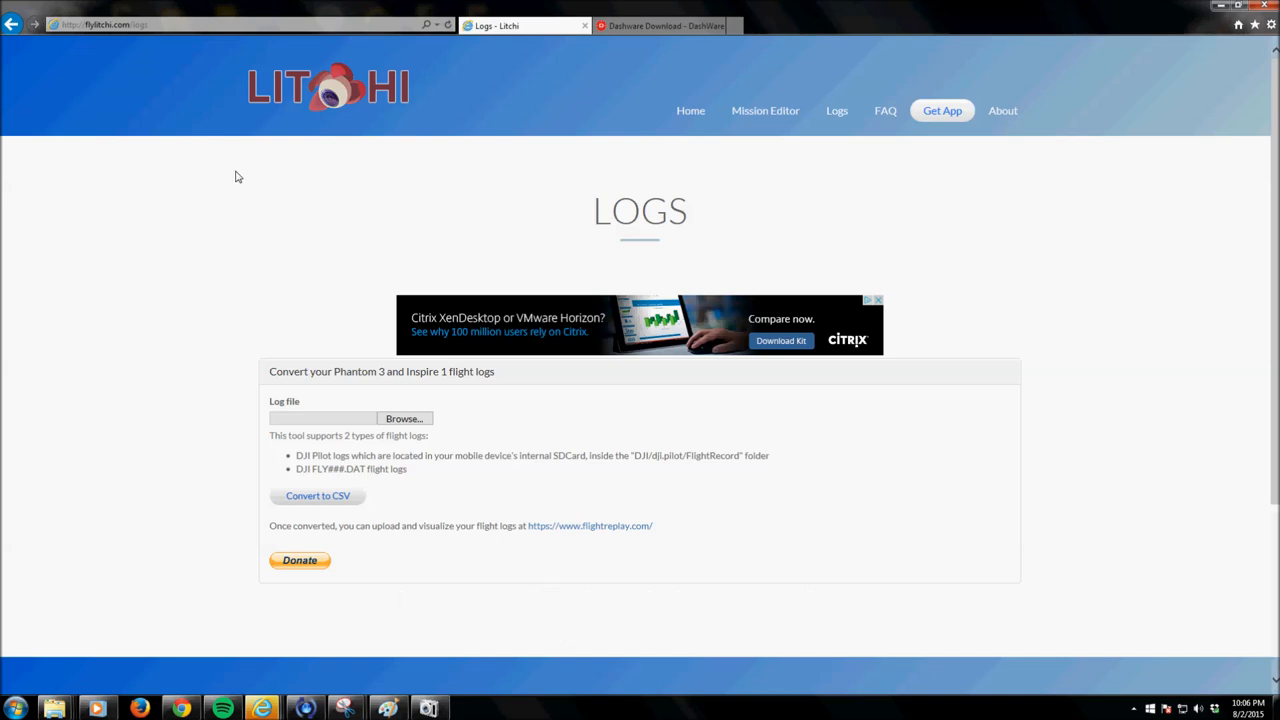
{"action": "mouse_move", "coordinate": [564, 190]}
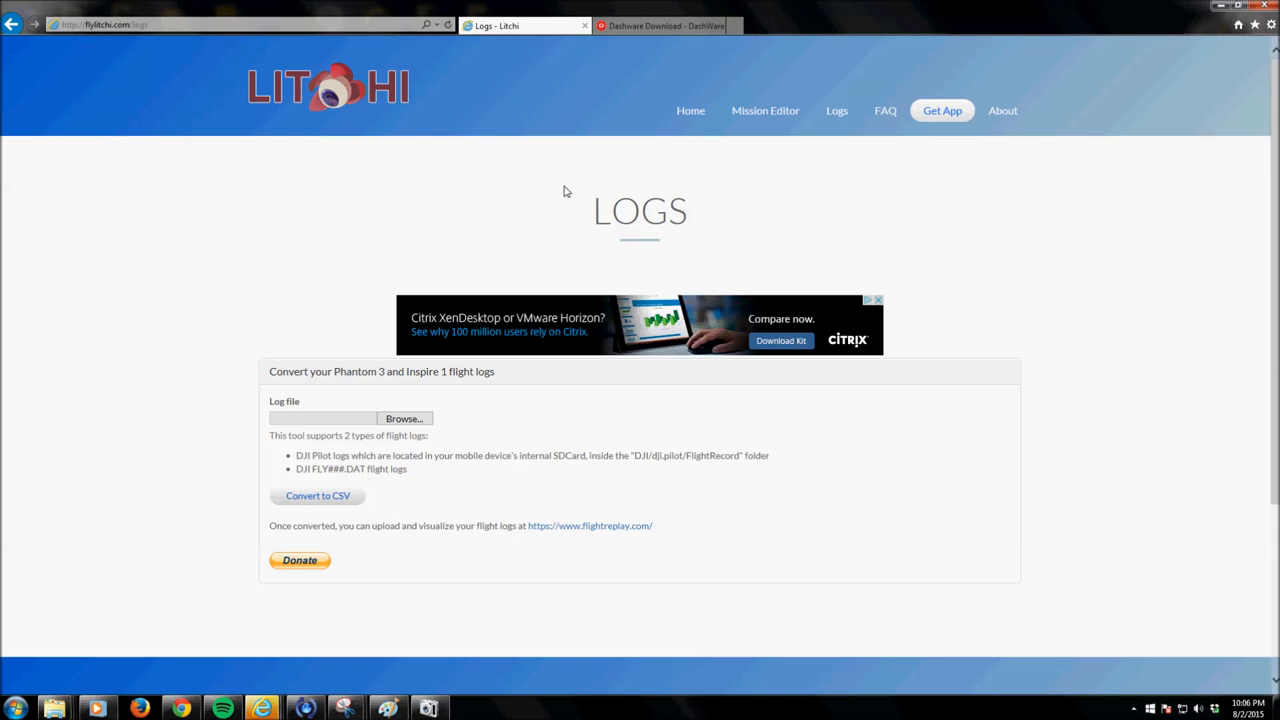
{"action": "left_click", "coordinate": [404, 418]}
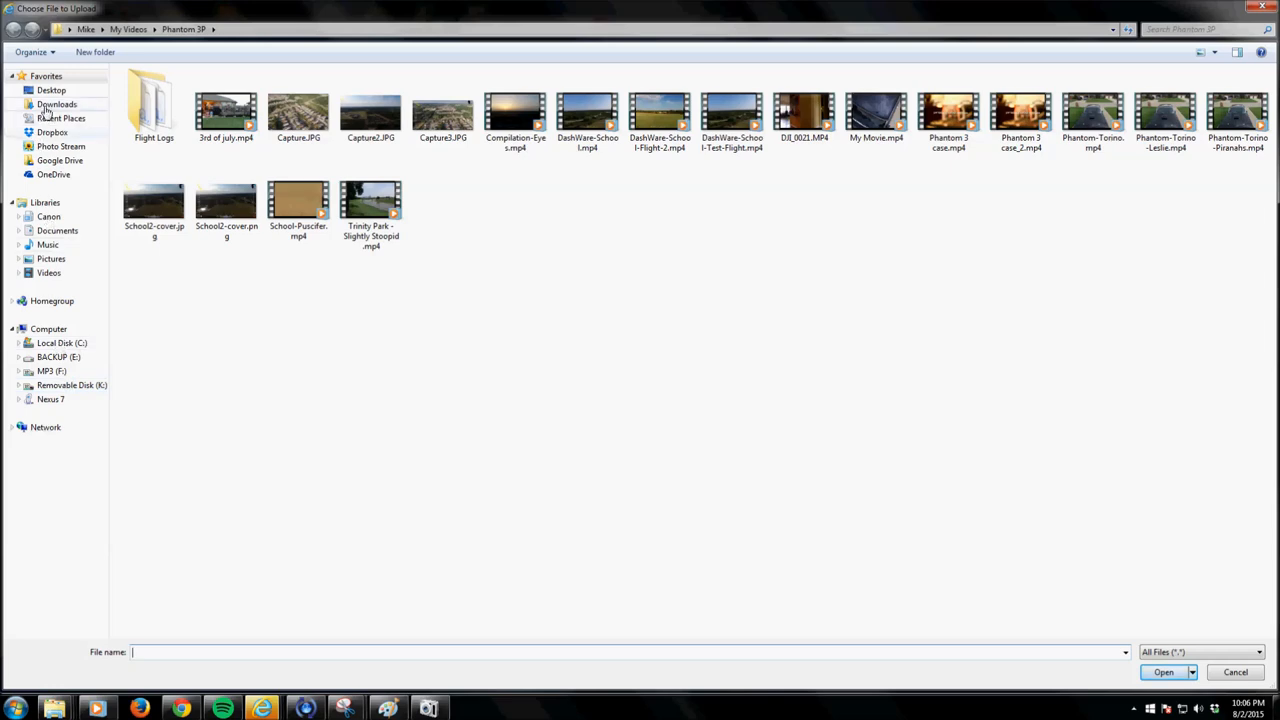
{"action": "left_click", "coordinate": [48, 88]}
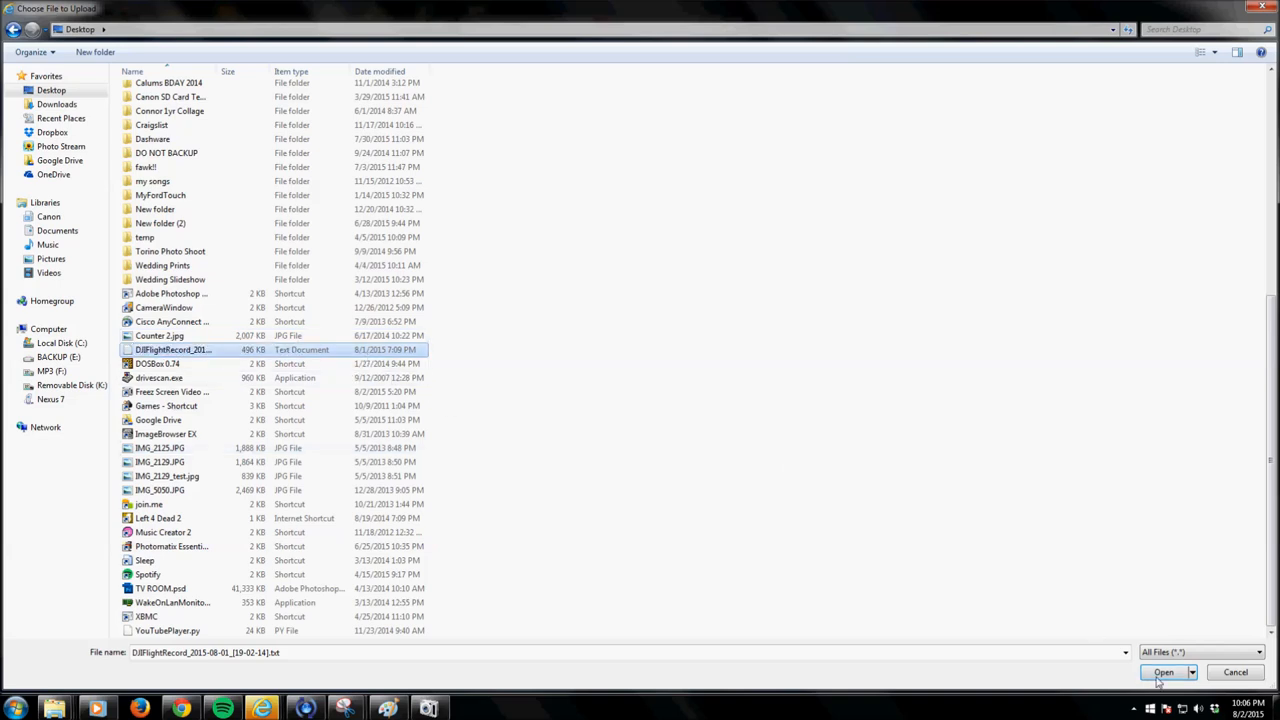
{"action": "left_click", "coordinate": [1164, 672]}
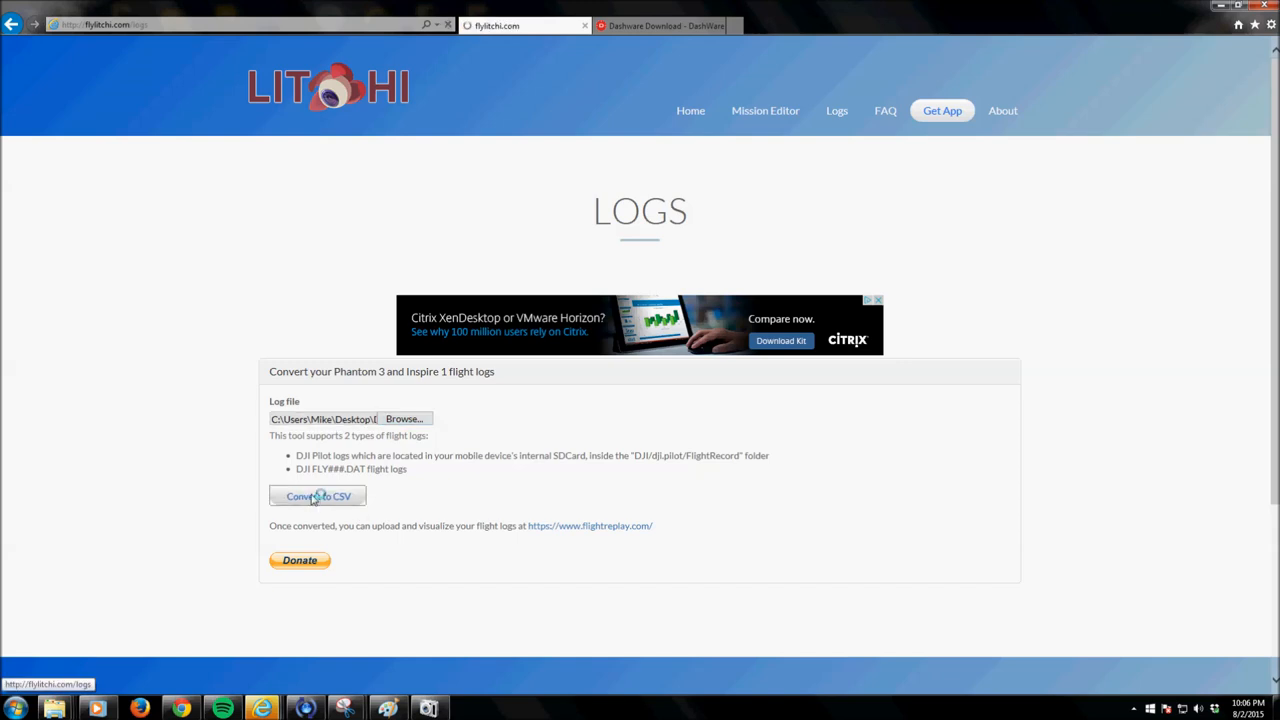
- Convert the uploaded log to CSV and begin saving it into the Videos library
{"action": "left_click", "coordinate": [316, 496]}
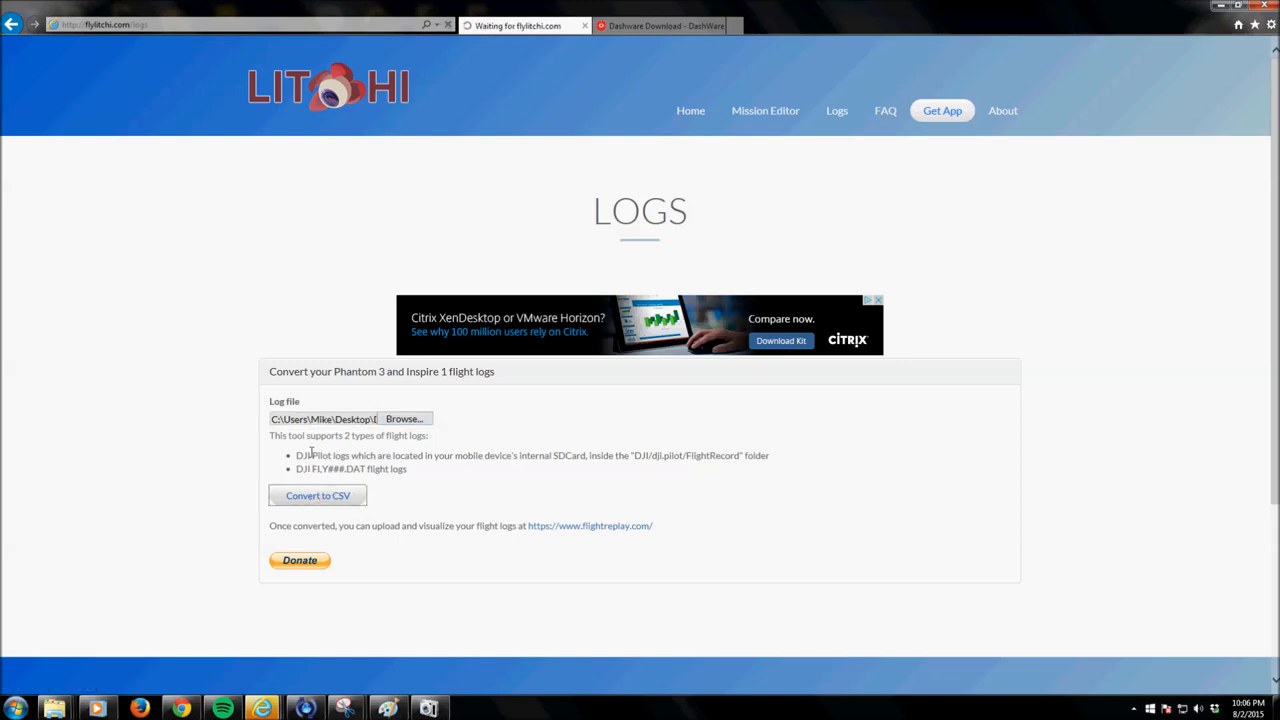
{"action": "left_click", "coordinate": [318, 496]}
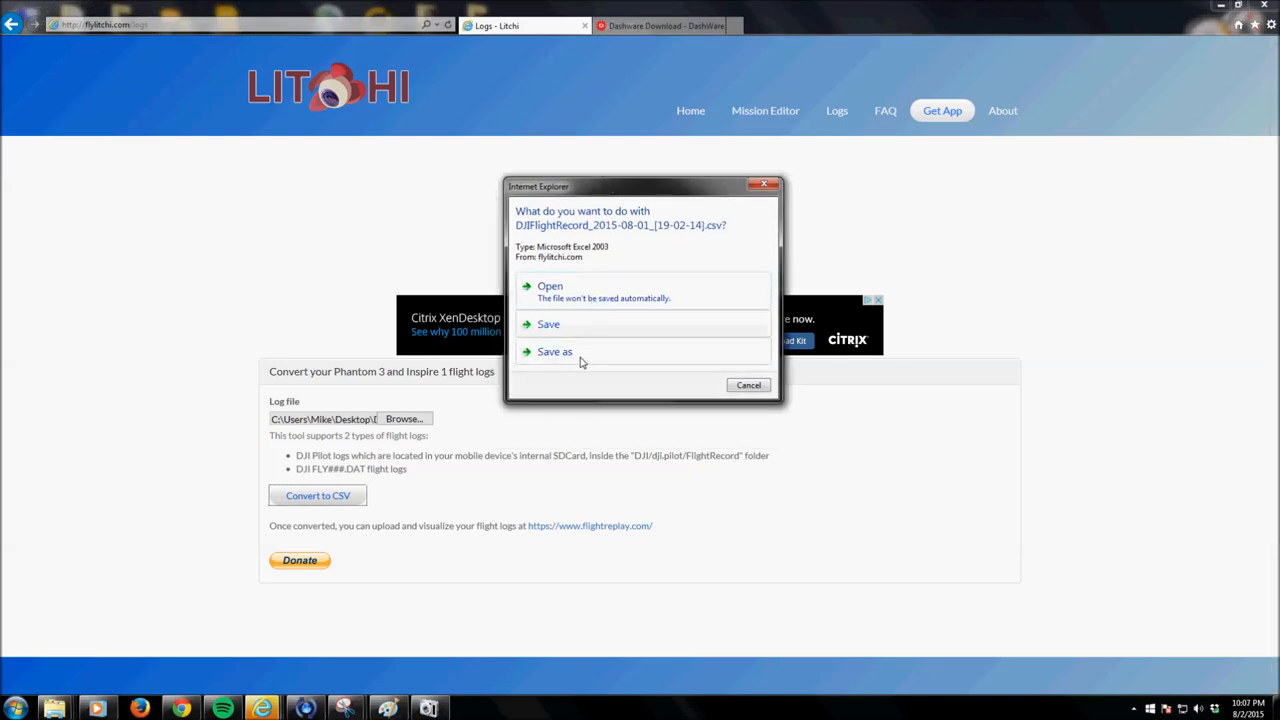
{"action": "left_click", "coordinate": [556, 352]}
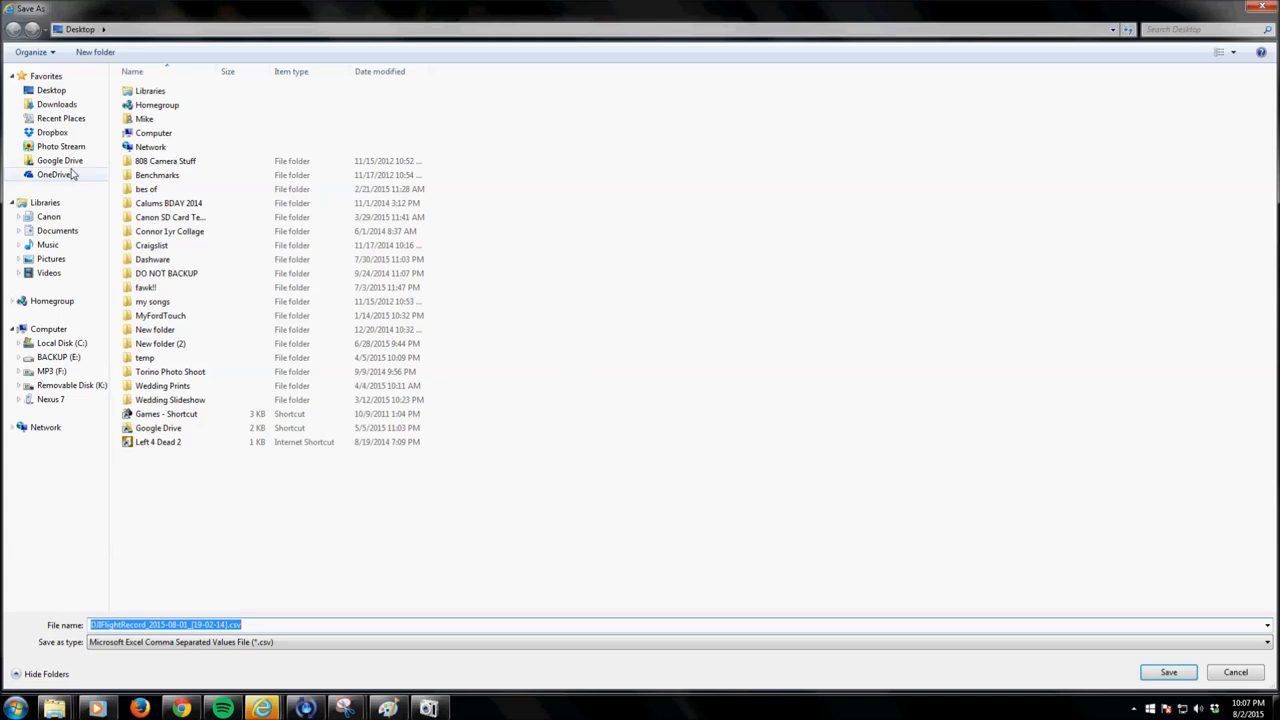
{"action": "left_click", "coordinate": [46, 272]}
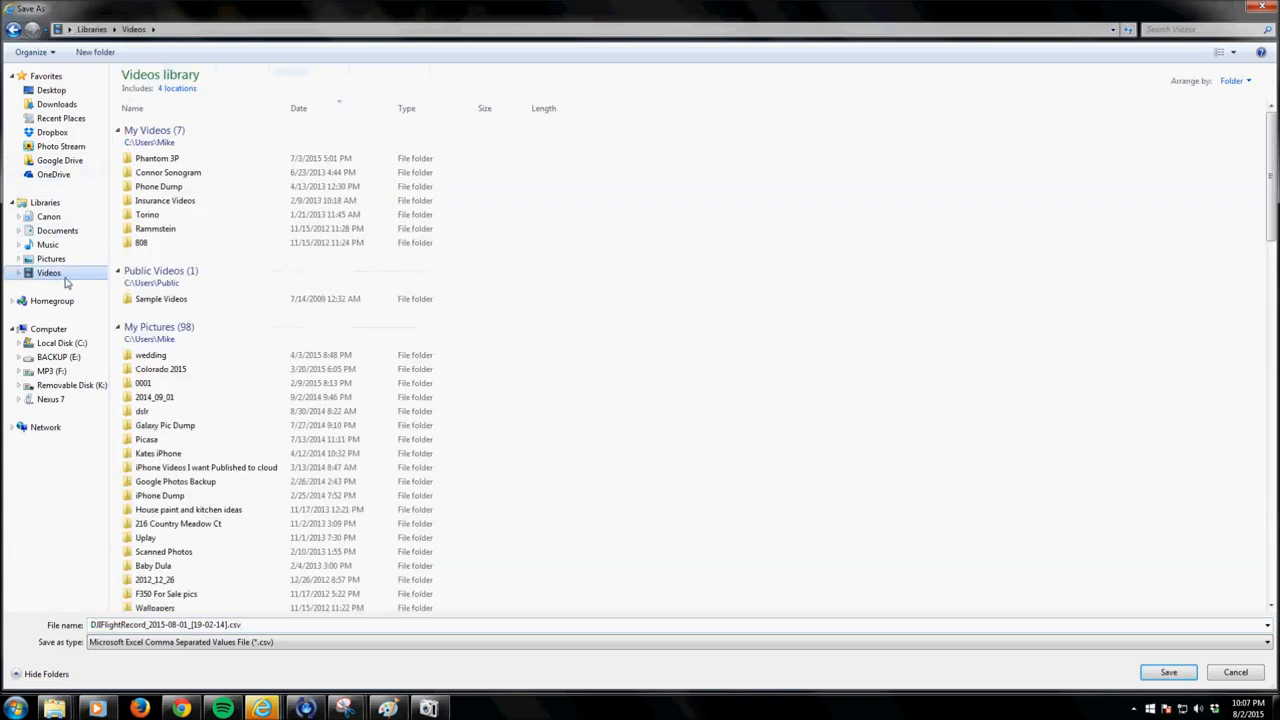
- Save the CSV into Phantom 3P > Flight Logs, replacing the existing flight record
{"action": "double_click", "coordinate": [156, 158]}
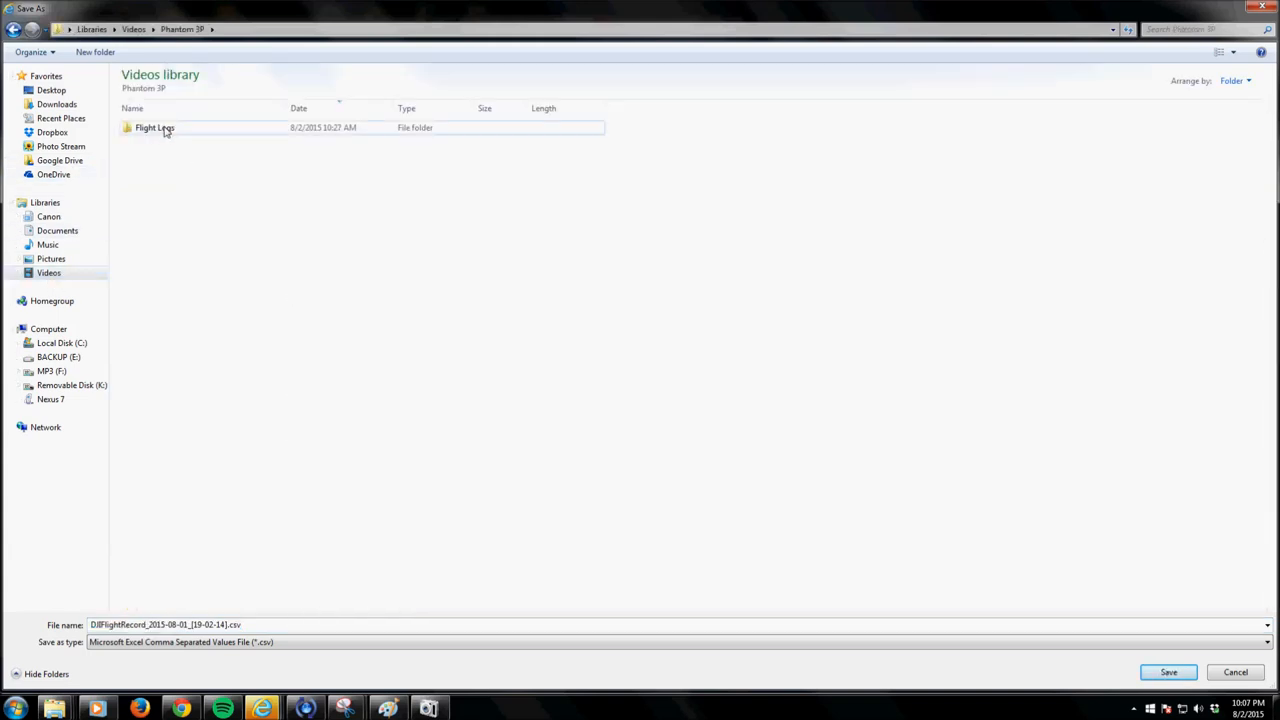
{"action": "double_click", "coordinate": [158, 128]}
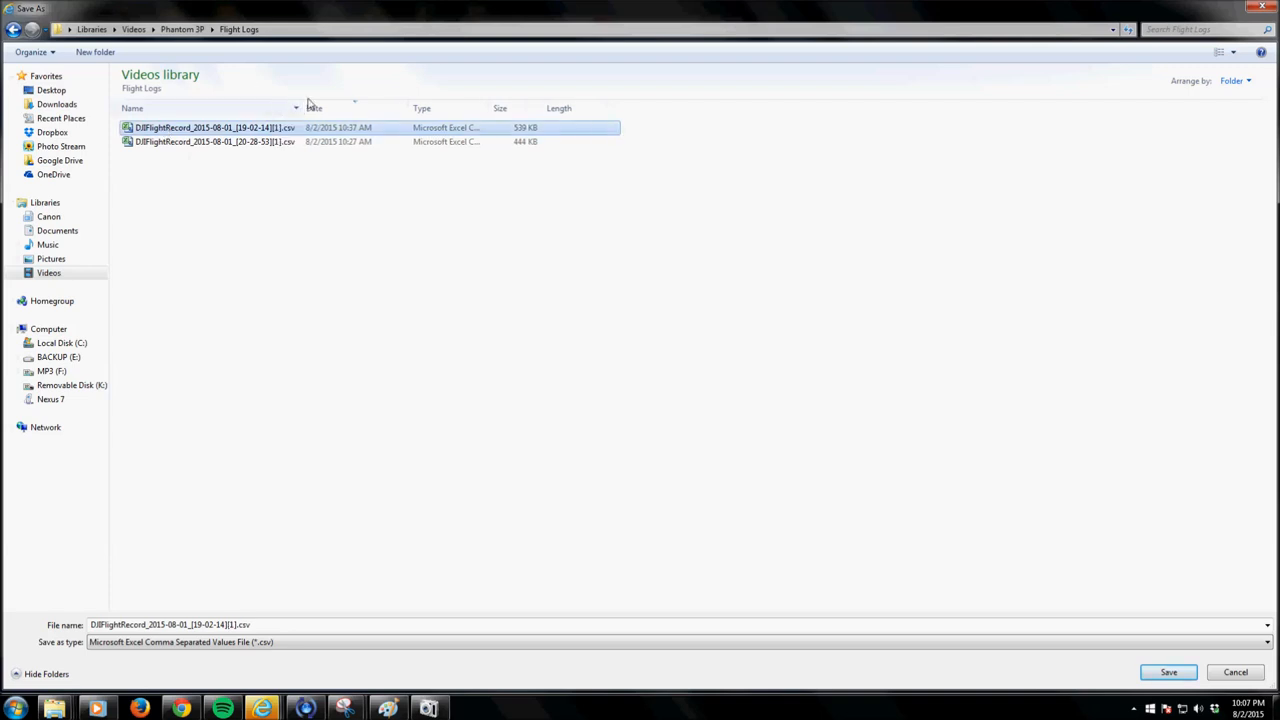
{"action": "left_click", "coordinate": [1176, 672]}
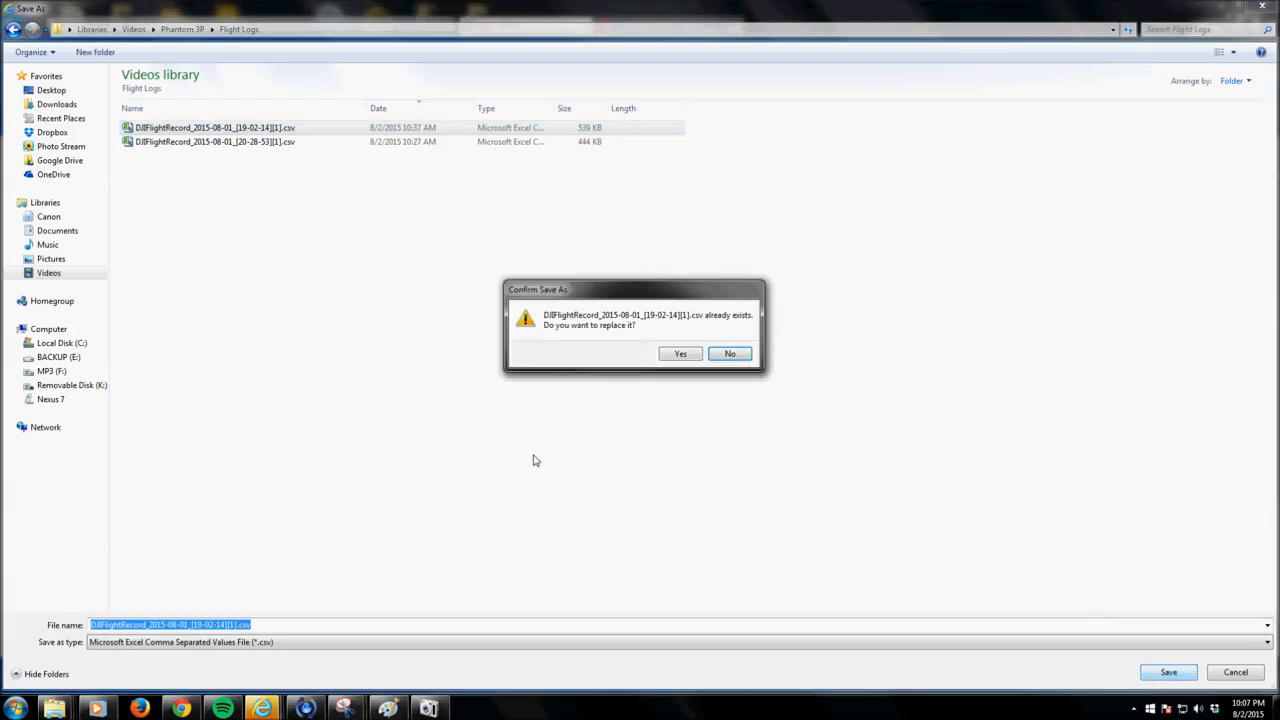
{"action": "left_click", "coordinate": [680, 352]}
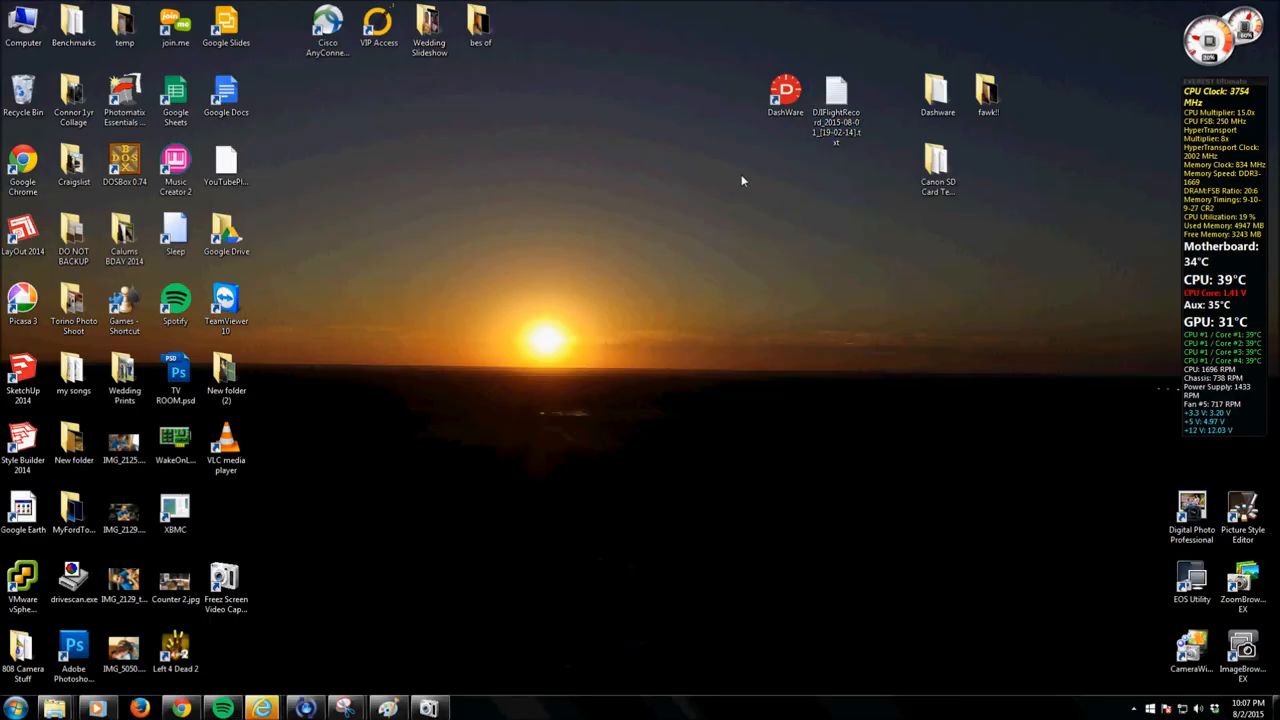
- Launch DashWare and create a new project from DJI_0084.MOV on the removable disk
{"action": "left_click", "coordinate": [788, 88]}
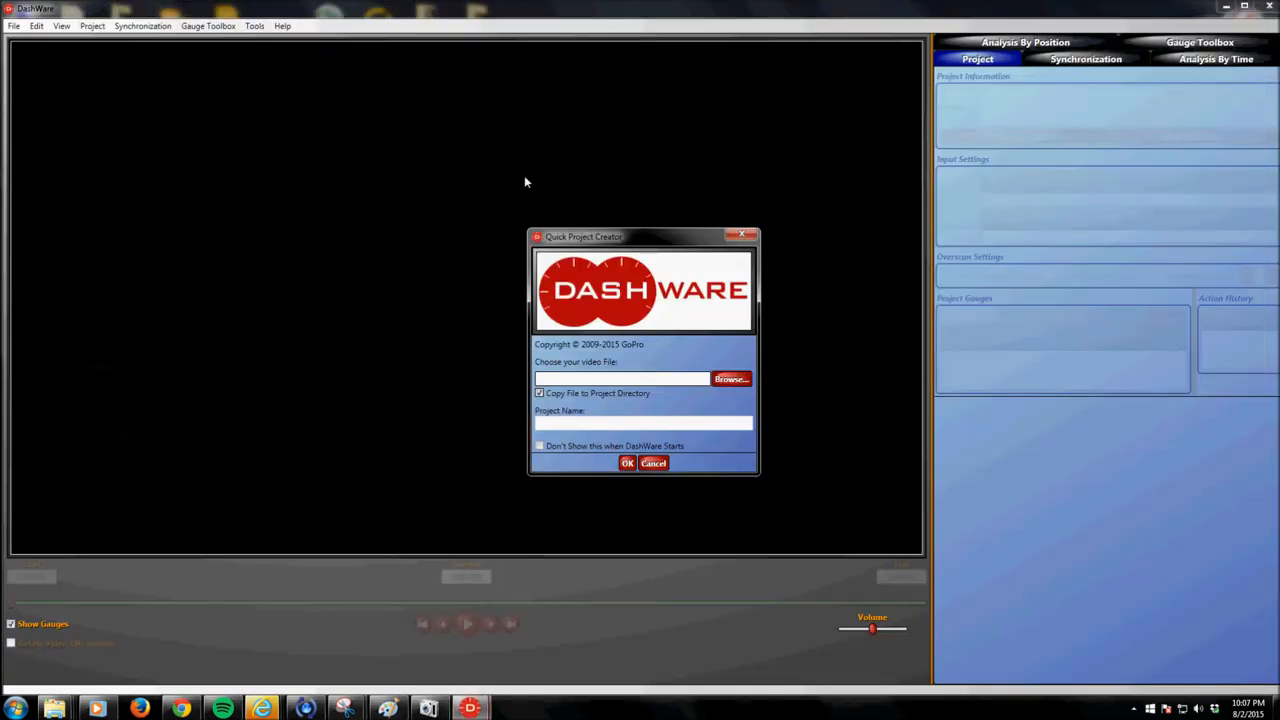
{"action": "left_click_drag", "start_coordinate": [584, 236], "coordinate": [460, 142]}
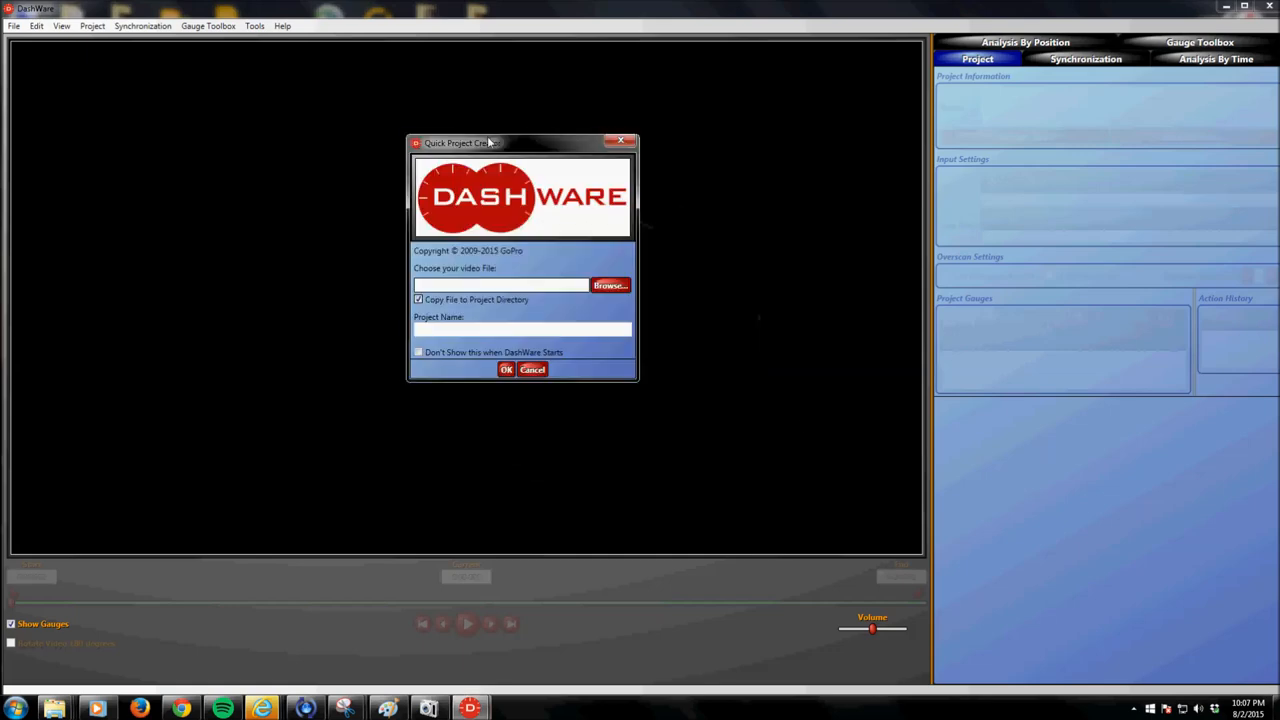
{"action": "left_click_drag", "start_coordinate": [460, 142], "coordinate": [402, 164]}
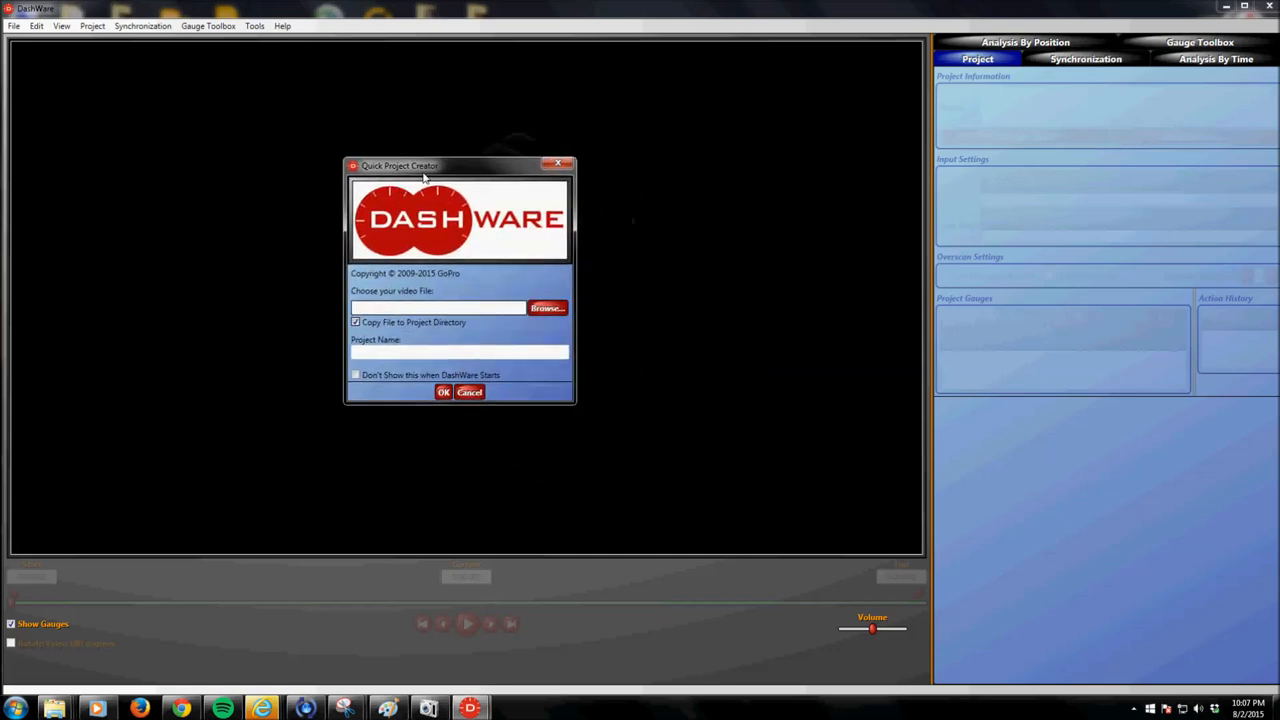
{"action": "mouse_move", "coordinate": [672, 190]}
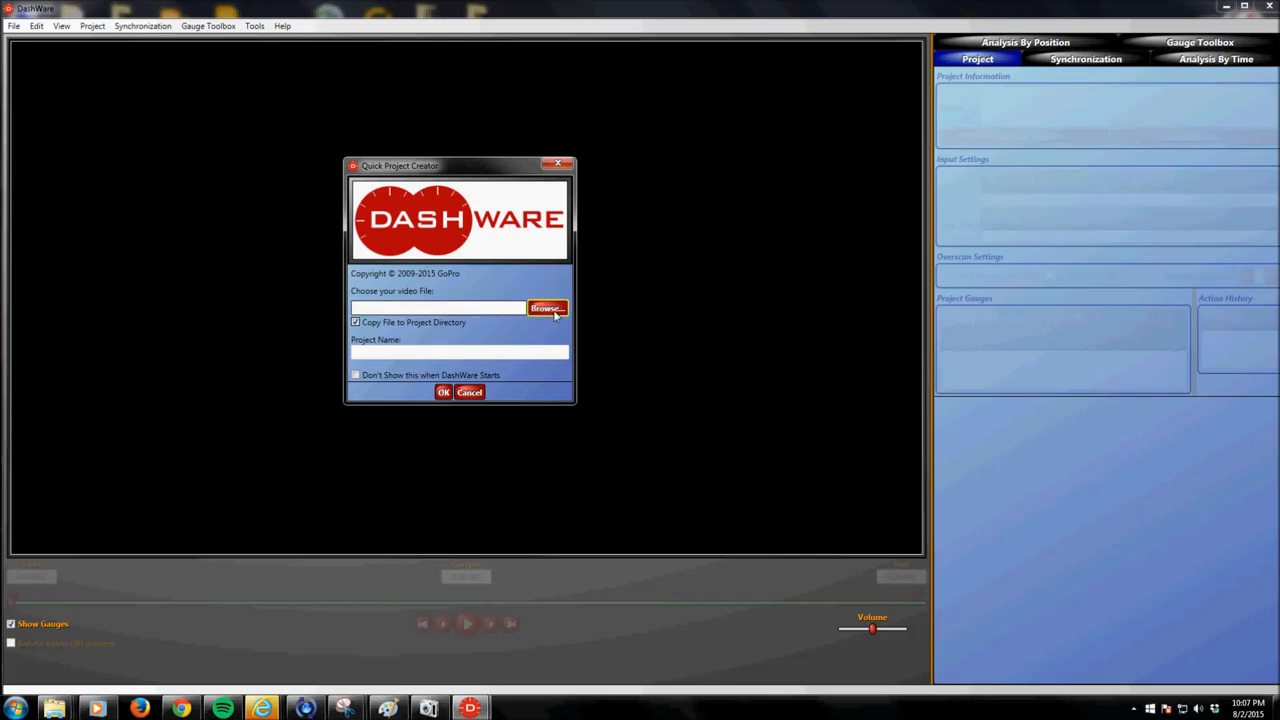
{"action": "mouse_move", "coordinate": [530, 178]}
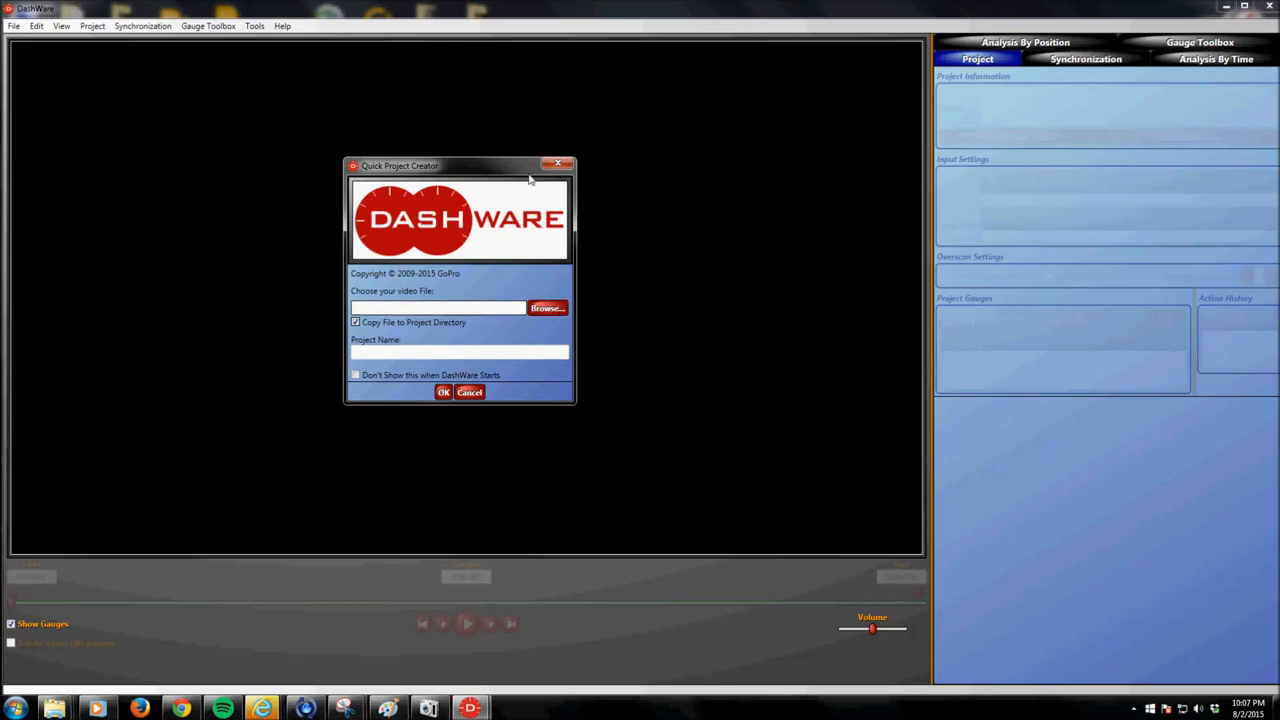
{"action": "left_click", "coordinate": [548, 308]}
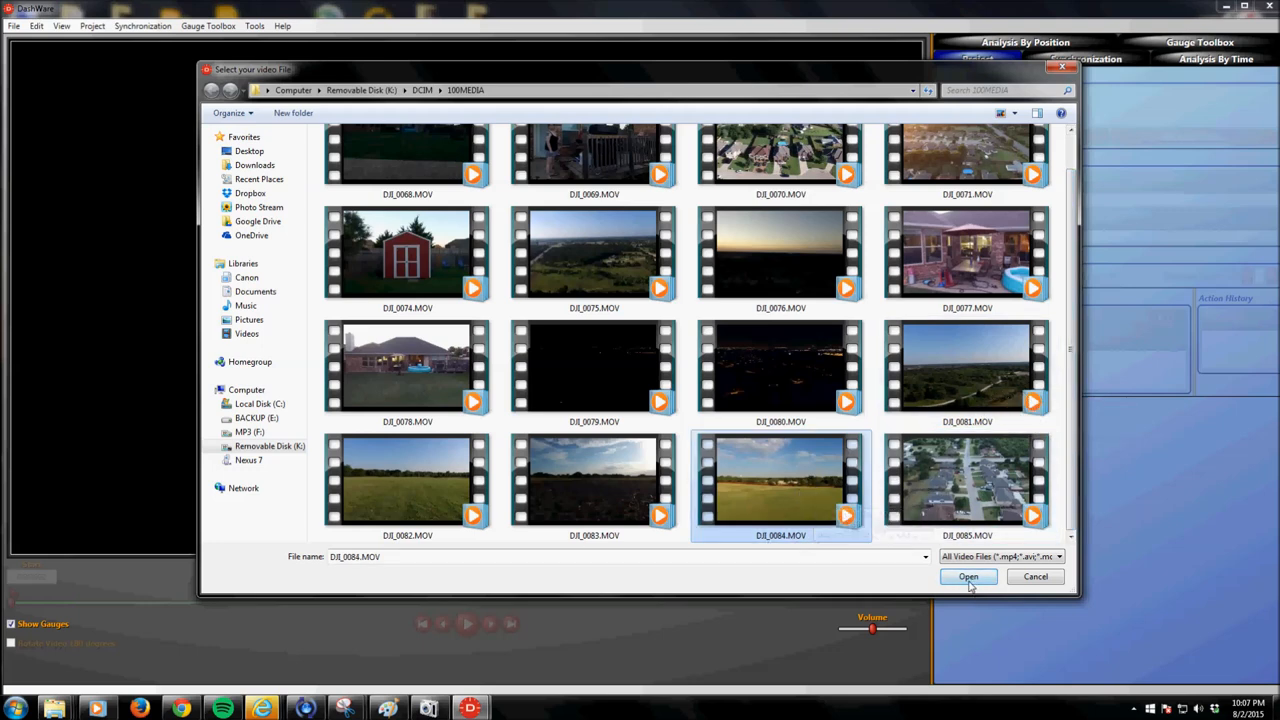
{"action": "left_click", "coordinate": [968, 576]}
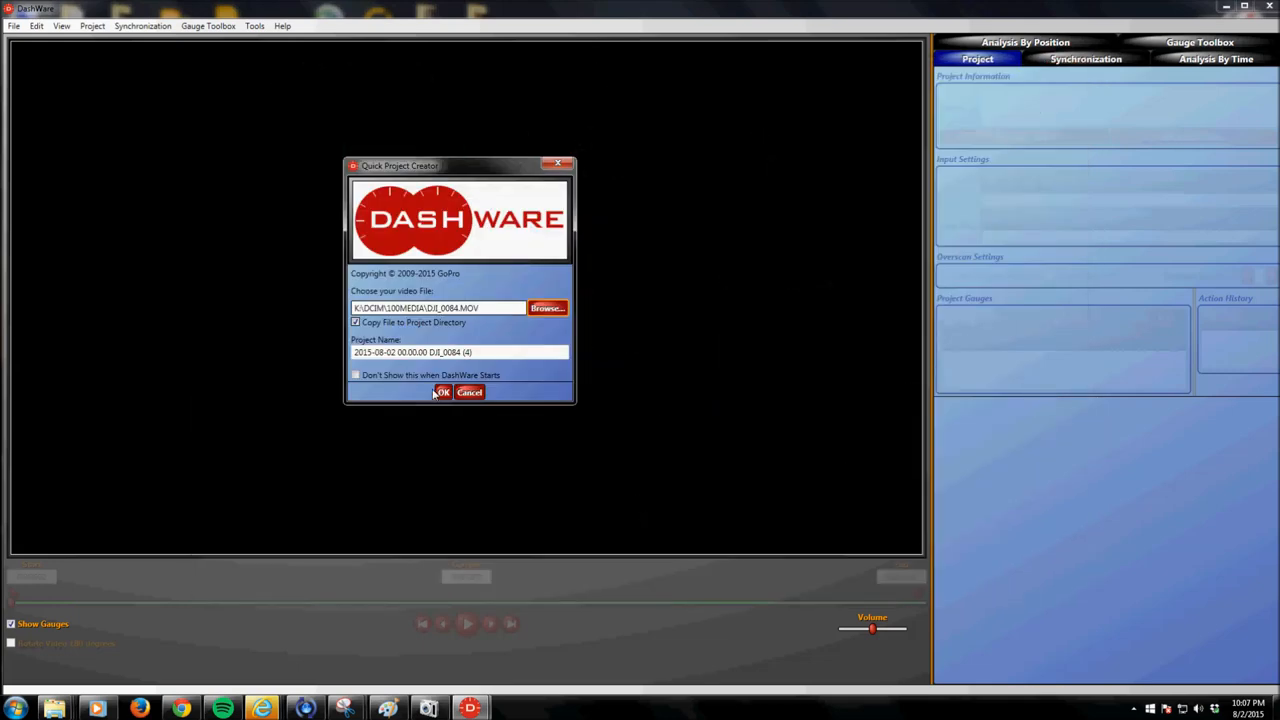
{"action": "left_click", "coordinate": [442, 392]}
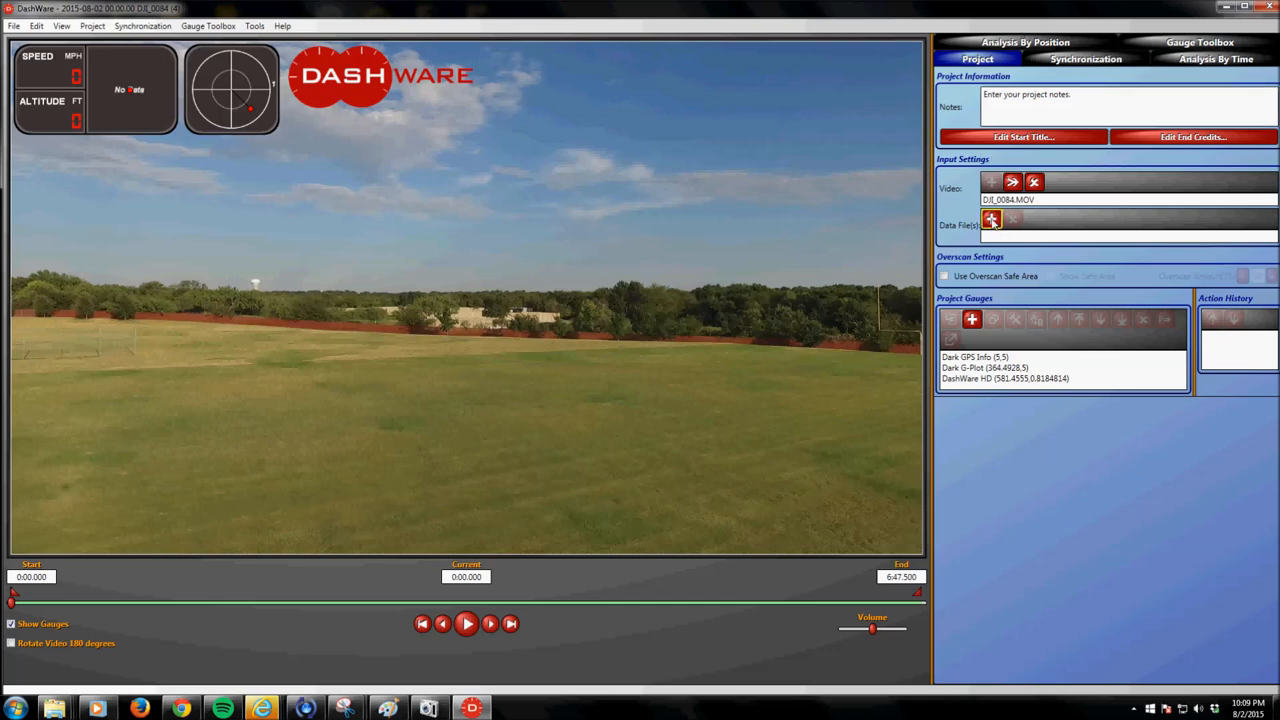
- Pick the 19-02-14 flight record CSV from Videos > Phantom 3P > Flight Logs as the data file
{"action": "left_click", "coordinate": [992, 218]}
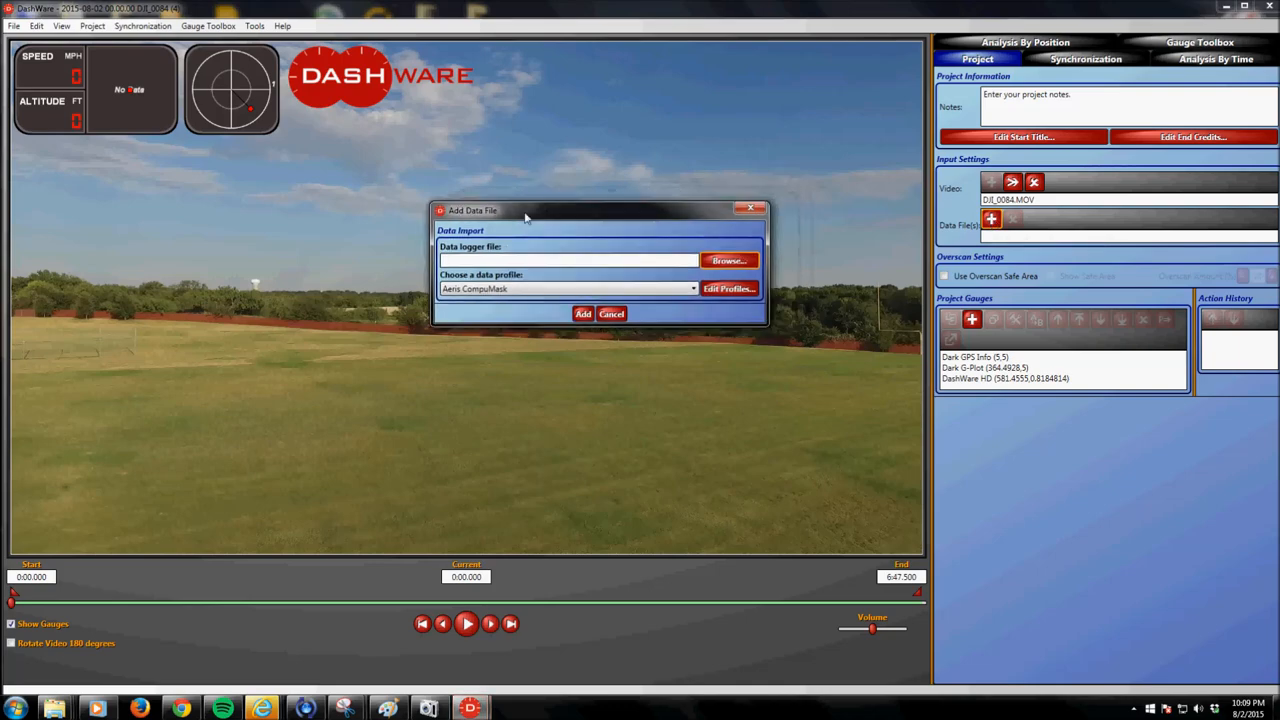
{"action": "left_click", "coordinate": [728, 260]}
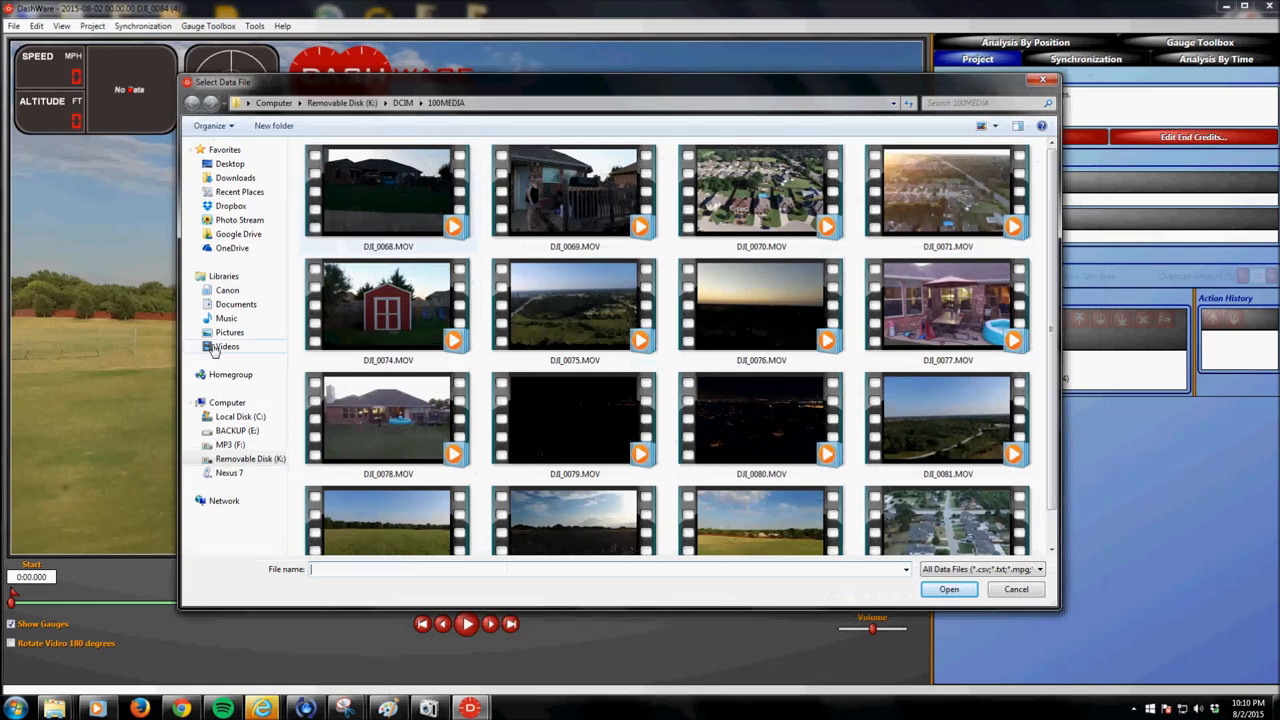
{"action": "left_click", "coordinate": [228, 346]}
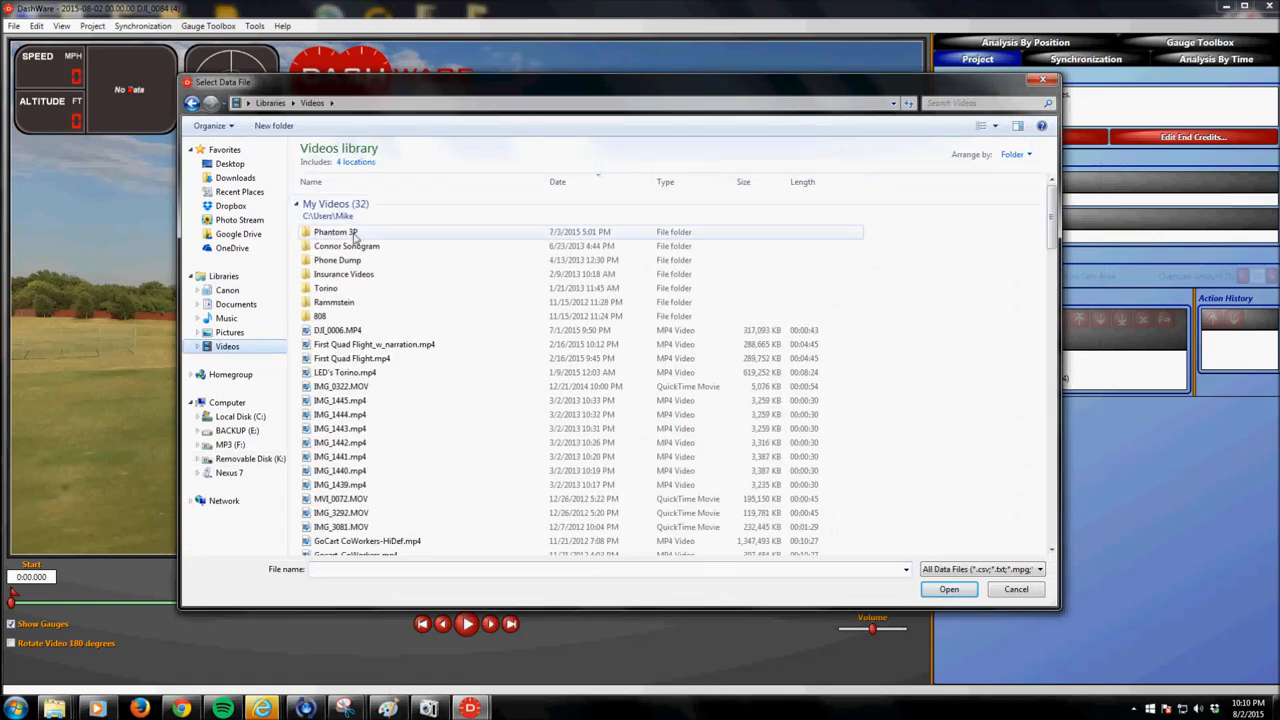
{"action": "double_click", "coordinate": [334, 232]}
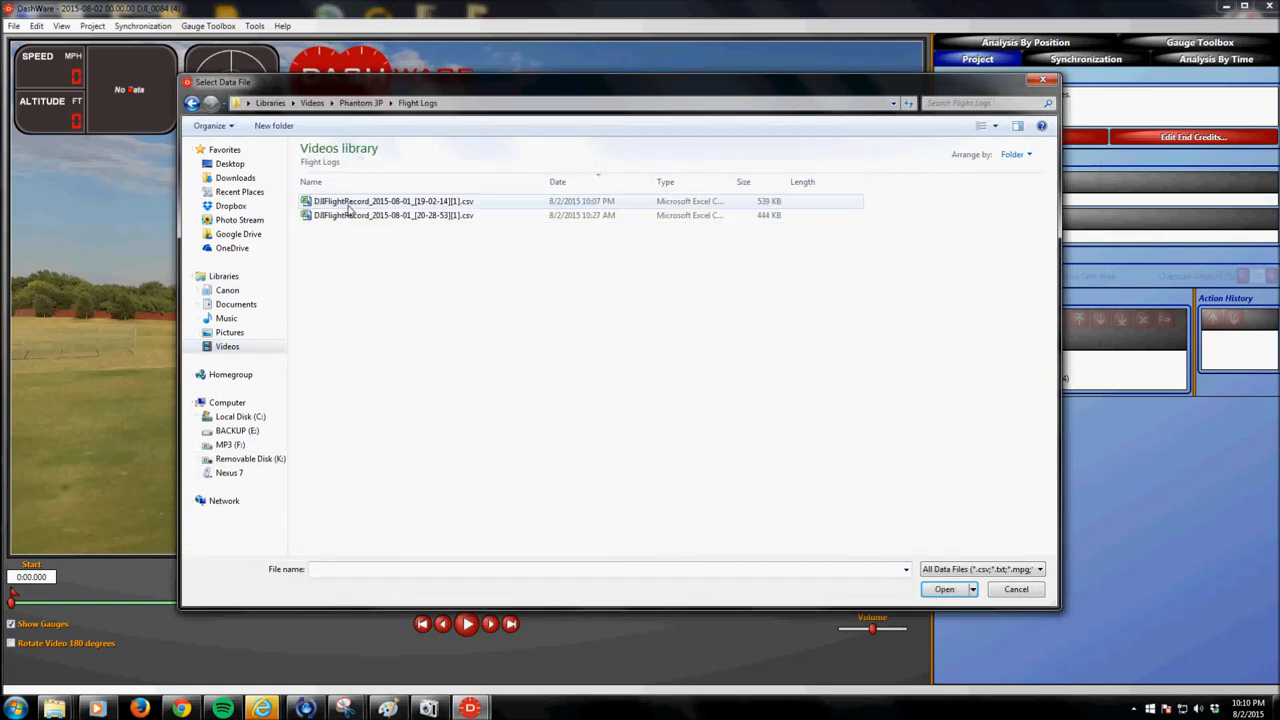
{"action": "left_click", "coordinate": [394, 200]}
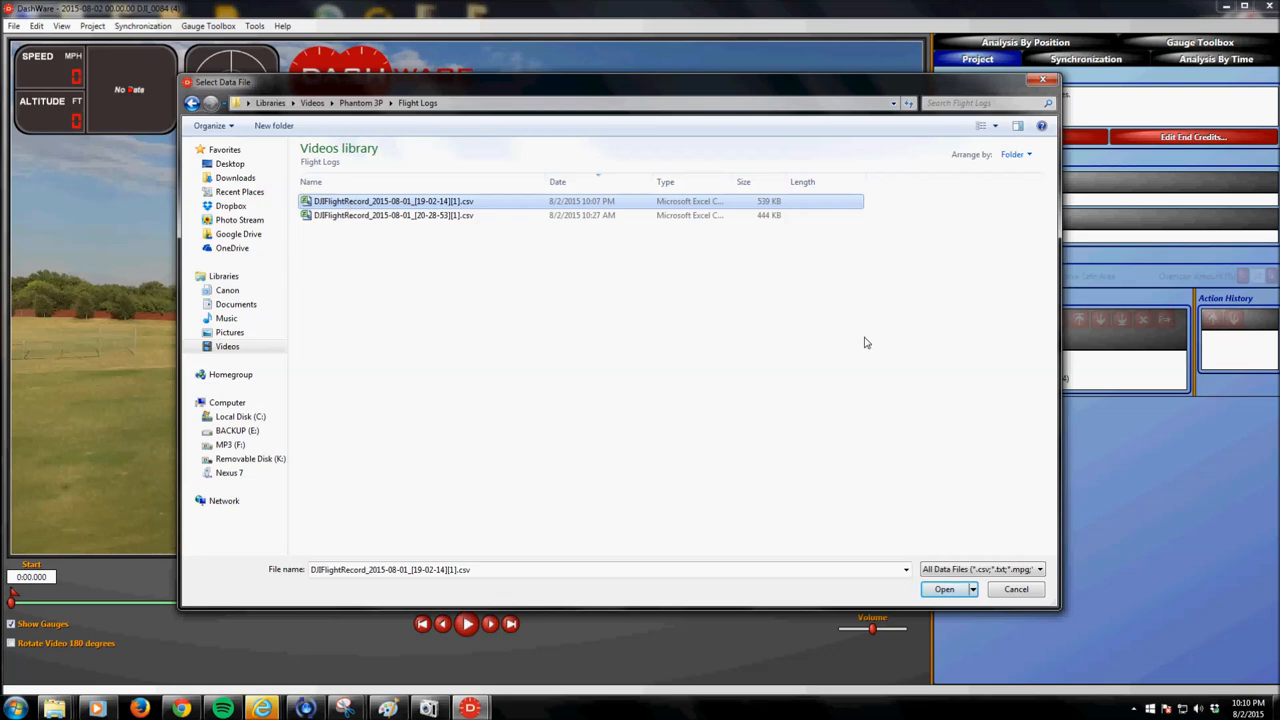
{"action": "mouse_move", "coordinate": [948, 532]}
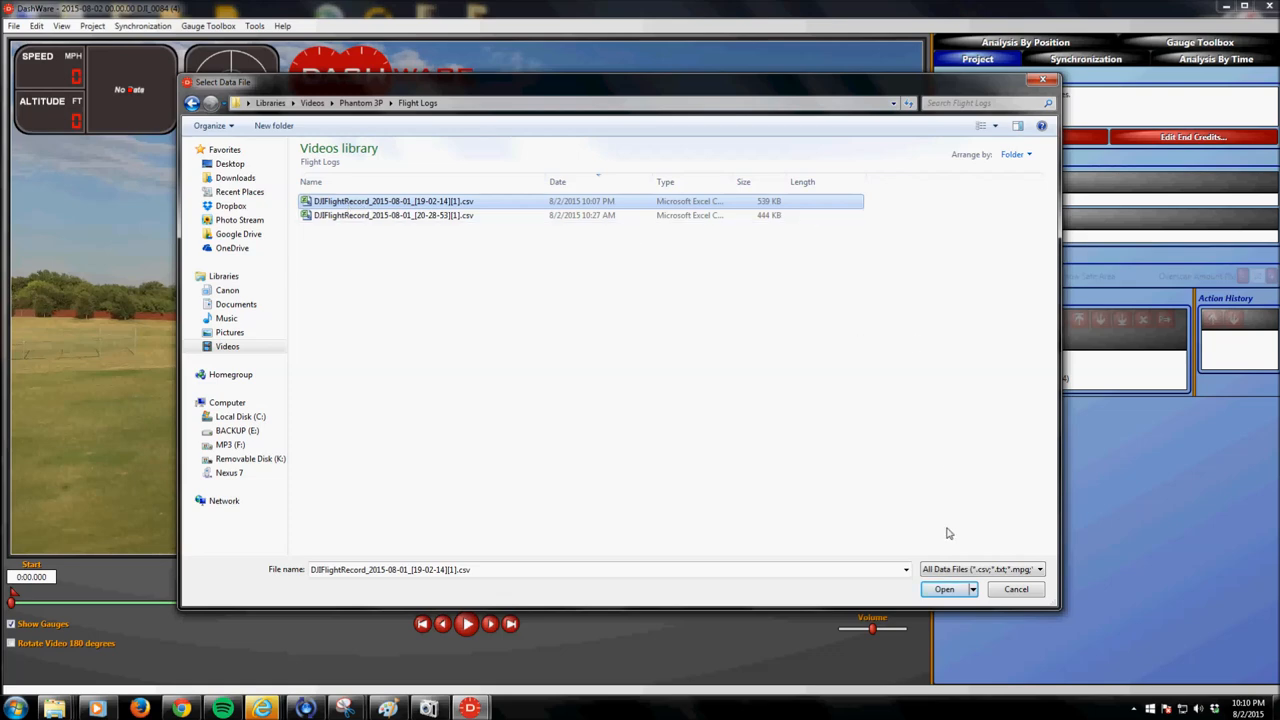
{"action": "left_click", "coordinate": [944, 588]}
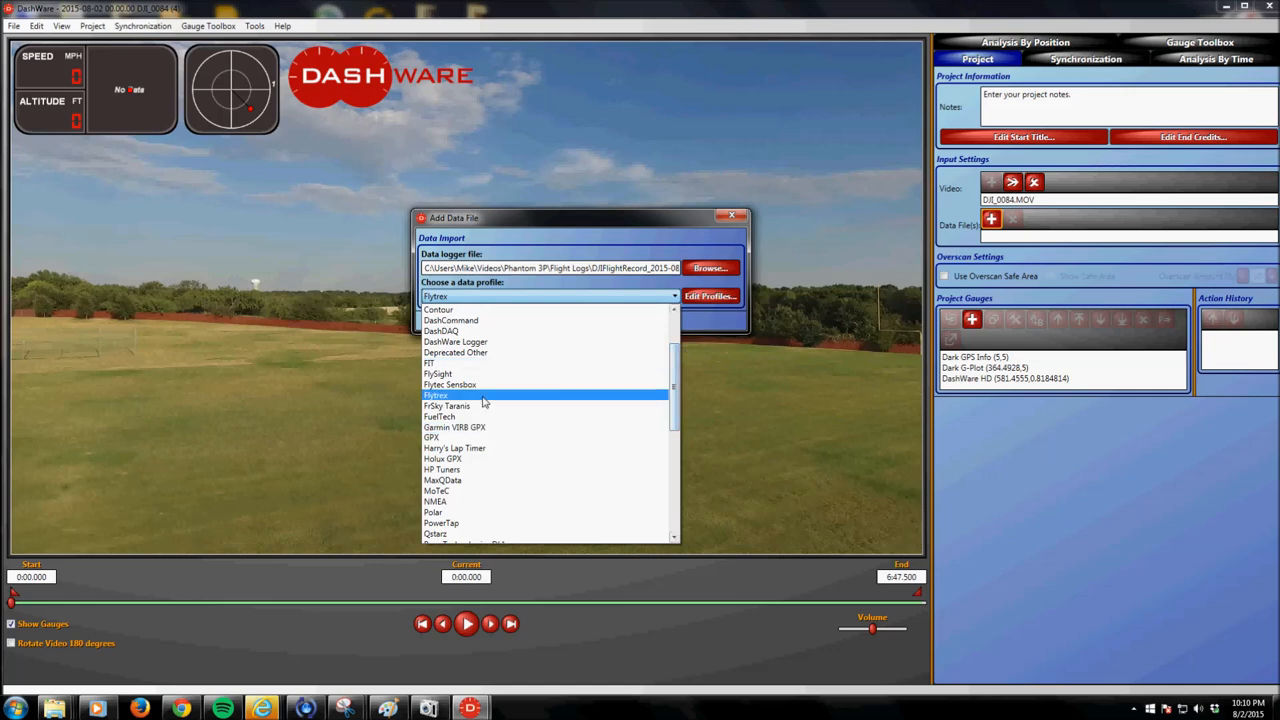
- Add the flight log to the project using the Flytrex data profile
{"action": "left_click", "coordinate": [436, 396]}
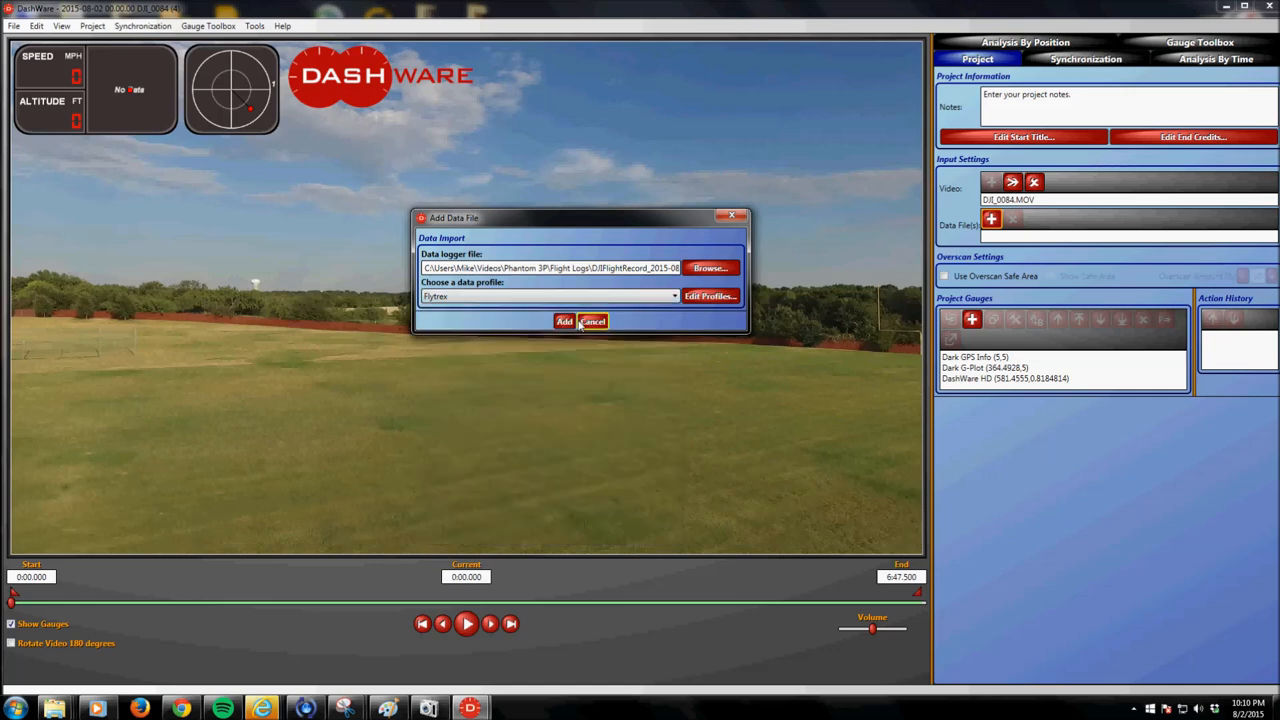
{"action": "left_click", "coordinate": [590, 320]}
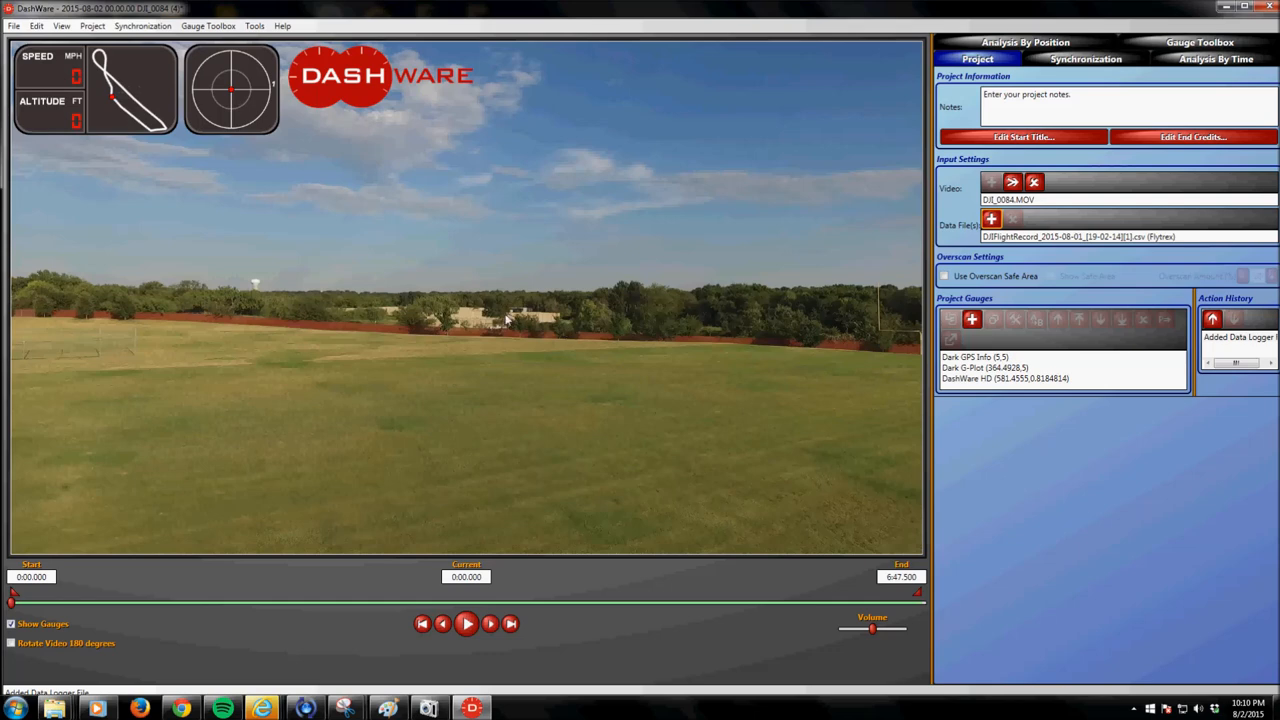
{"action": "mouse_move", "coordinate": [126, 130]}
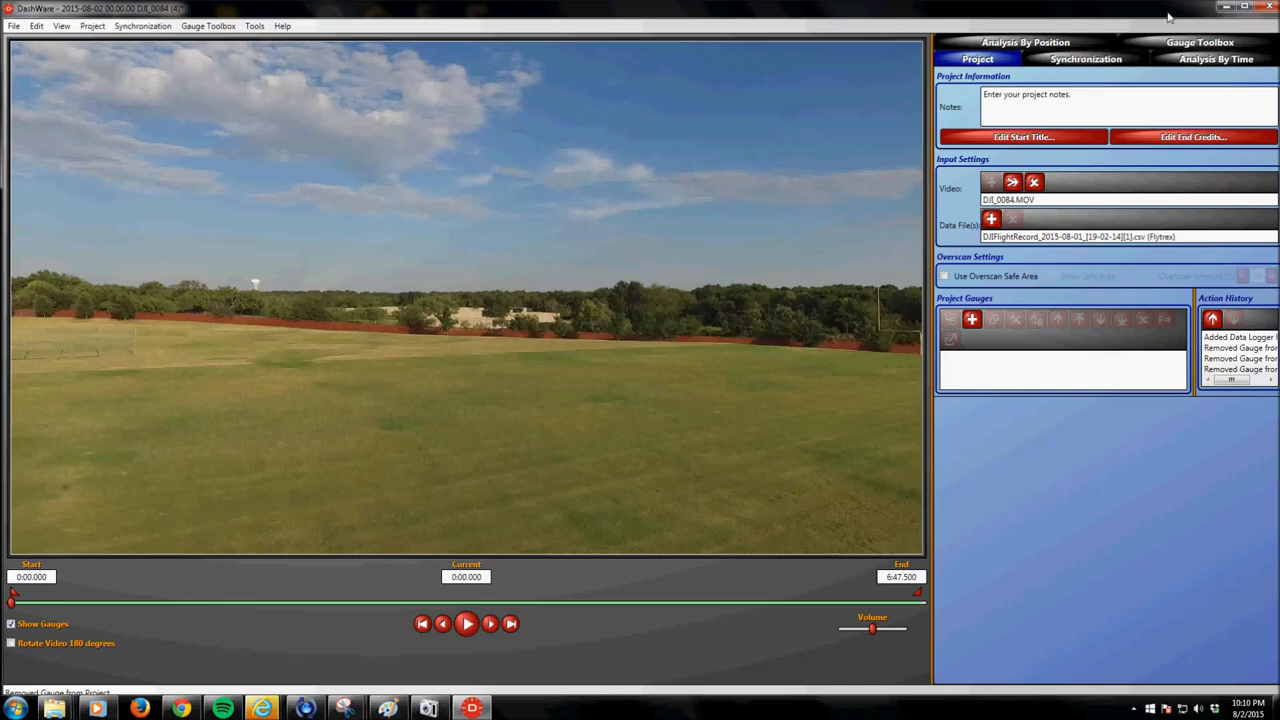
- Show the catalog of available gauges in the Gauge Toolbox
{"action": "left_click", "coordinate": [1200, 44]}
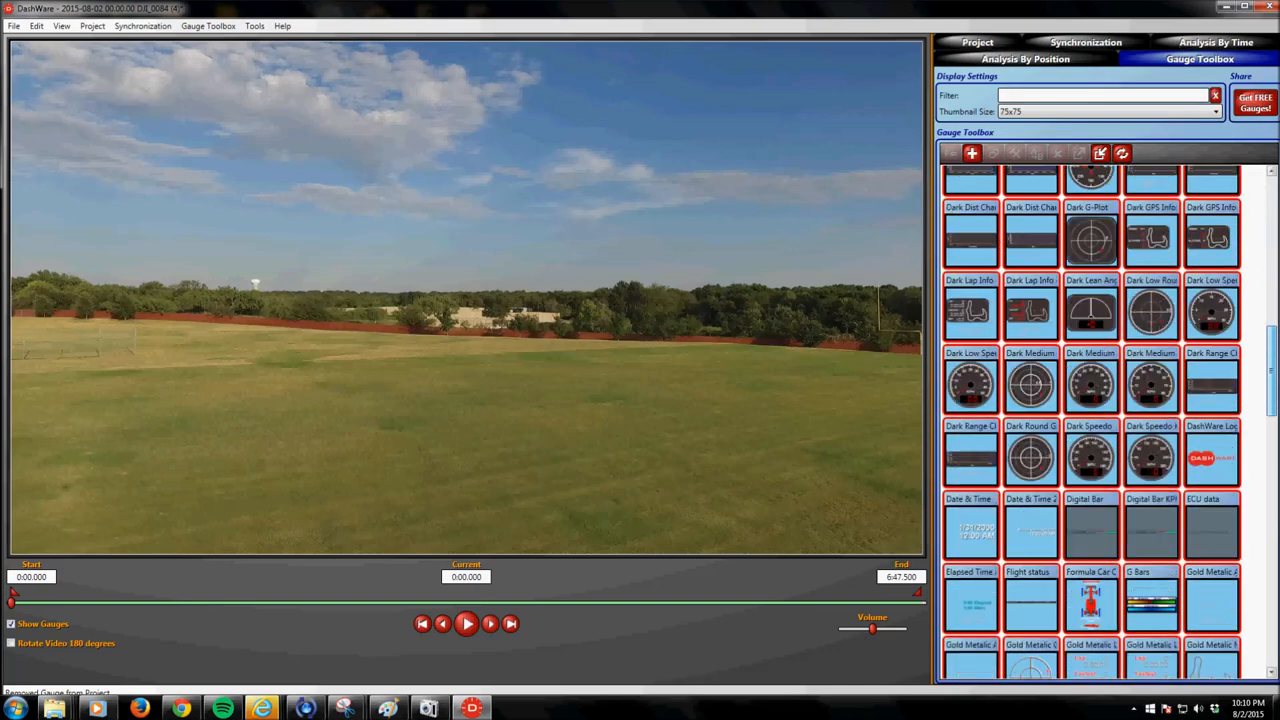
- Place the UAV altitude tape at the left edge, speed tape at the right and distance tape along the bottom
{"action": "scroll", "scroll_direction": "down", "scroll_amount": 3}
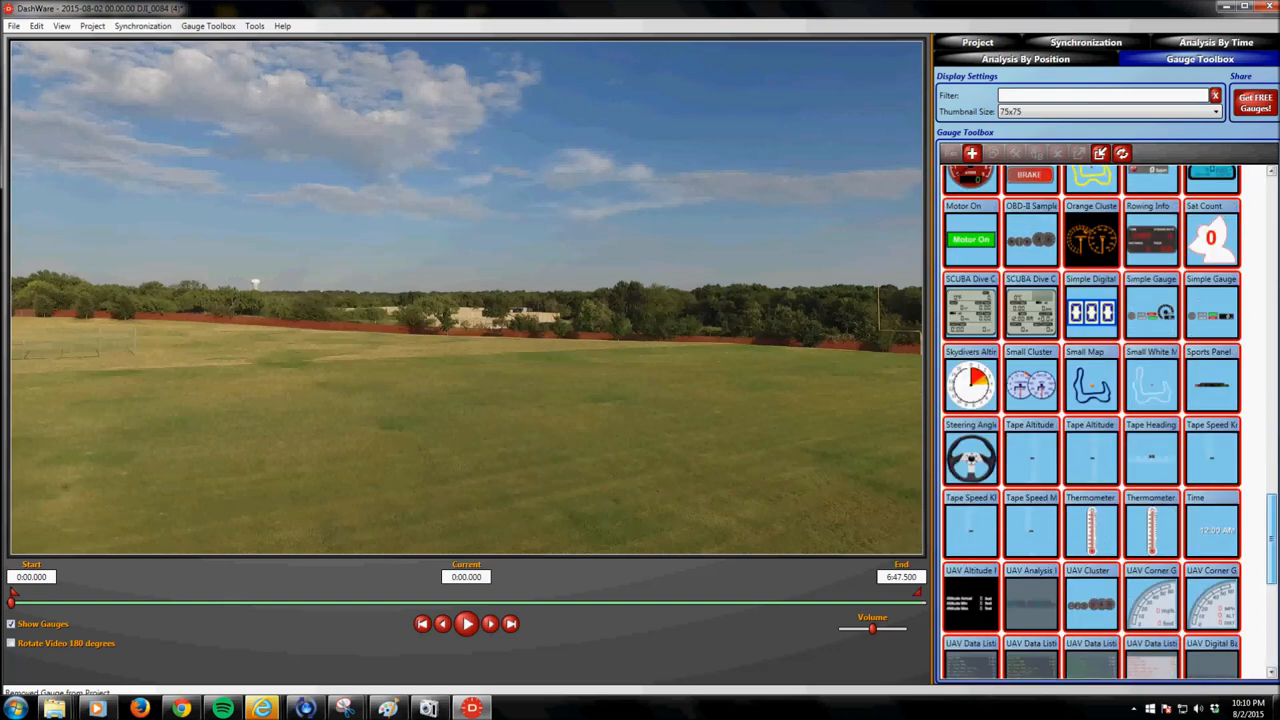
{"action": "scroll", "scroll_direction": "down", "scroll_amount": 3}
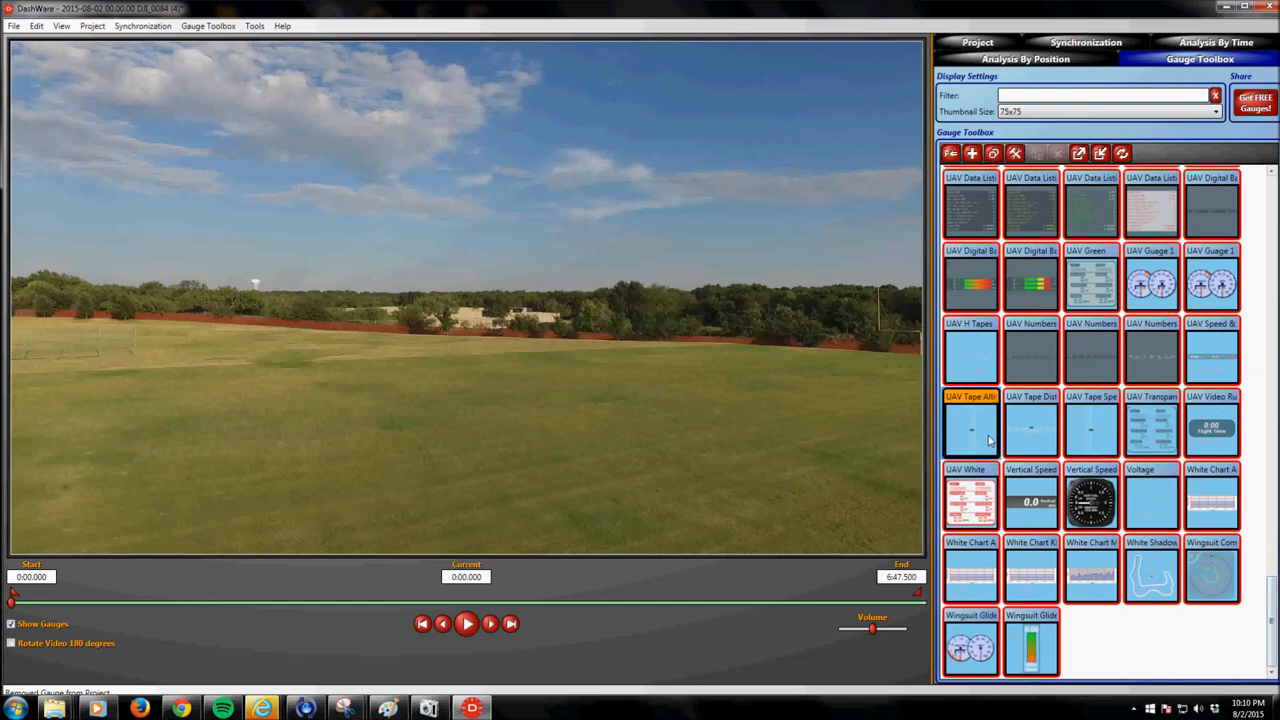
{"action": "mouse_move", "coordinate": [976, 448]}
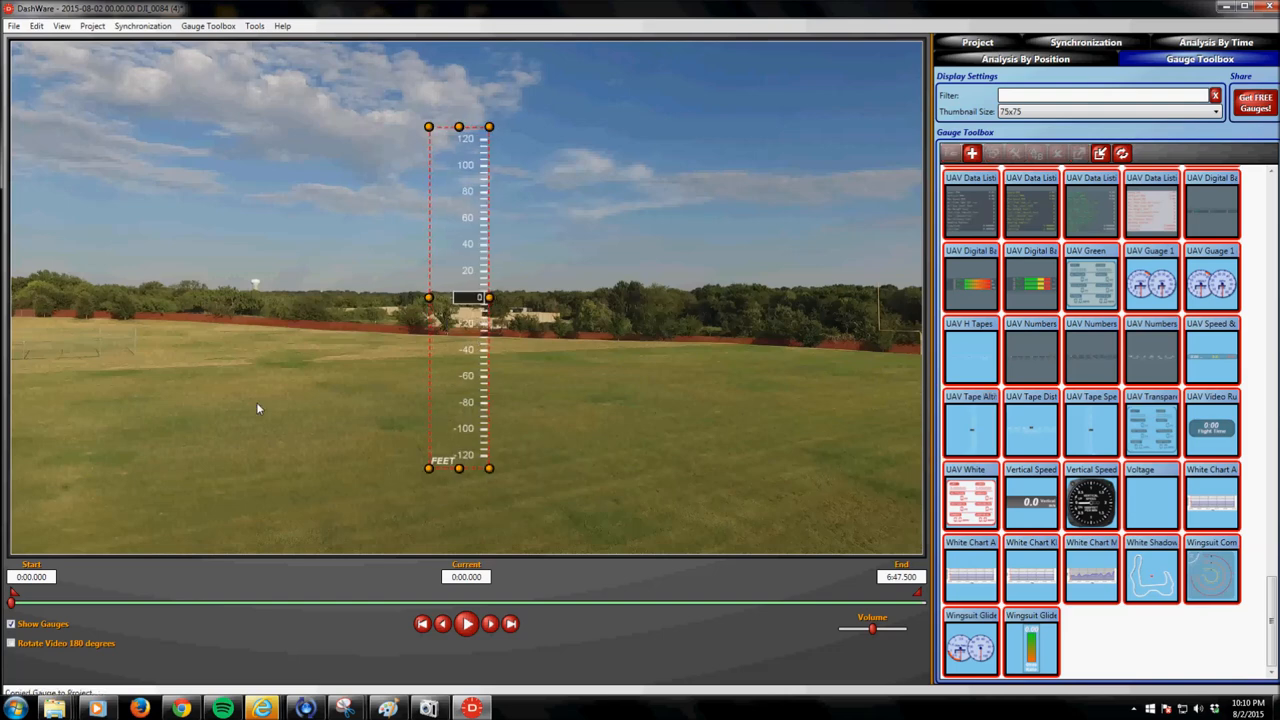
{"action": "left_click_drag", "start_coordinate": [458, 296], "coordinate": [40, 296]}
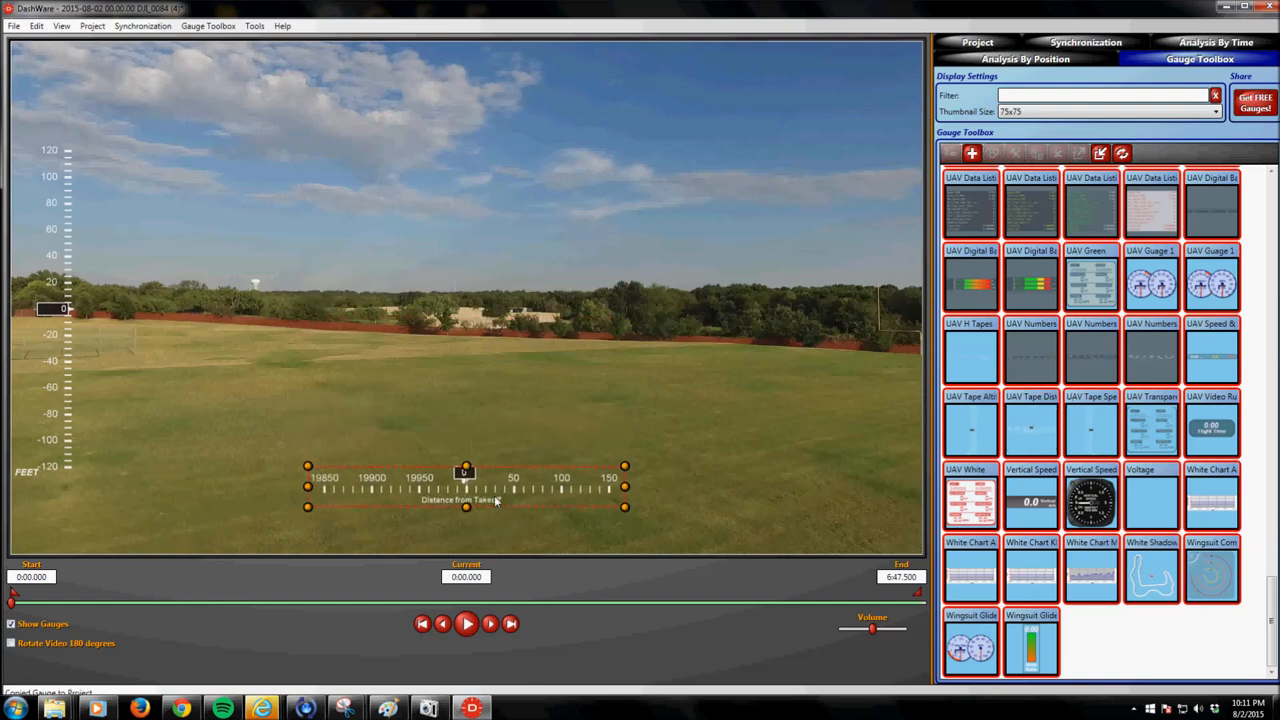
{"action": "left_click_drag", "start_coordinate": [464, 488], "coordinate": [464, 532]}
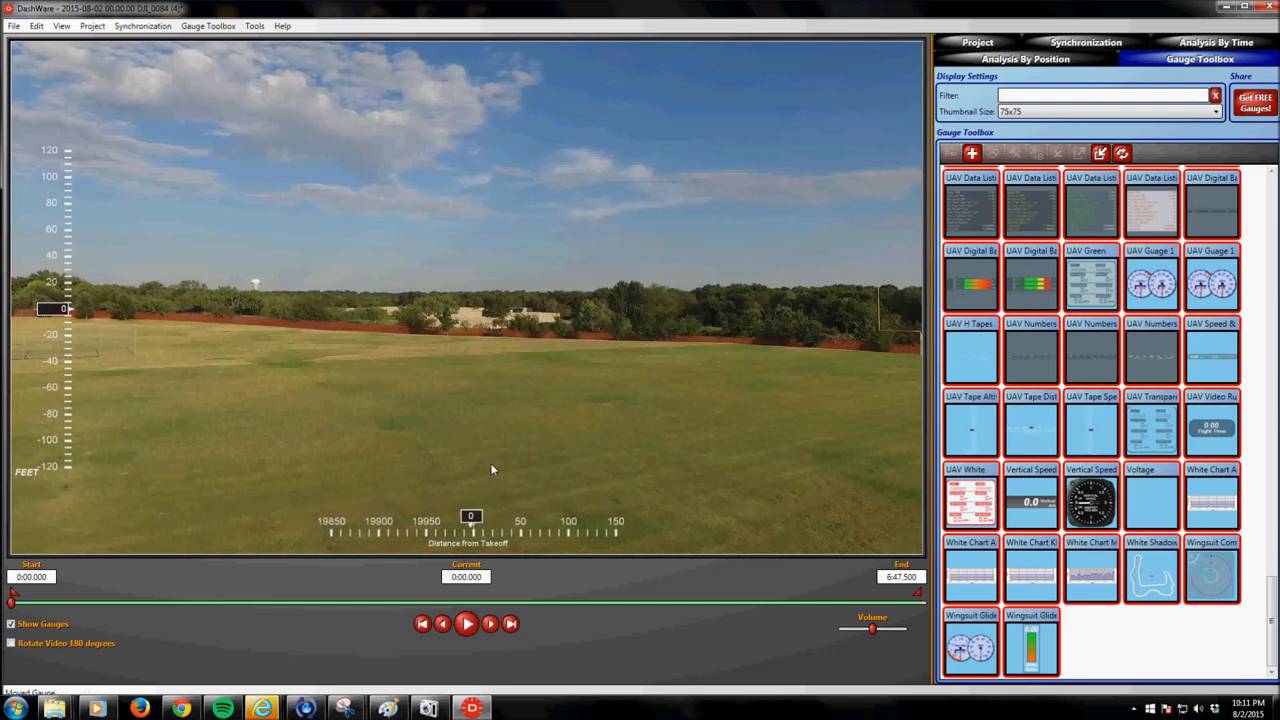
{"action": "mouse_move", "coordinate": [1116, 428]}
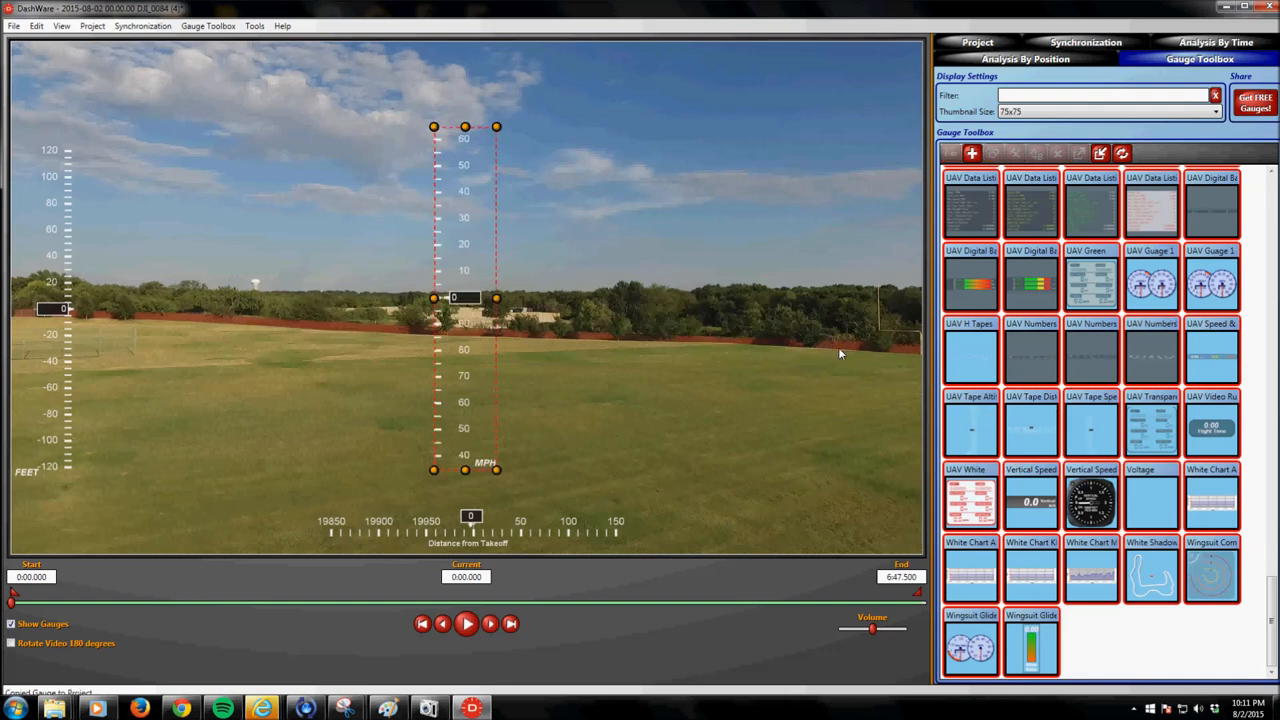
{"action": "left_click_drag", "start_coordinate": [464, 296], "coordinate": [876, 280]}
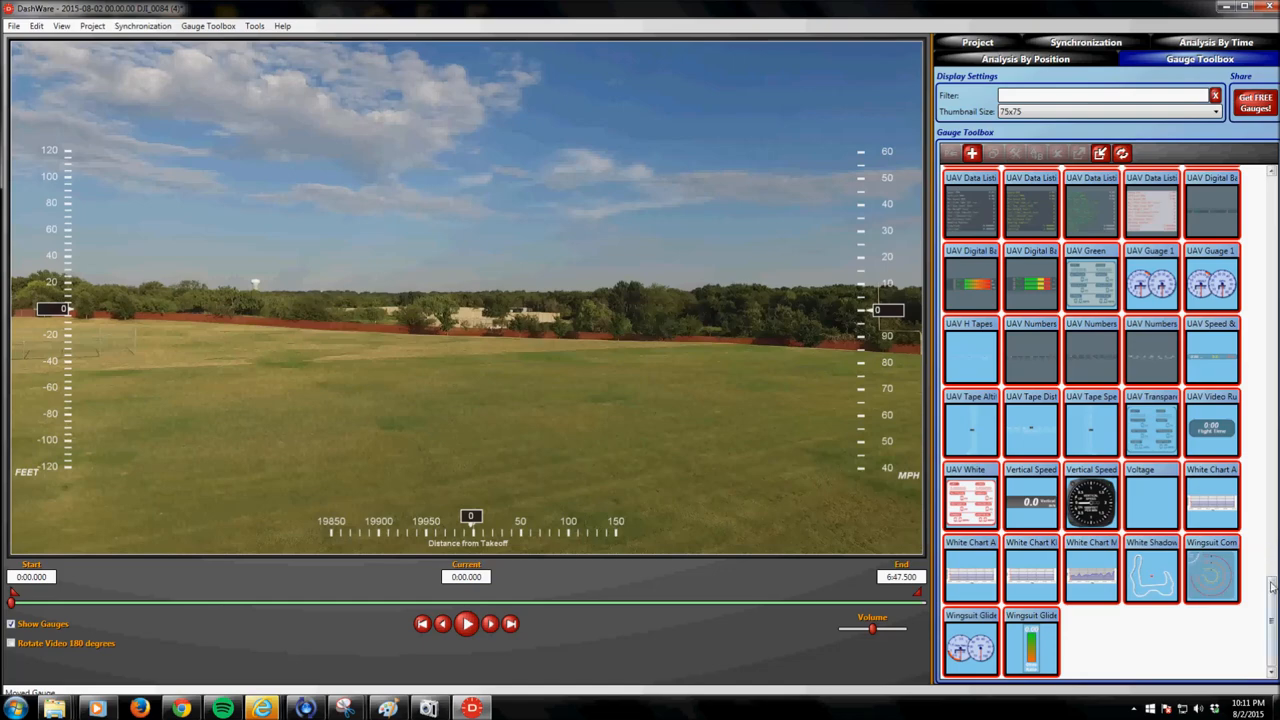
{"action": "scroll", "scroll_direction": "down", "scroll_amount": 3}
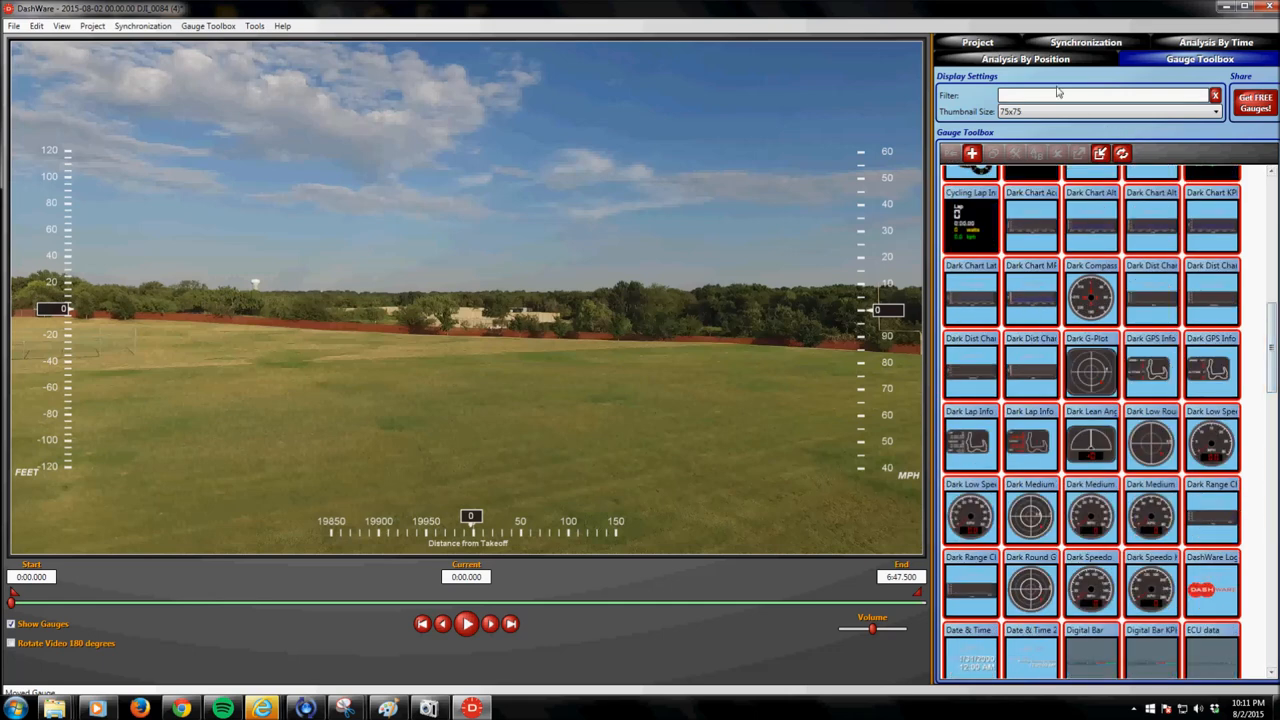
- Filter for 'Co', place the dark compass small in the lower-left corner, then clear the filter
{"action": "type", "text": "Compass"}
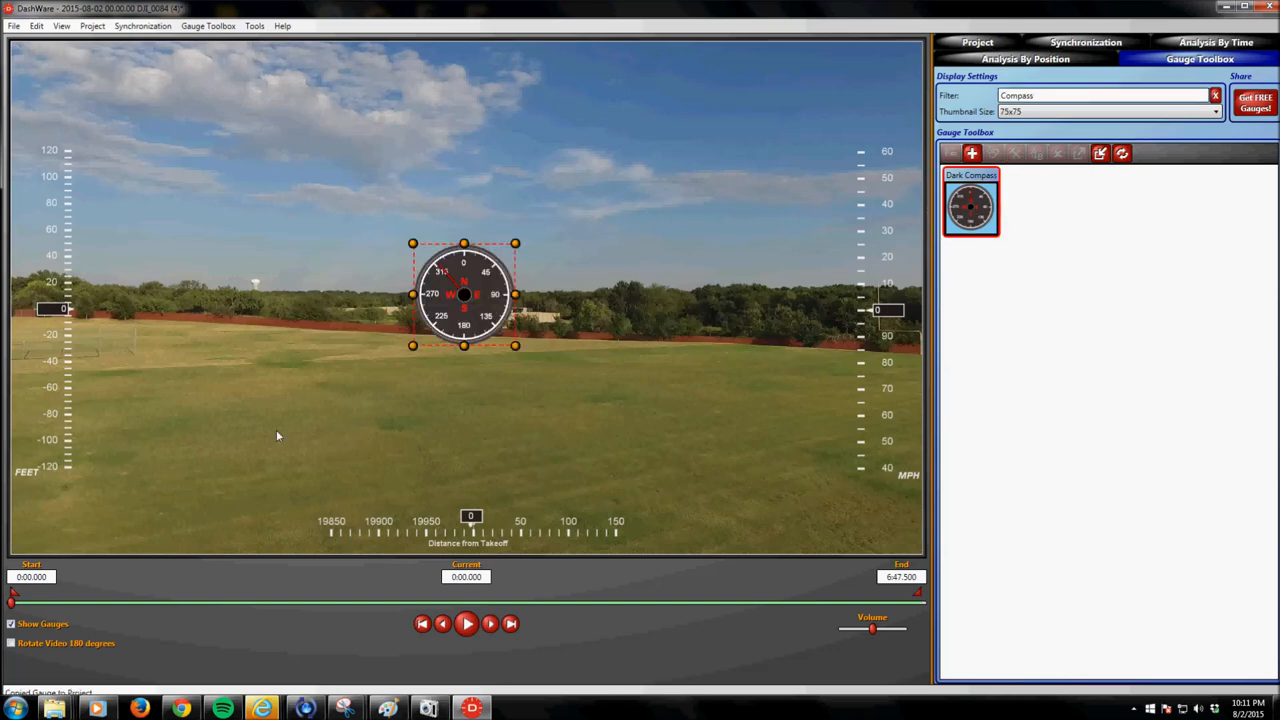
{"action": "left_click_drag", "start_coordinate": [464, 294], "coordinate": [164, 490]}
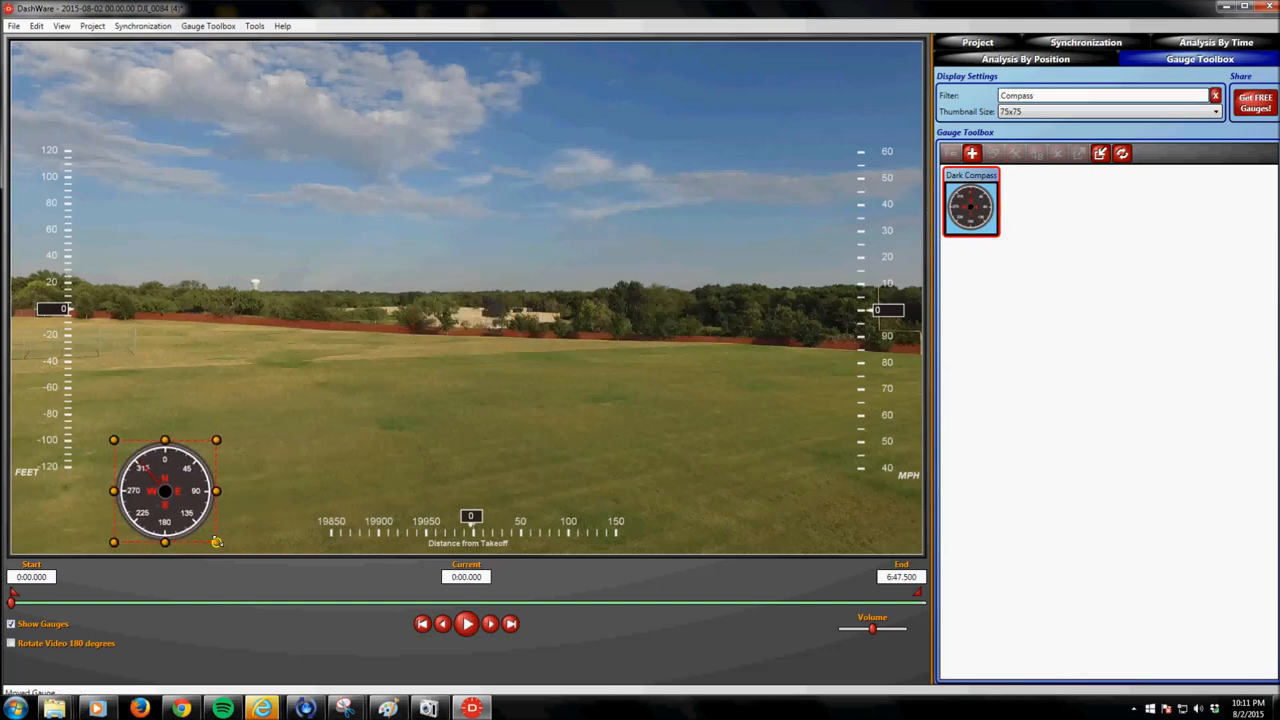
{"action": "left_click_drag", "start_coordinate": [216, 540], "coordinate": [170, 488]}
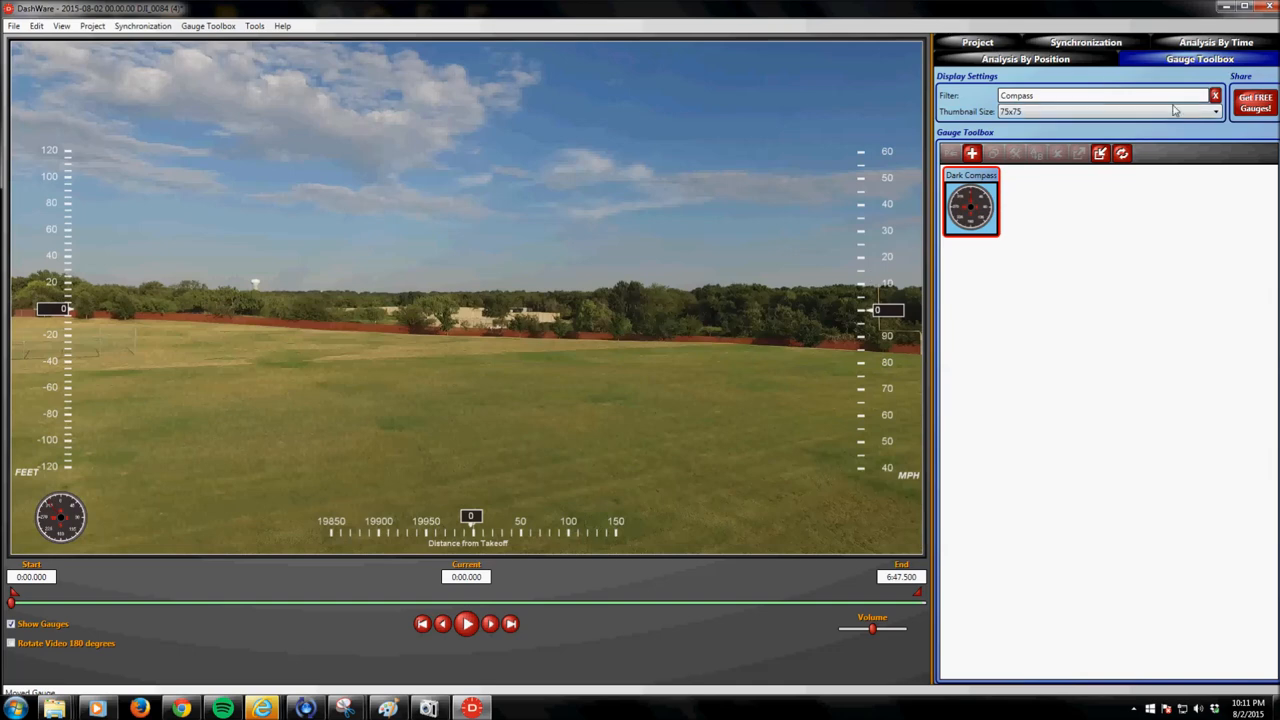
{"action": "left_click", "coordinate": [1212, 96]}
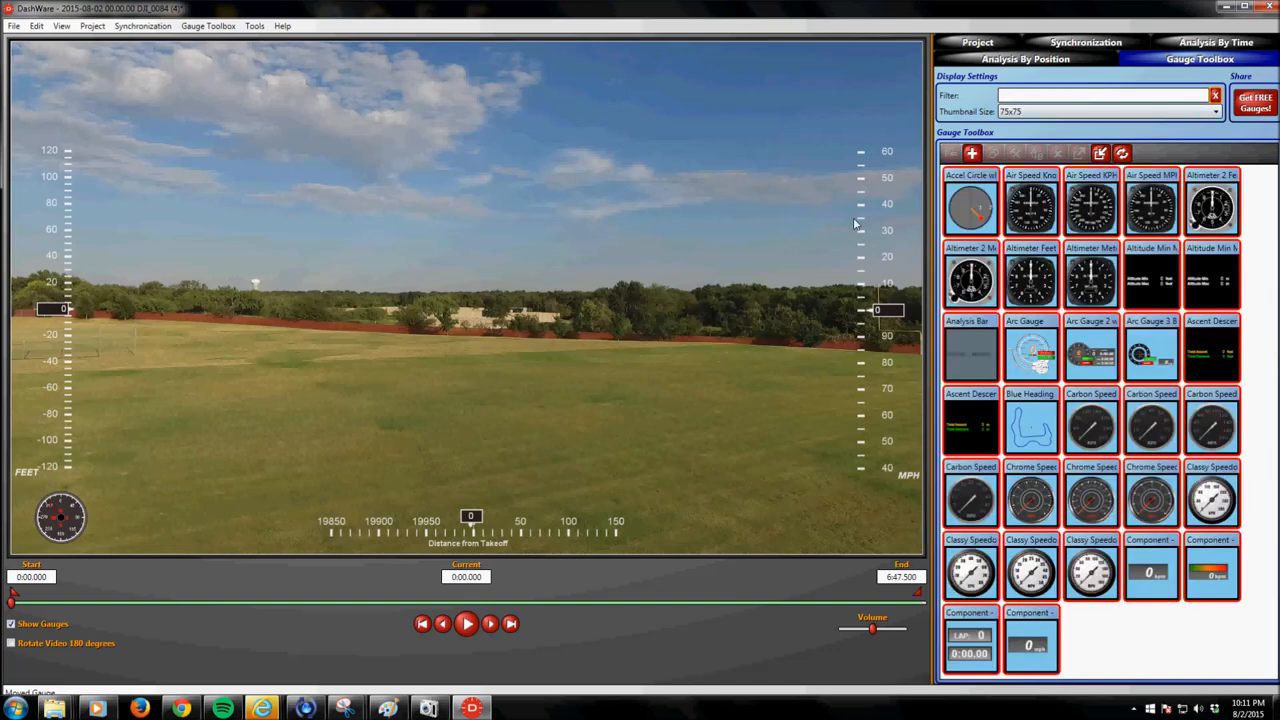
- Add the yellow flight-track map gauge from the toolbox and place it in the top-left corner
{"action": "scroll", "scroll_direction": "down", "scroll_amount": 3}
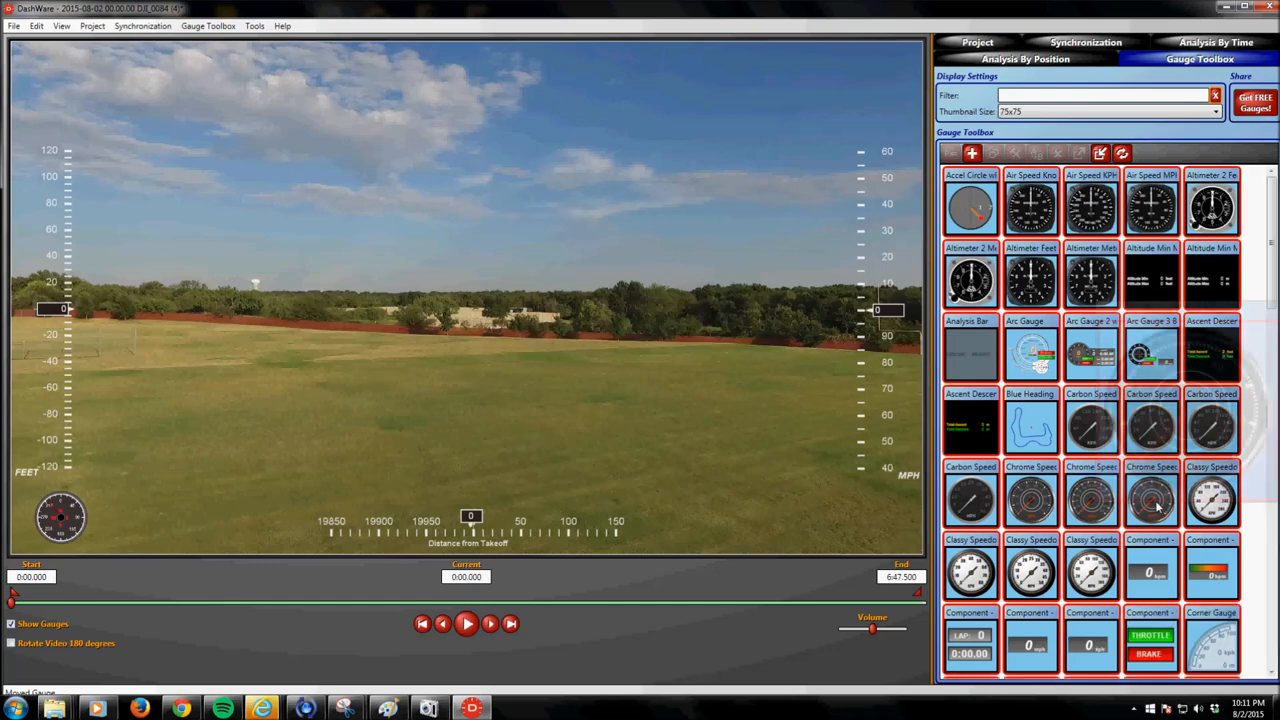
{"action": "scroll", "scroll_direction": "down", "scroll_amount": 3}
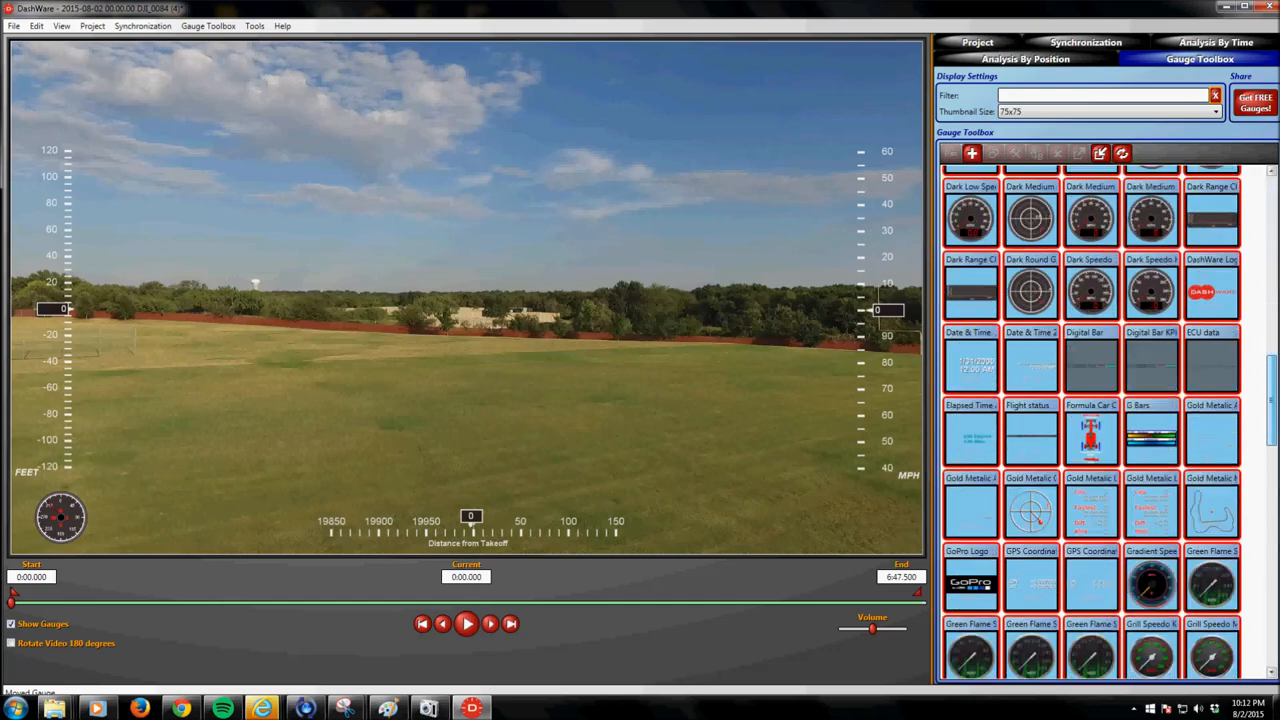
{"action": "scroll", "scroll_direction": "down", "scroll_amount": 3}
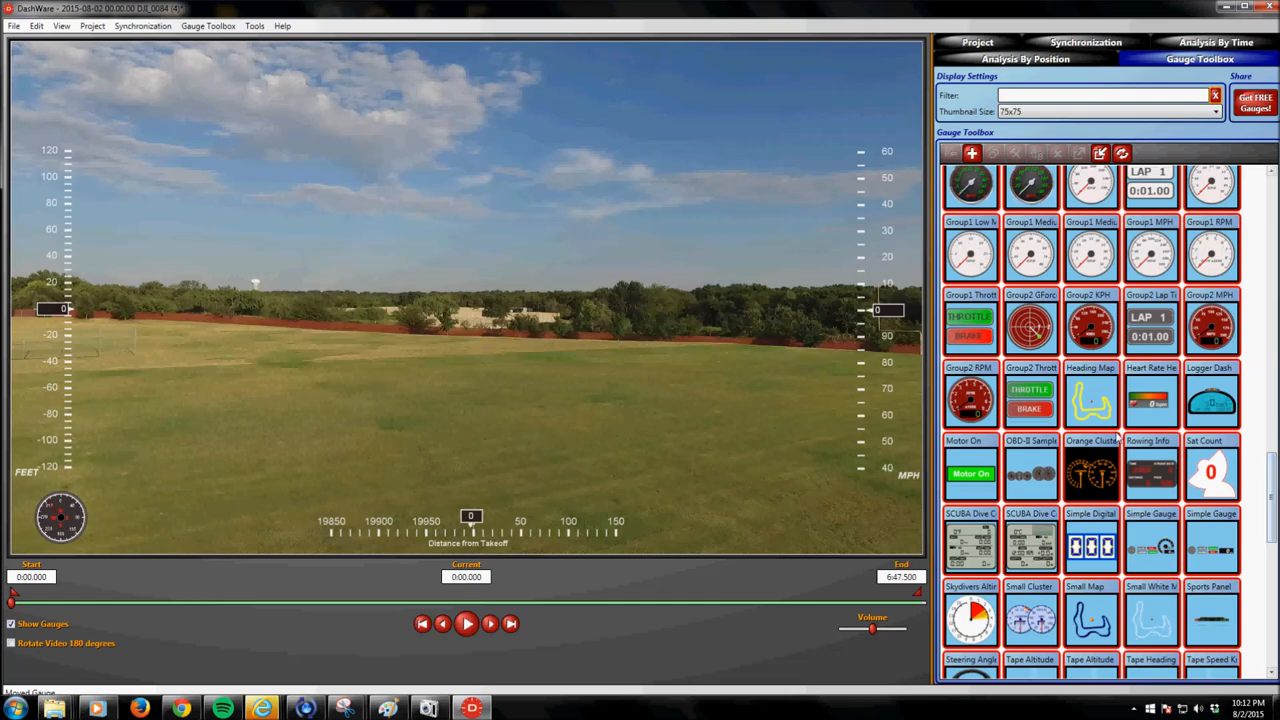
{"action": "left_click", "coordinate": [1092, 400]}
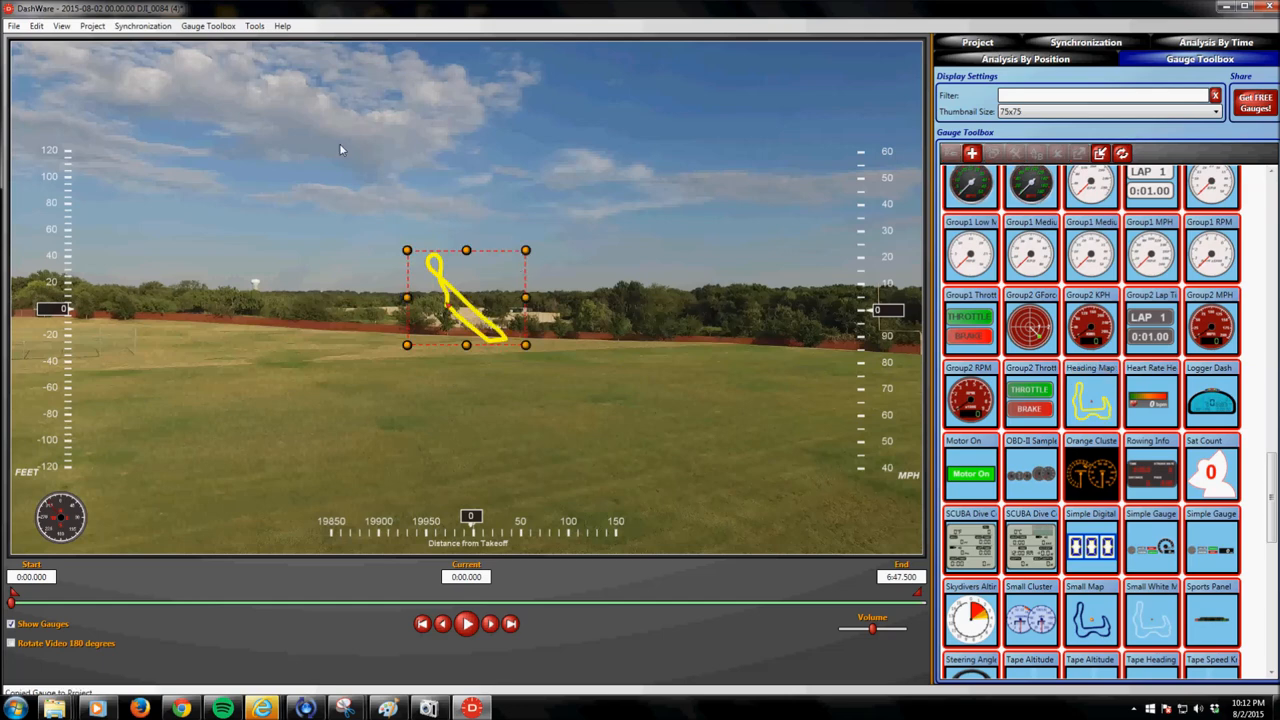
{"action": "left_click_drag", "start_coordinate": [468, 296], "coordinate": [76, 96]}
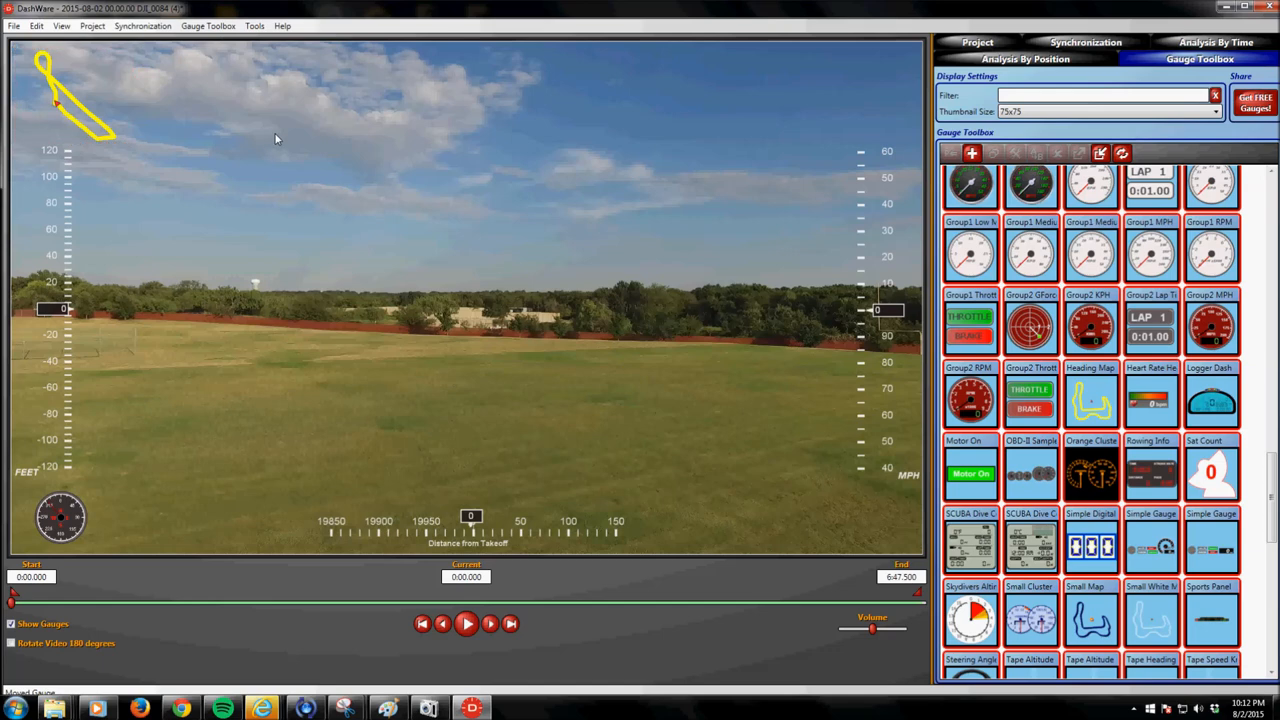
{"action": "mouse_move", "coordinate": [280, 126]}
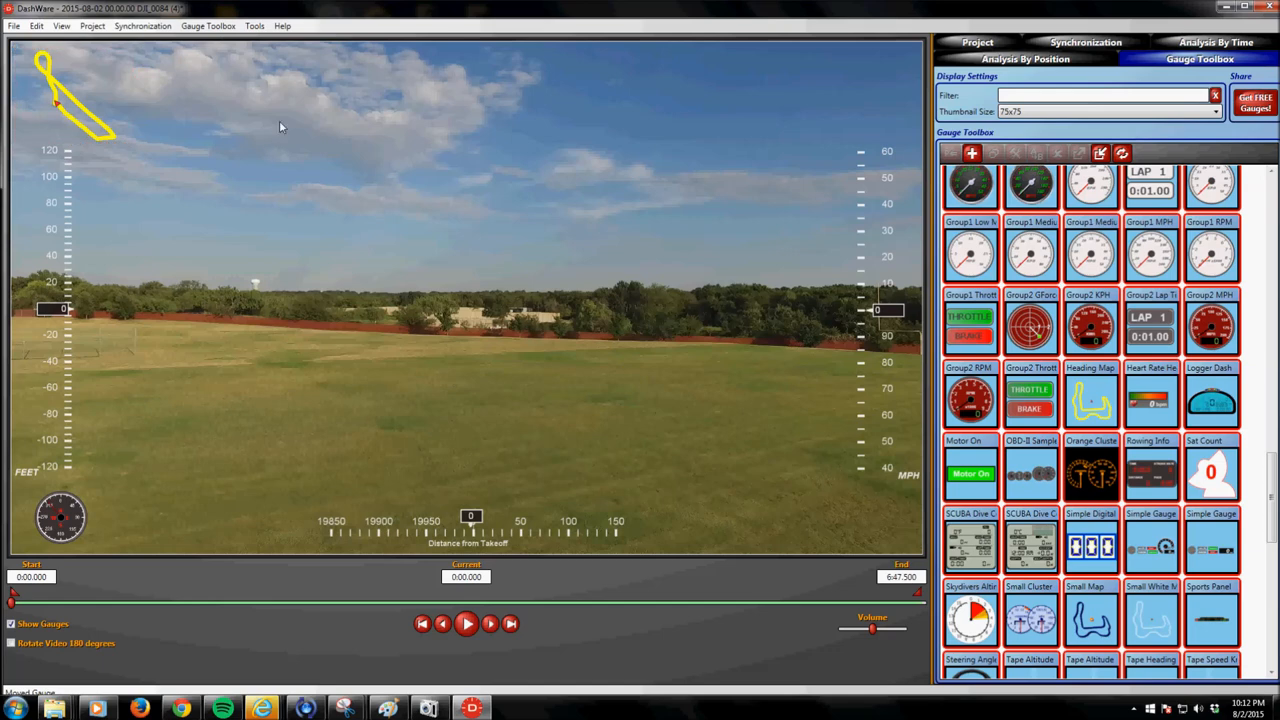
{"action": "mouse_move", "coordinate": [96, 482]}
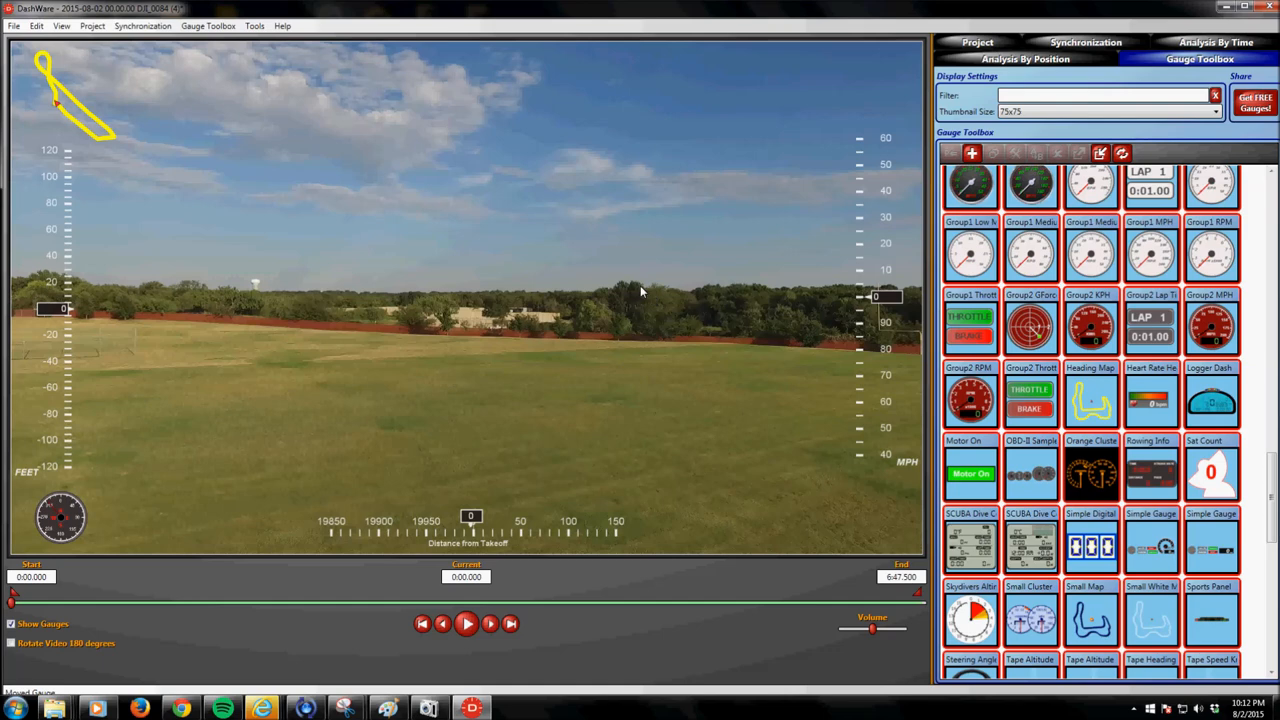
{"action": "mouse_move", "coordinate": [616, 408]}
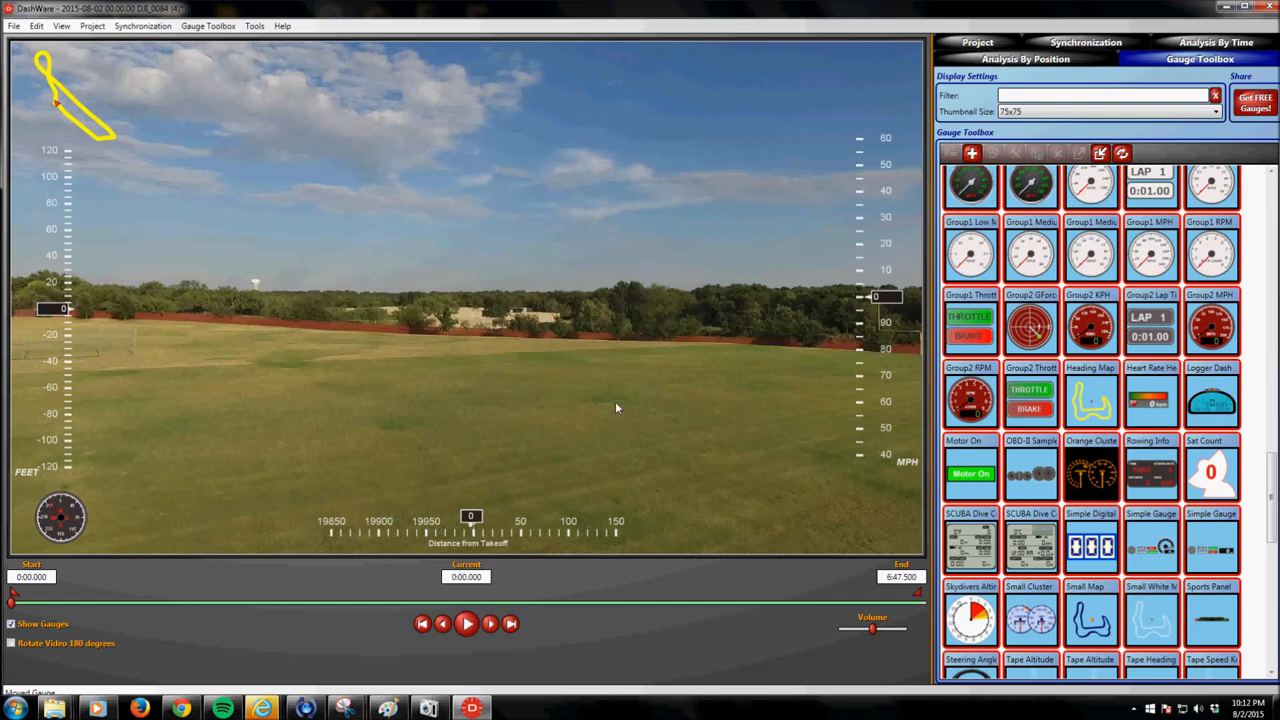
{"action": "mouse_move", "coordinate": [540, 396]}
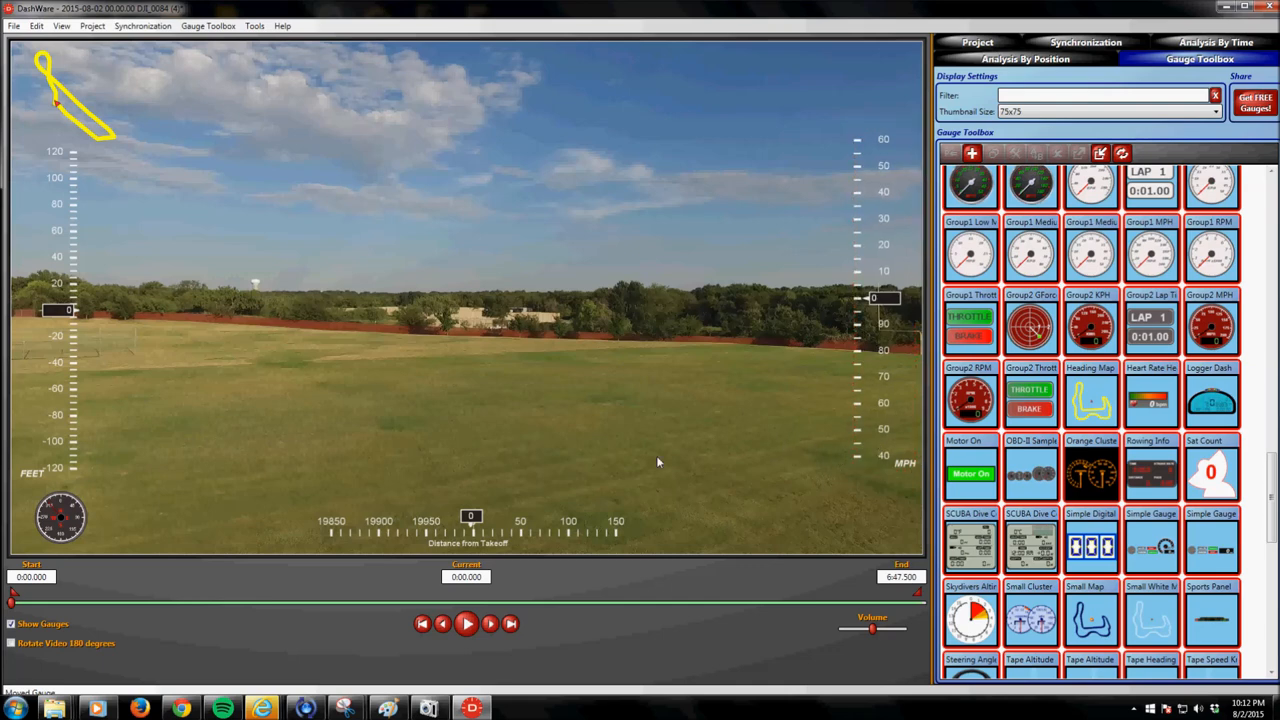
{"action": "mouse_move", "coordinate": [652, 470]}
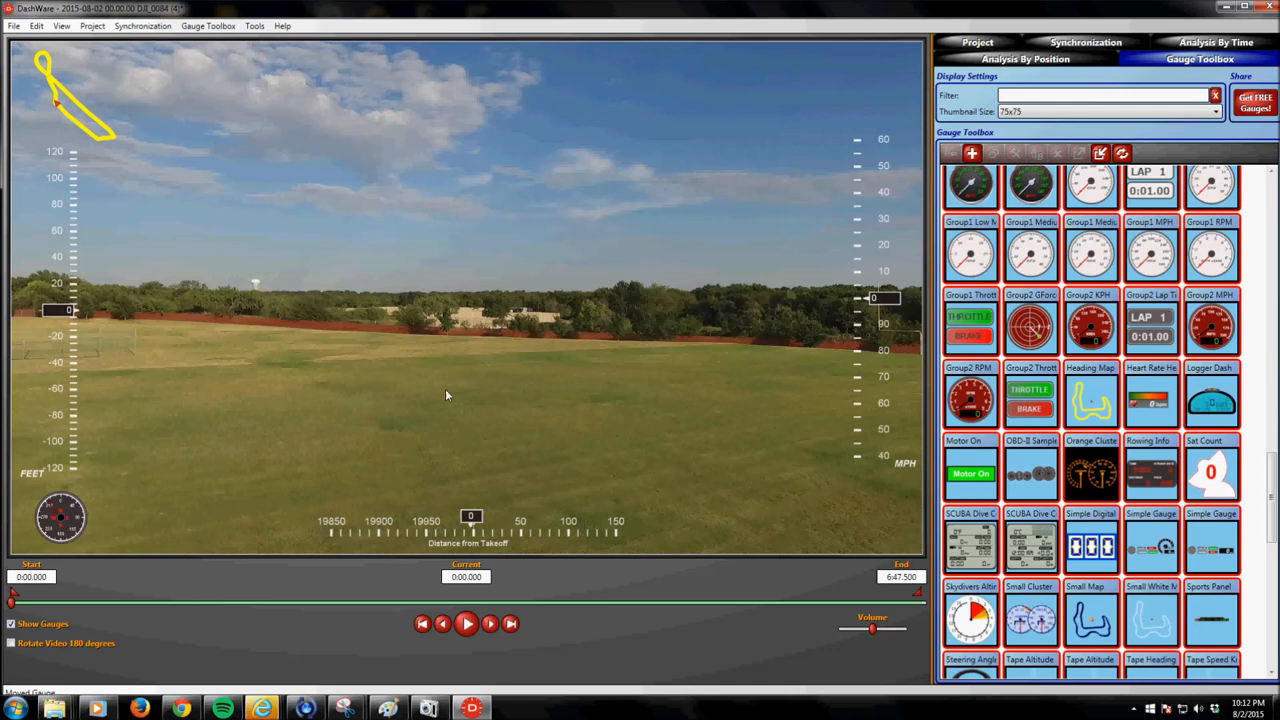
{"action": "mouse_move", "coordinate": [884, 236]}
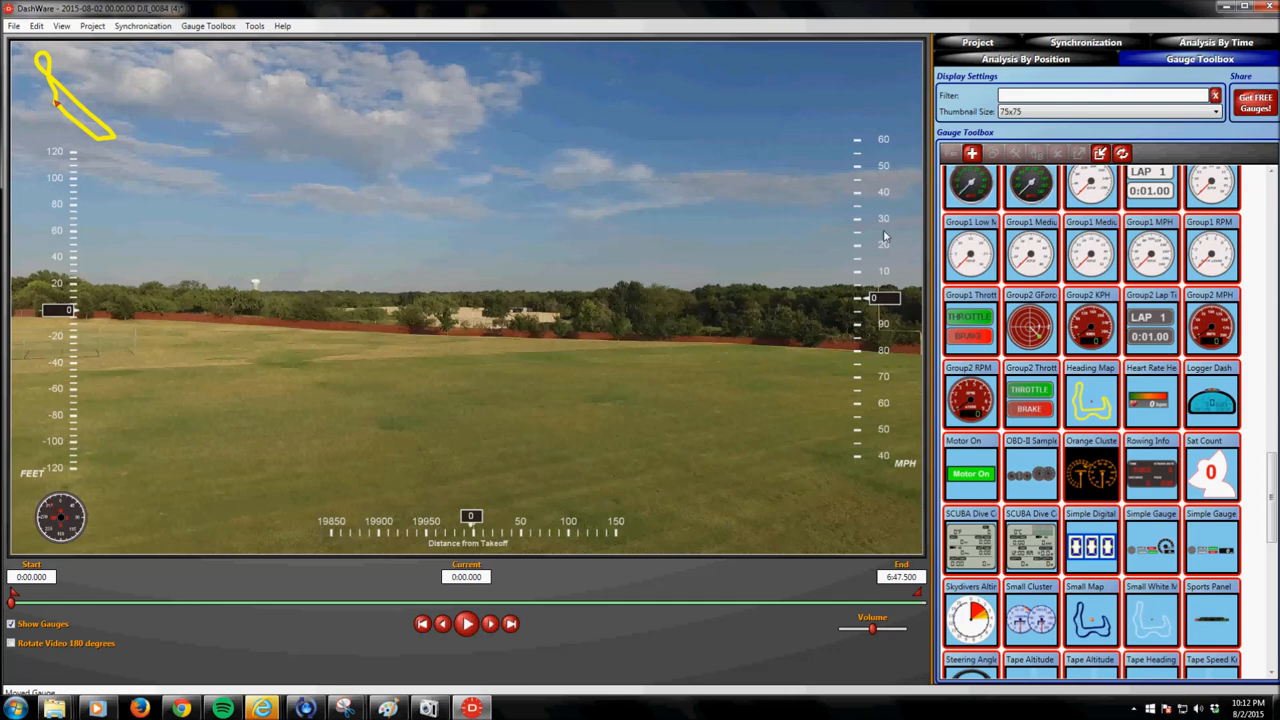
{"action": "mouse_move", "coordinate": [68, 132]}
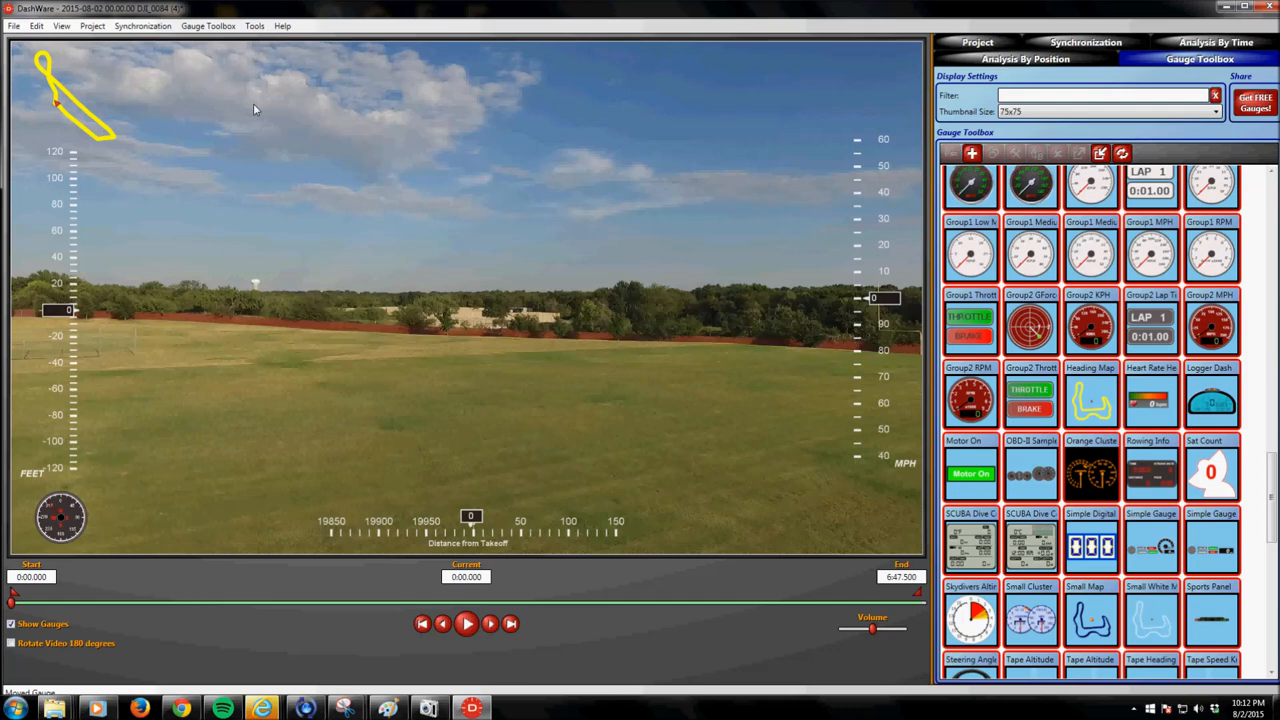
{"action": "mouse_move", "coordinate": [56, 158]}
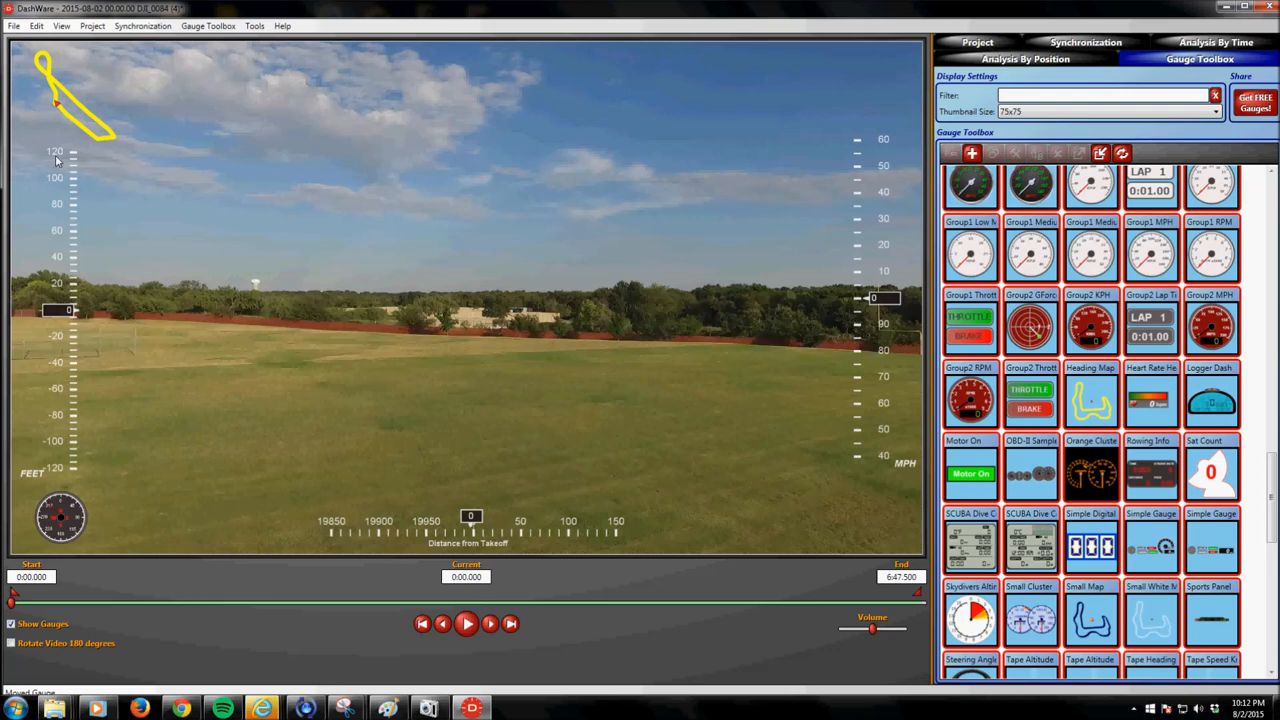
{"action": "mouse_move", "coordinate": [212, 174]}
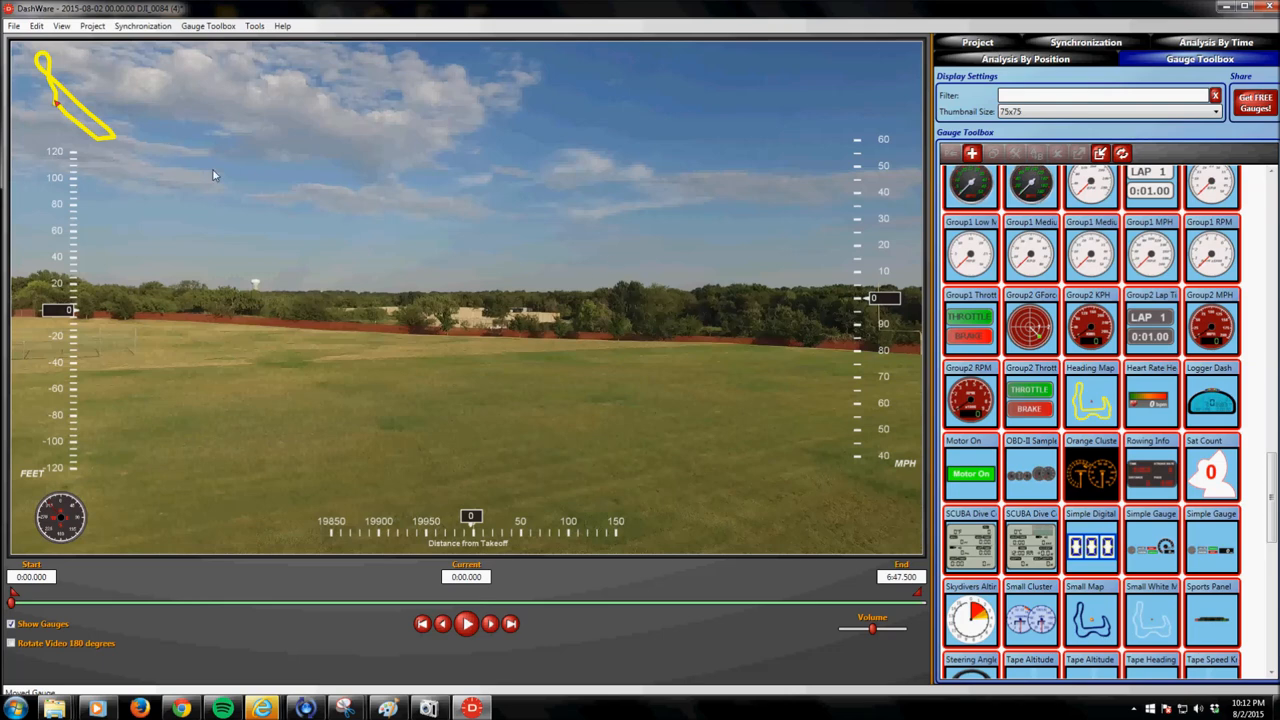
{"action": "mouse_move", "coordinate": [240, 148]}
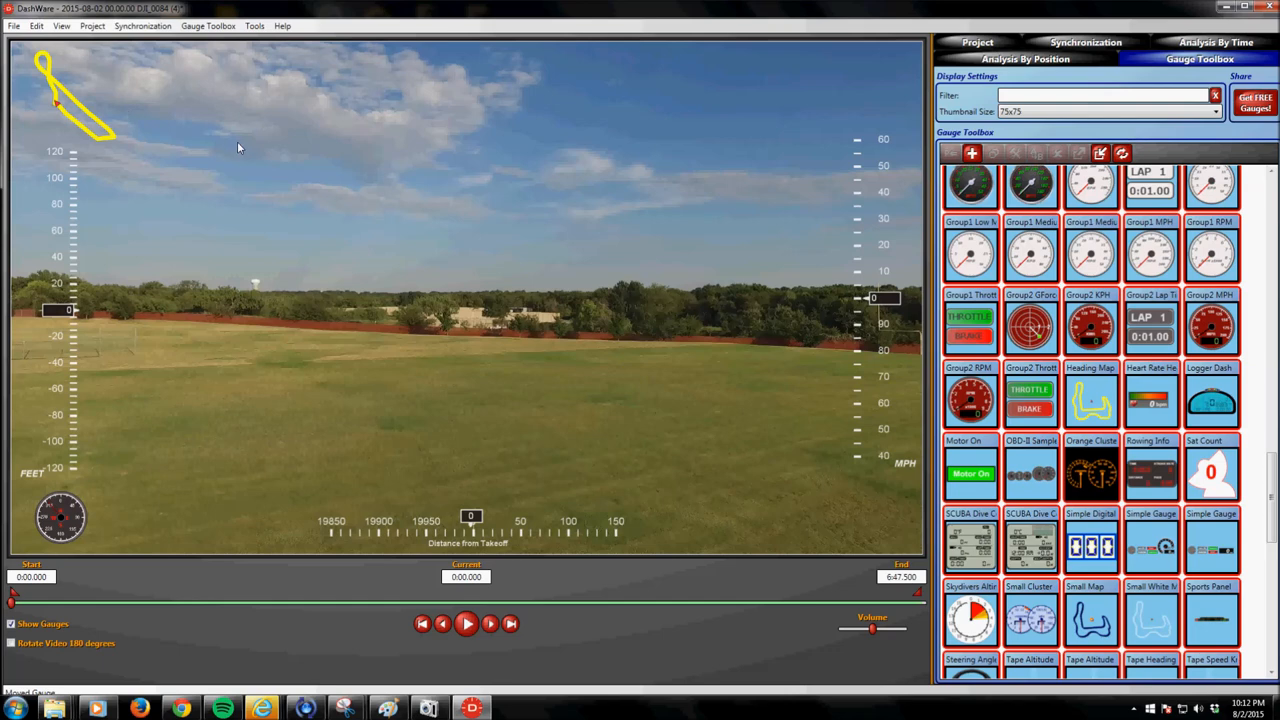
{"action": "mouse_move", "coordinate": [1070, 152]}
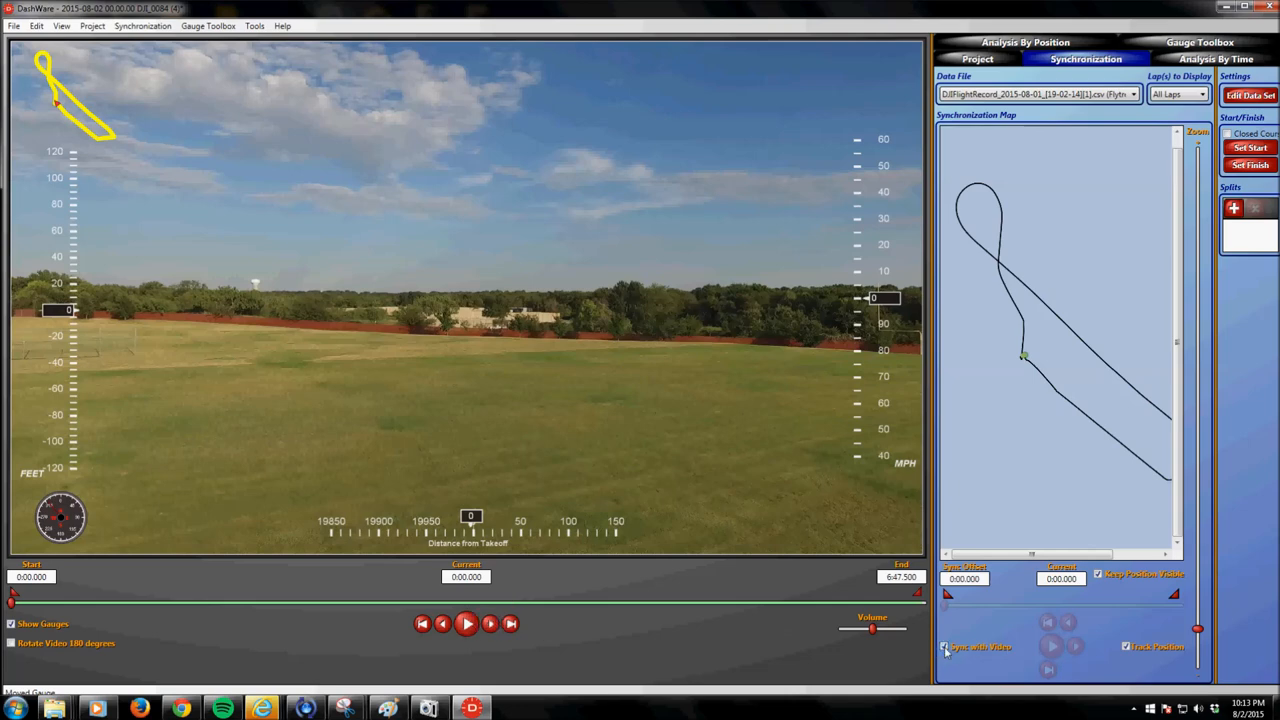
- Play the flight video from the start and pause it around the ten-second mark
{"action": "left_click", "coordinate": [948, 646]}
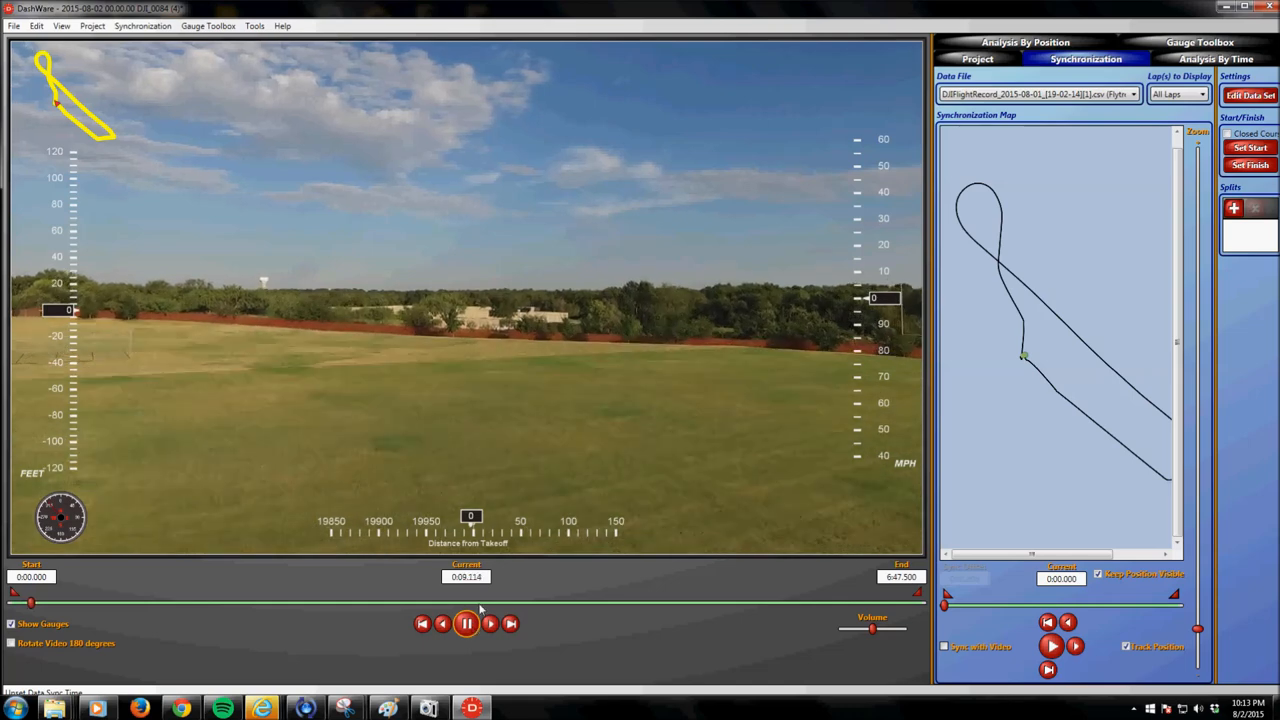
{"action": "left_click", "coordinate": [464, 624]}
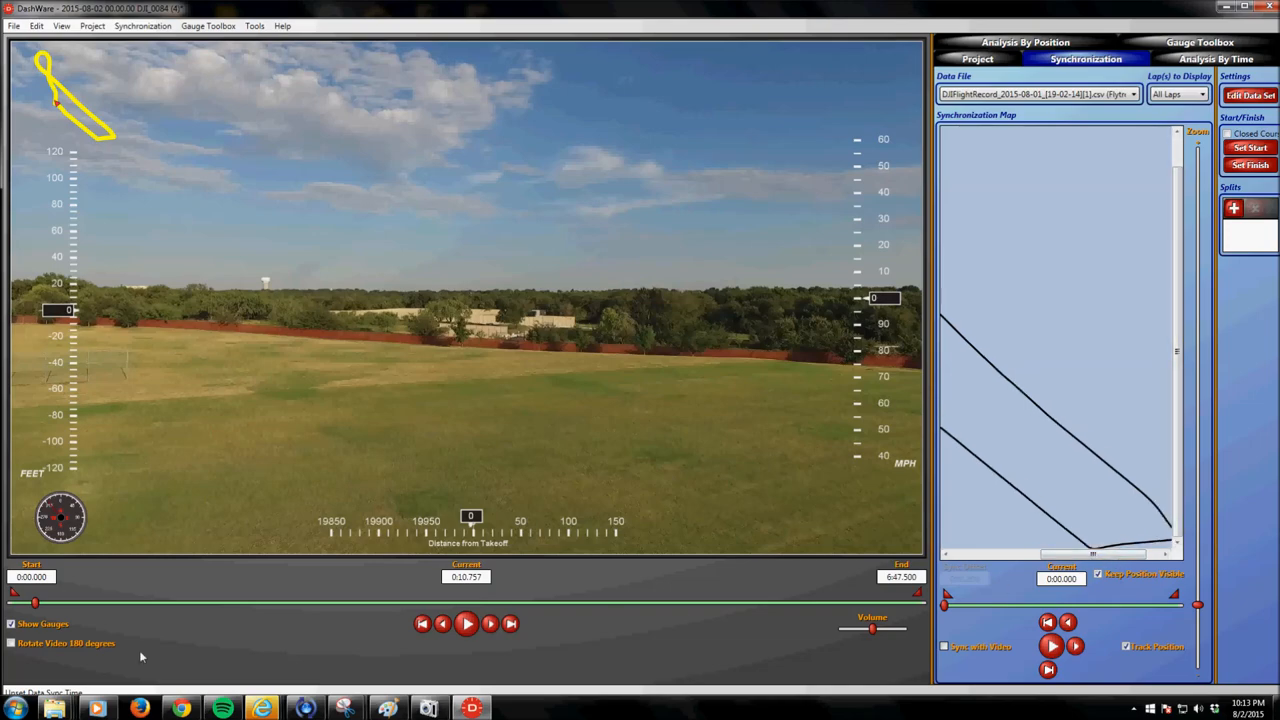
- Scrub the video timeline back and forth and settle the footage at about 1:48
{"action": "left_click_drag", "start_coordinate": [36, 602], "coordinate": [112, 602]}
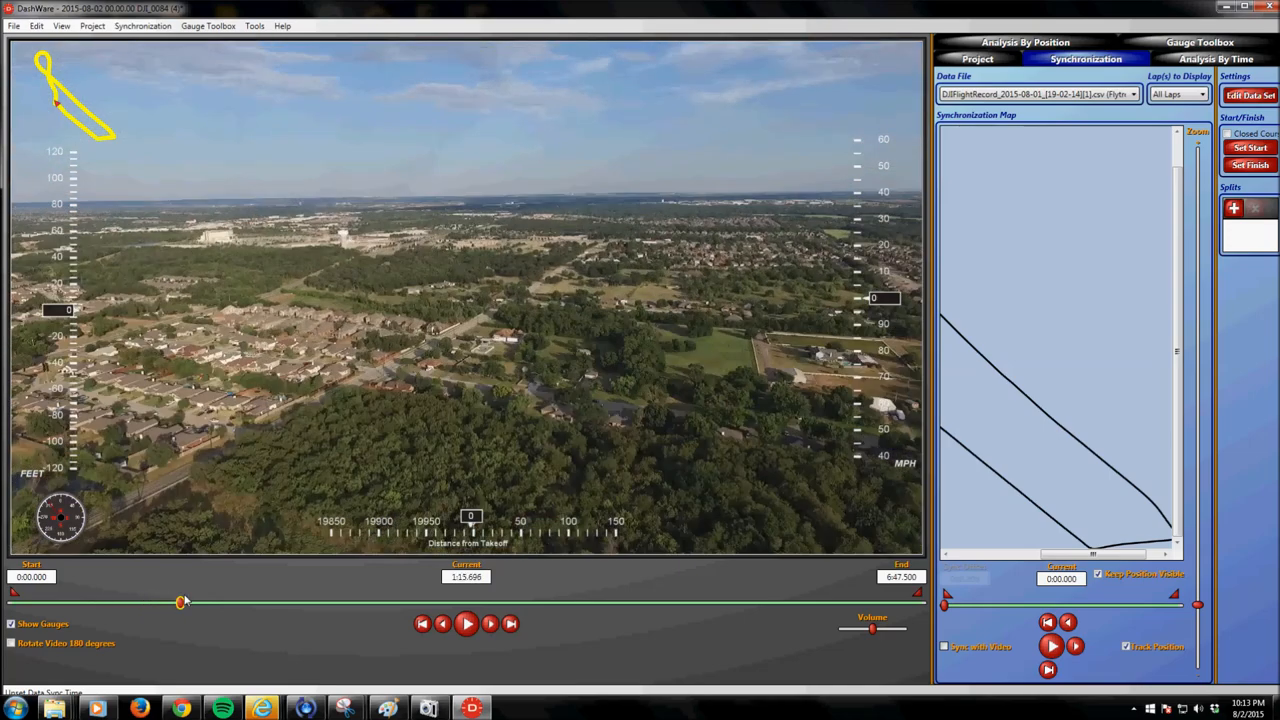
{"action": "left_click_drag", "start_coordinate": [184, 600], "coordinate": [120, 600]}
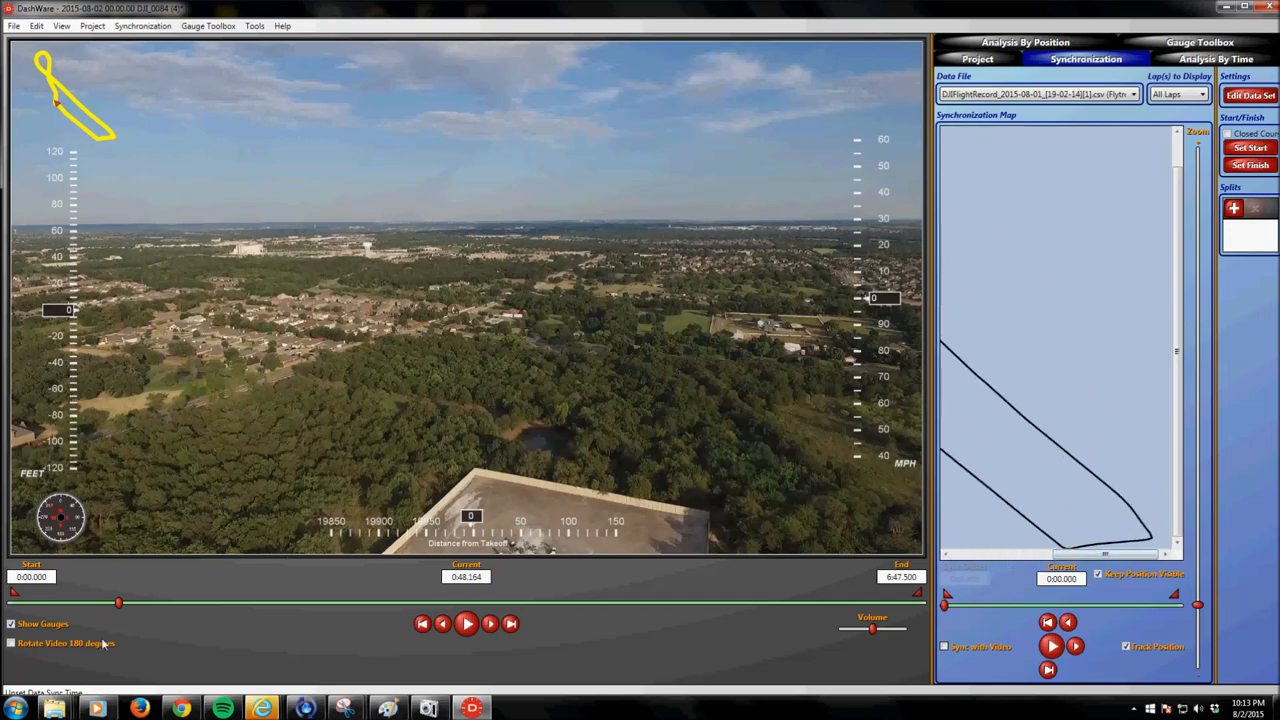
{"action": "left_click_drag", "start_coordinate": [120, 602], "coordinate": [156, 602]}
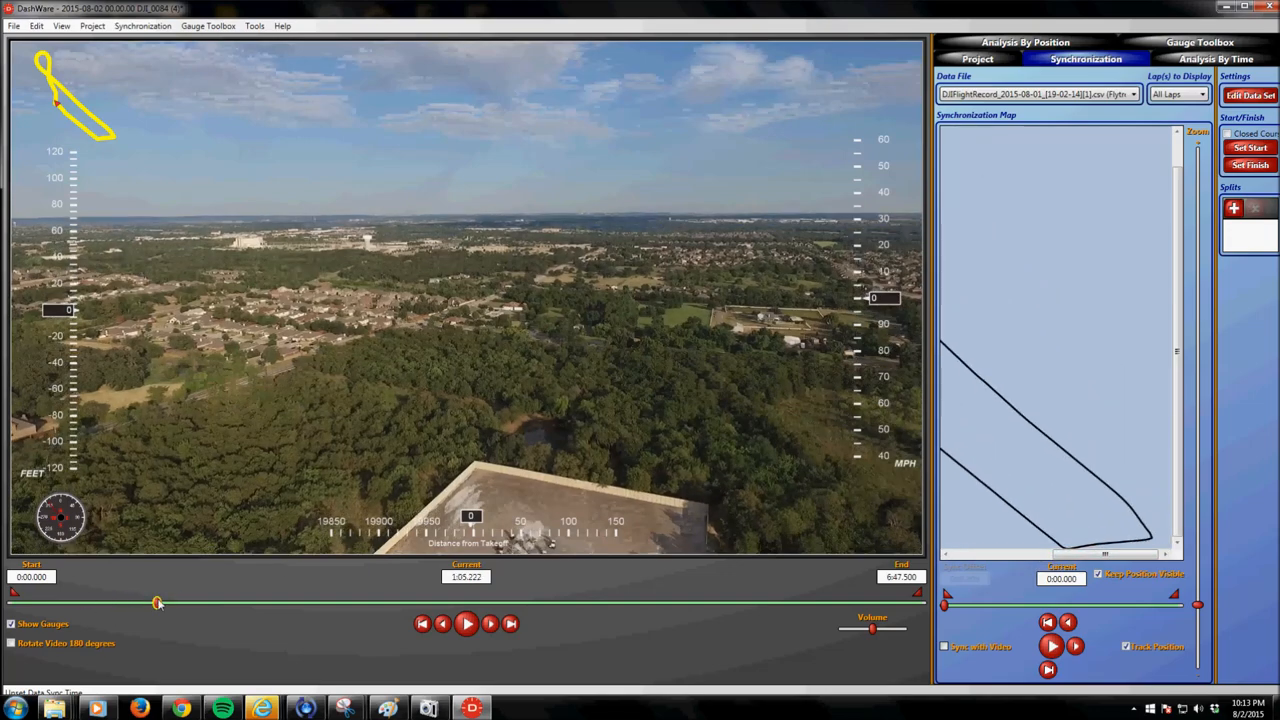
{"action": "left_click_drag", "start_coordinate": [156, 604], "coordinate": [260, 604]}
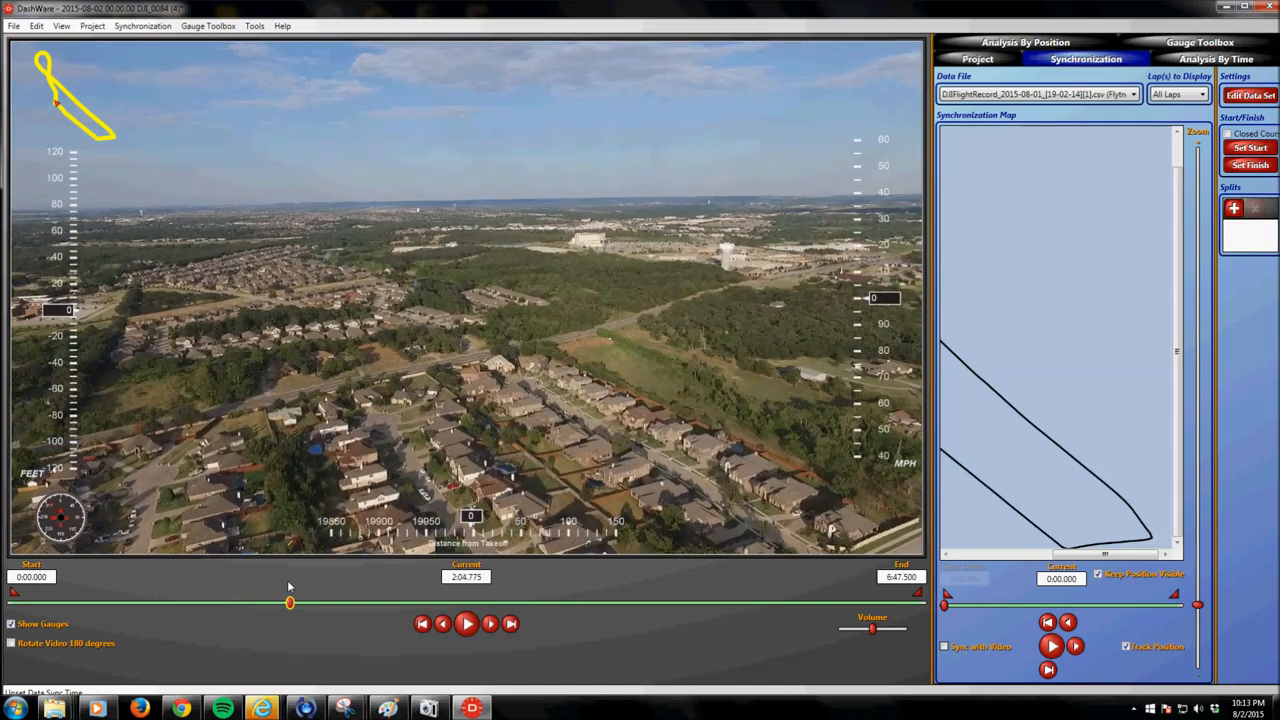
{"action": "left_click_drag", "start_coordinate": [290, 602], "coordinate": [212, 602]}
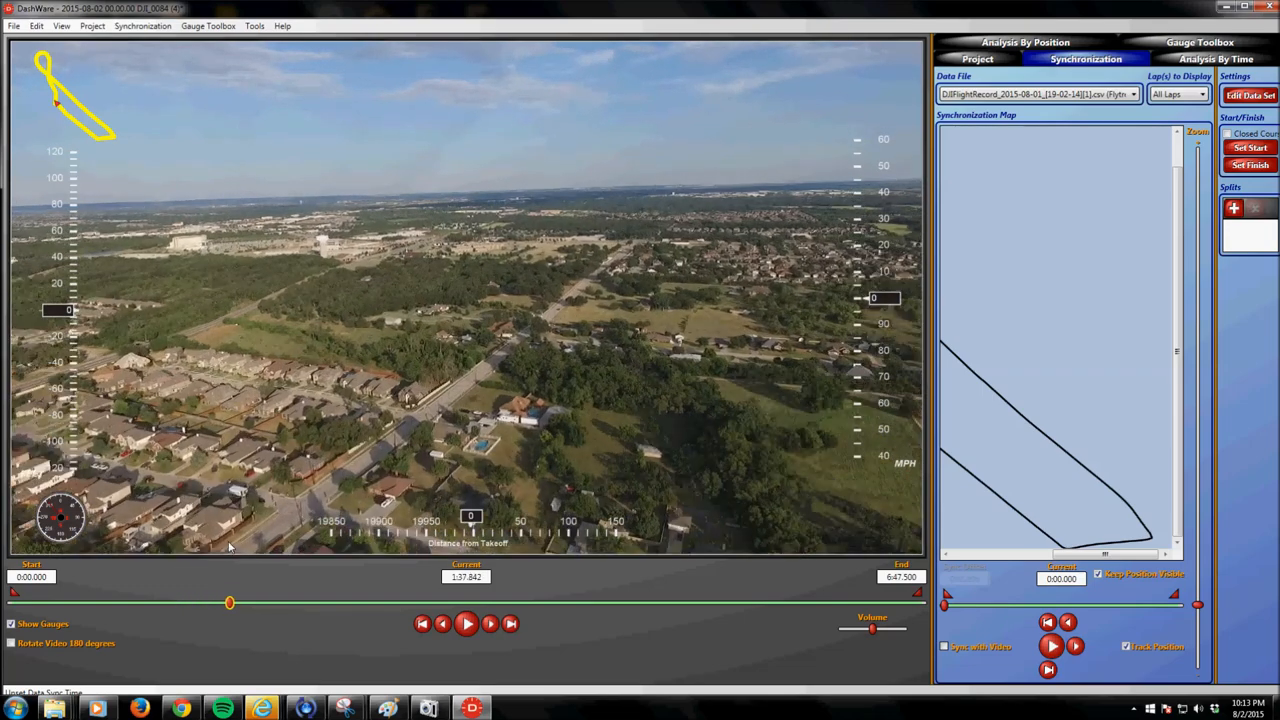
{"action": "left_click", "coordinate": [468, 626]}
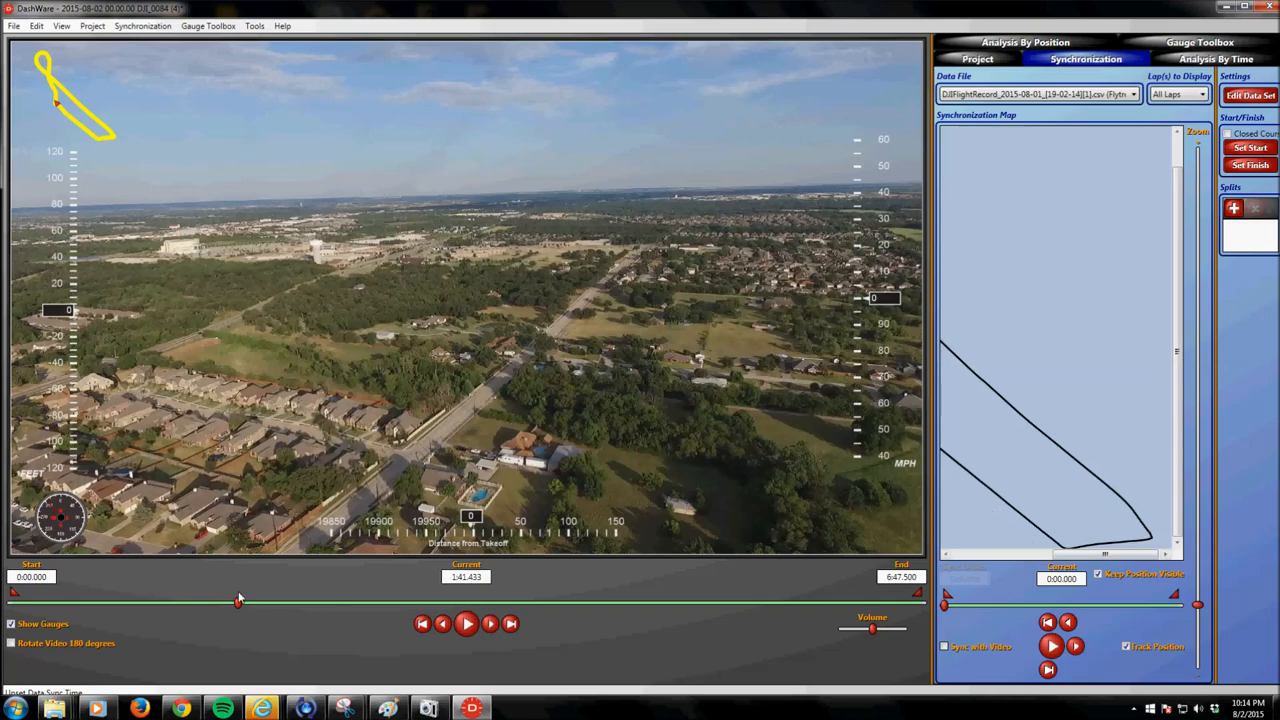
{"action": "left_click_drag", "start_coordinate": [238, 600], "coordinate": [252, 604]}
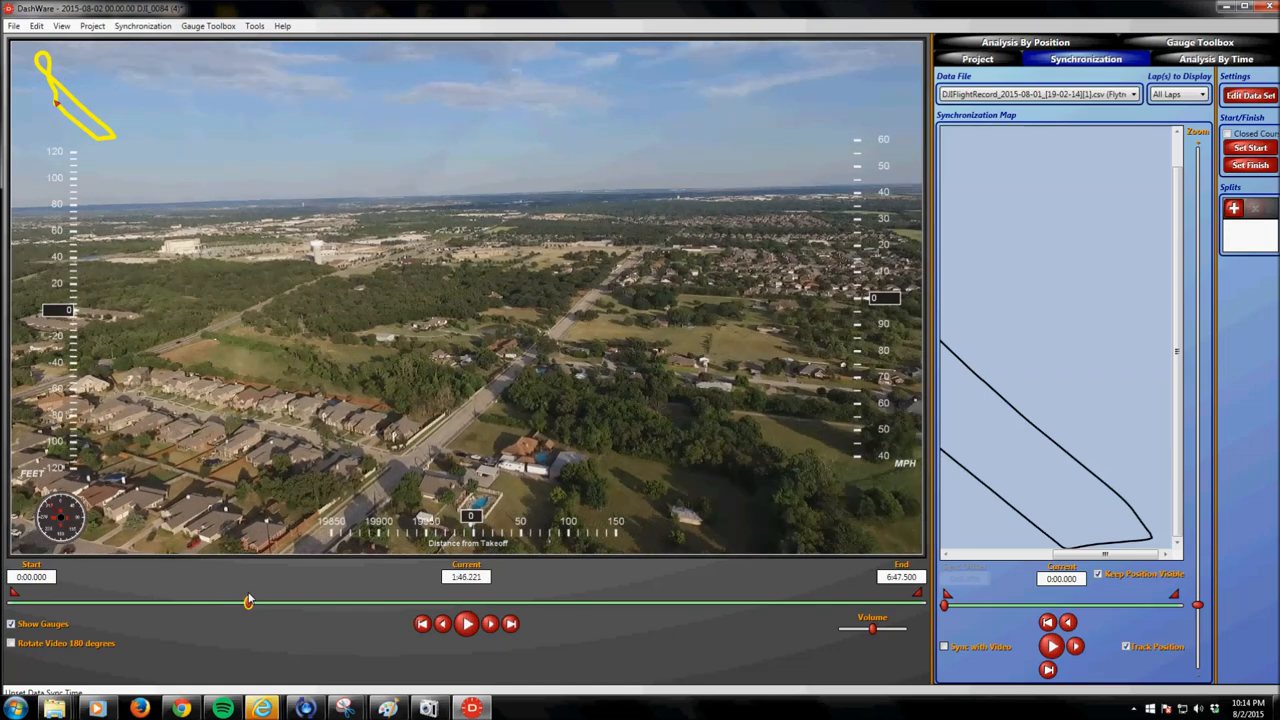
{"action": "left_click", "coordinate": [468, 624]}
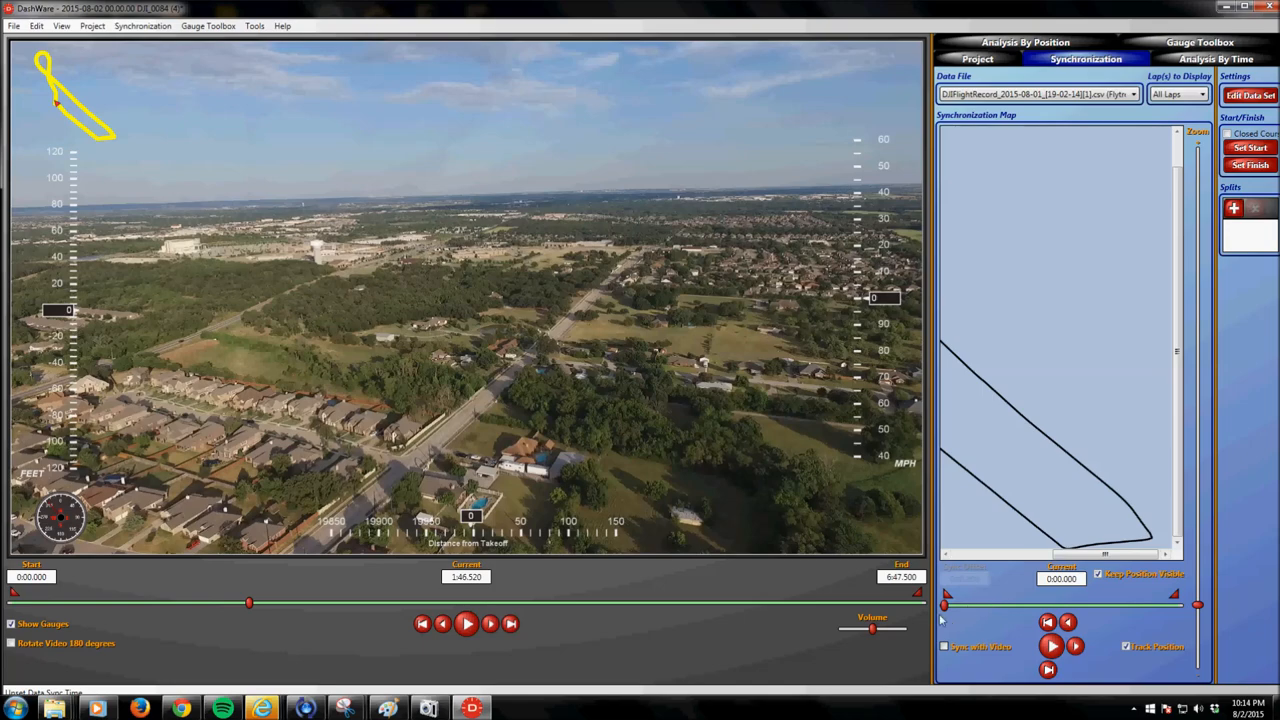
- Drag the data position slider to about 2:42 so the track marker matches the 1:48 frame
{"action": "left_click_drag", "start_coordinate": [944, 606], "coordinate": [972, 606]}
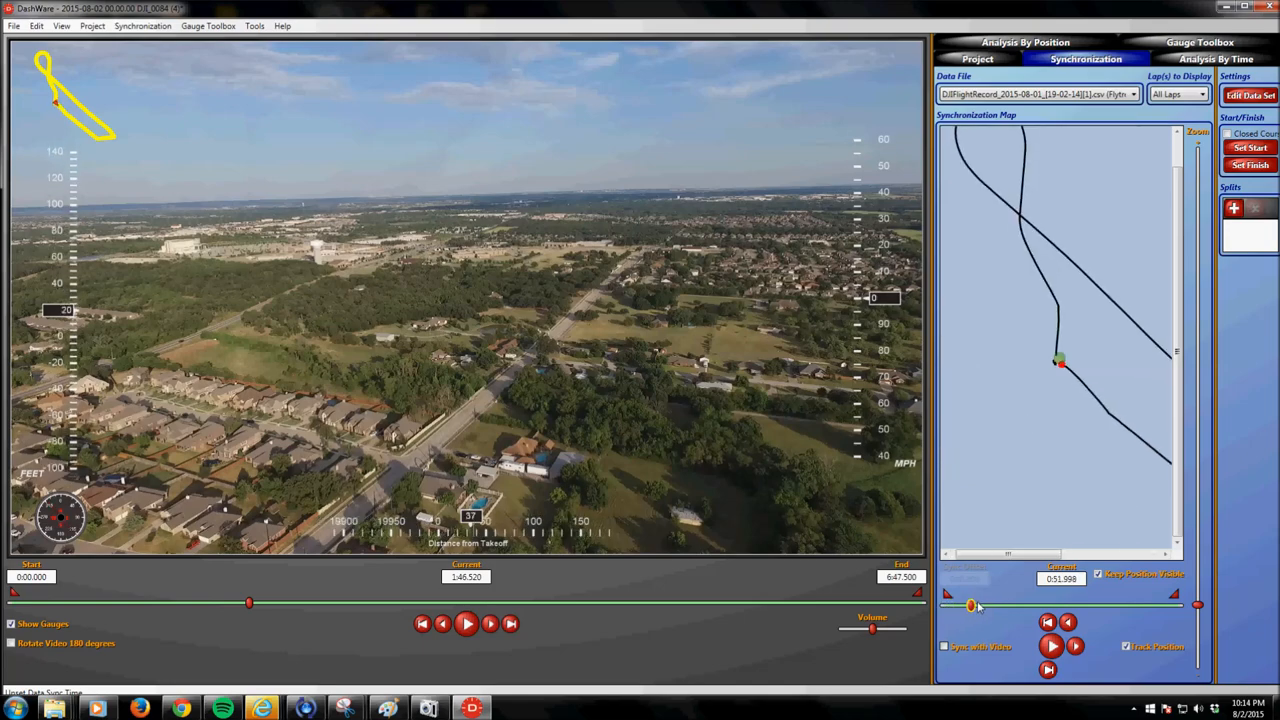
{"action": "left_click_drag", "start_coordinate": [972, 608], "coordinate": [996, 608]}
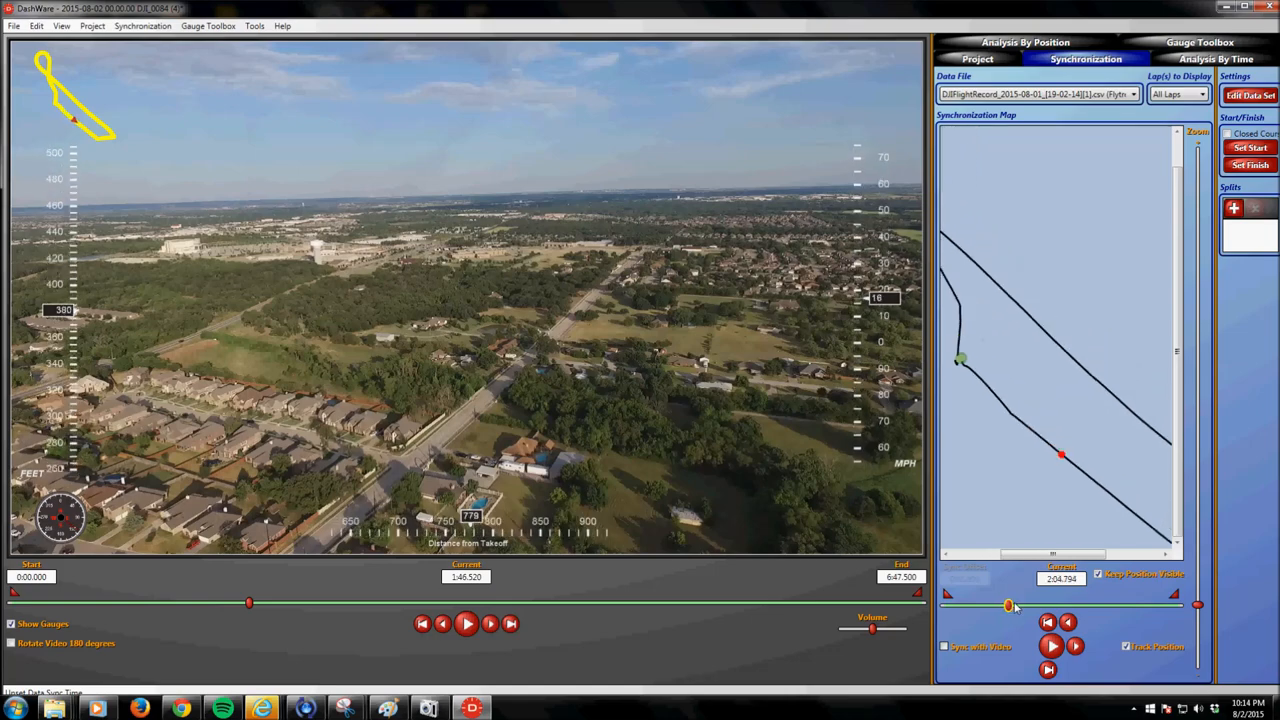
{"action": "left_click_drag", "start_coordinate": [1008, 606], "coordinate": [1024, 606]}
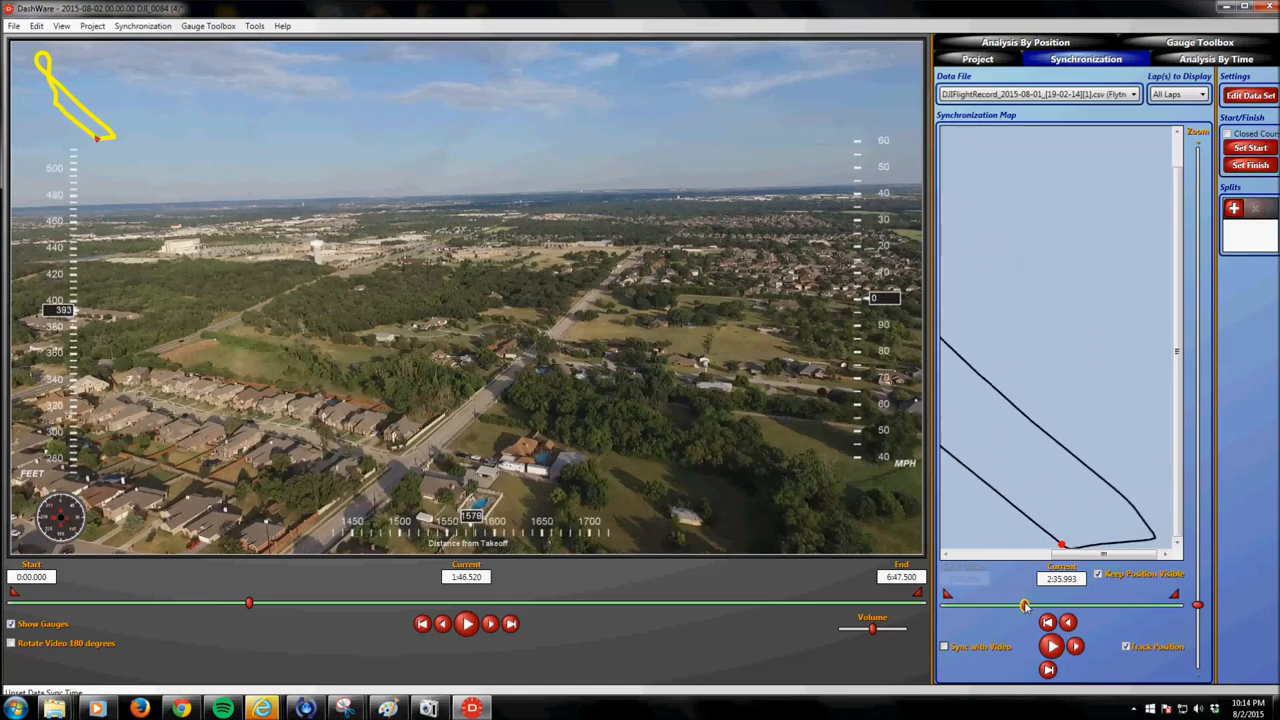
{"action": "left_click_drag", "start_coordinate": [1024, 606], "coordinate": [1028, 606]}
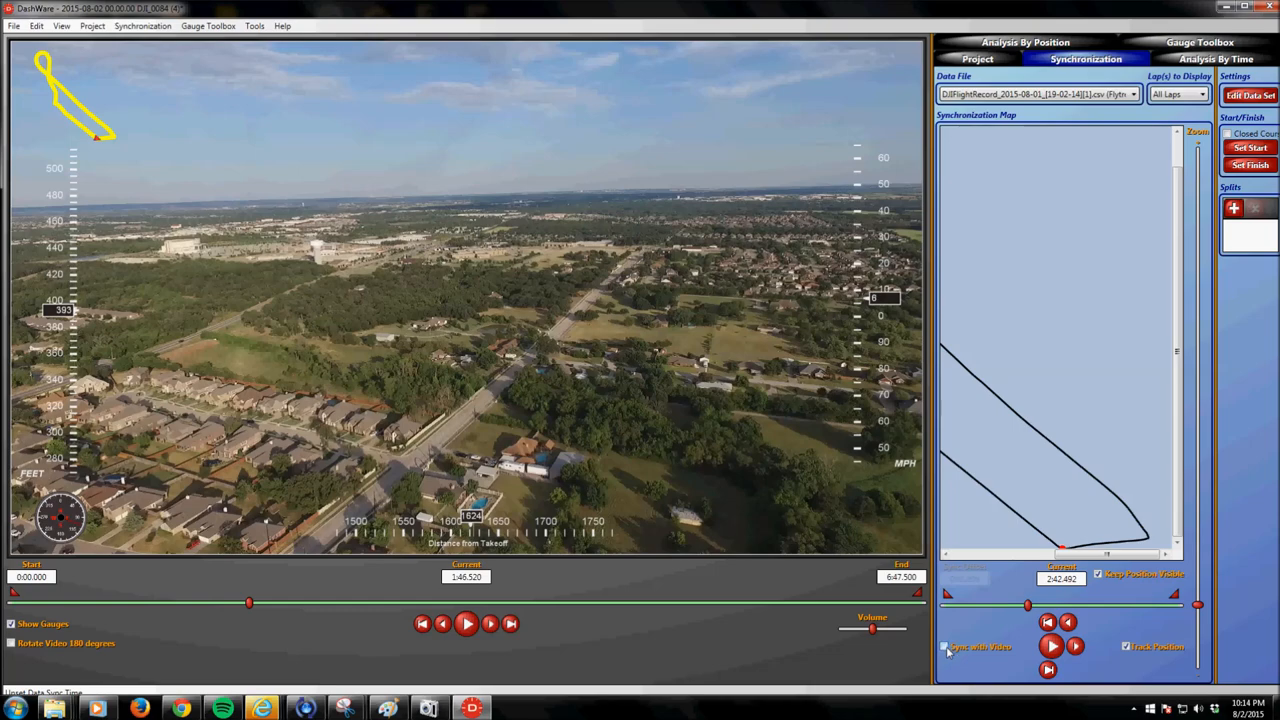
- Lock the flight data to the video and play briefly to check the sync
{"action": "left_click", "coordinate": [946, 644]}
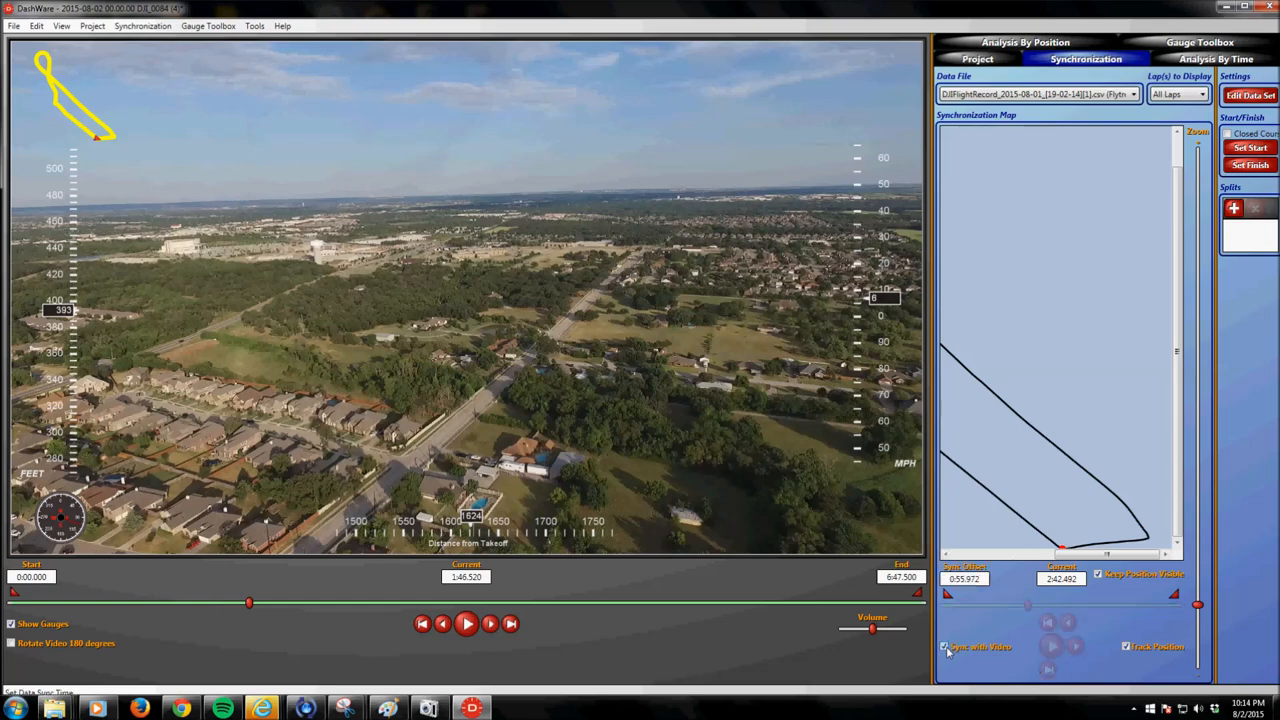
{"action": "left_click", "coordinate": [468, 630]}
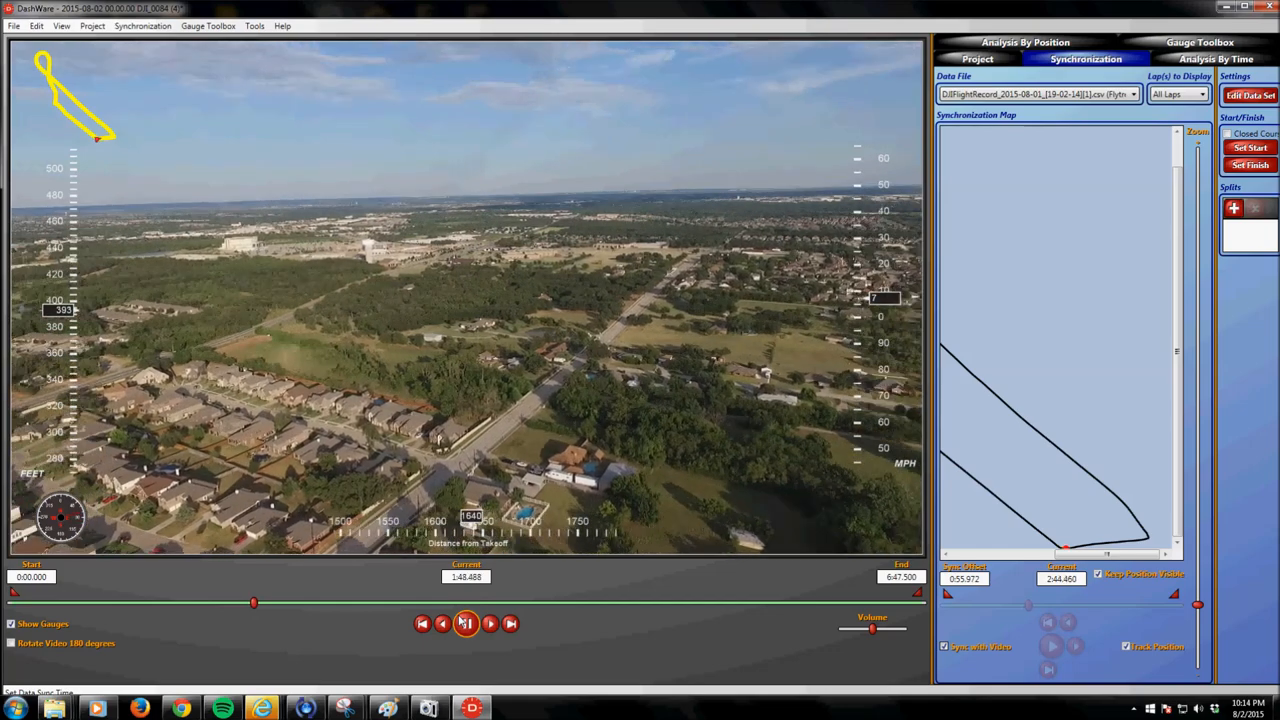
{"action": "left_click", "coordinate": [466, 624]}
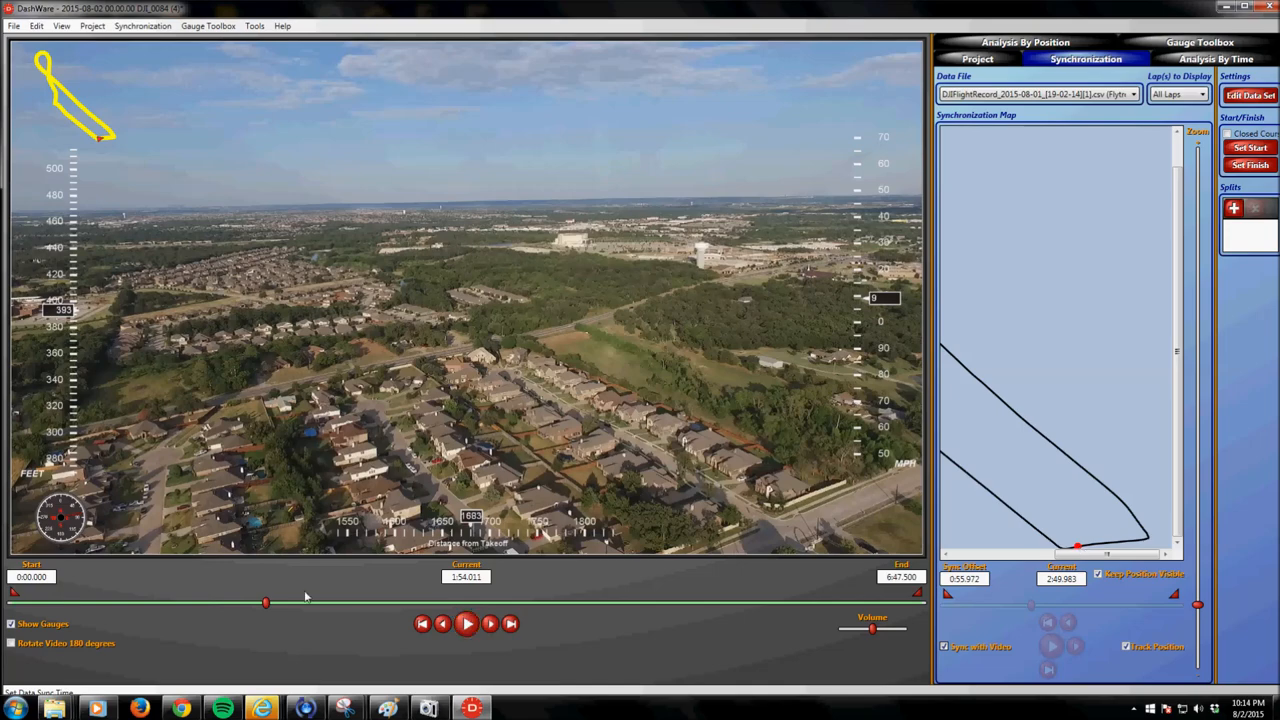
- Rewind the video in small steps to about 1:47, replaying to verify alignment
{"action": "left_click_drag", "start_coordinate": [264, 602], "coordinate": [260, 602]}
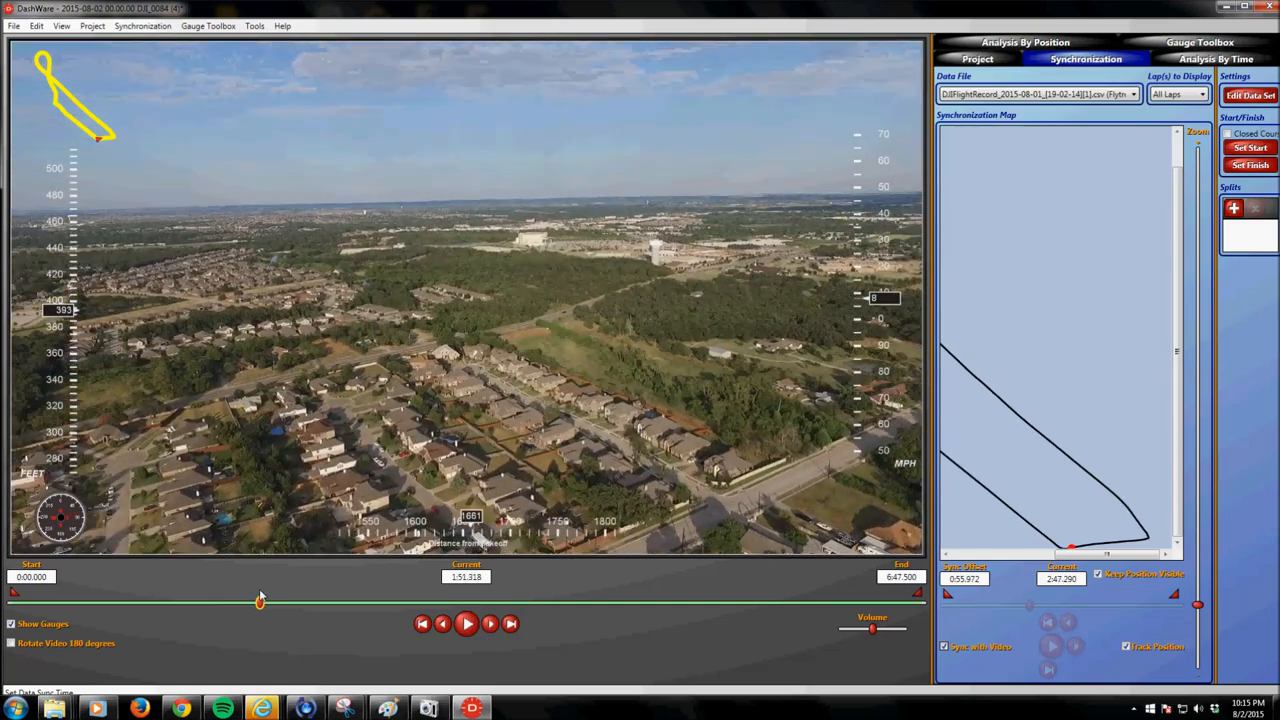
{"action": "left_click_drag", "start_coordinate": [260, 600], "coordinate": [250, 600]}
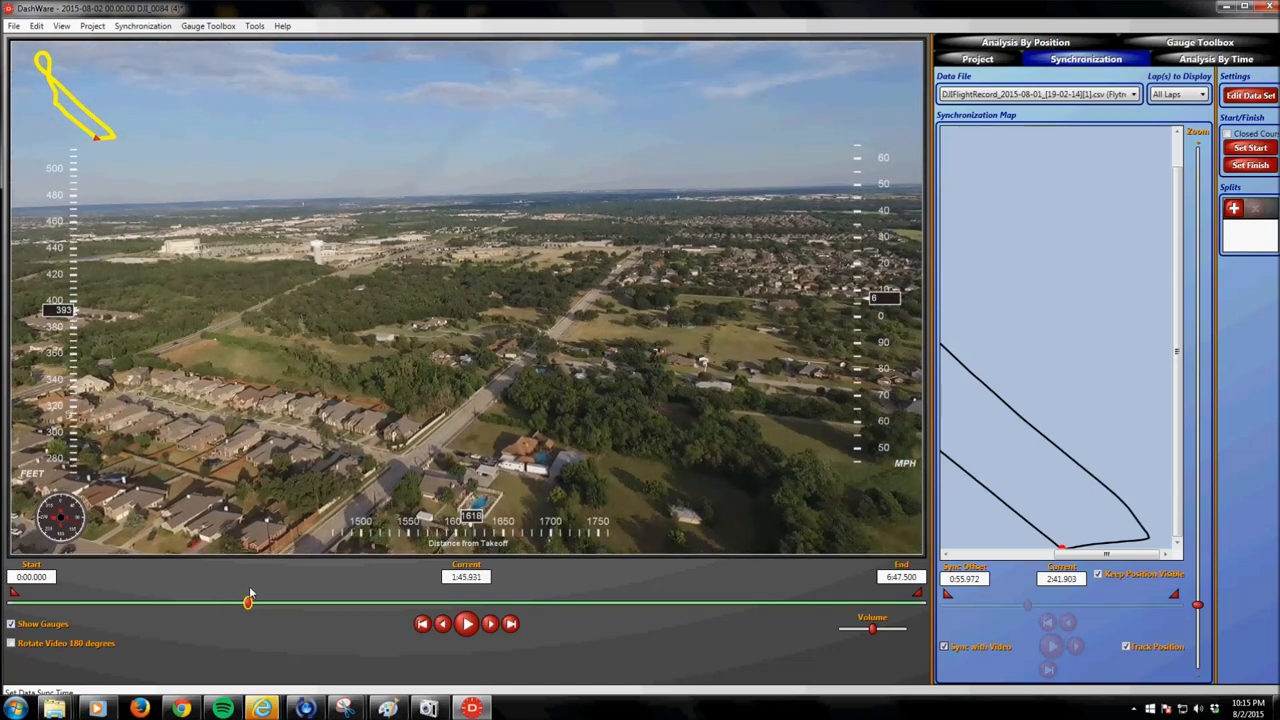
{"action": "left_click", "coordinate": [468, 624]}
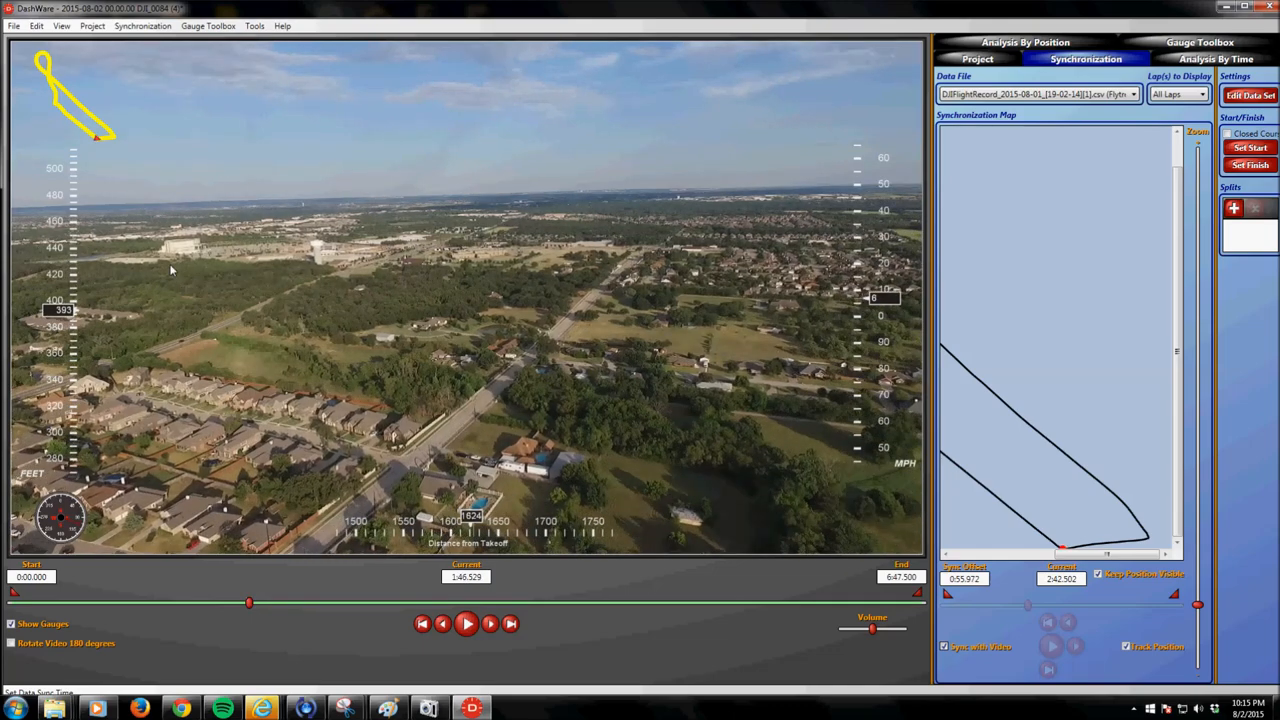
{"action": "mouse_move", "coordinate": [356, 496]}
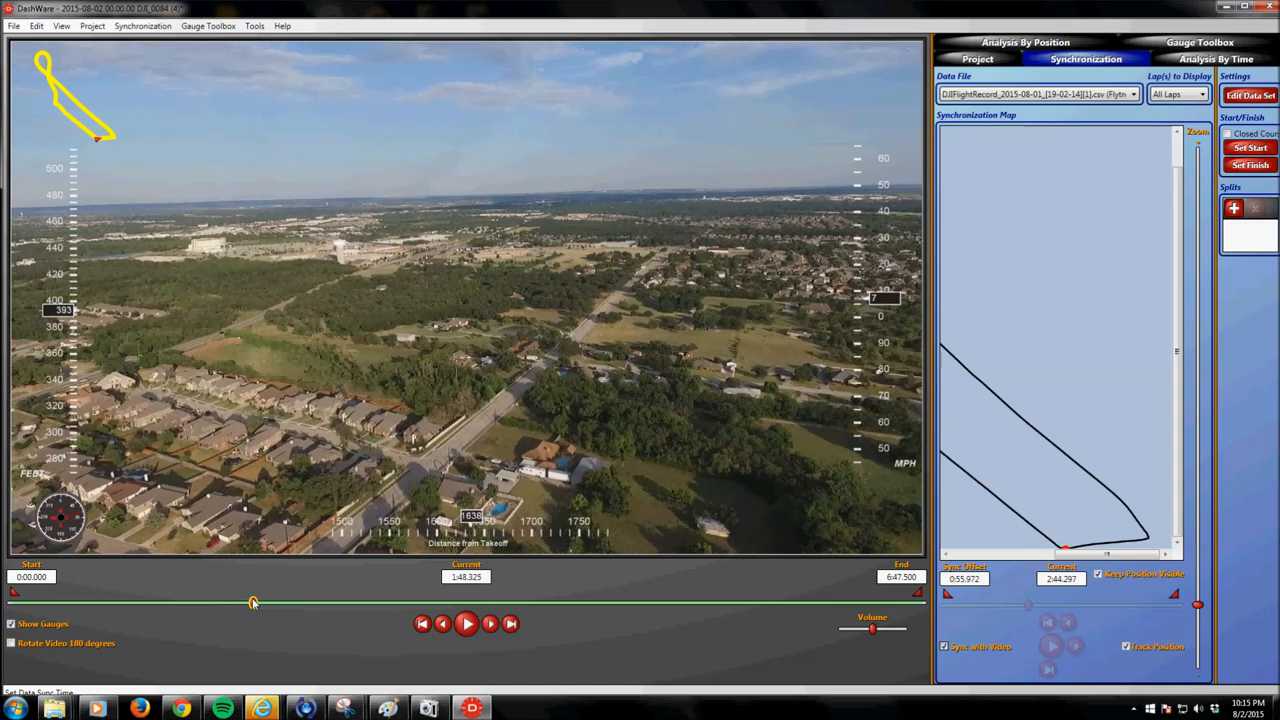
{"action": "left_click_drag", "start_coordinate": [252, 602], "coordinate": [246, 602]}
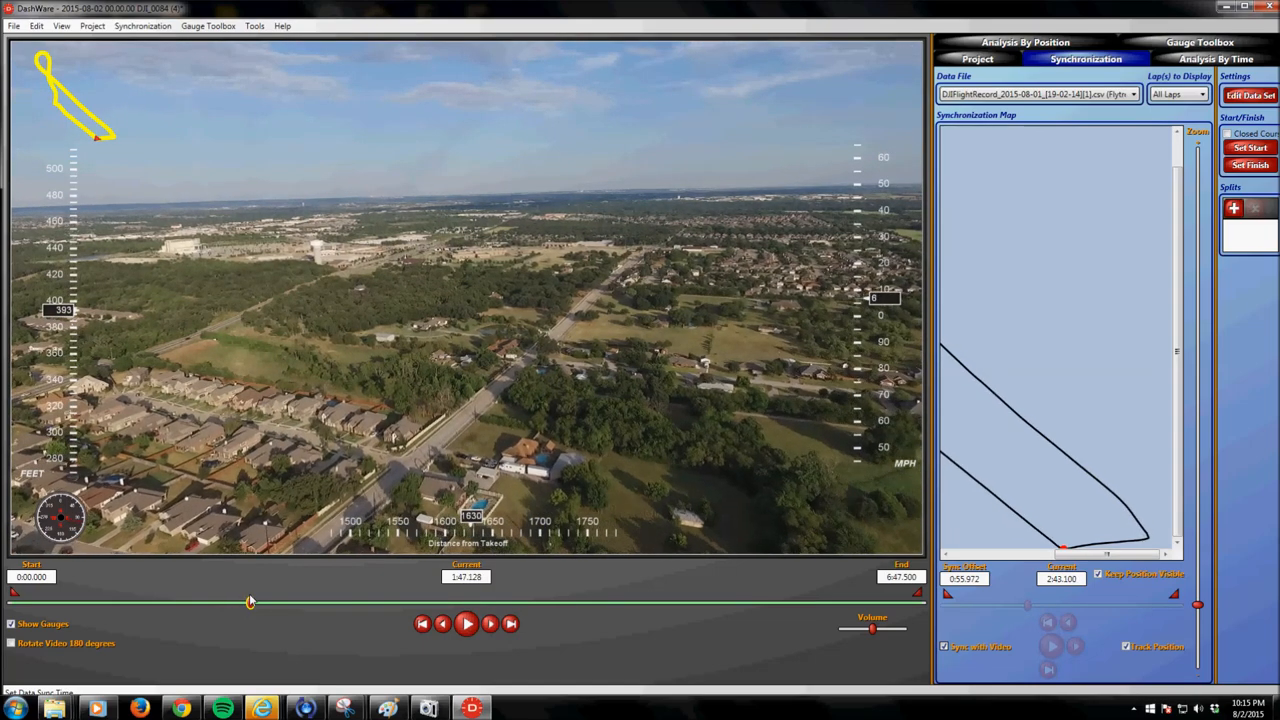
{"action": "left_click", "coordinate": [468, 628]}
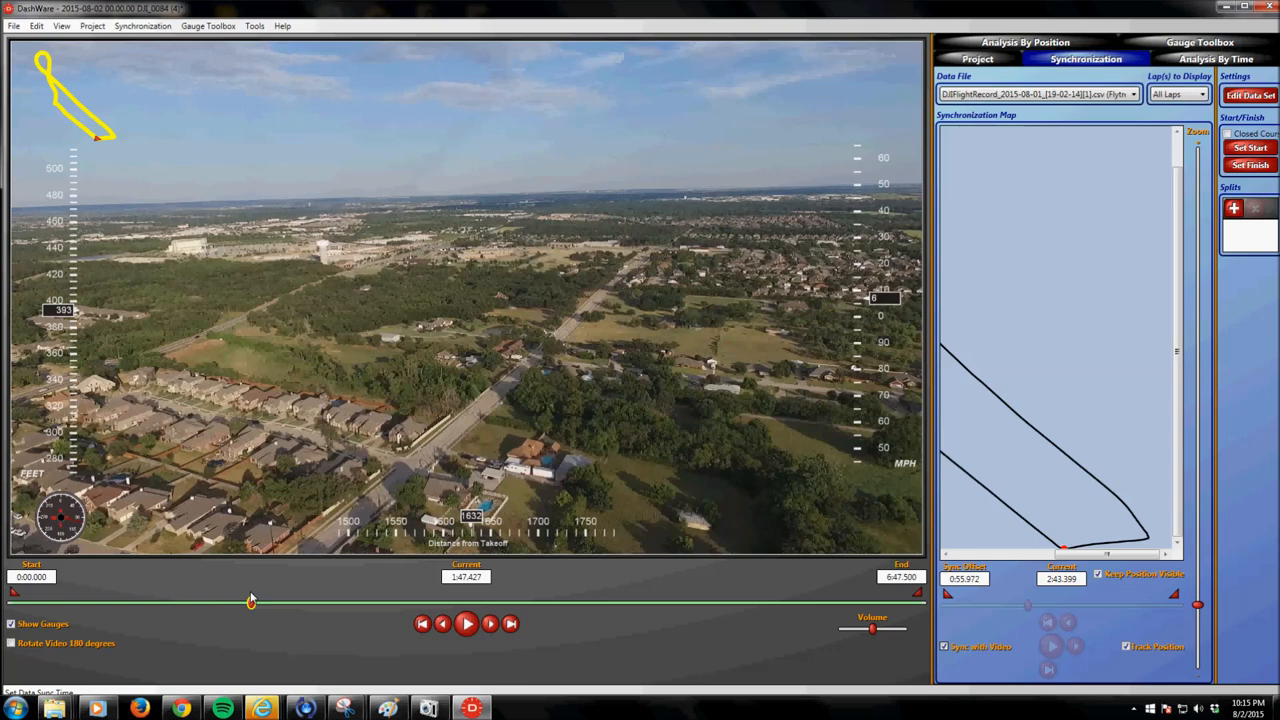
- Unlock the data, pull its position back to roughly 2:08, then relink and play
{"action": "left_click", "coordinate": [946, 644]}
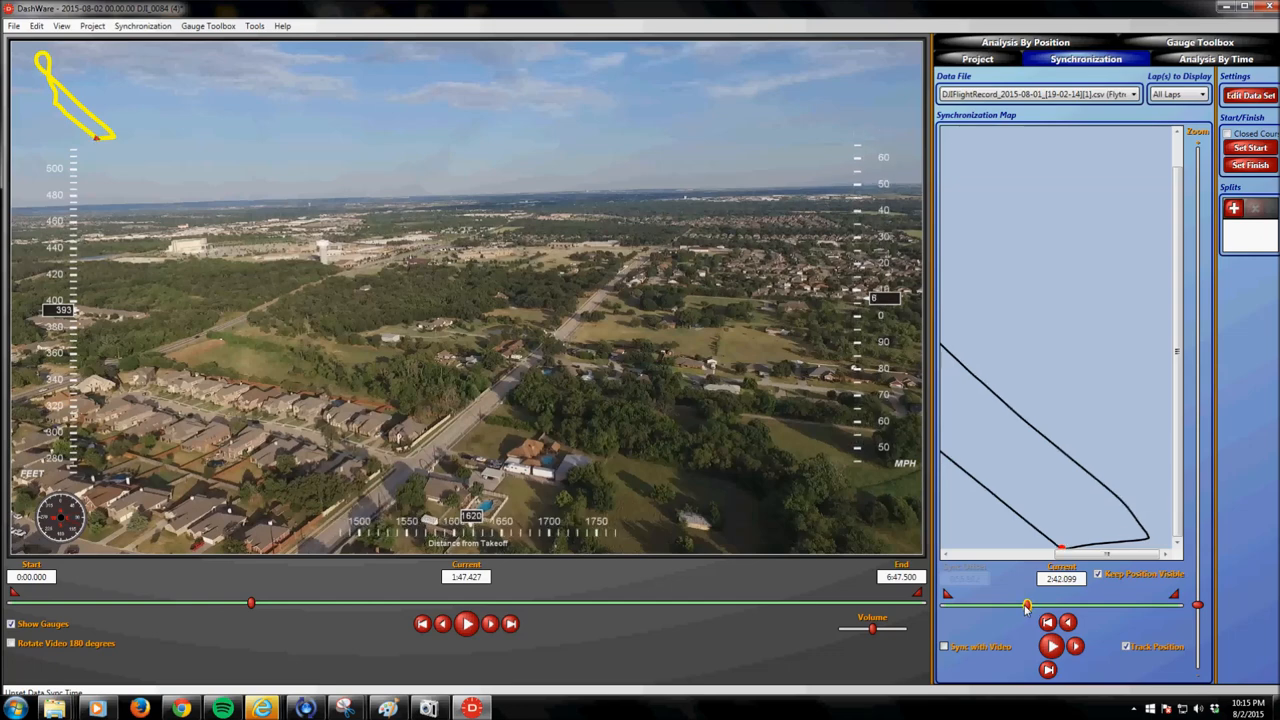
{"action": "mouse_move", "coordinate": [1012, 356]}
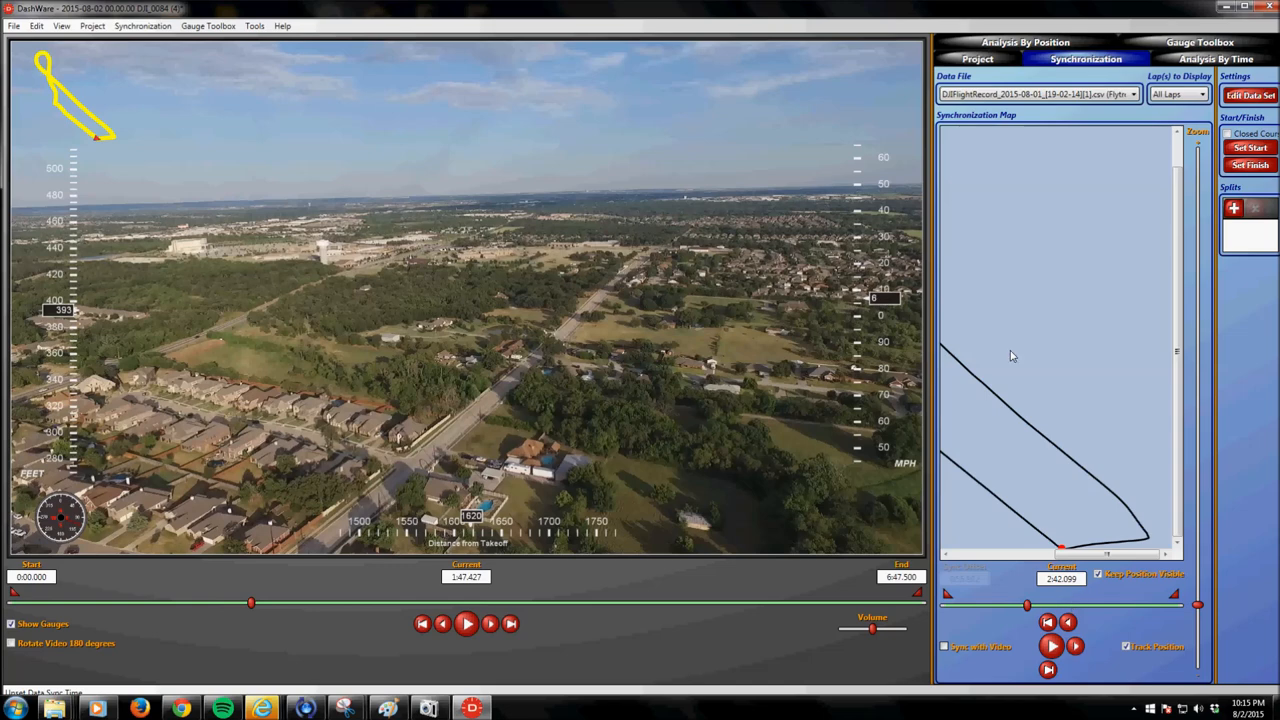
{"action": "mouse_move", "coordinate": [48, 104]}
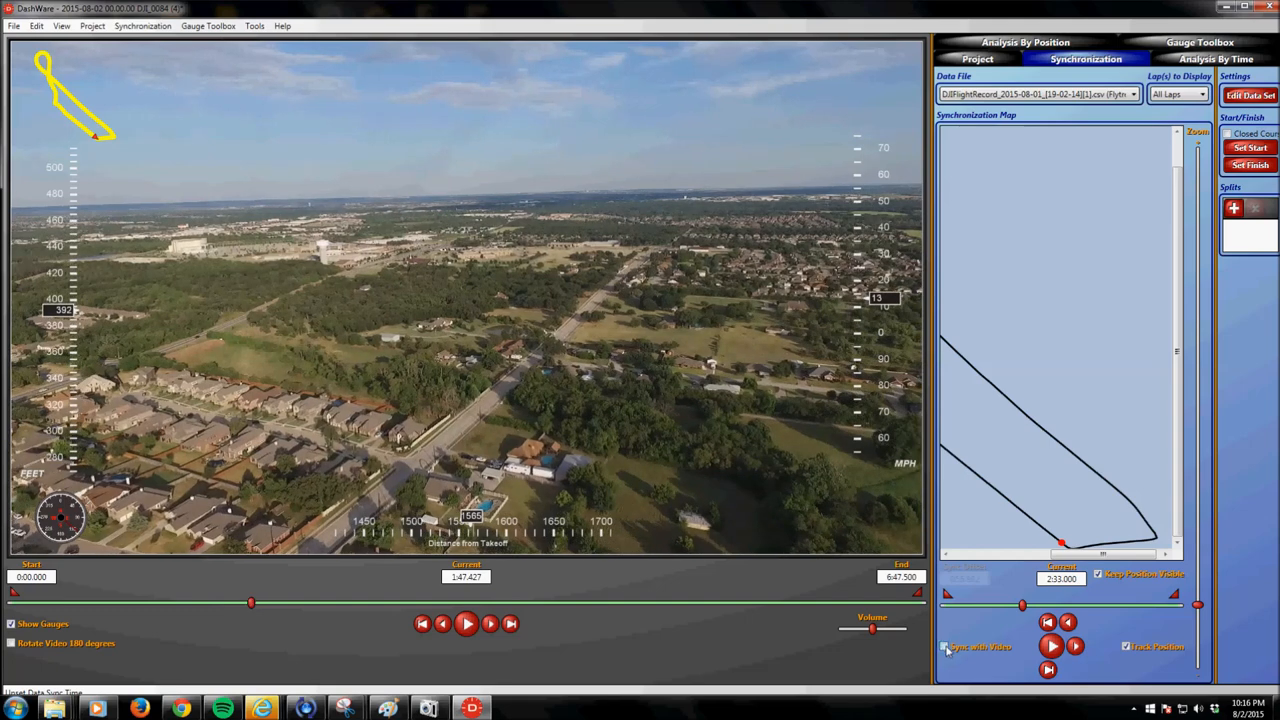
{"action": "left_click", "coordinate": [948, 644]}
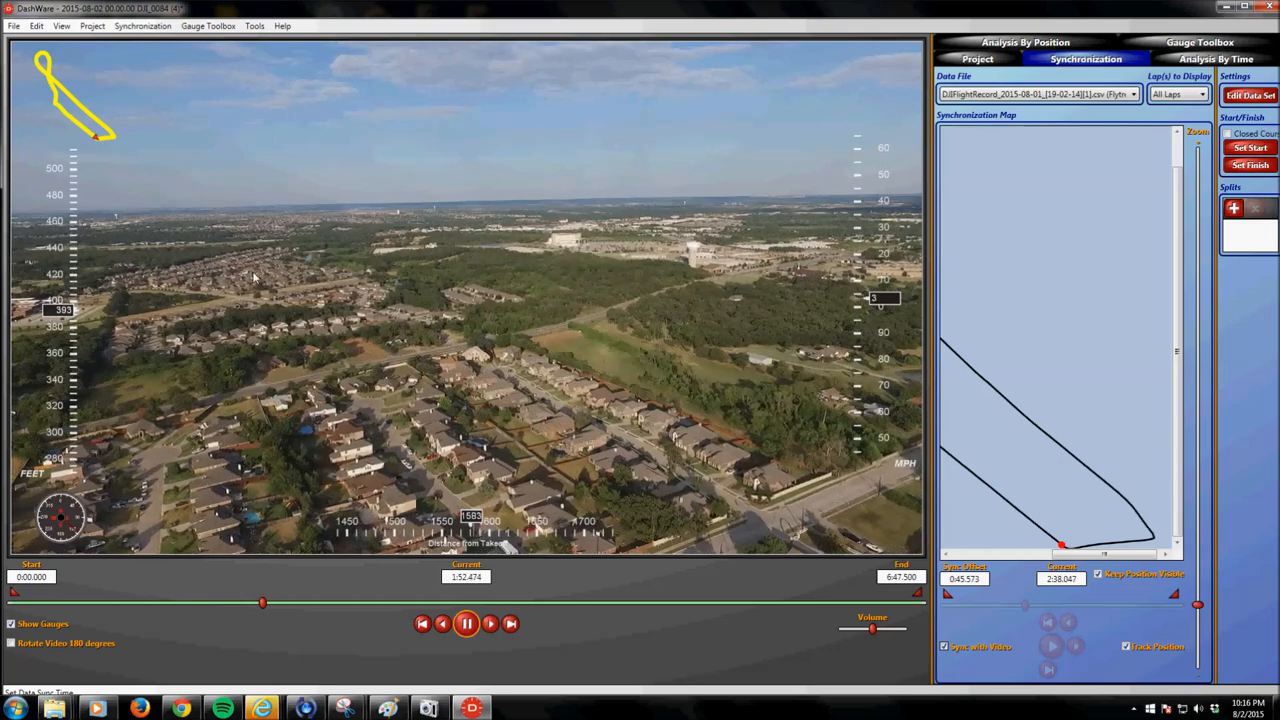
- Pause, unlock the data, advance its position slightly along the track and relink it
{"action": "left_click", "coordinate": [464, 624]}
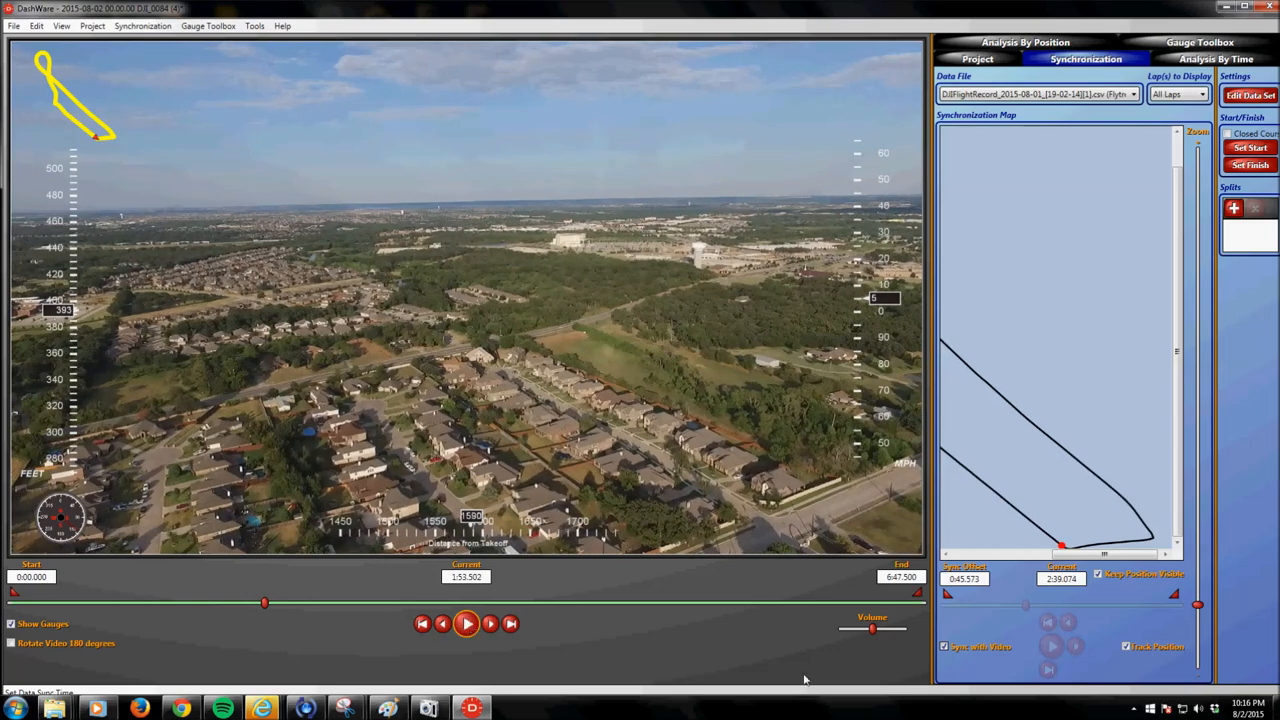
{"action": "left_click", "coordinate": [944, 648]}
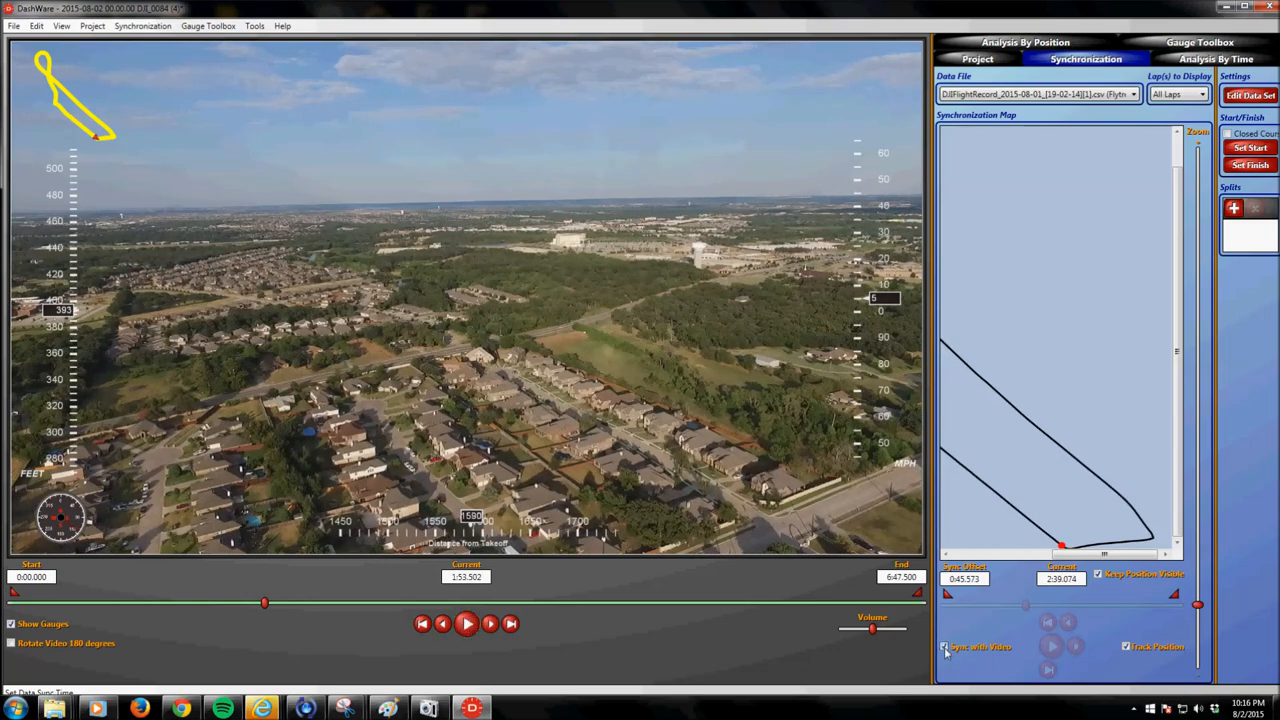
{"action": "left_click", "coordinate": [944, 644]}
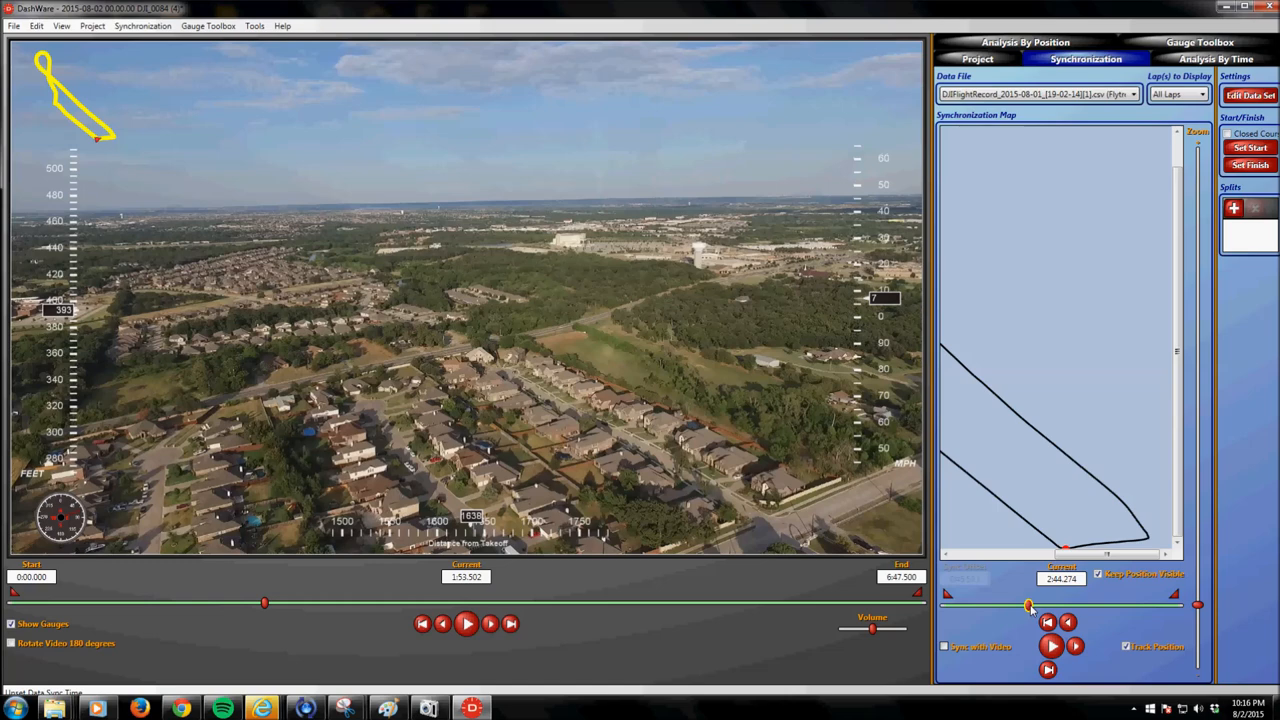
{"action": "left_click", "coordinate": [948, 644]}
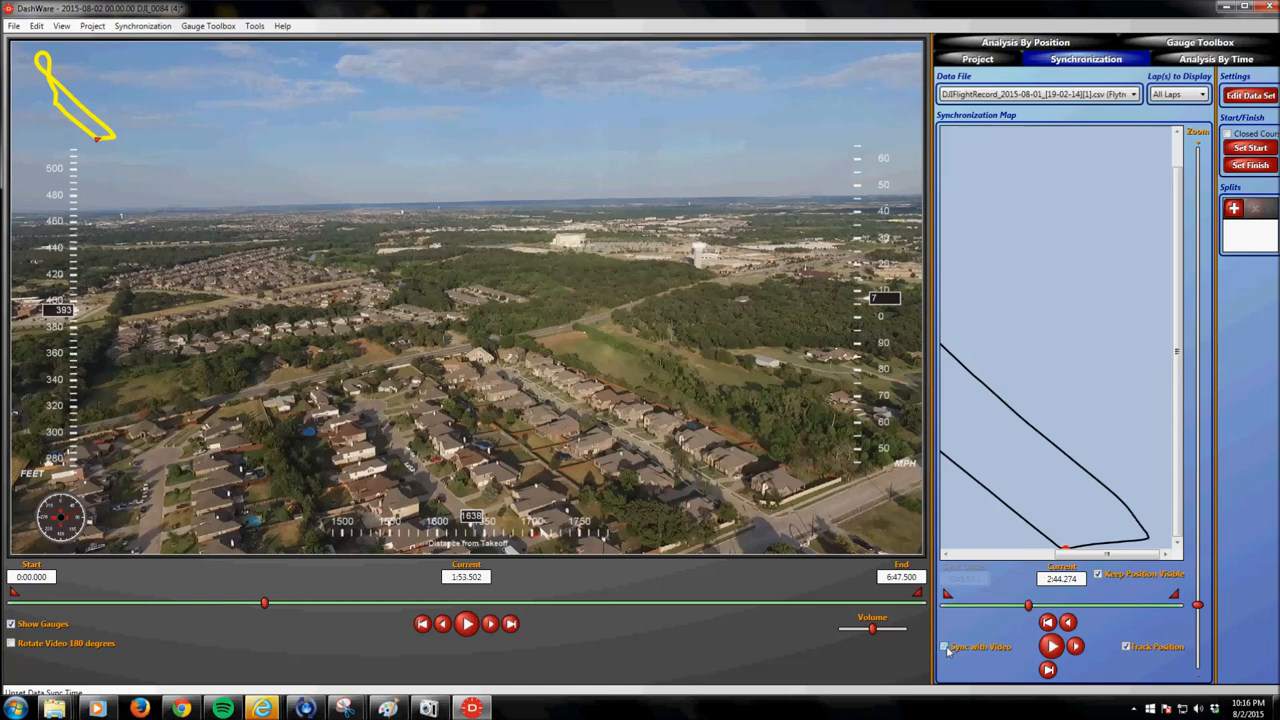
{"action": "left_click", "coordinate": [946, 644]}
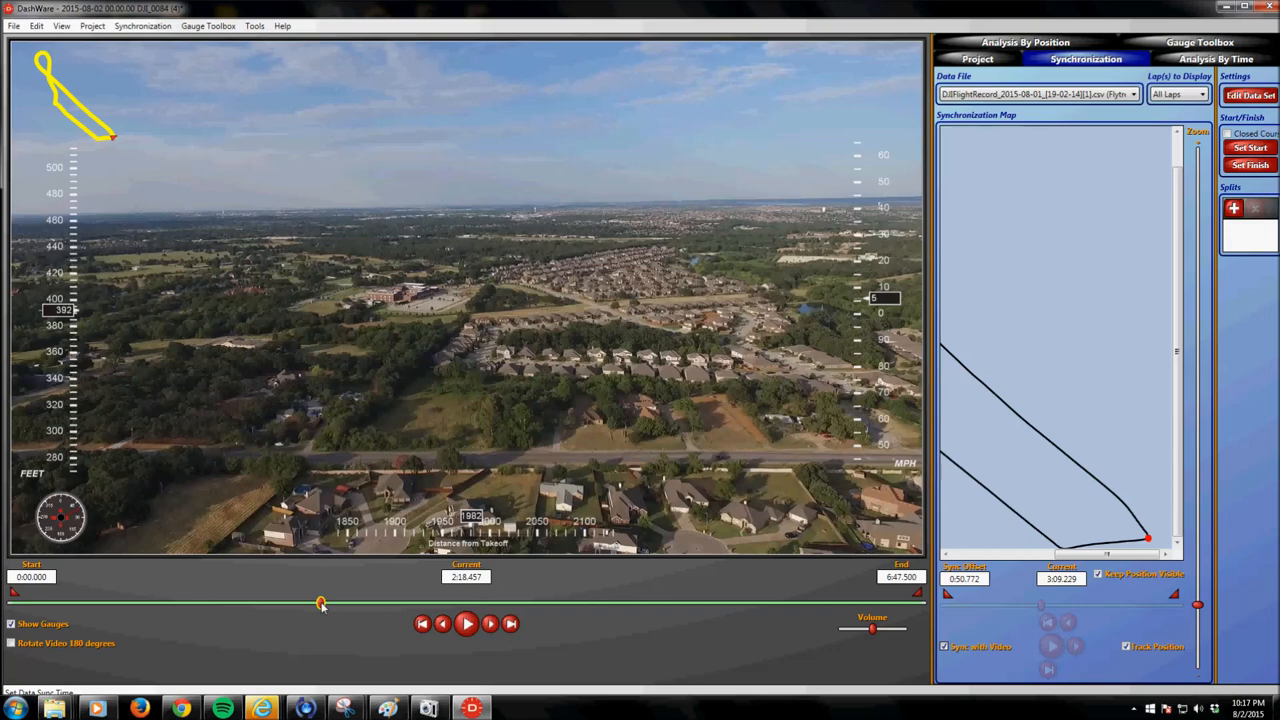
- Rewind the video a few seconds, nudge the data offset again, relink and resume playback
{"action": "left_click_drag", "start_coordinate": [320, 604], "coordinate": [316, 604]}
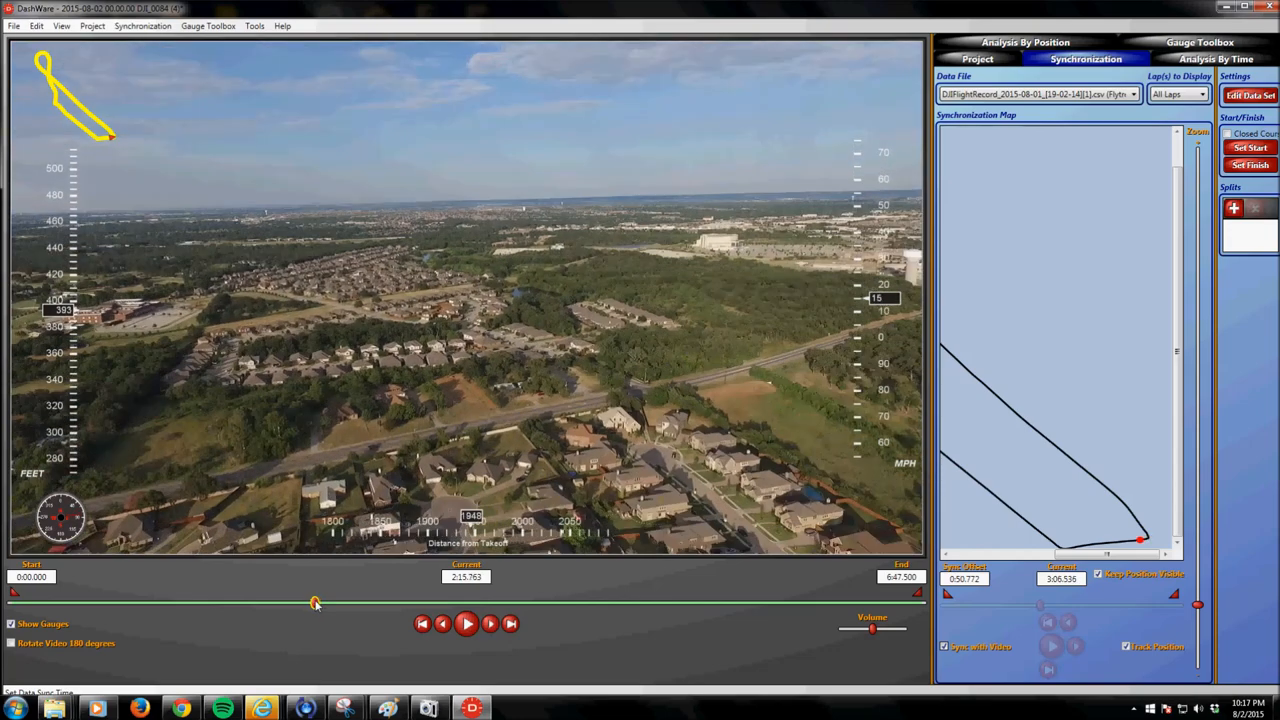
{"action": "left_click_drag", "start_coordinate": [316, 604], "coordinate": [310, 604]}
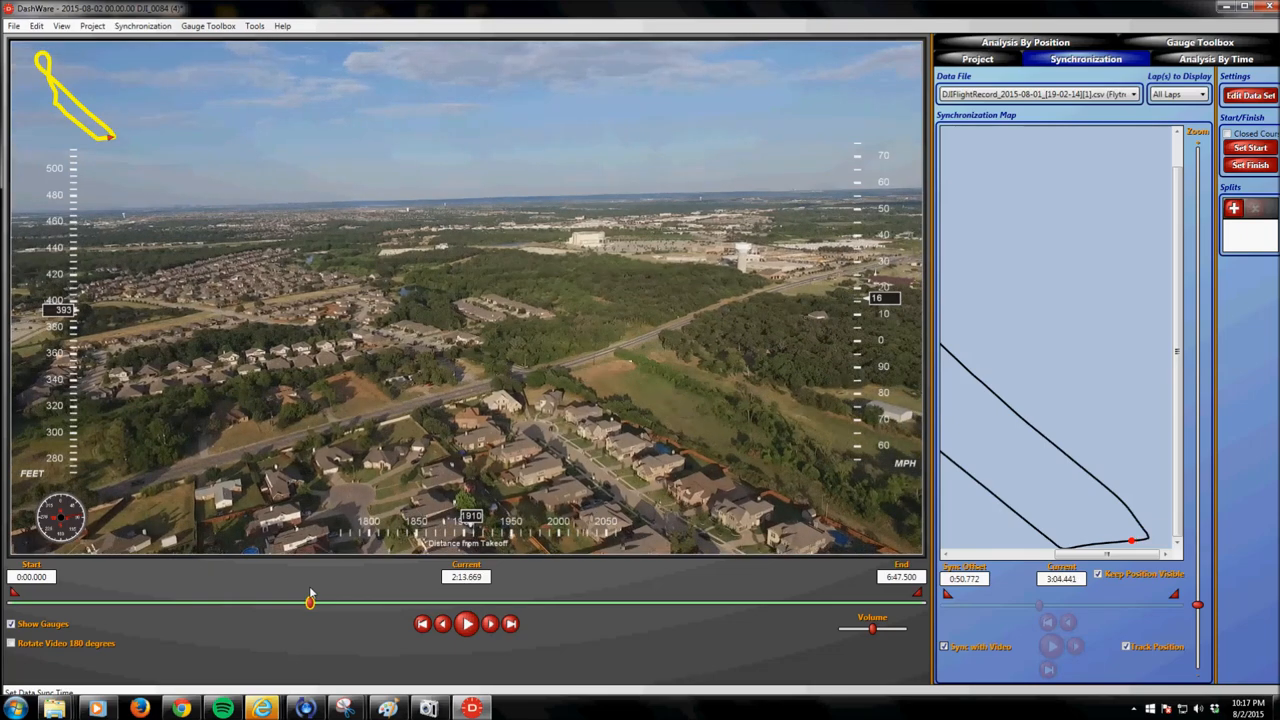
{"action": "left_click", "coordinate": [466, 624]}
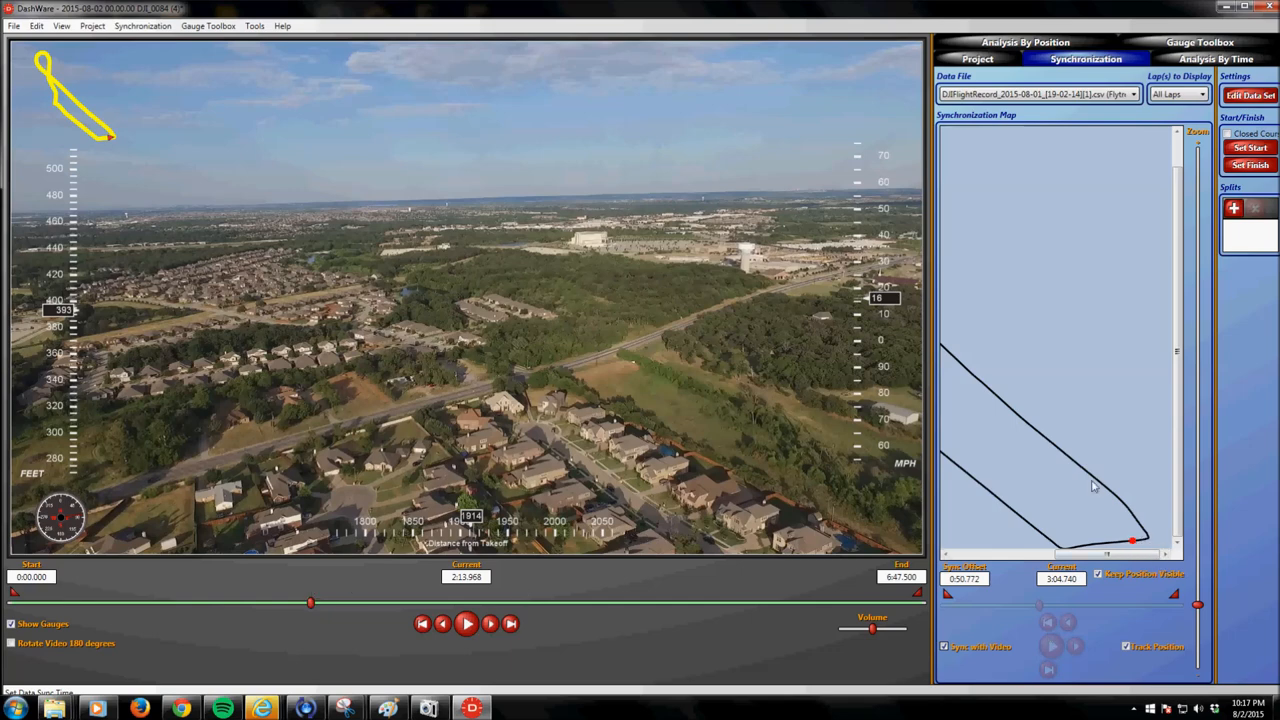
{"action": "left_click", "coordinate": [944, 642]}
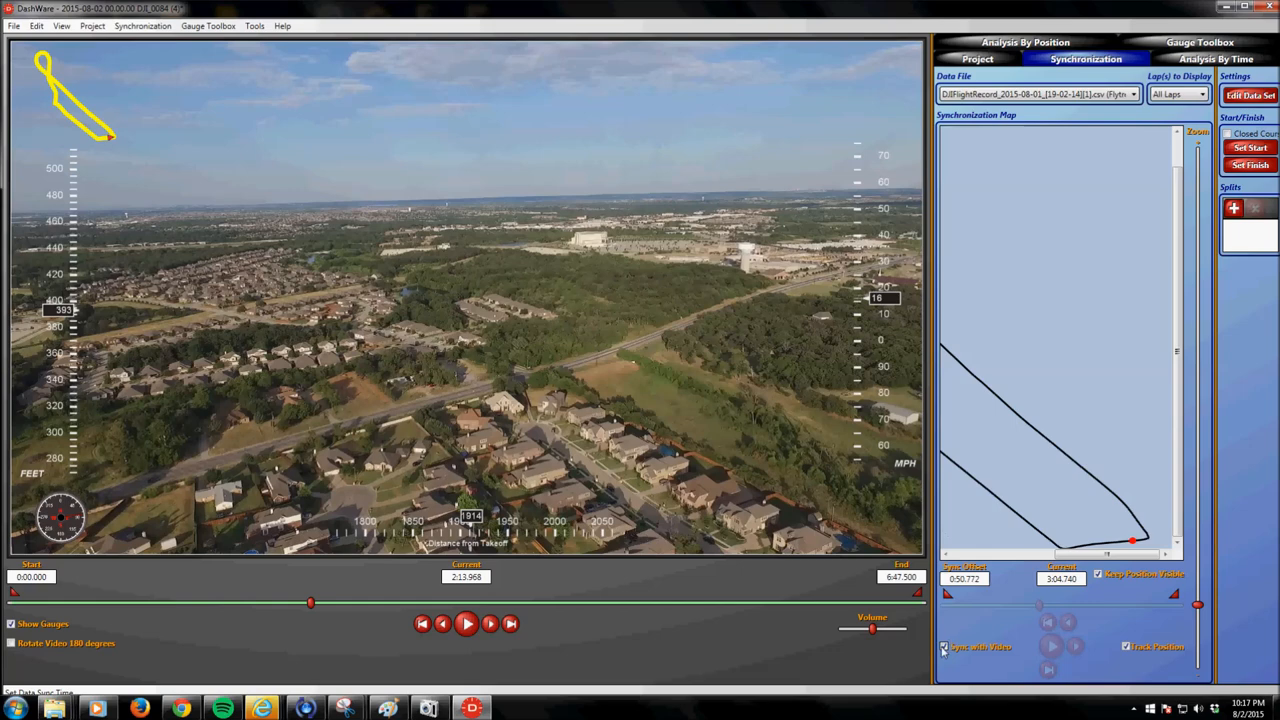
{"action": "left_click", "coordinate": [944, 644]}
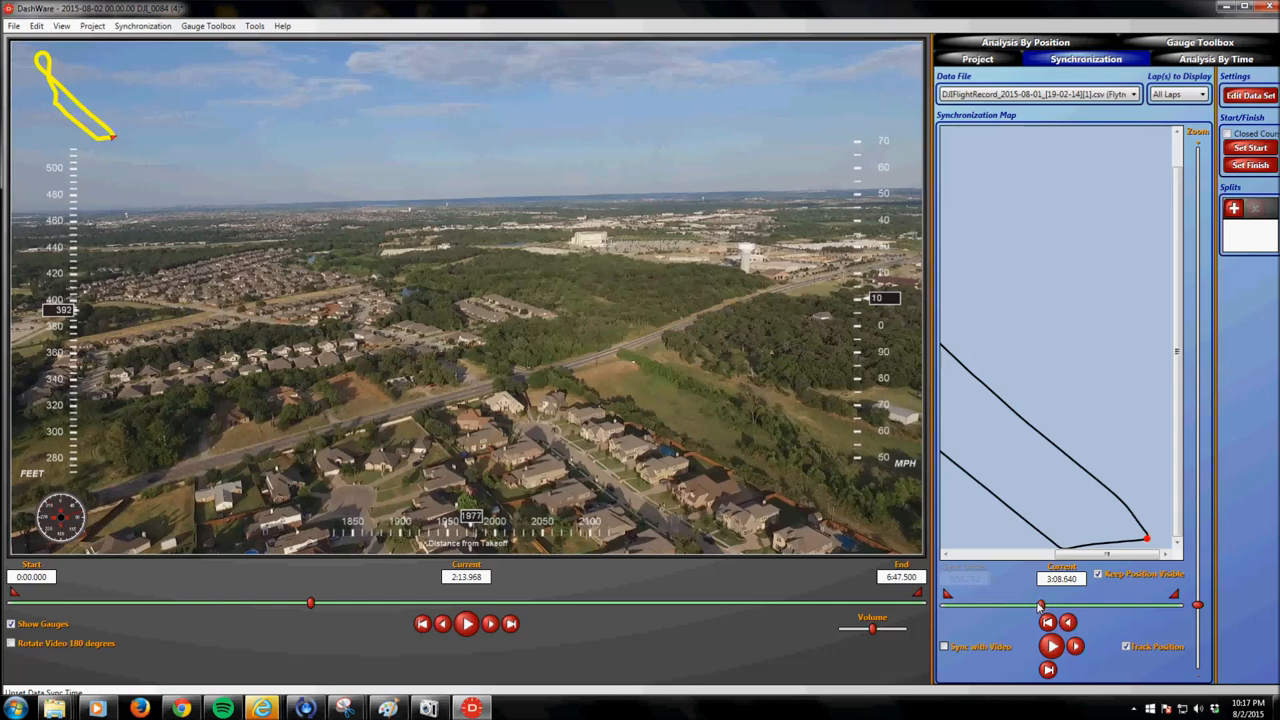
{"action": "left_click", "coordinate": [948, 648]}
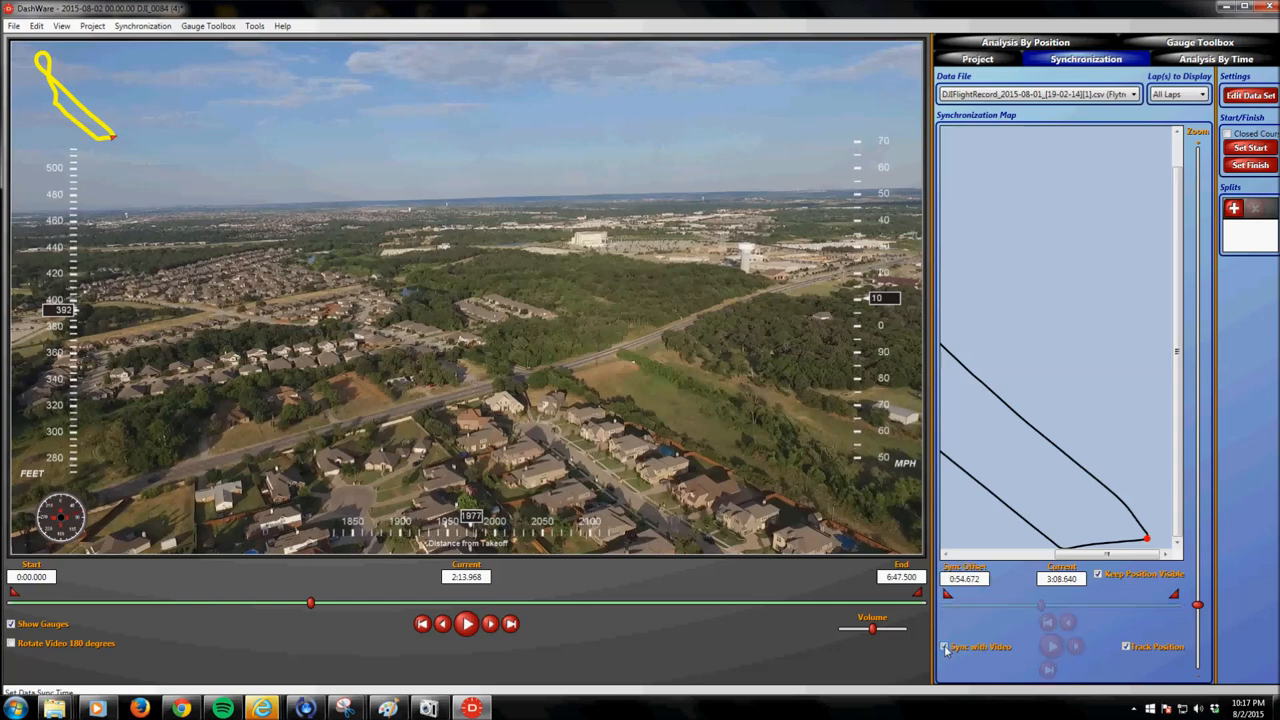
{"action": "left_click", "coordinate": [468, 626]}
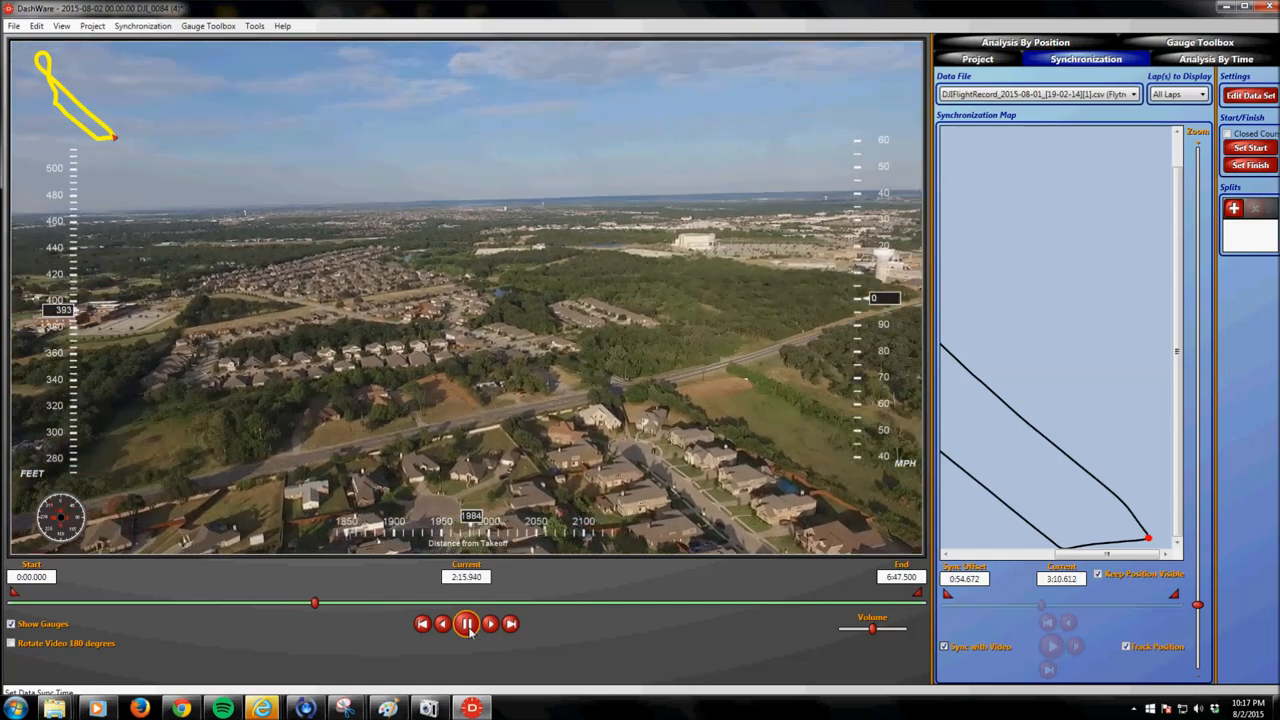
{"action": "left_click", "coordinate": [466, 624]}
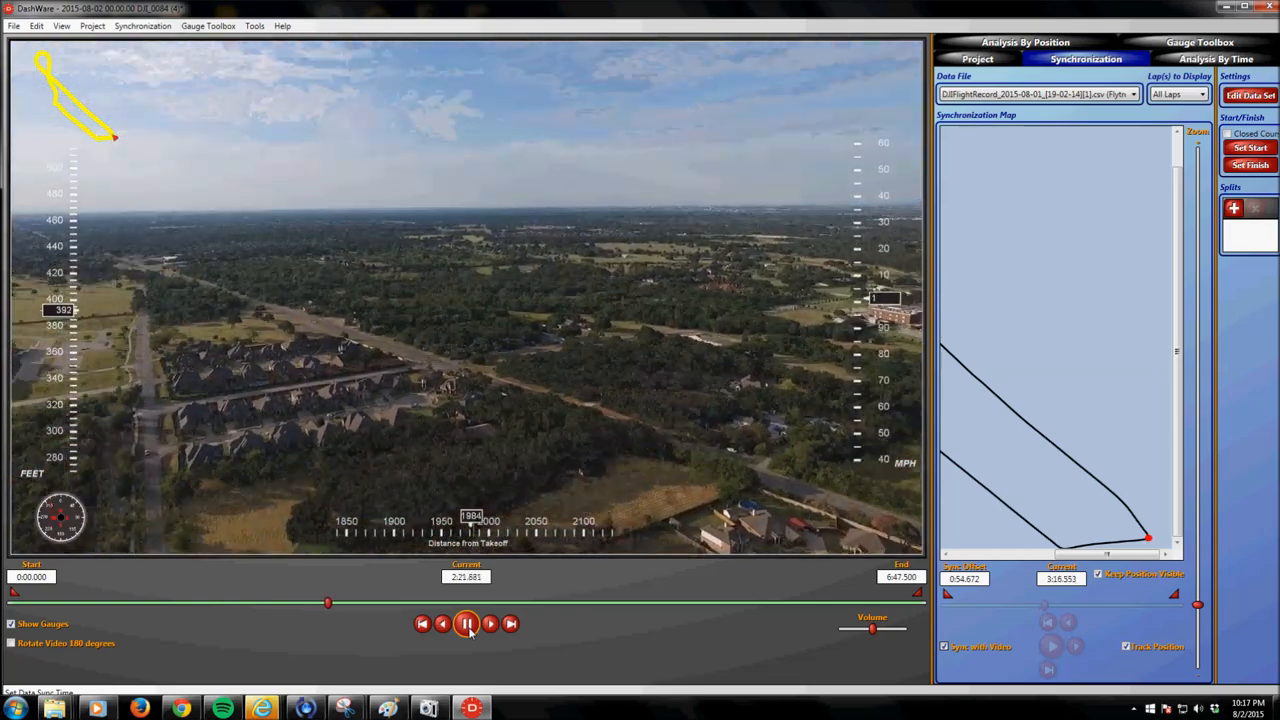
- Play the linked video onward to about 3:31, watching the gauges follow the flight
{"action": "left_click", "coordinate": [468, 624]}
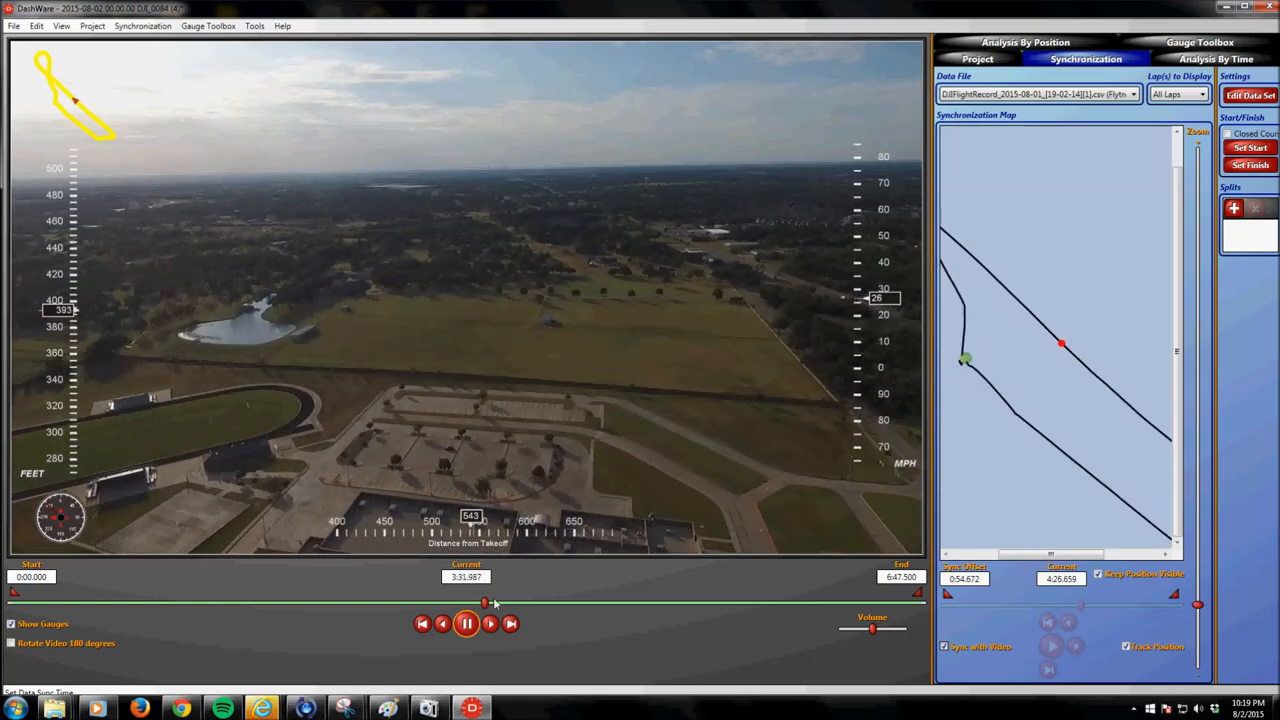
- Seek the synced video ahead to the field section near 5:47 and resume playback
{"action": "left_click_drag", "start_coordinate": [484, 602], "coordinate": [644, 602]}
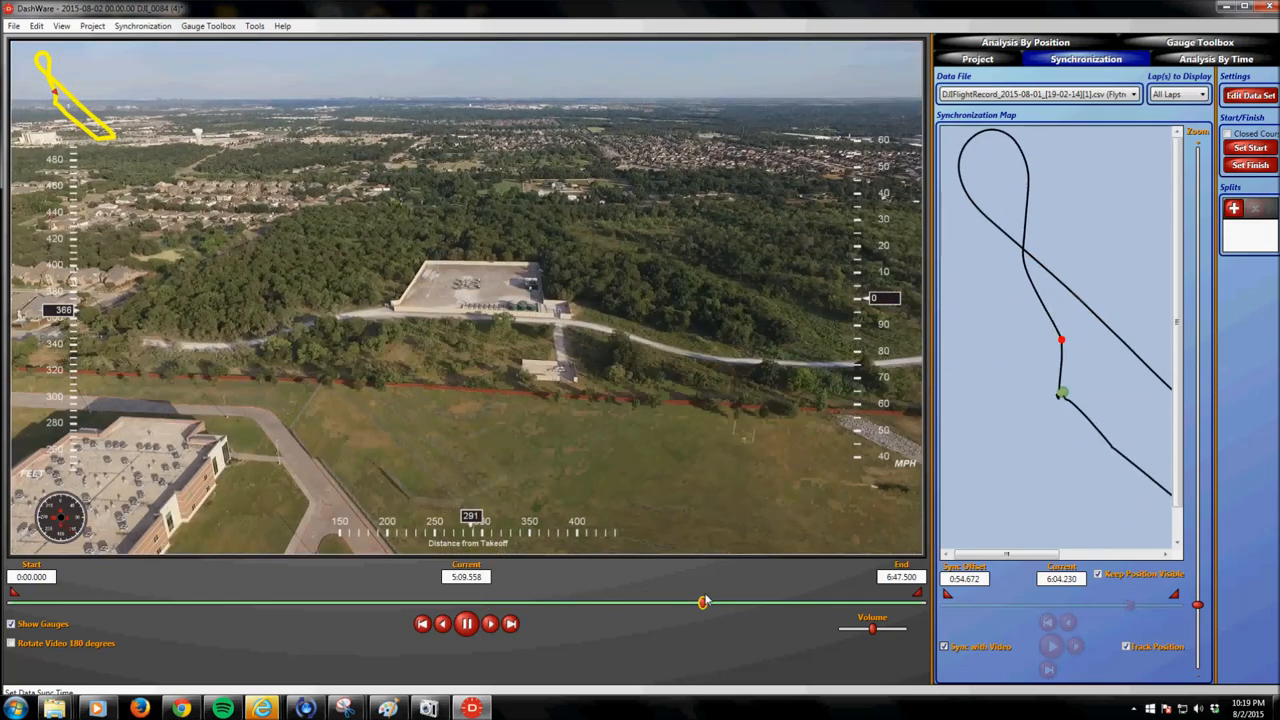
{"action": "left_click_drag", "start_coordinate": [704, 602], "coordinate": [640, 602]}
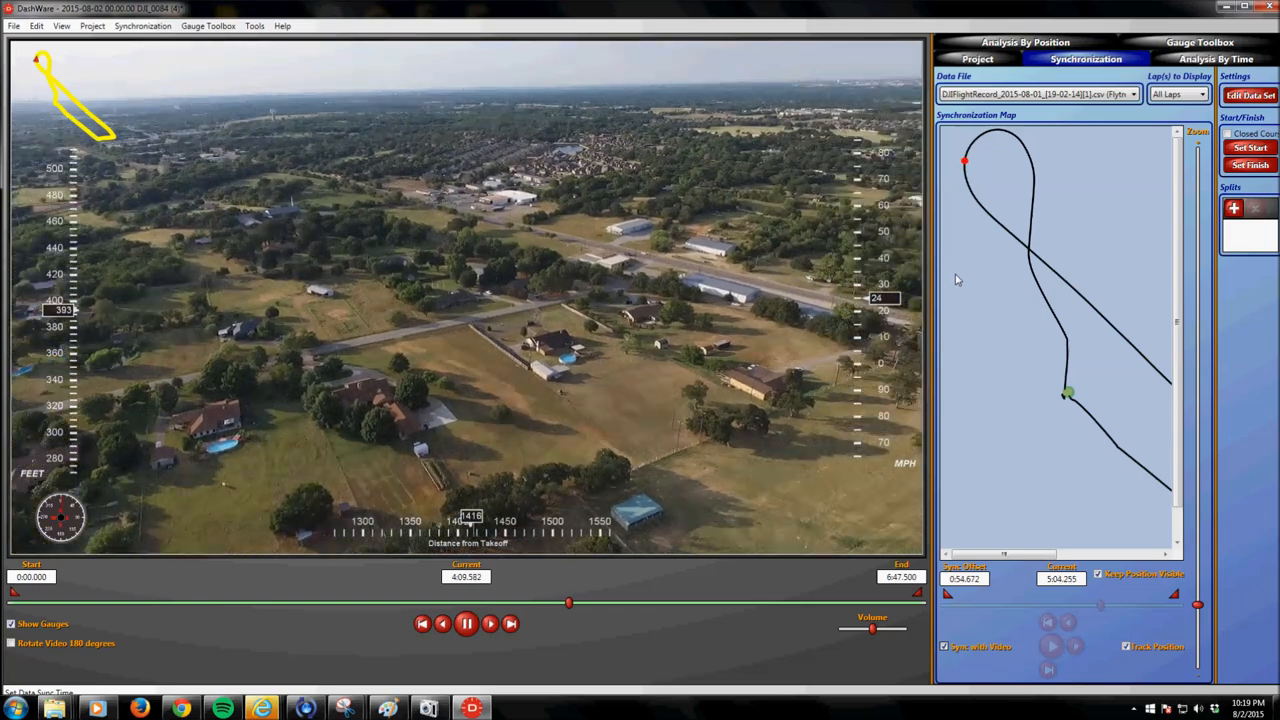
{"action": "left_click", "coordinate": [464, 624]}
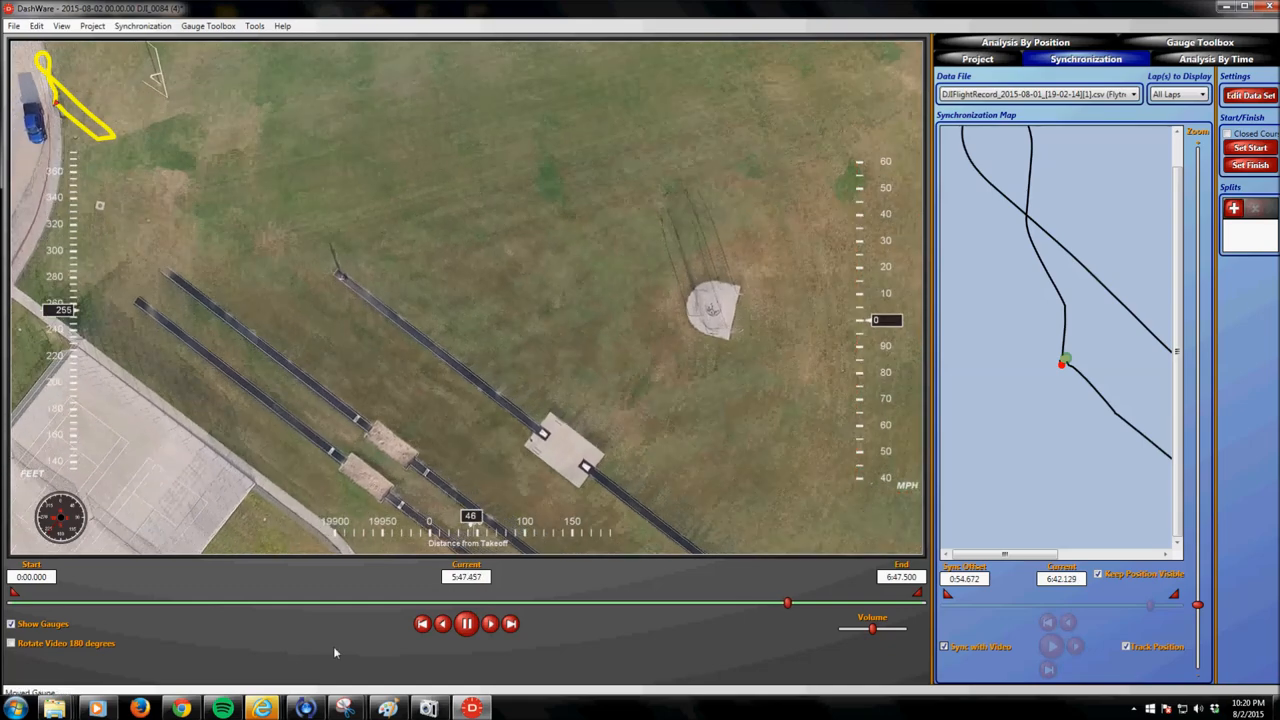
- Pause playback and switch to the Gauge Toolbox
{"action": "left_click", "coordinate": [466, 624]}
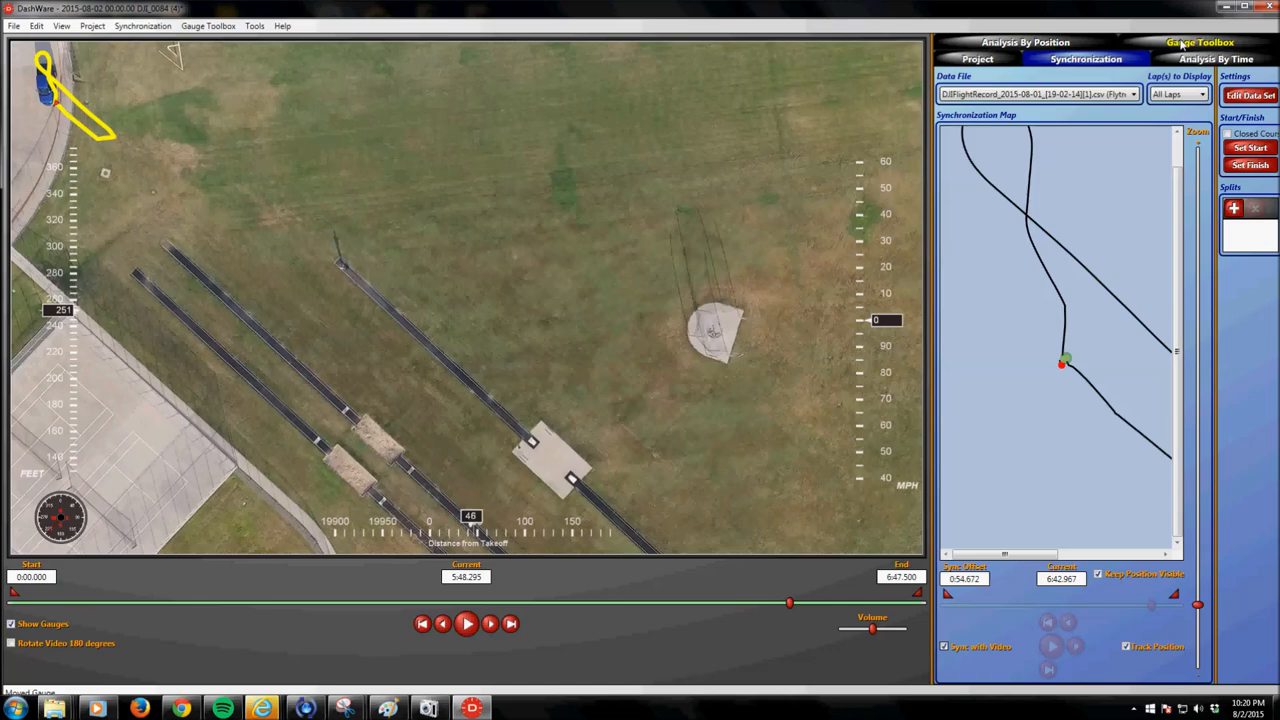
{"action": "left_click", "coordinate": [1200, 42]}
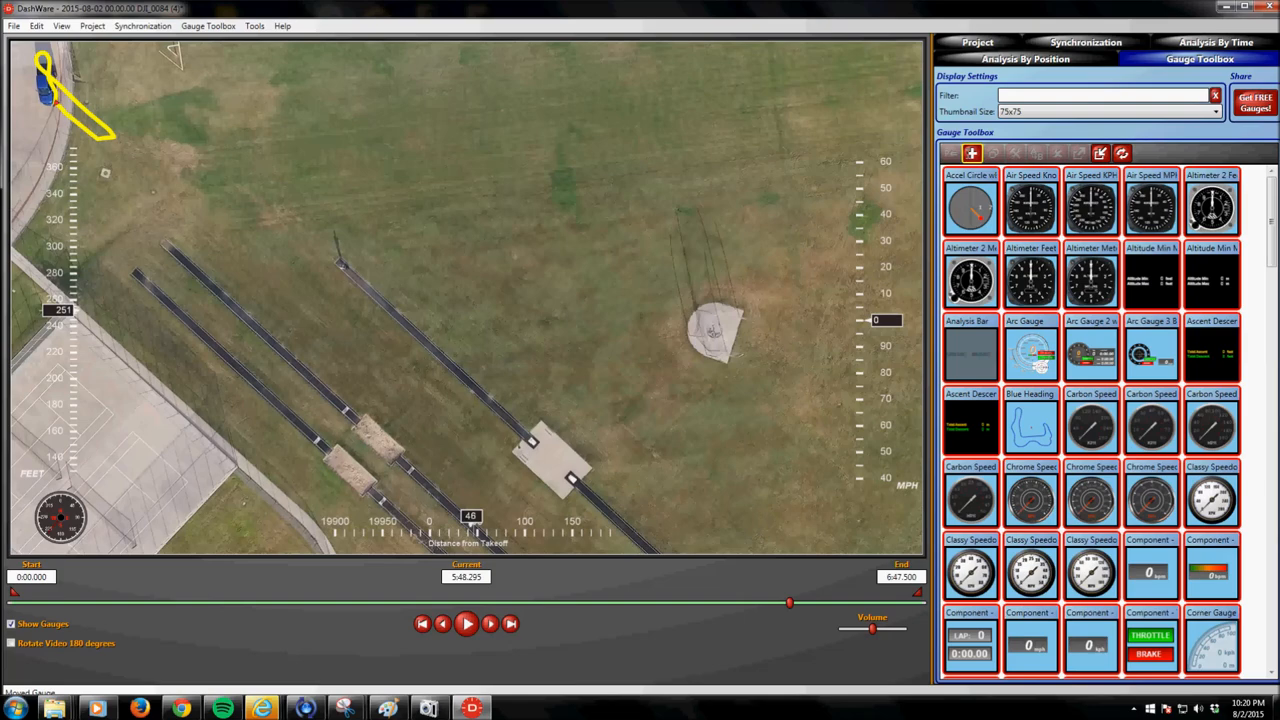
- Create a new custom gauge named starting with 'Cu' and open it in the Gauge Designer
{"action": "left_click", "coordinate": [972, 152]}
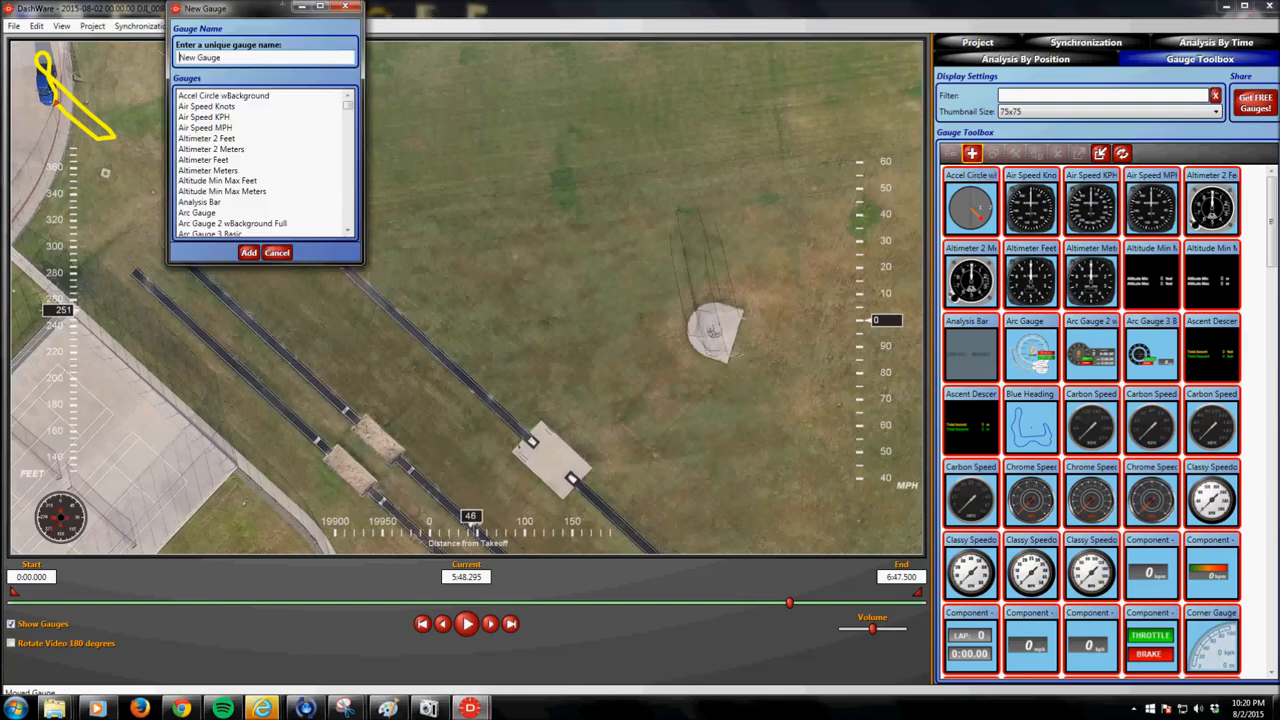
{"action": "left_click_drag", "start_coordinate": [264, 28], "coordinate": [524, 96]}
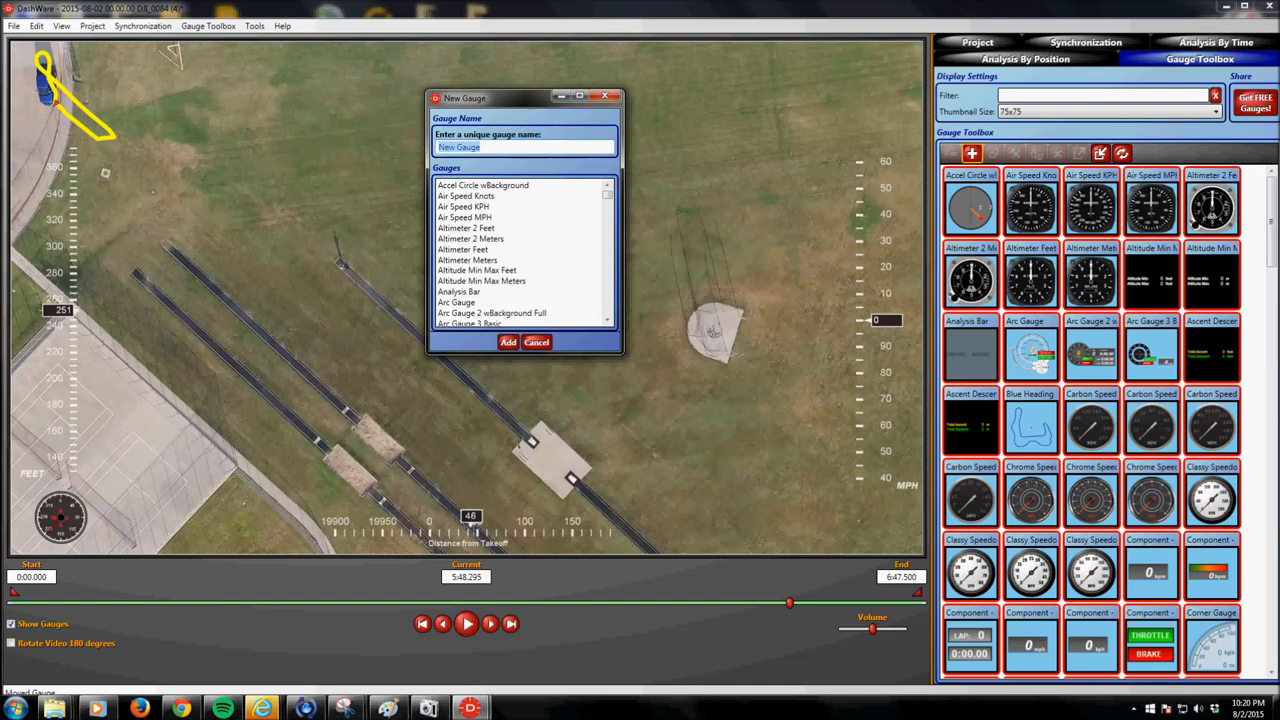
{"action": "type", "text": "Cu"}
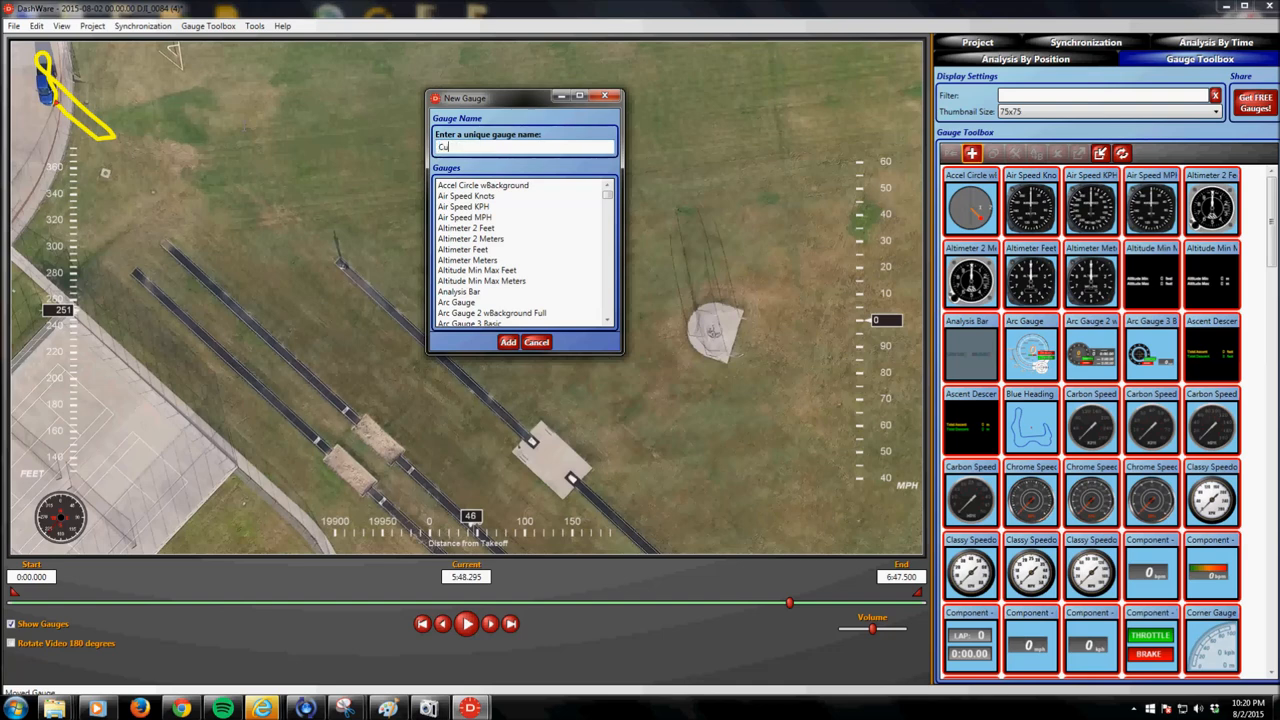
{"action": "left_click", "coordinate": [508, 342]}
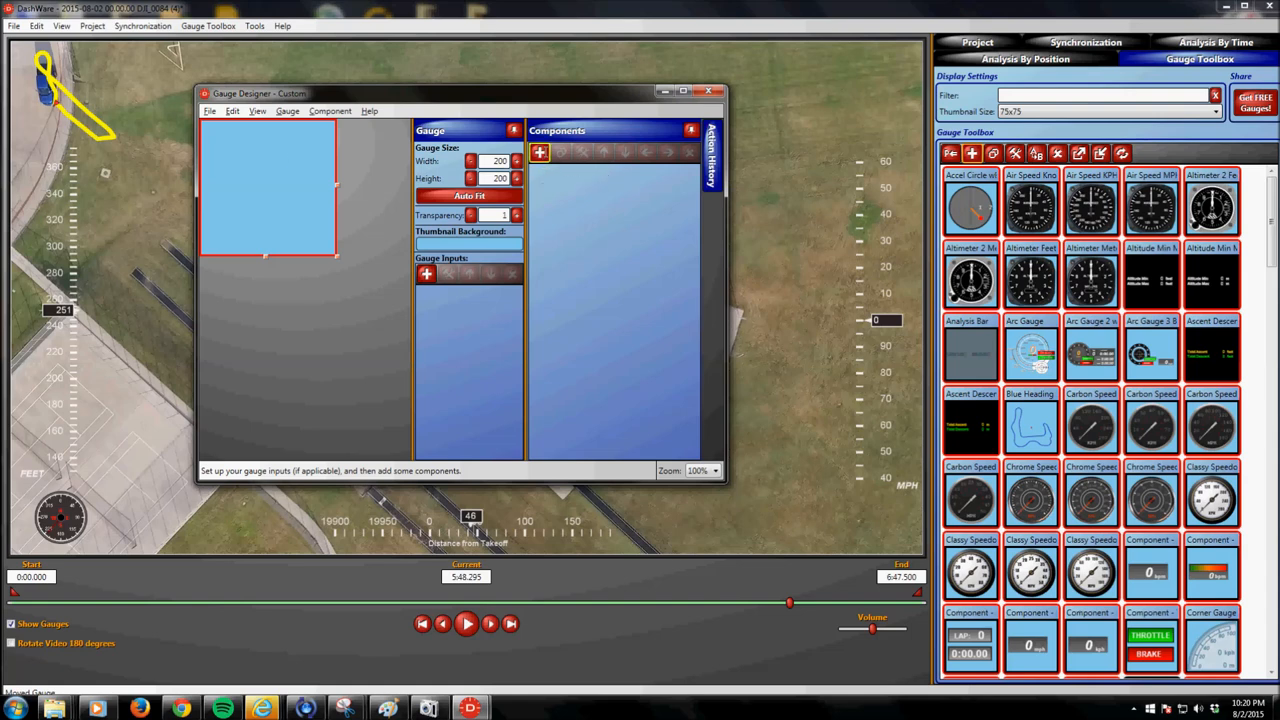
- Insert an Image component into the gauge and browse to the Pictures library
{"action": "left_click", "coordinate": [540, 152]}
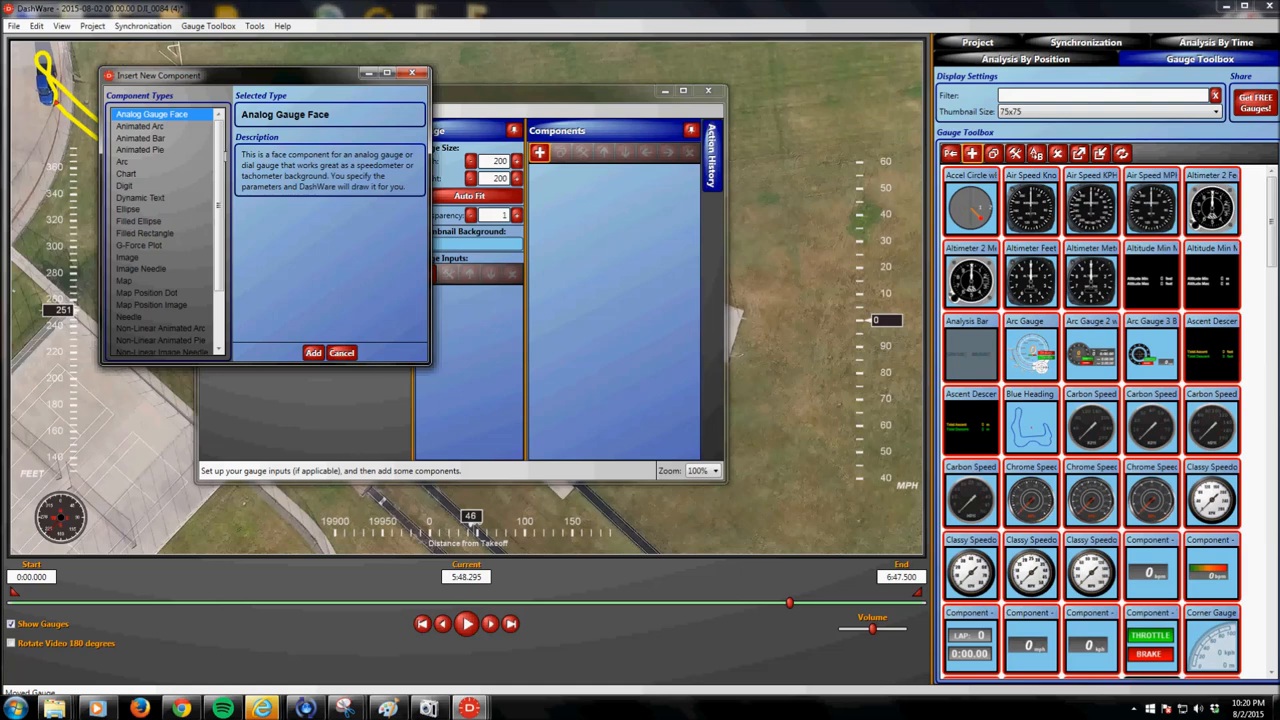
{"action": "left_click", "coordinate": [312, 352]}
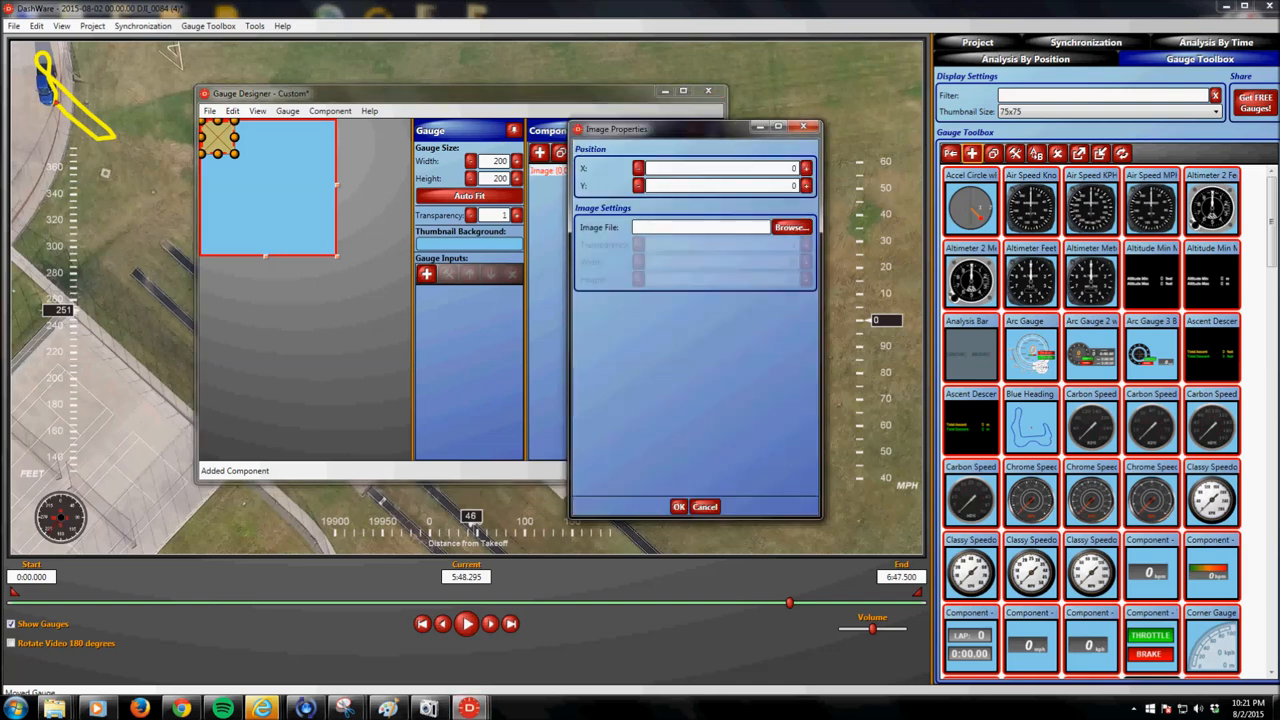
{"action": "left_click", "coordinate": [790, 228]}
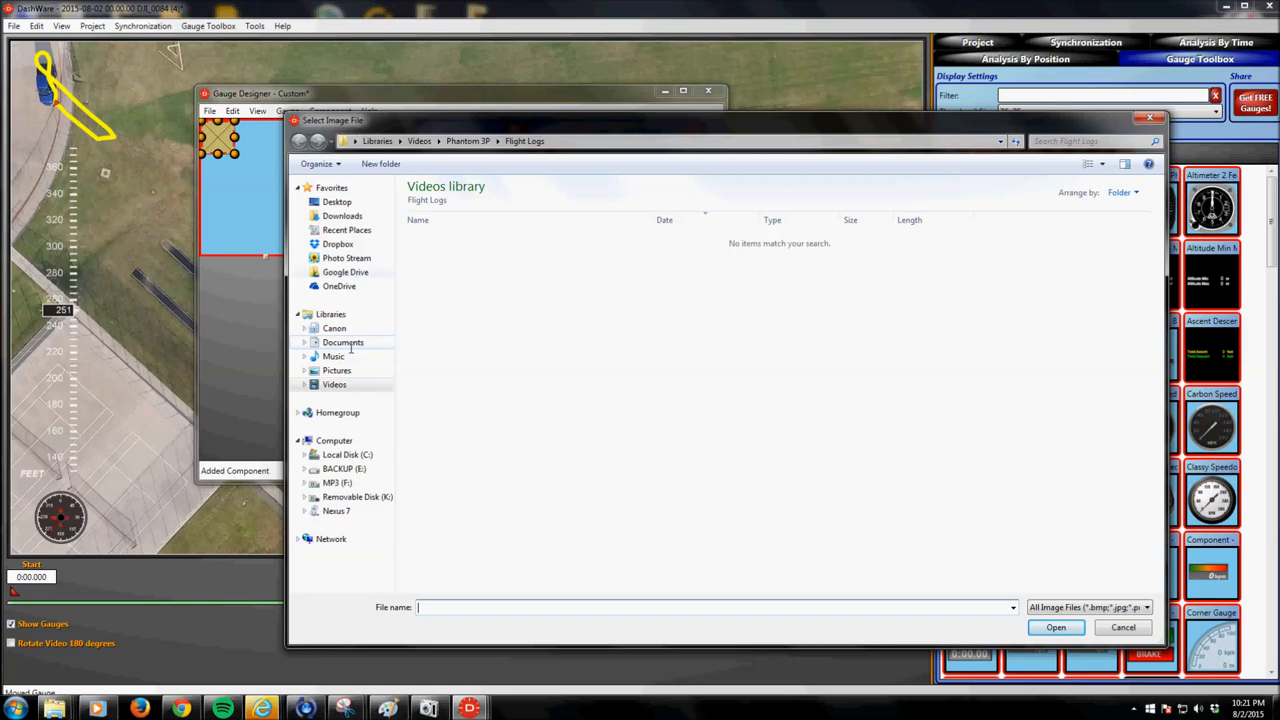
{"action": "left_click", "coordinate": [336, 370]}
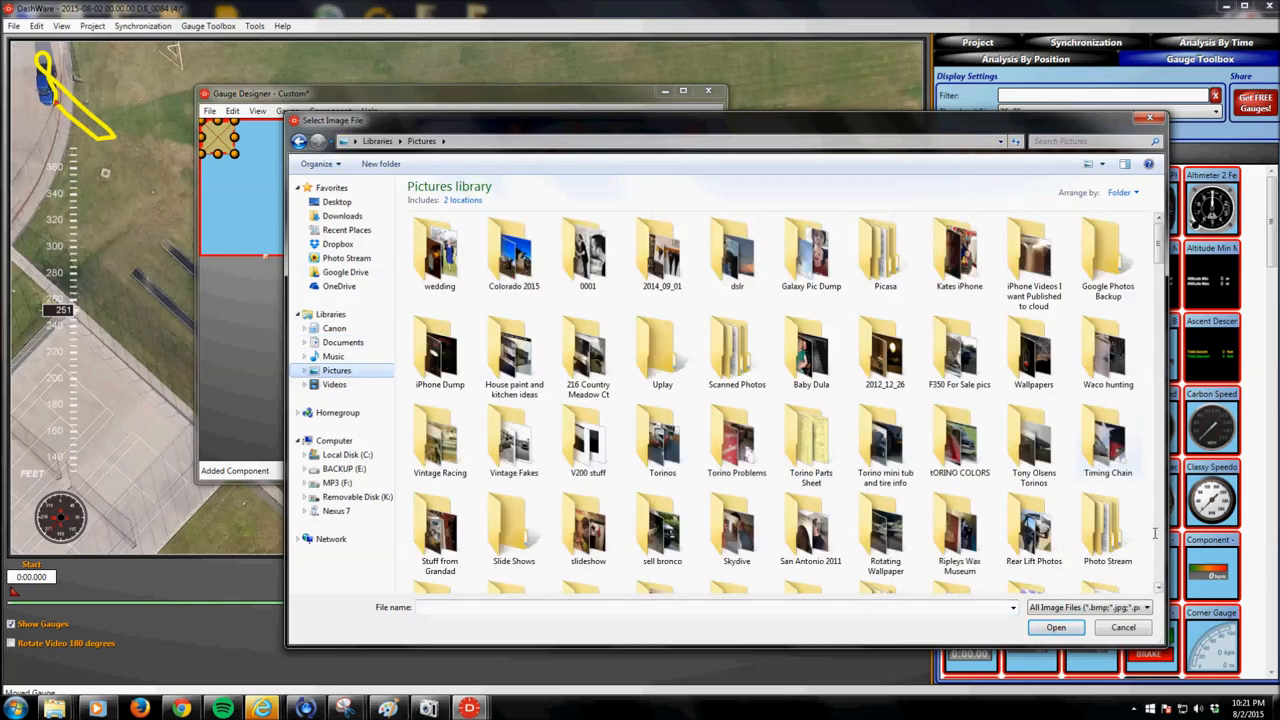
- Load boss.png as the image and confirm the component, giving a 150 by 150 gauge
{"action": "scroll", "scroll_direction": "down", "scroll_amount": 3}
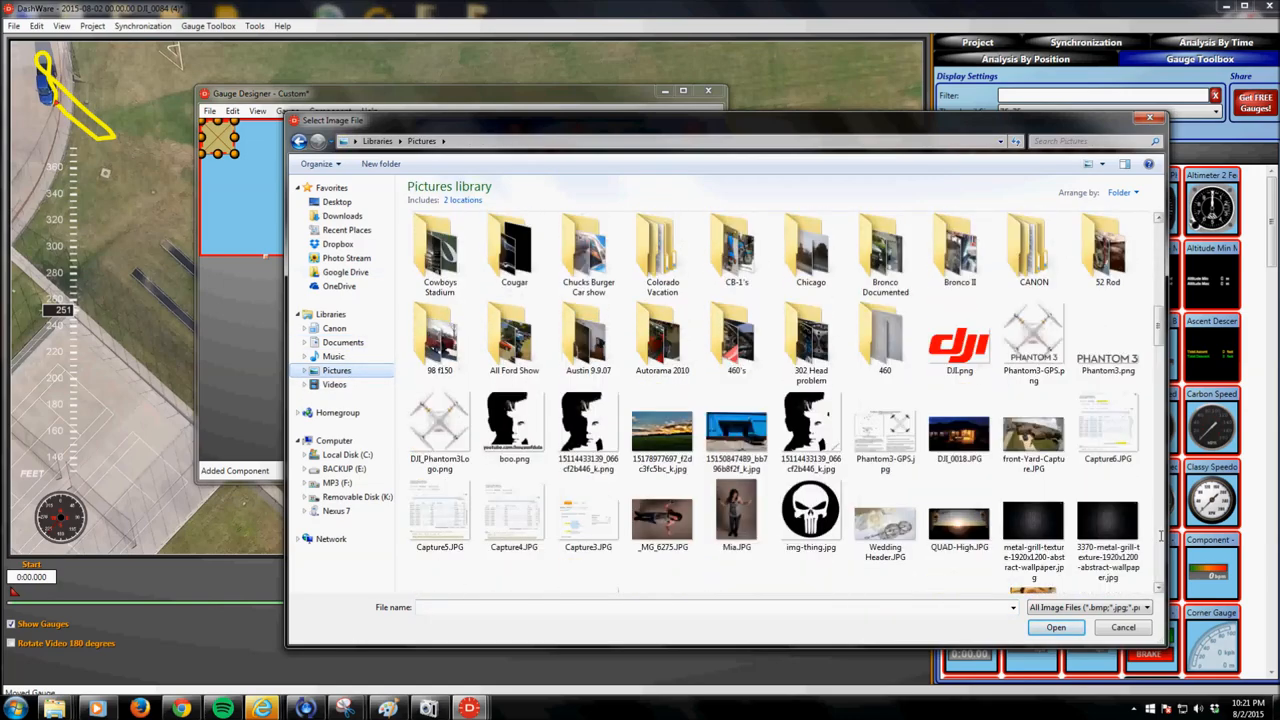
{"action": "left_click", "coordinate": [512, 428]}
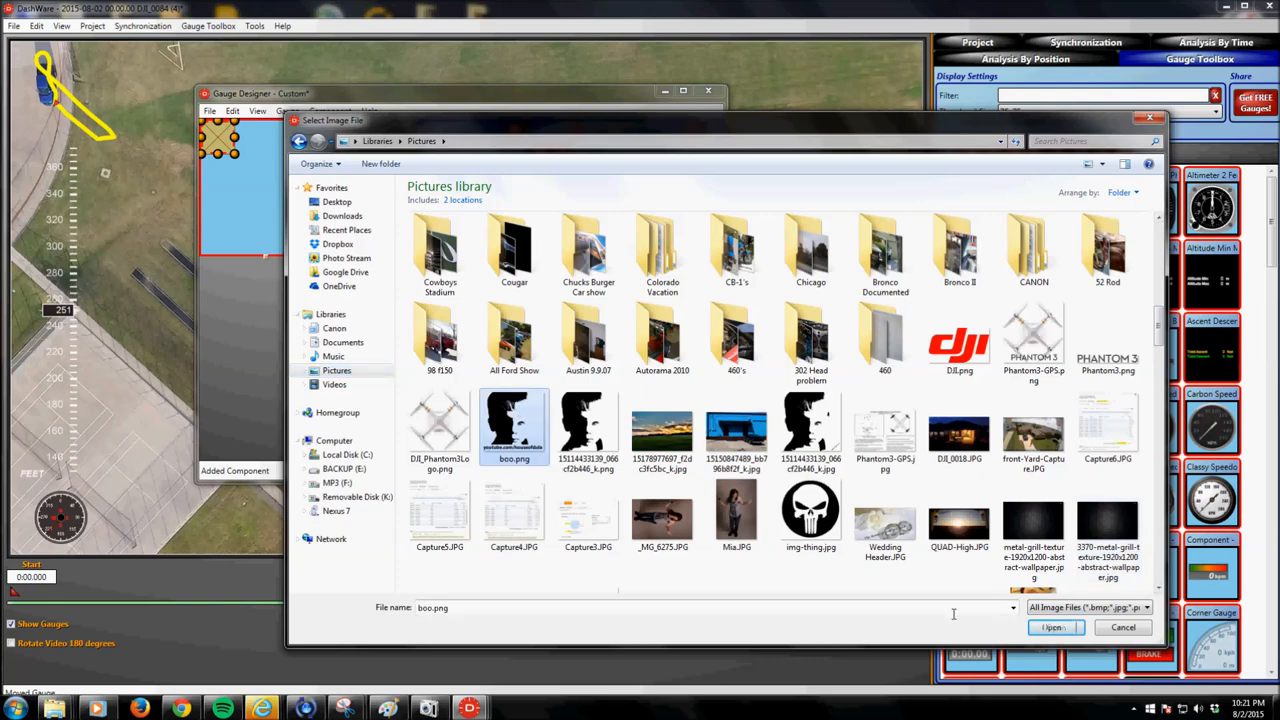
{"action": "left_click", "coordinate": [1044, 628]}
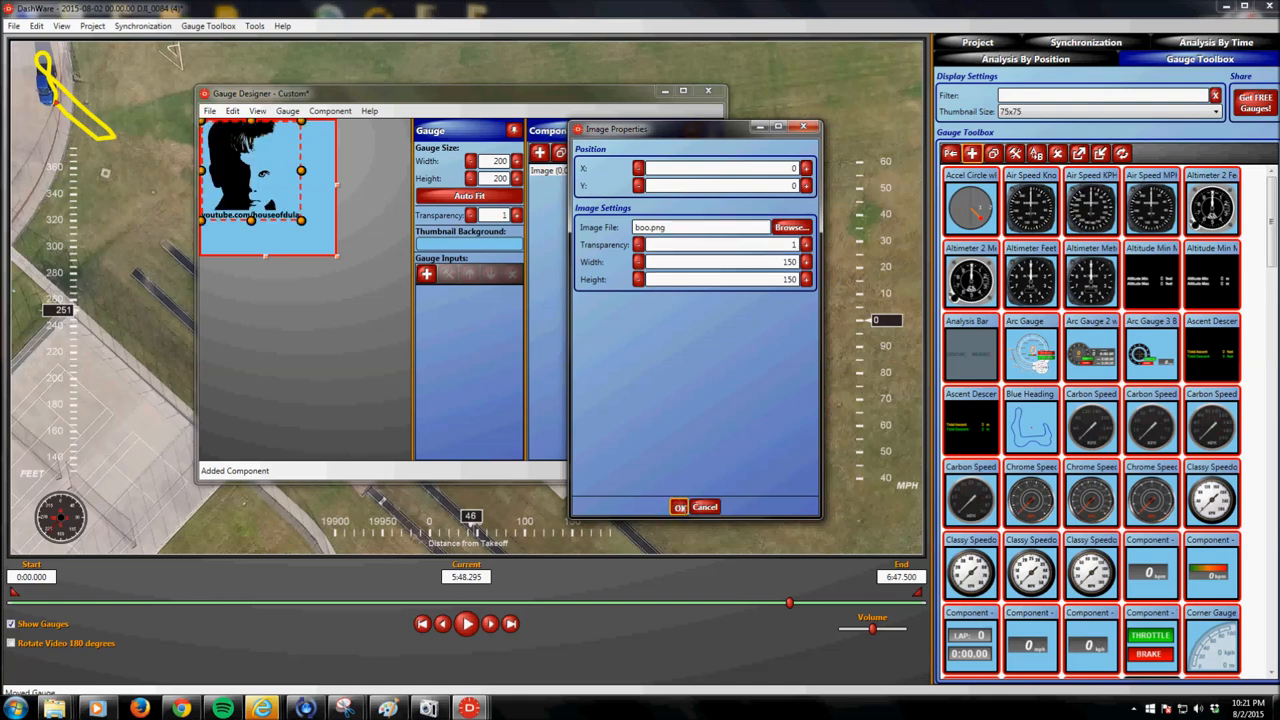
{"action": "left_click", "coordinate": [678, 506]}
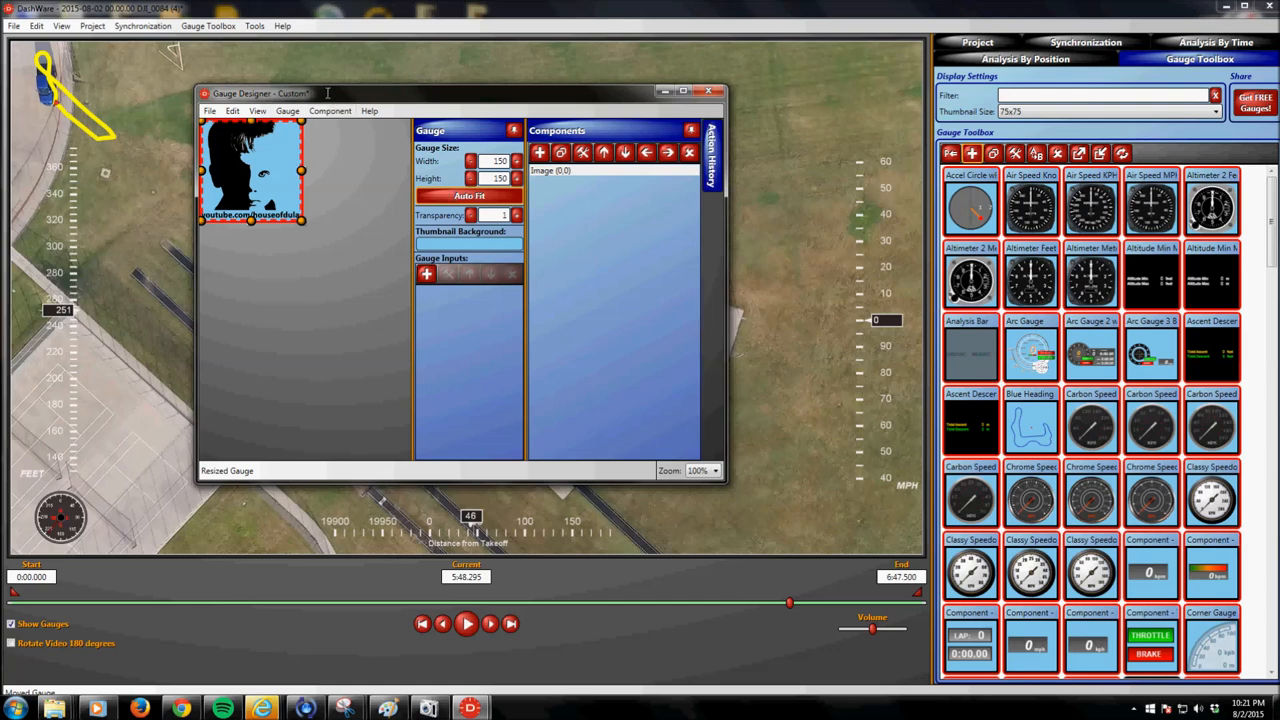
- Save the custom logo gauge via File > Save Gauge and leave the designer
{"action": "left_click", "coordinate": [208, 110]}
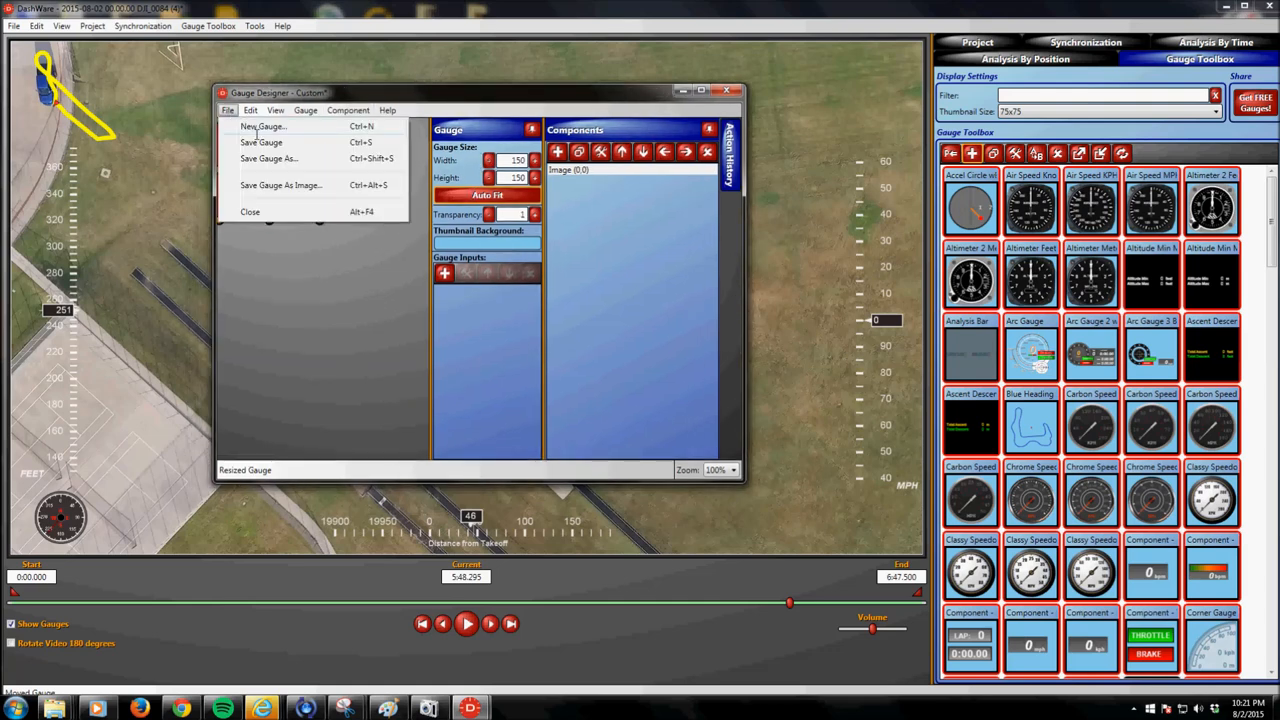
{"action": "left_click", "coordinate": [262, 142]}
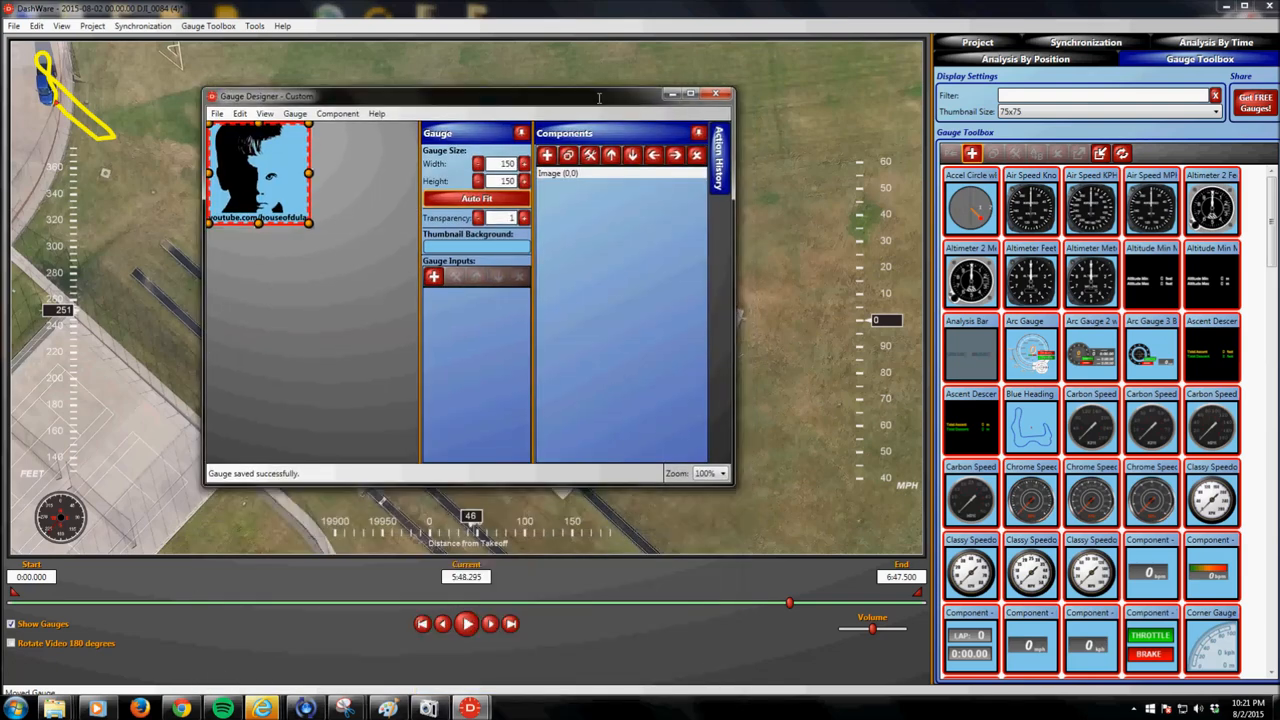
{"action": "mouse_move", "coordinate": [544, 156]}
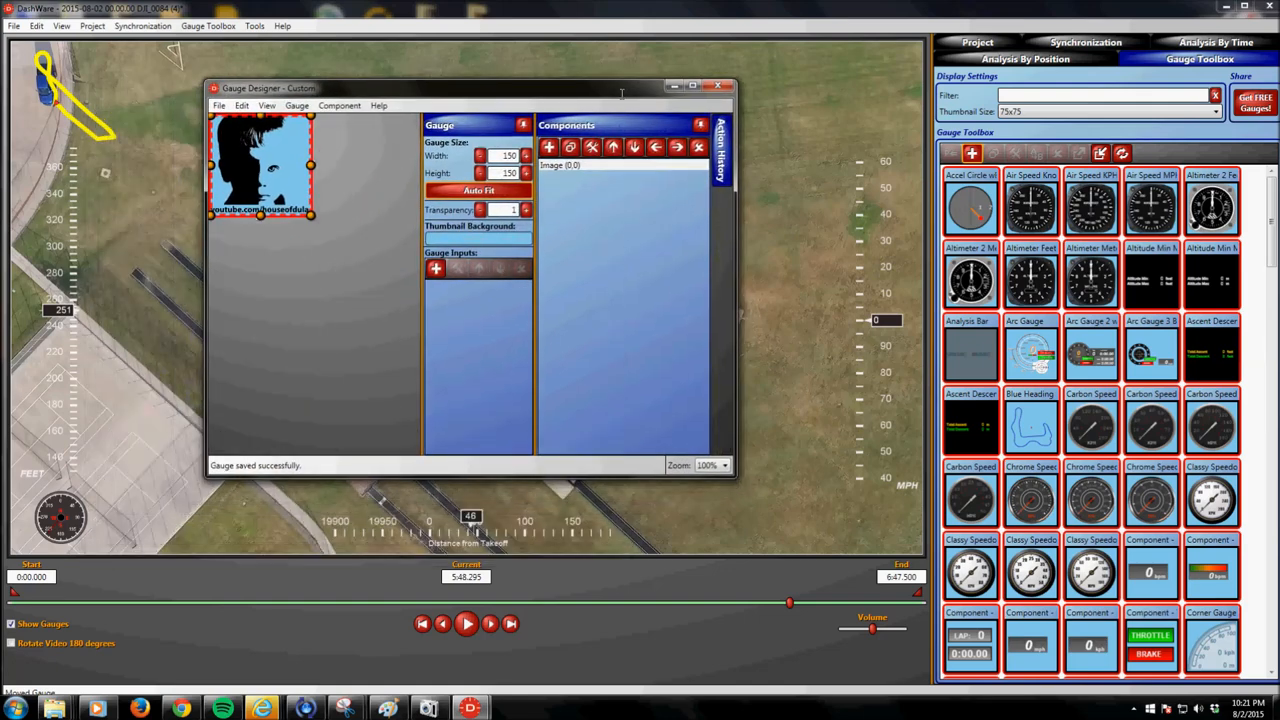
{"action": "left_click", "coordinate": [716, 86]}
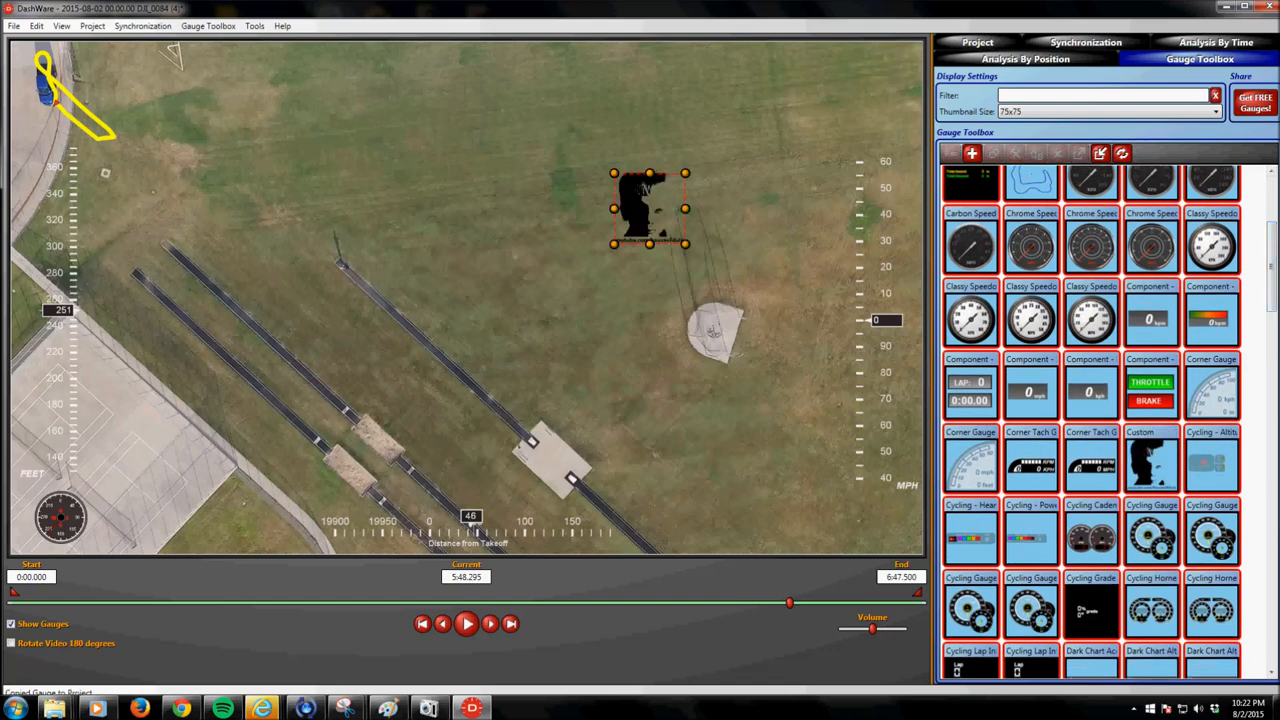
- Drag the logo gauge to the video's top-right corner and resume playback
{"action": "left_click_drag", "start_coordinate": [648, 206], "coordinate": [884, 80]}
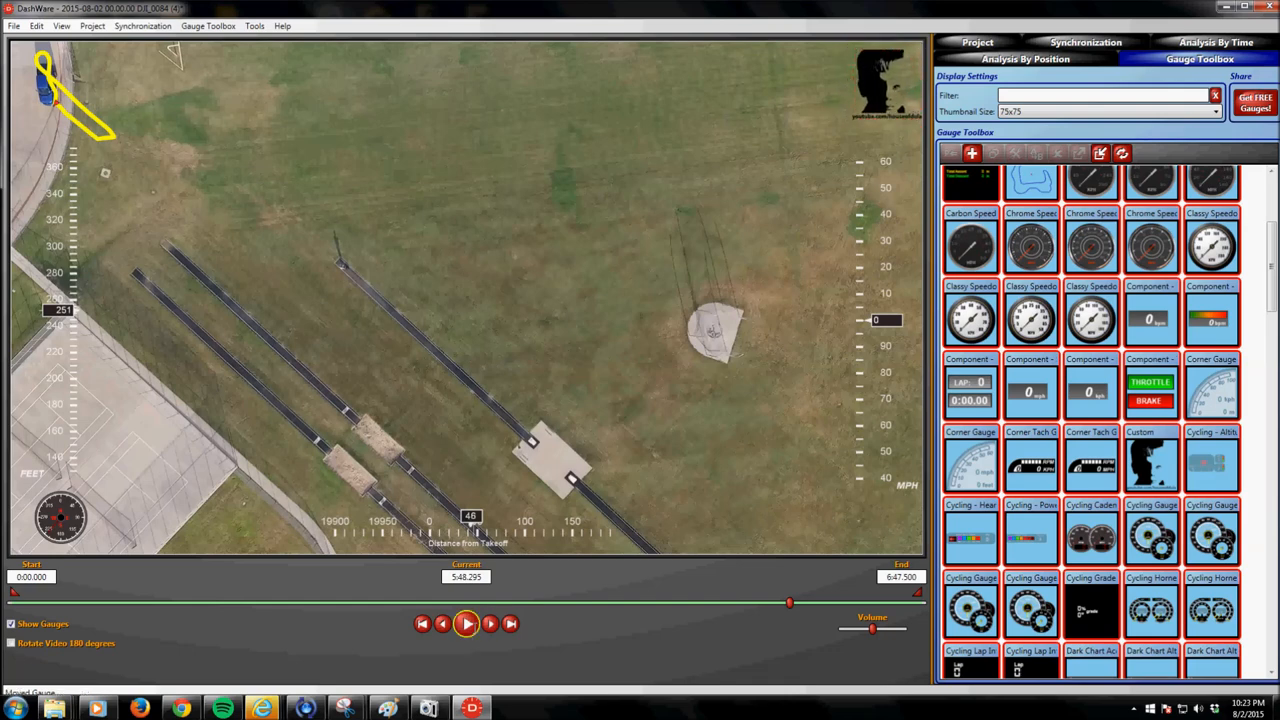
{"action": "left_click", "coordinate": [464, 628]}
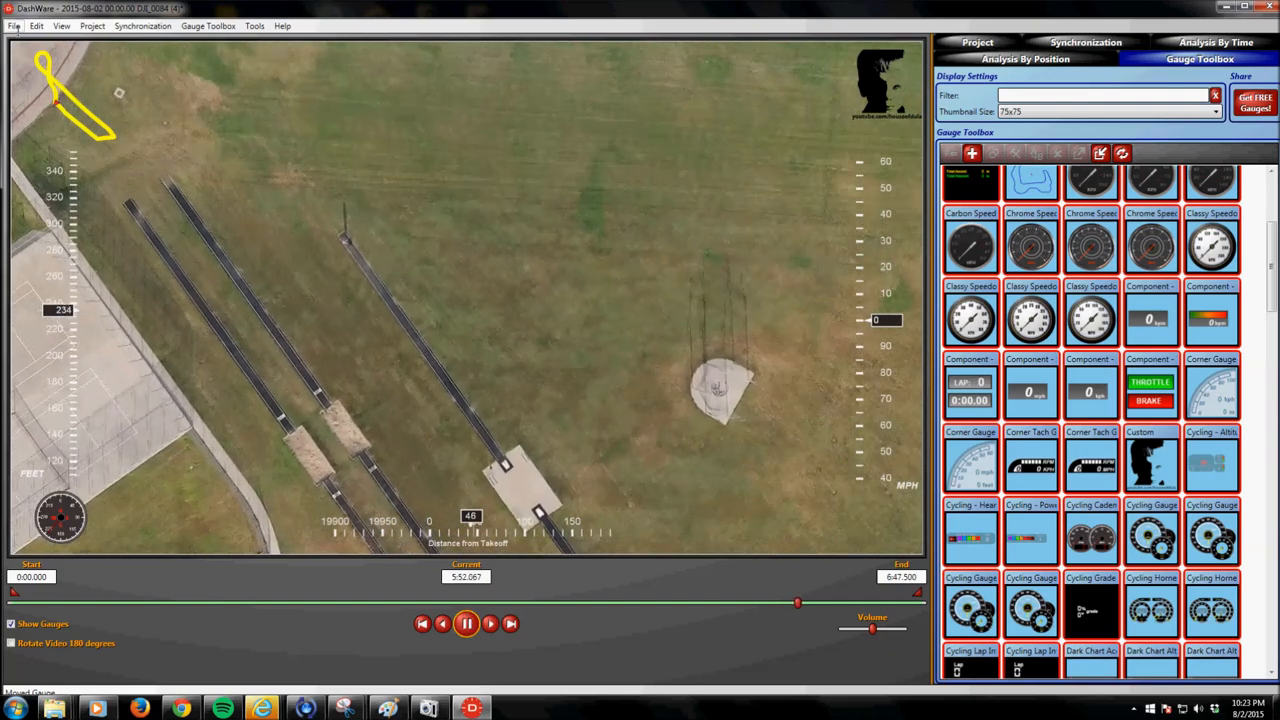
{"action": "left_click", "coordinate": [8, 28]}
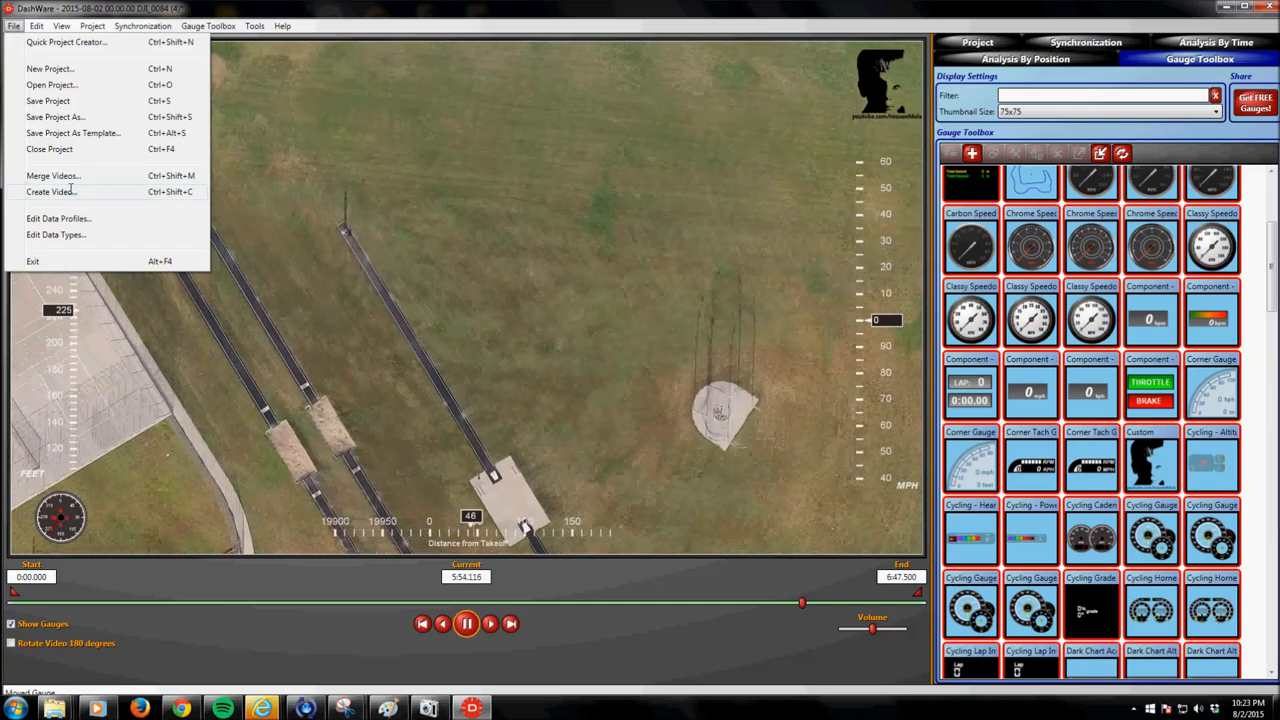
{"action": "left_click", "coordinate": [56, 188]}
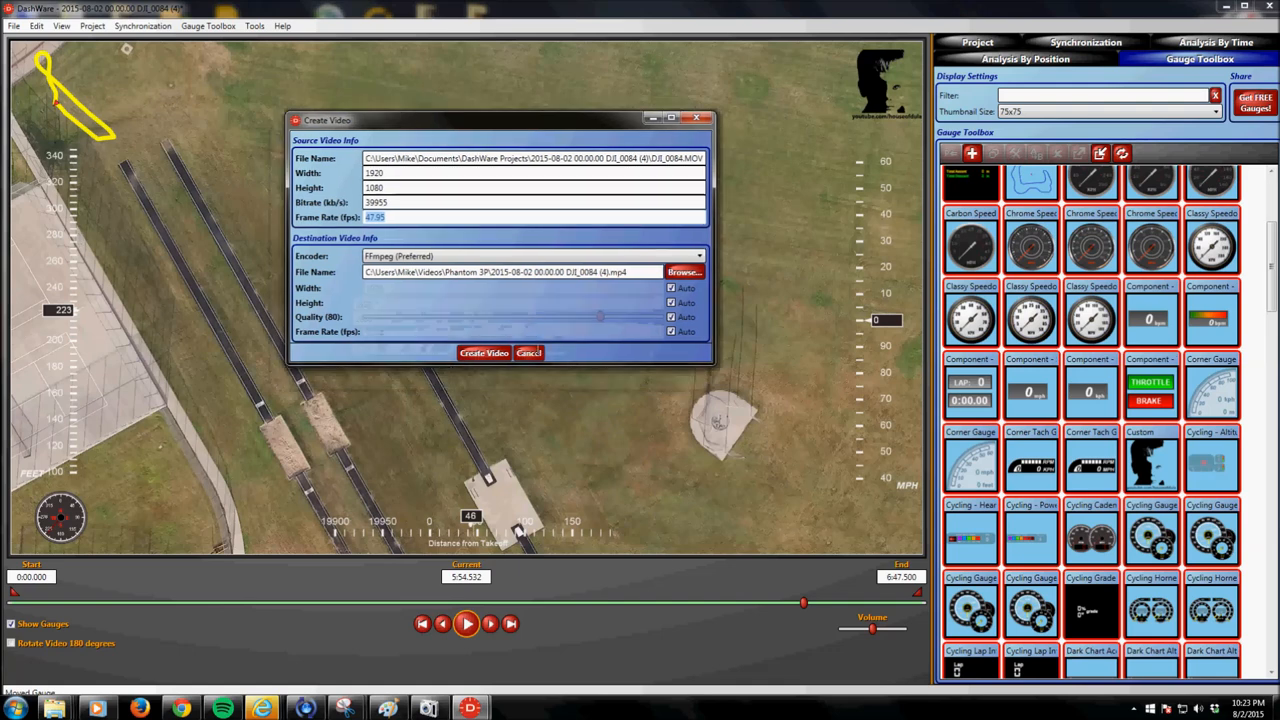
{"action": "left_click", "coordinate": [528, 352]}
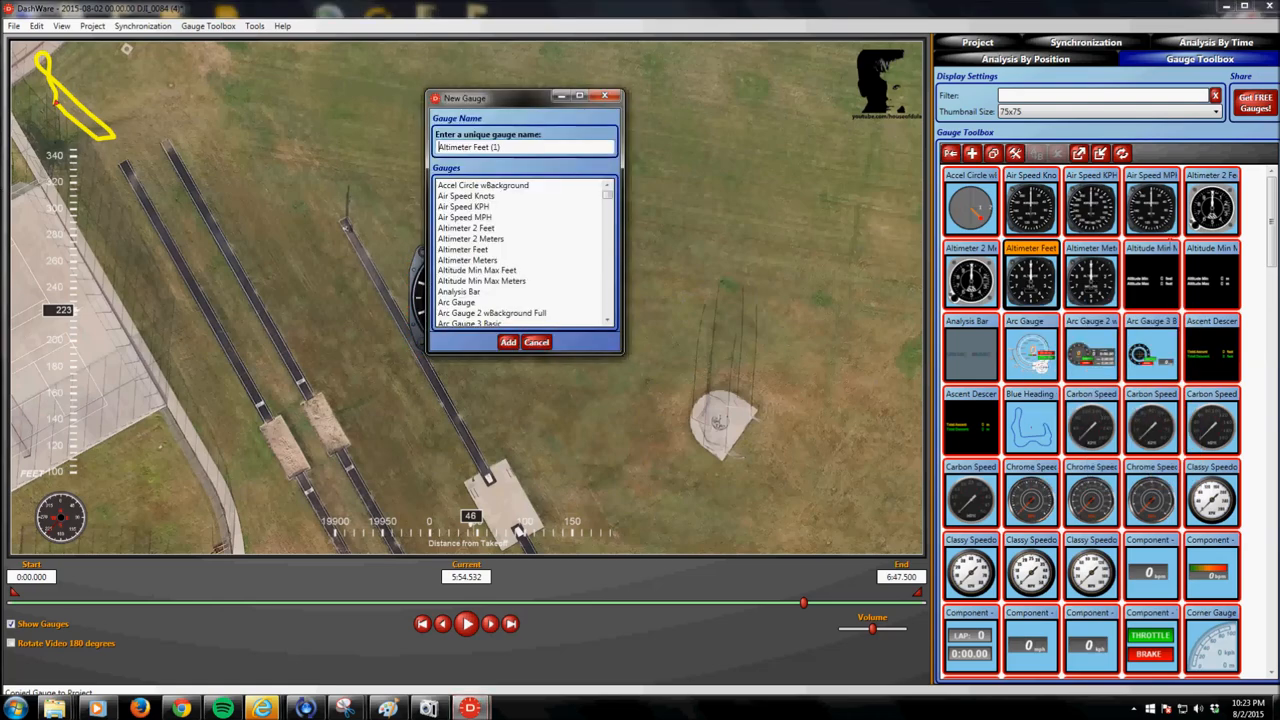
- Add the Altimeter Feet gauge, place it bottom-left beside the airspeed dial, and play
{"action": "left_click", "coordinate": [508, 342]}
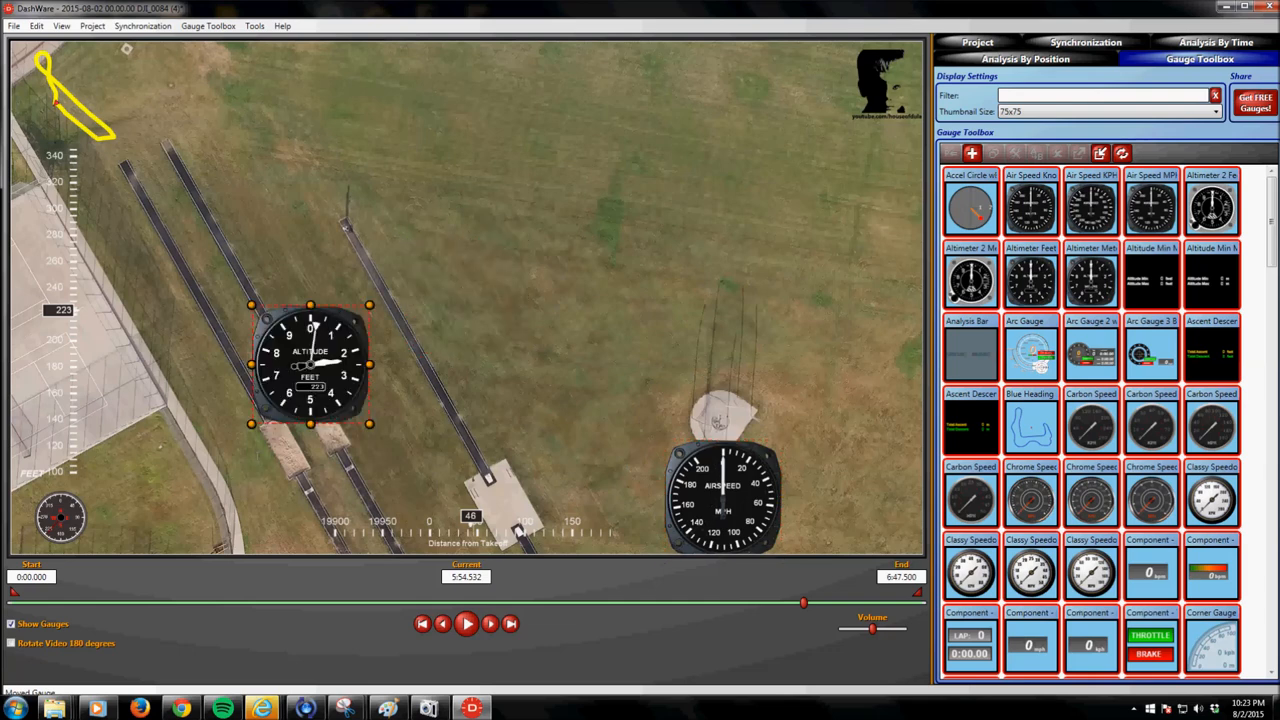
{"action": "left_click_drag", "start_coordinate": [310, 364], "coordinate": [248, 496]}
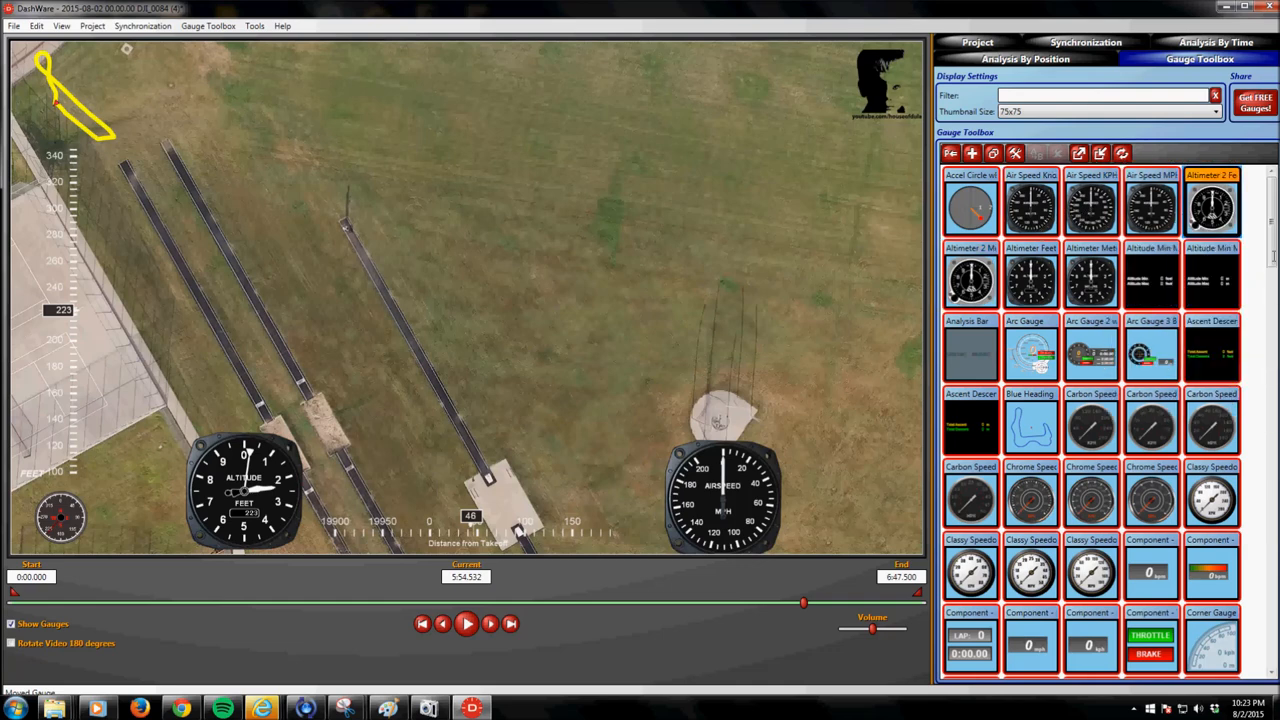
{"action": "left_click", "coordinate": [468, 624]}
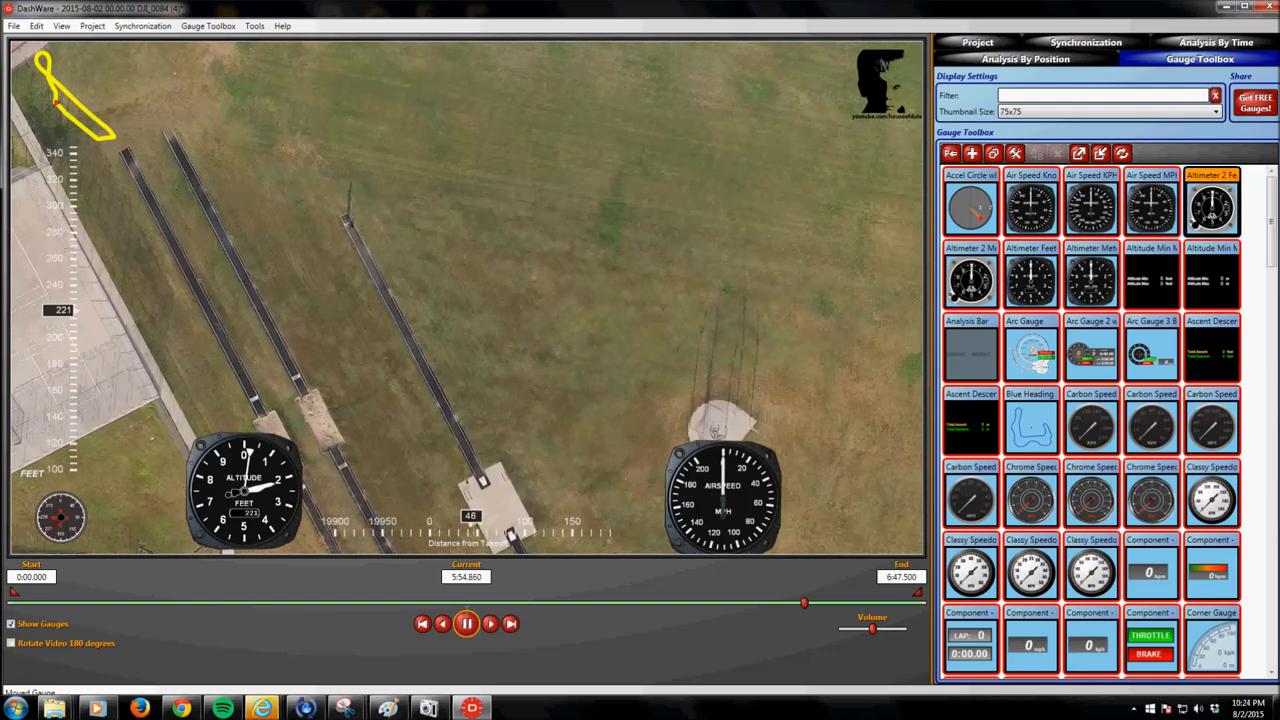